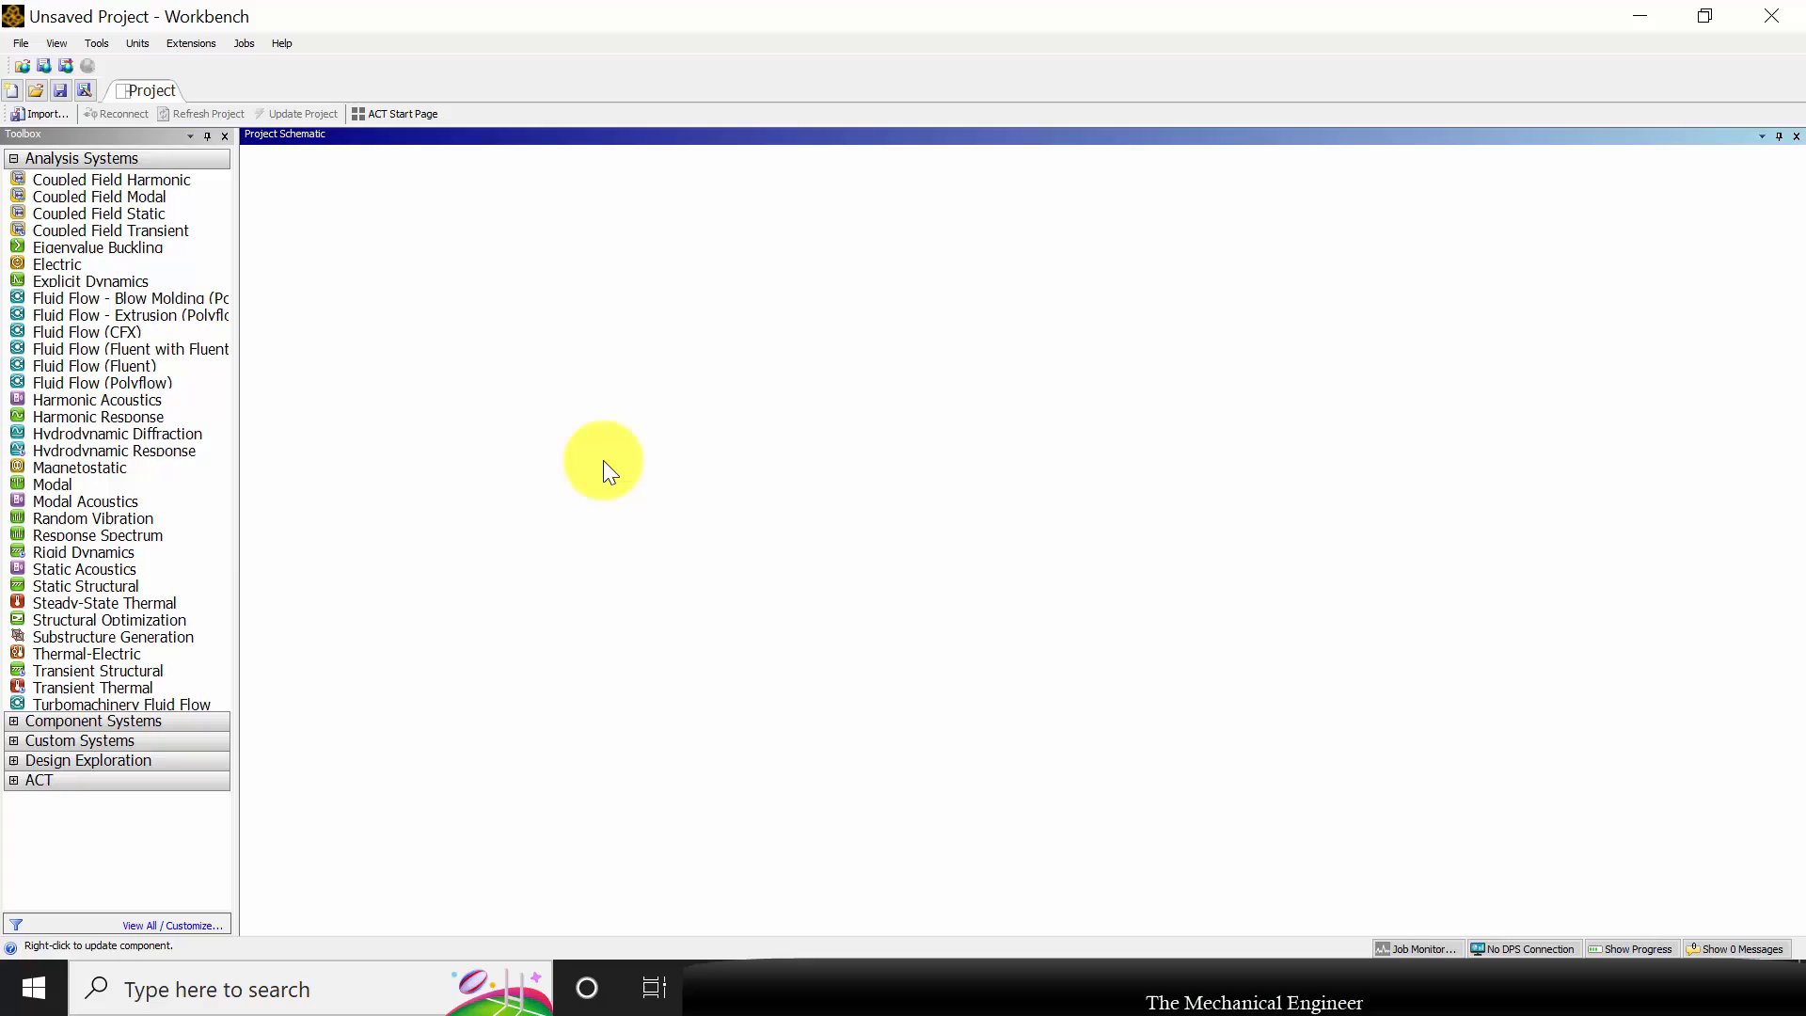
mouse_move(342, 496)
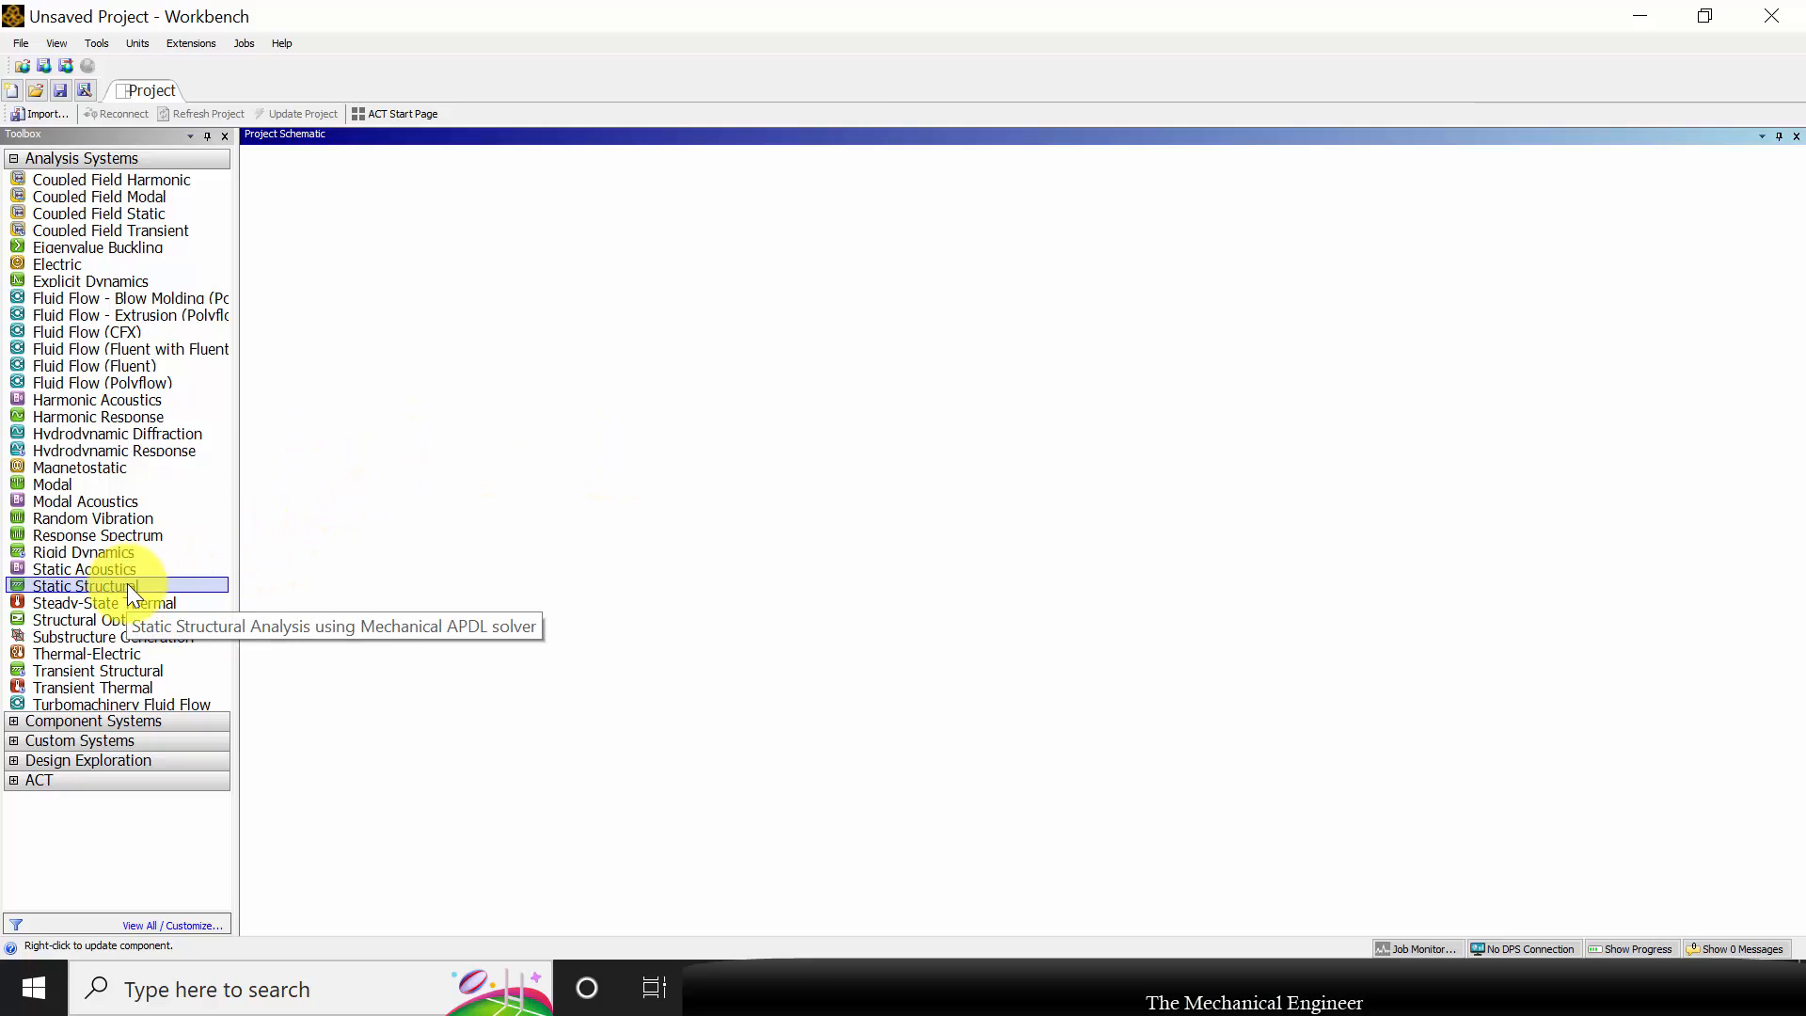
Place a Static Structural system from Analysis Systems onto the Project Schematic
drag(127, 585, 351, 232)
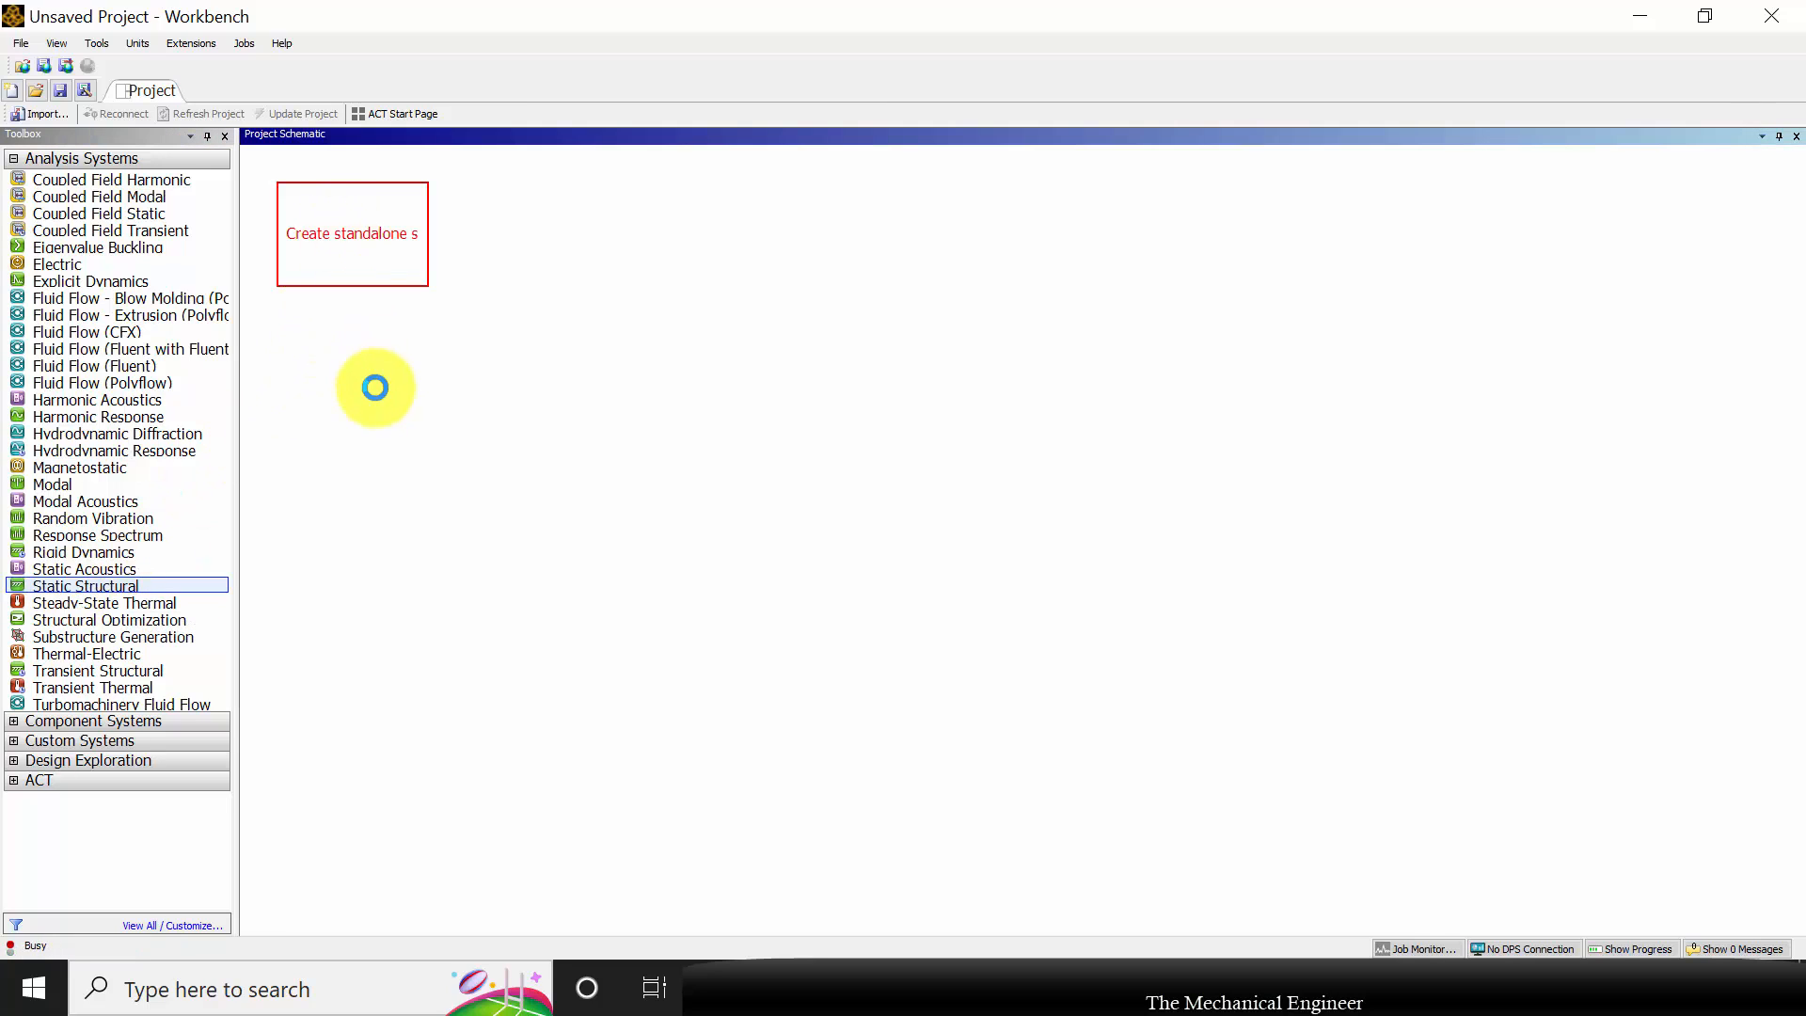
double_click(86, 585)
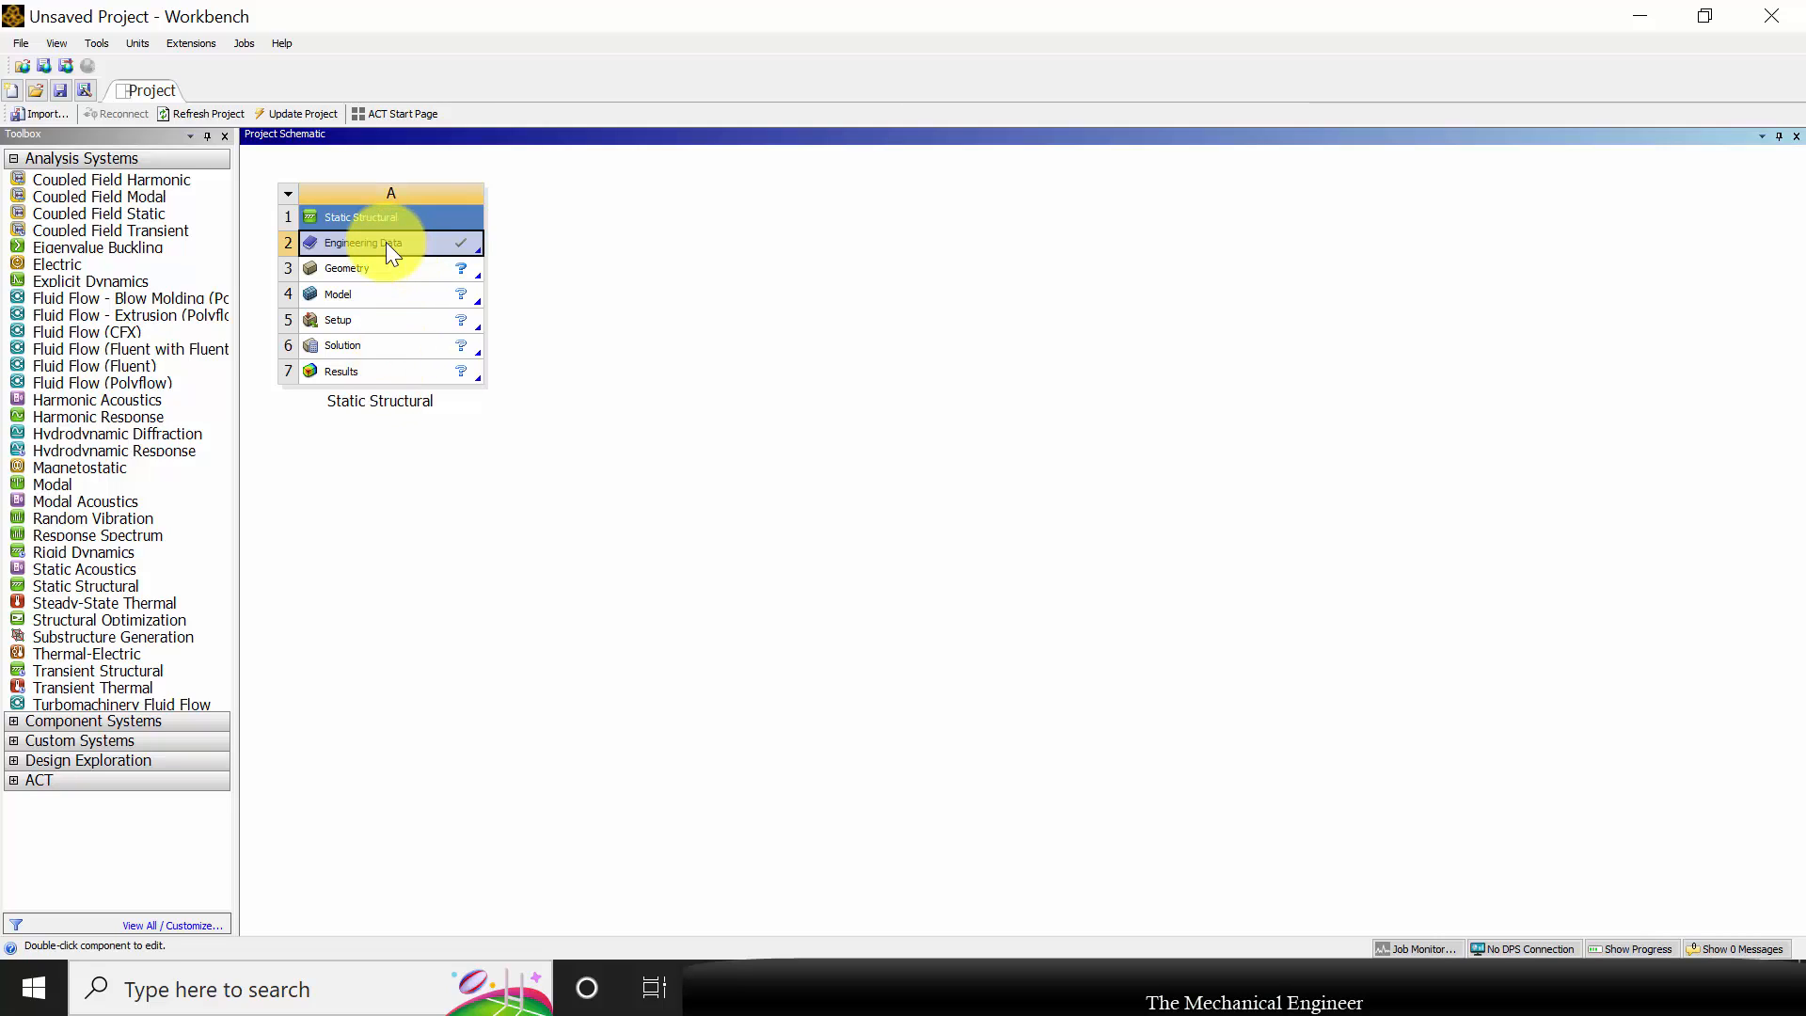
double_click(363, 241)
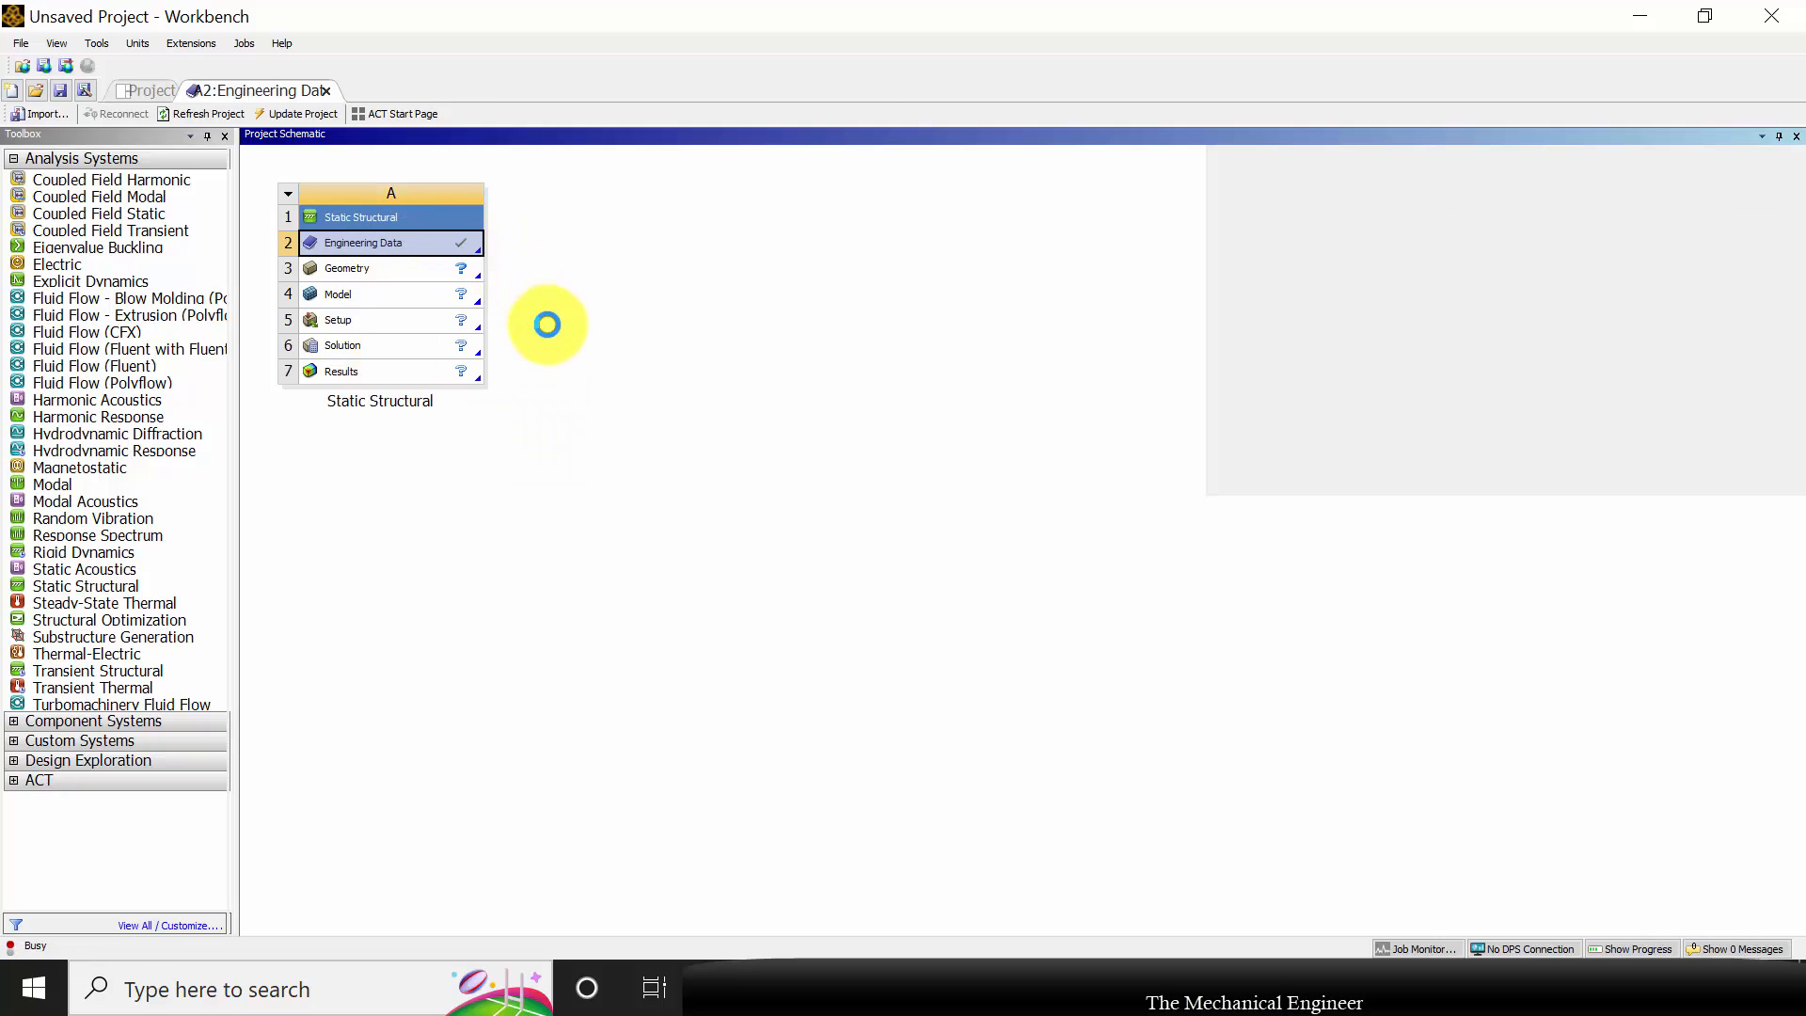
double_click(363, 241)
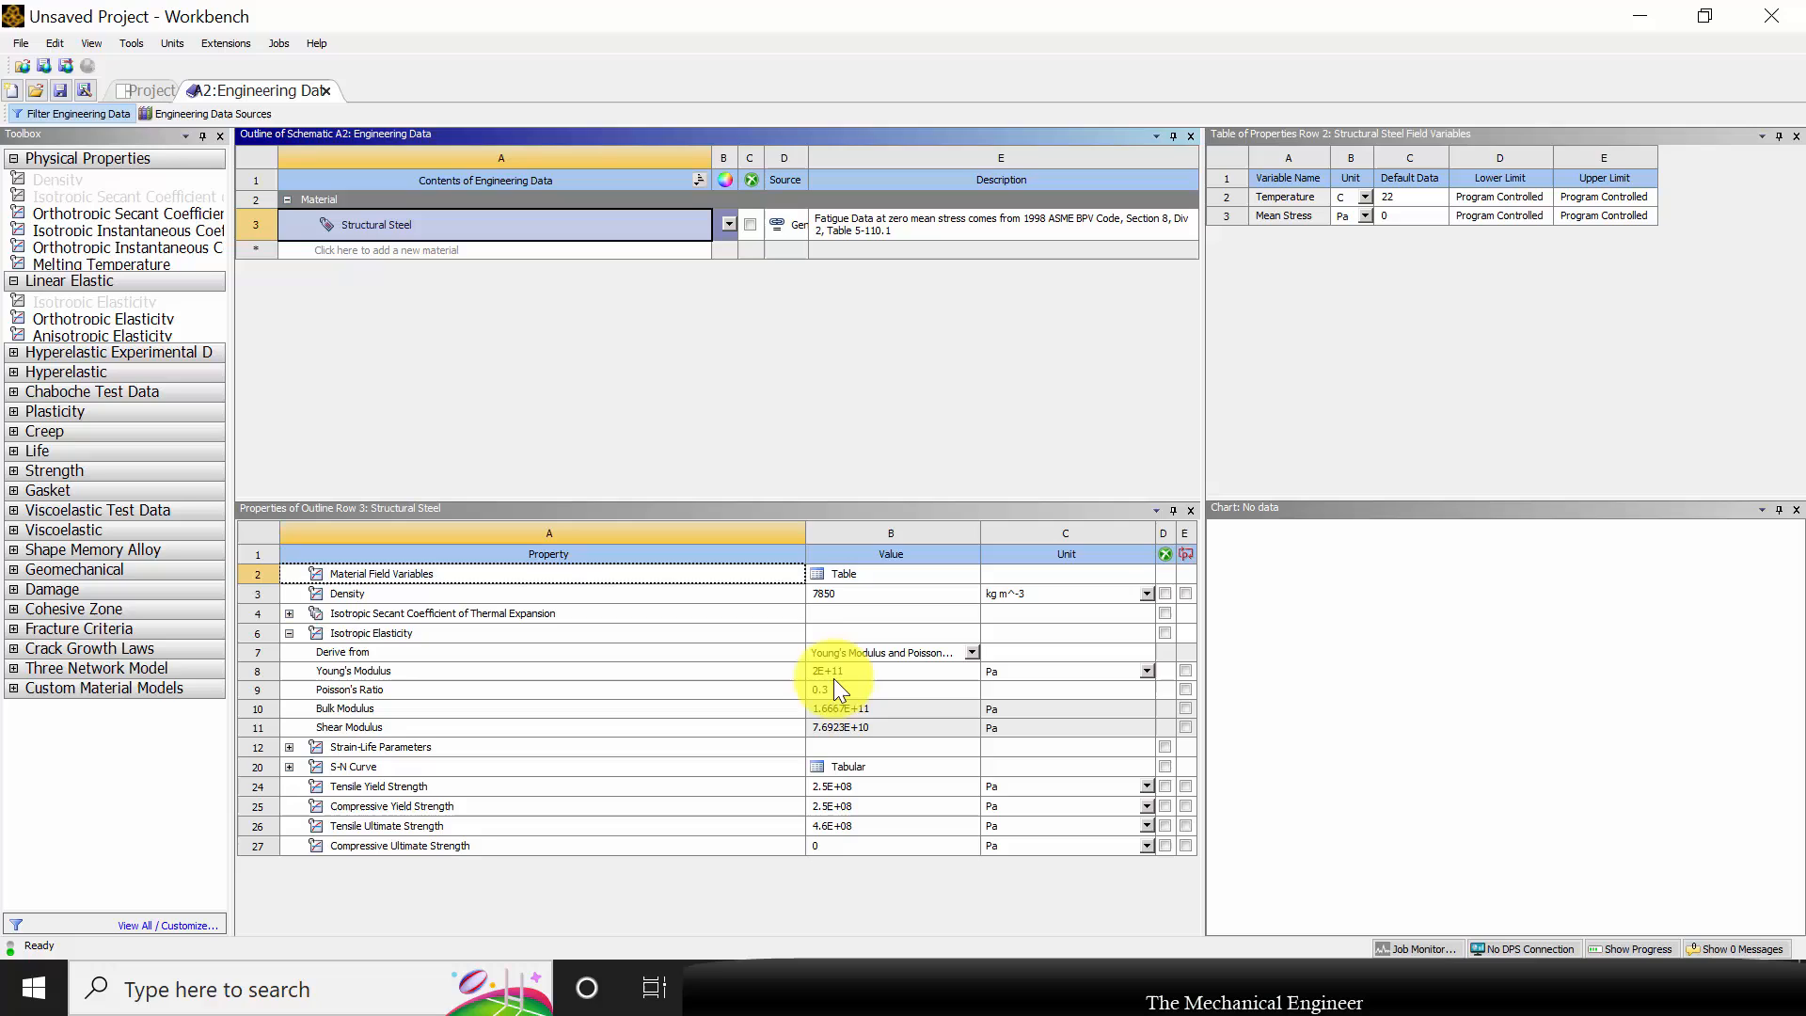
mouse_move(831, 679)
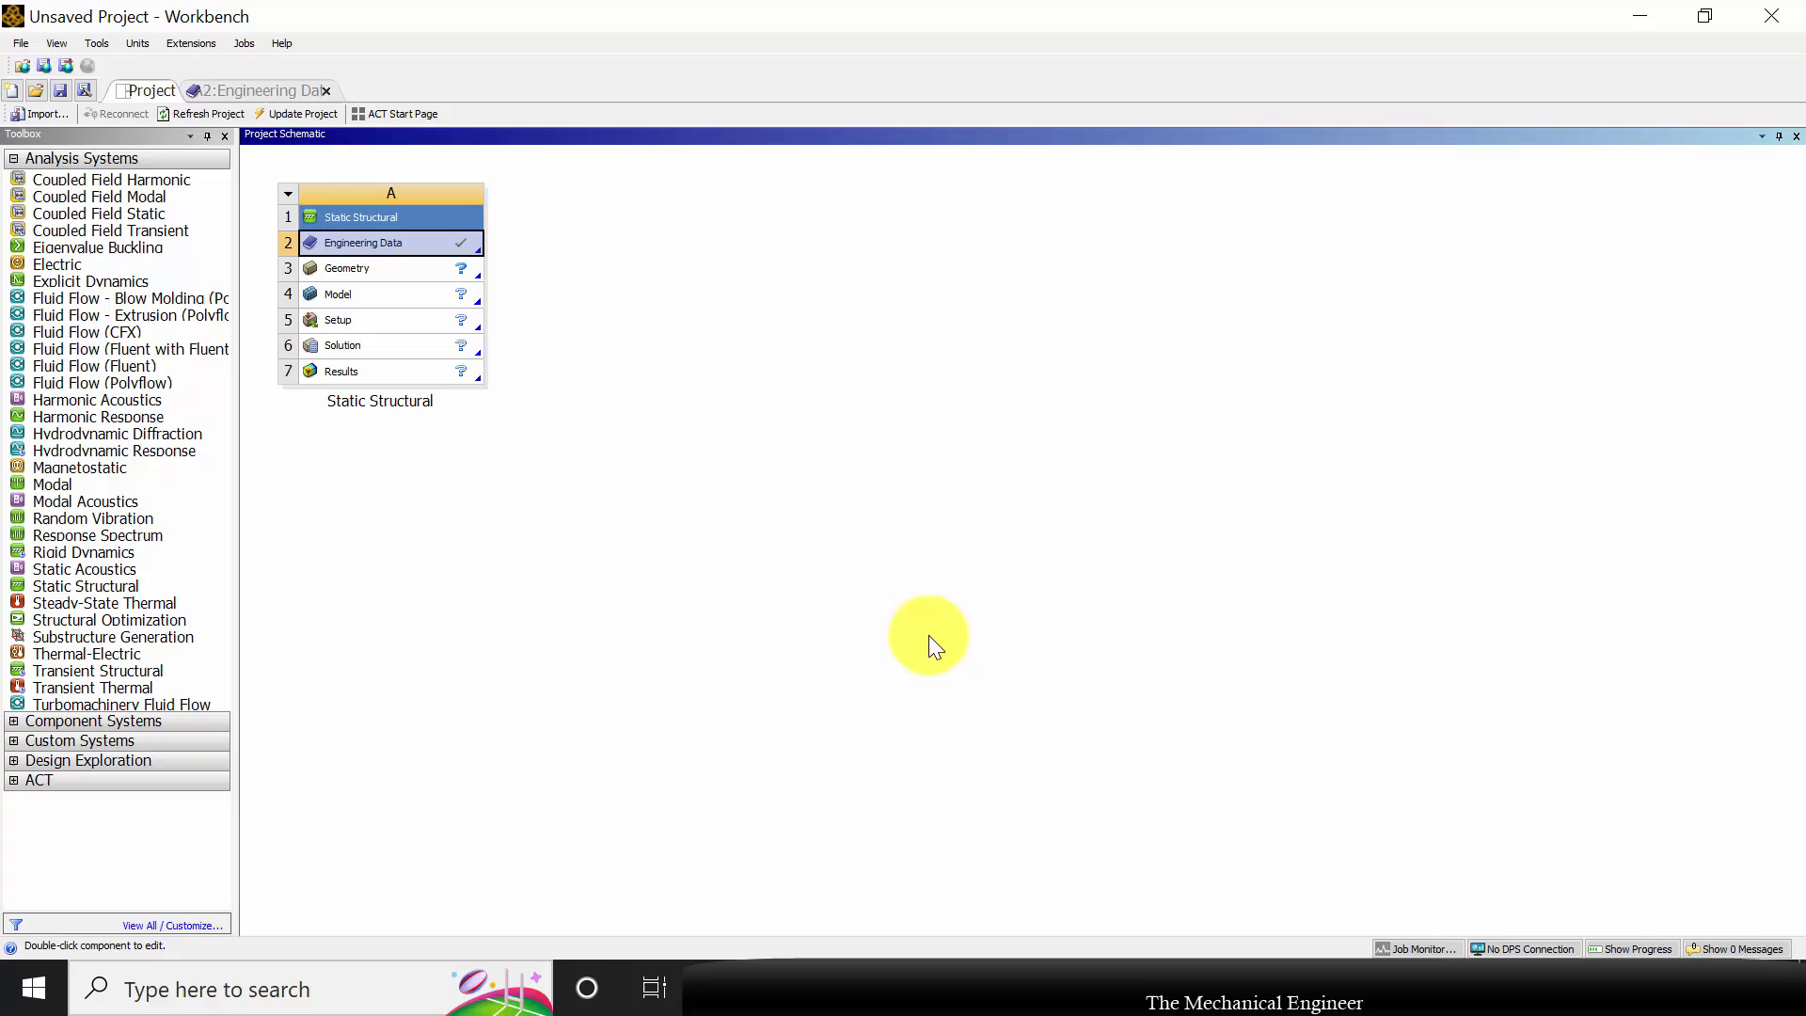
Launch a new DesignModeler geometry for the system and select the XYPlane
right_click(345, 268)
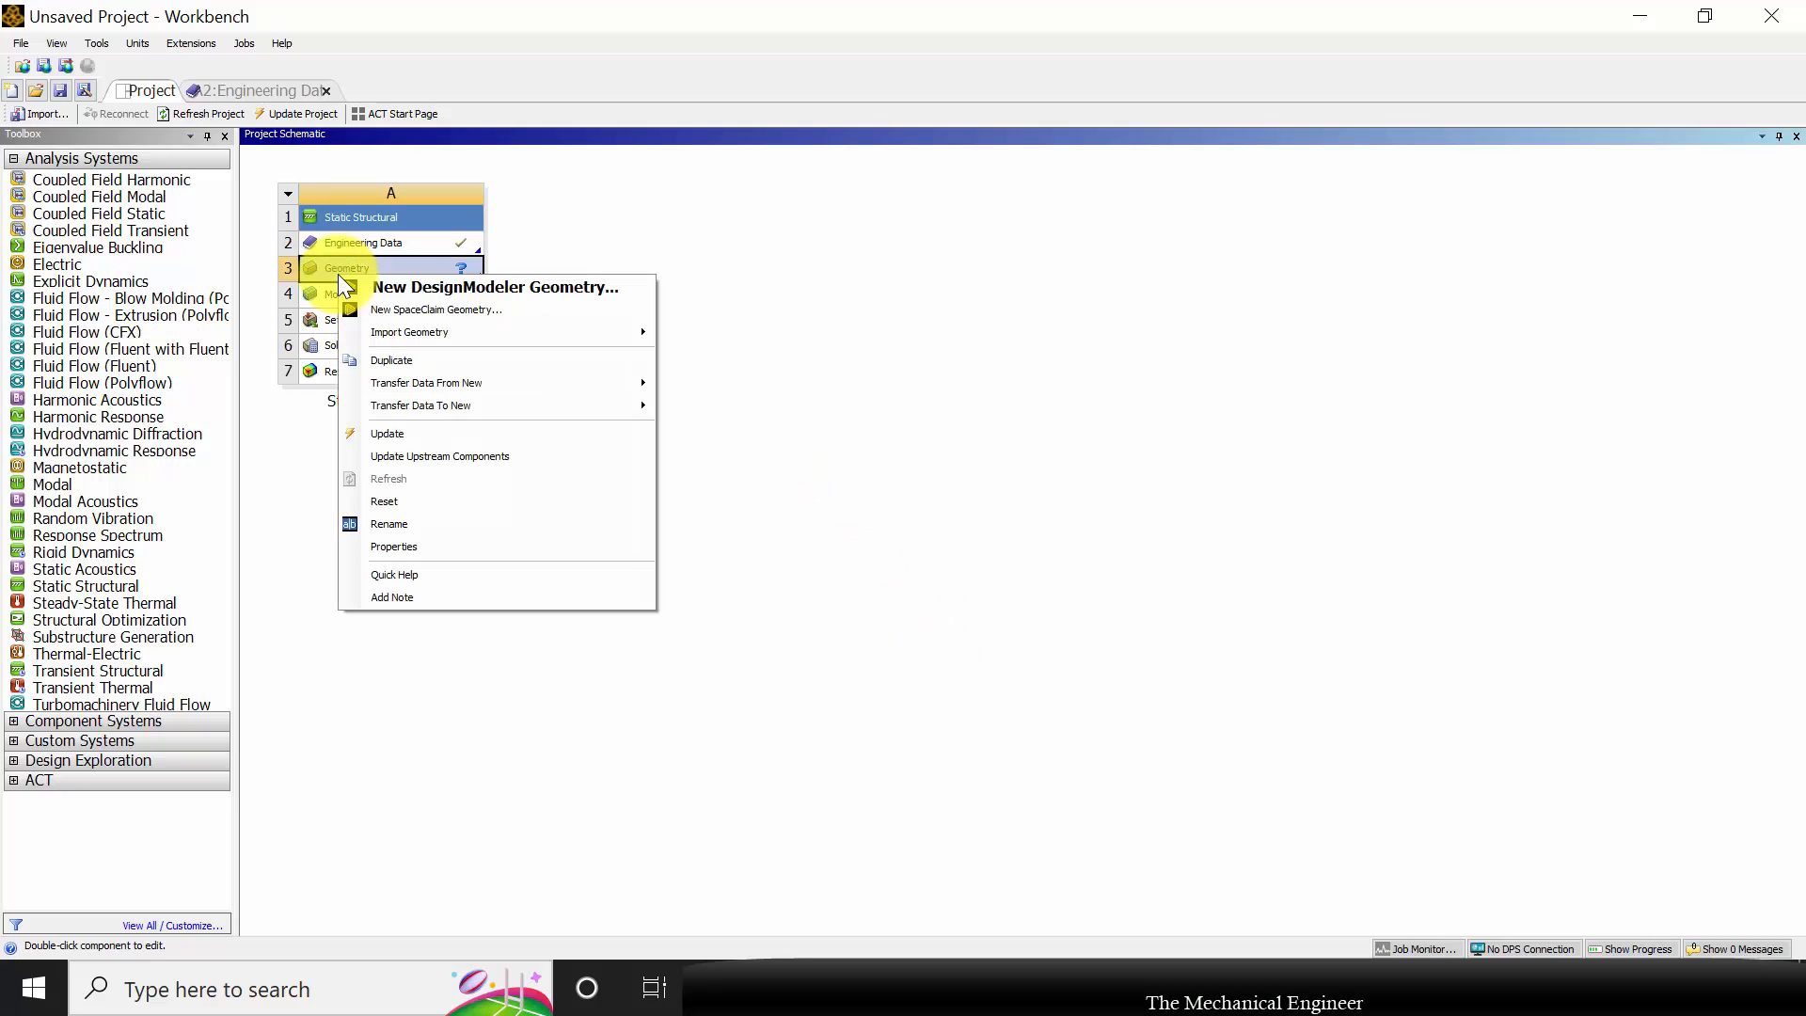
click(493, 287)
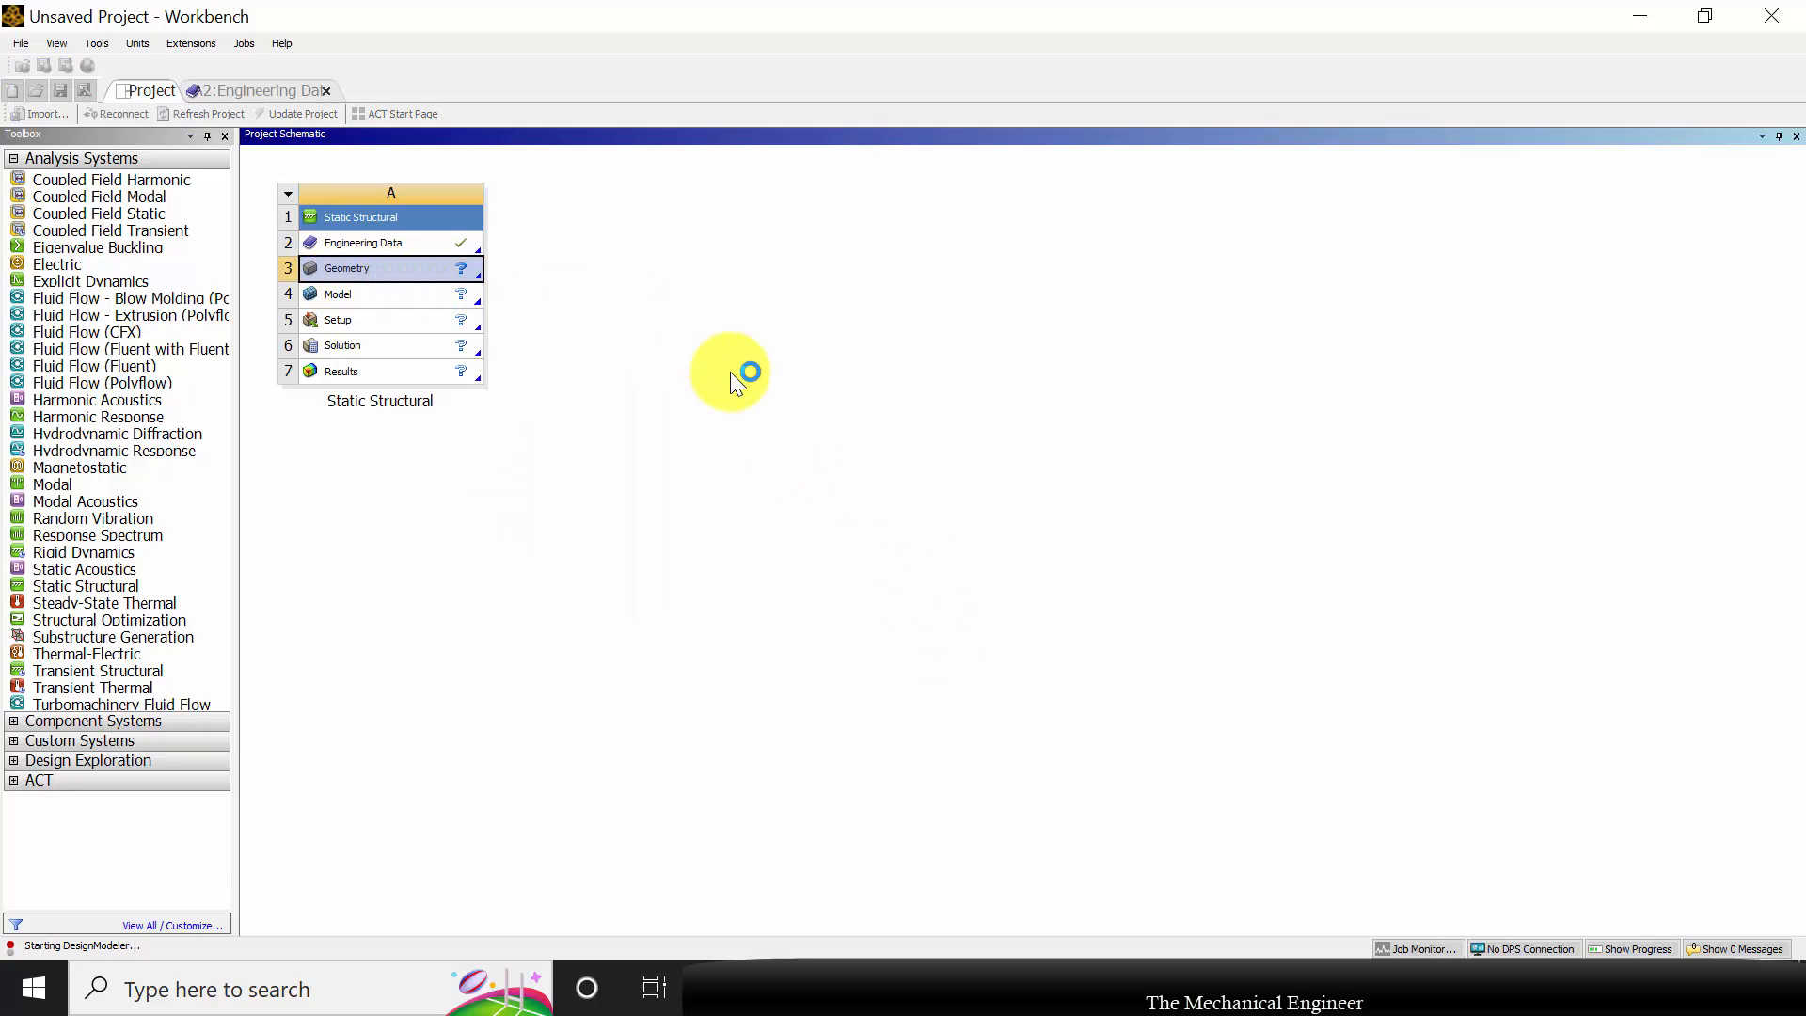
click(392, 267)
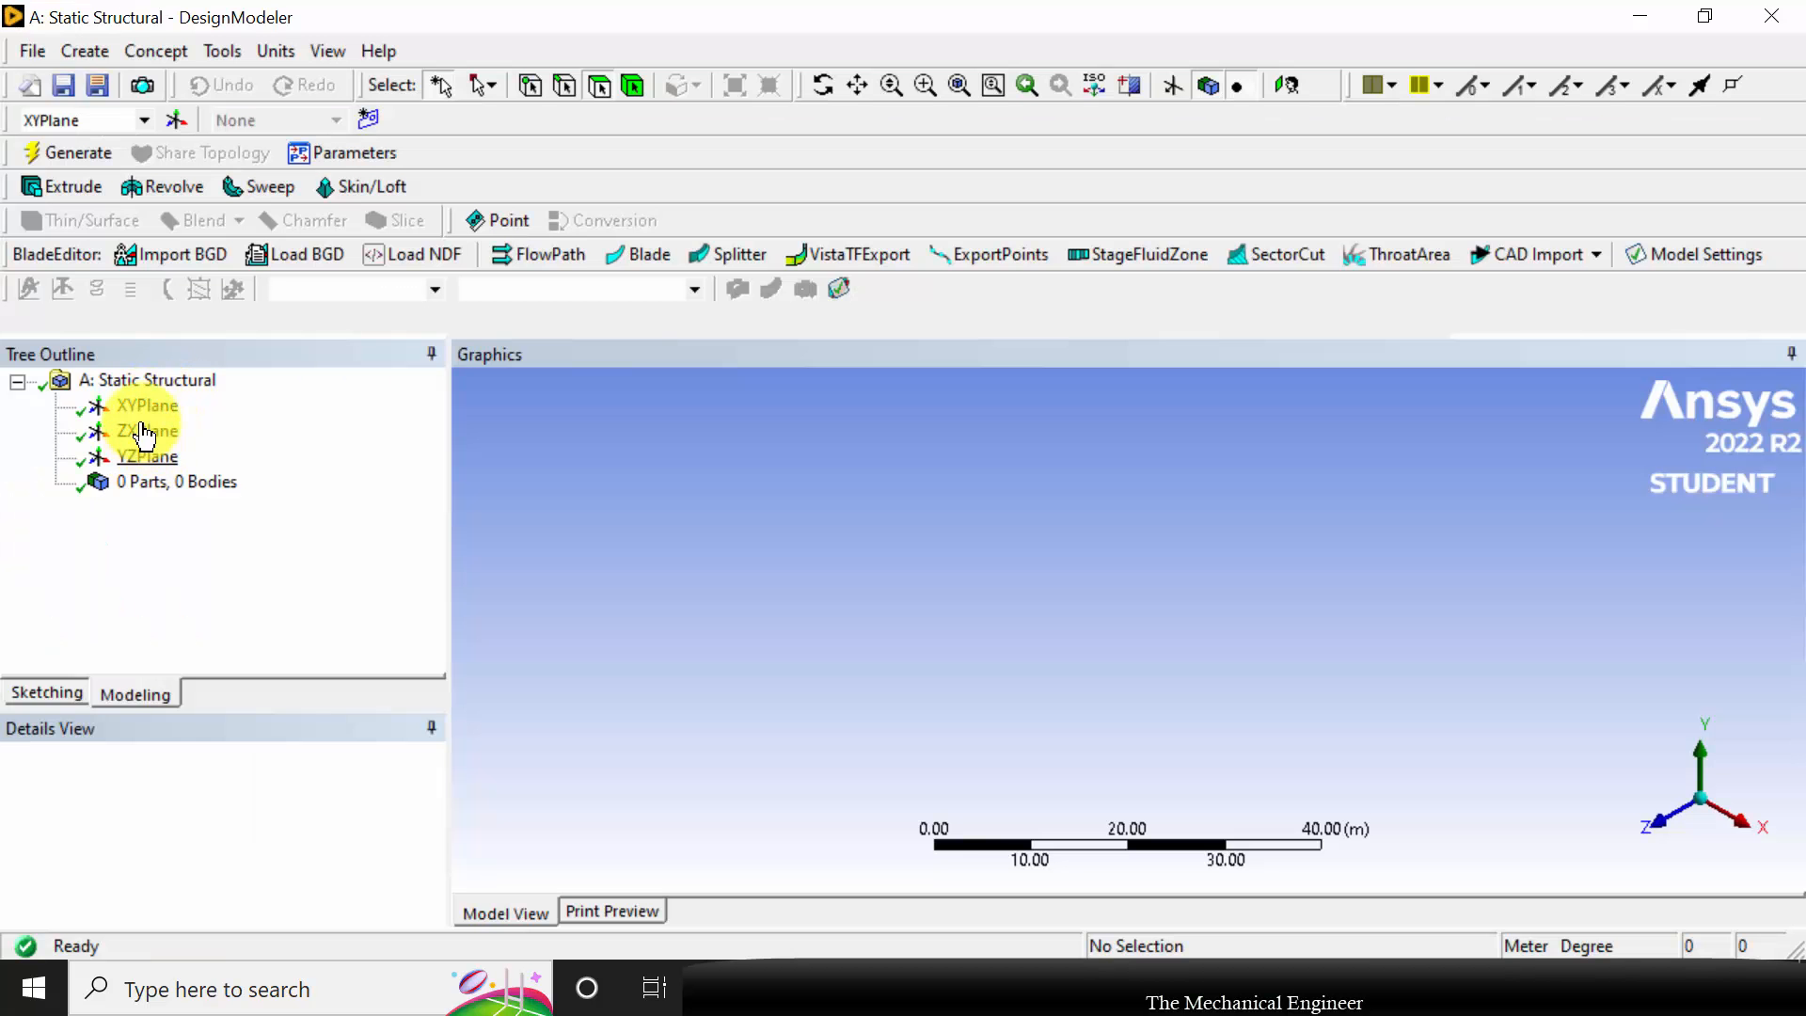
click(147, 405)
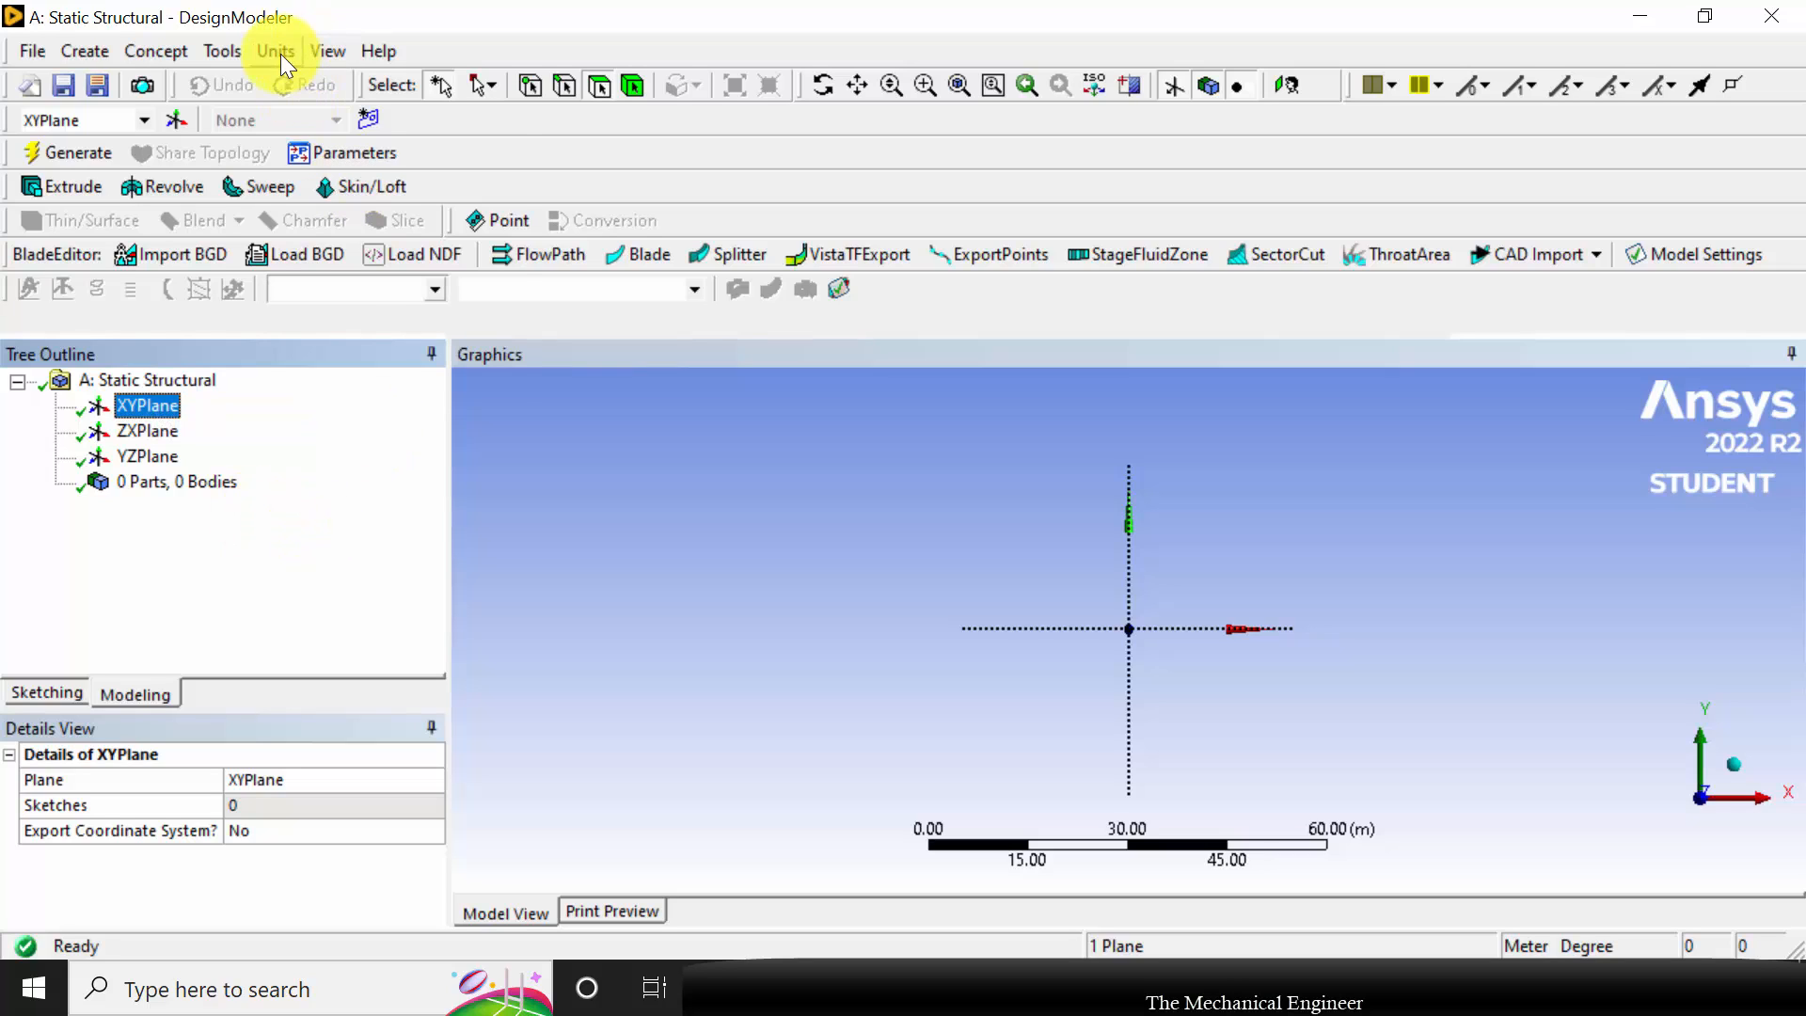
Set the model length units to Millimeter
click(277, 51)
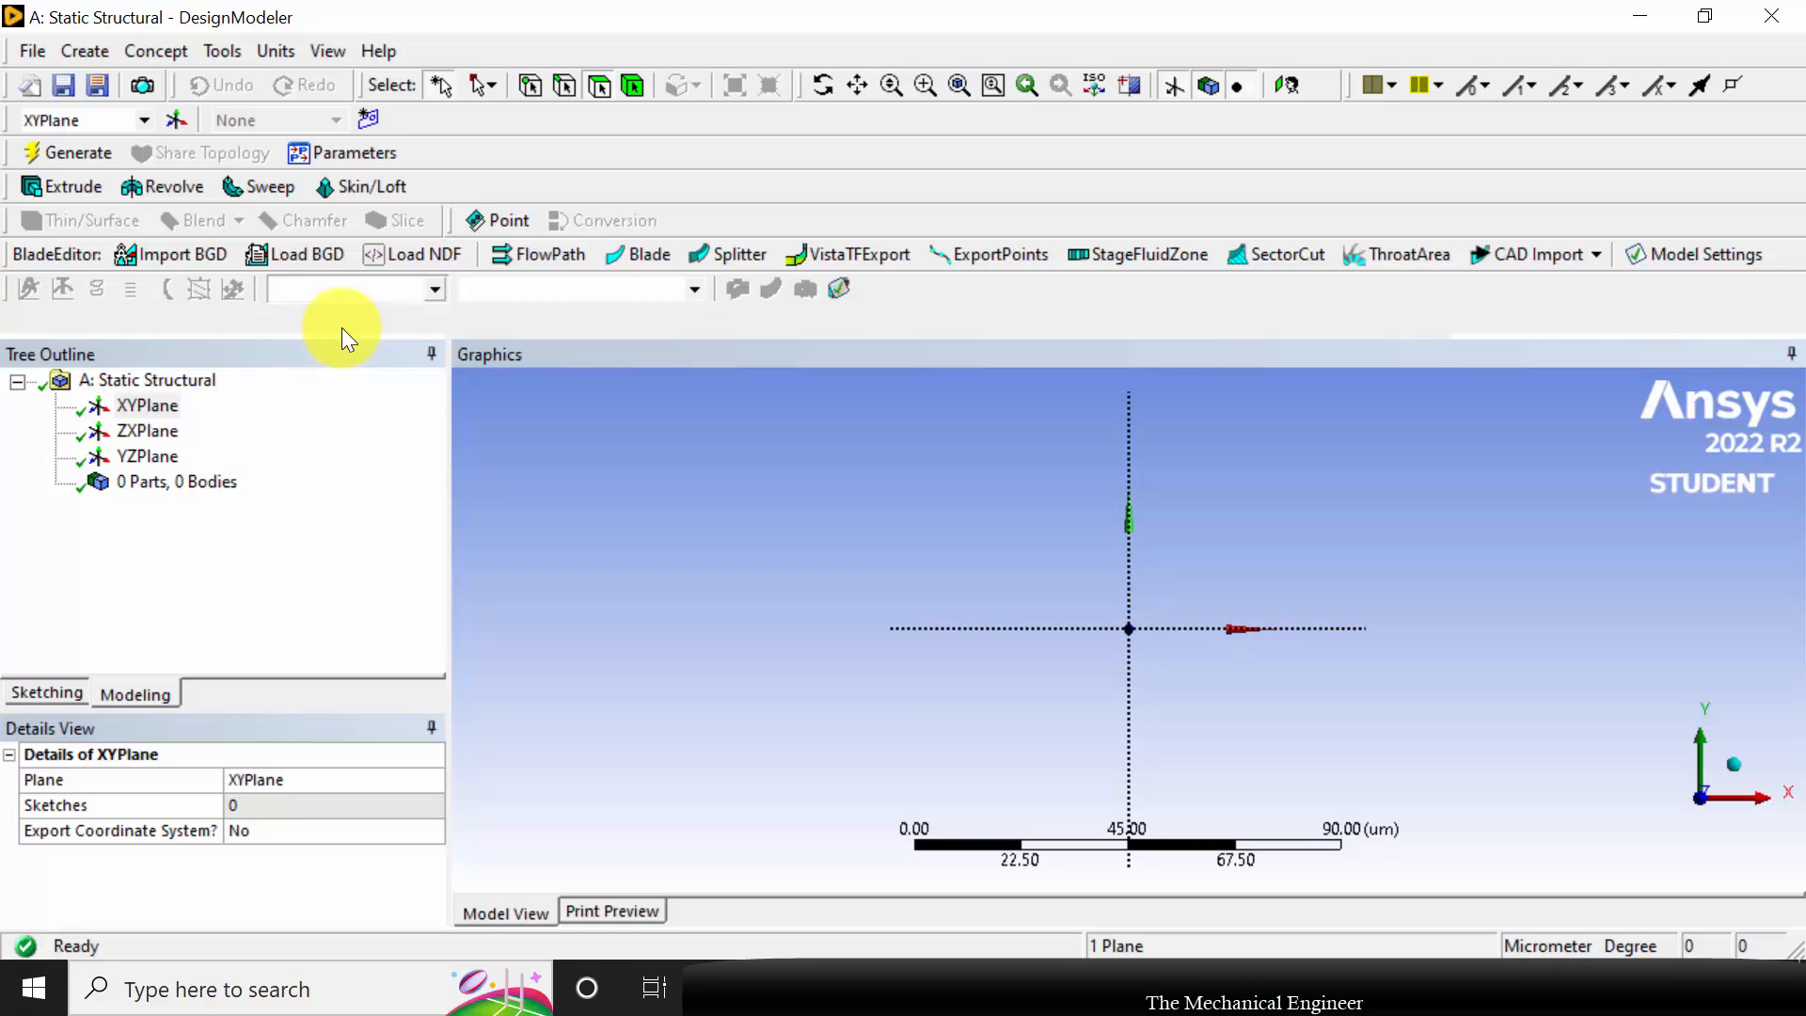
click(274, 51)
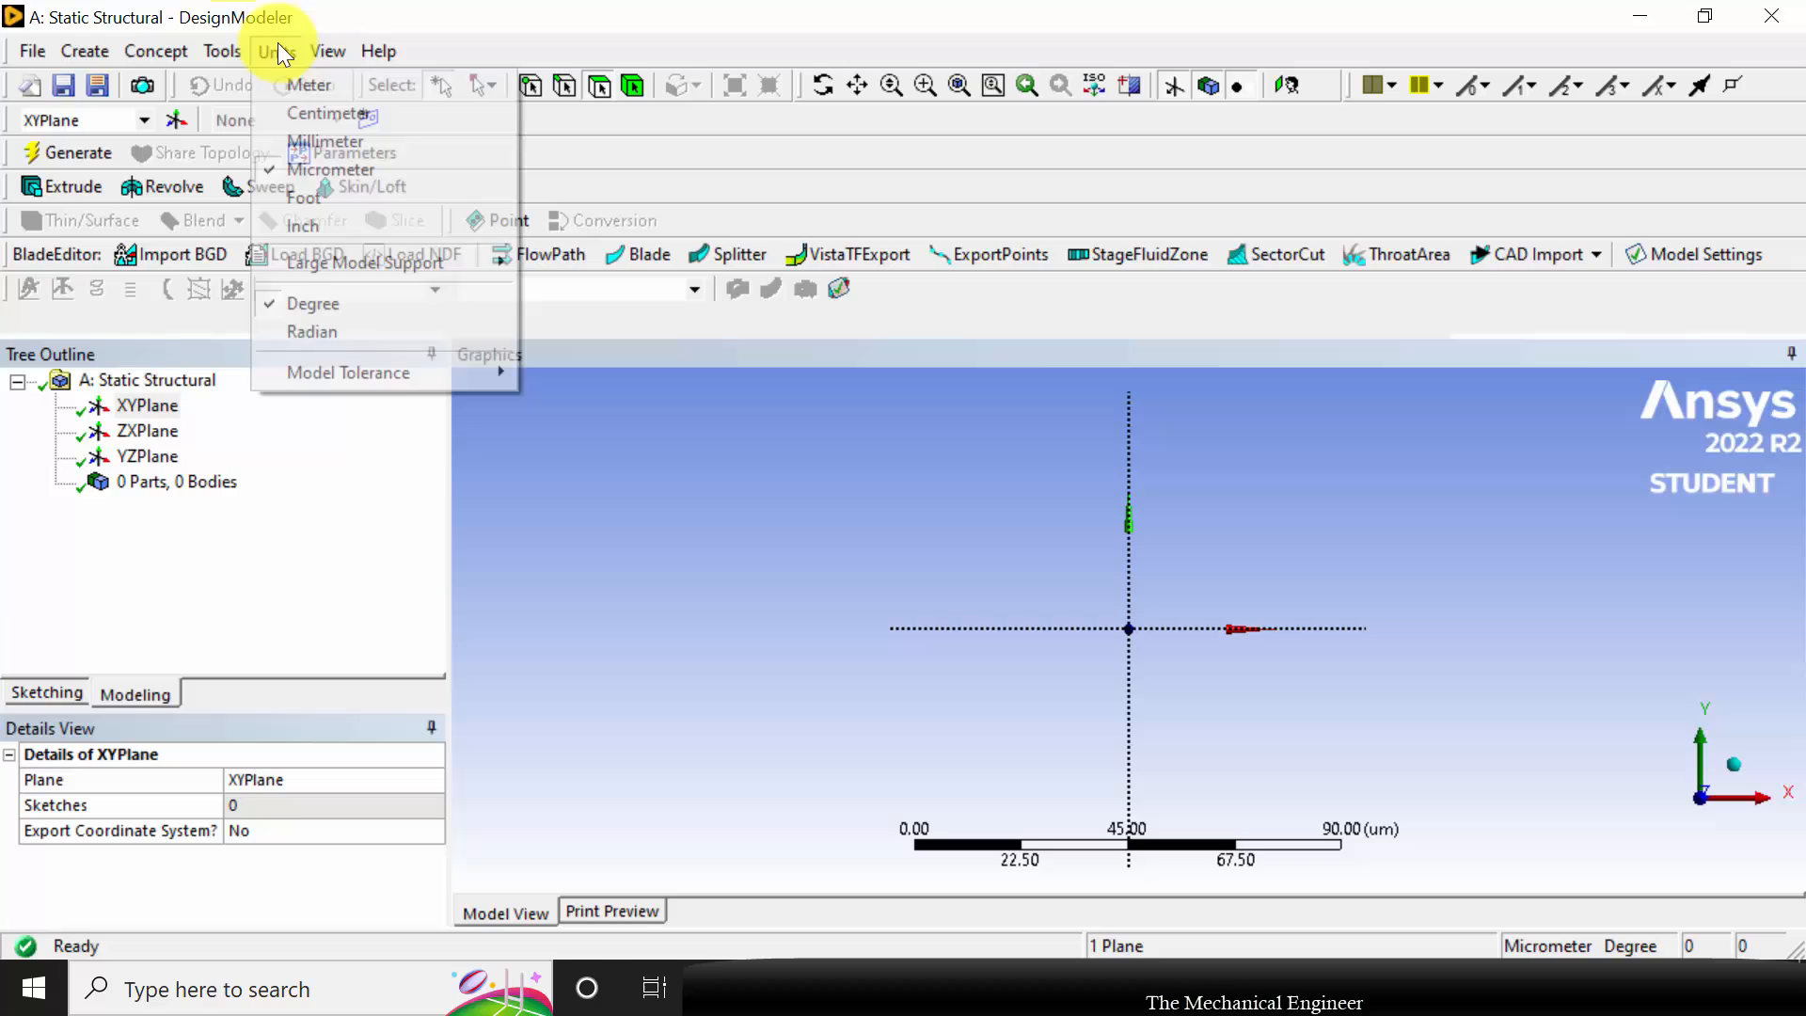
click(326, 140)
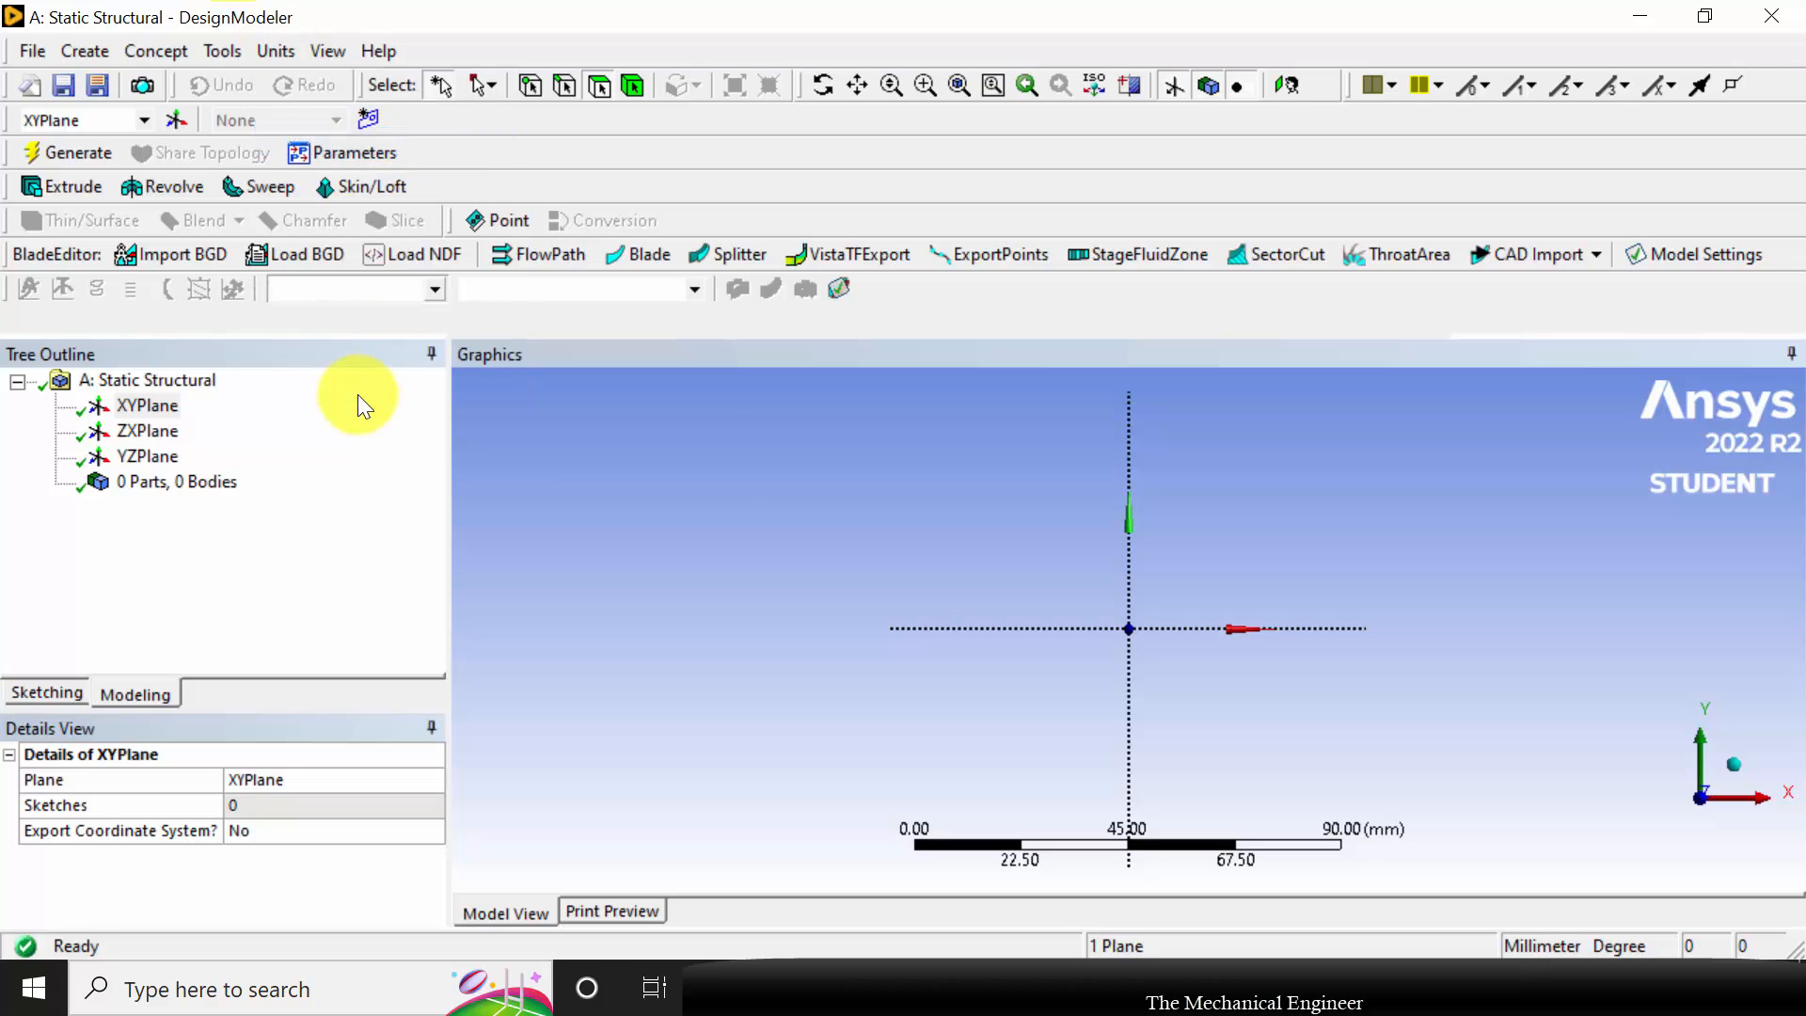
Sketch the bottom, right and top edges plus a diagonal from the origin on the XY plane
click(46, 693)
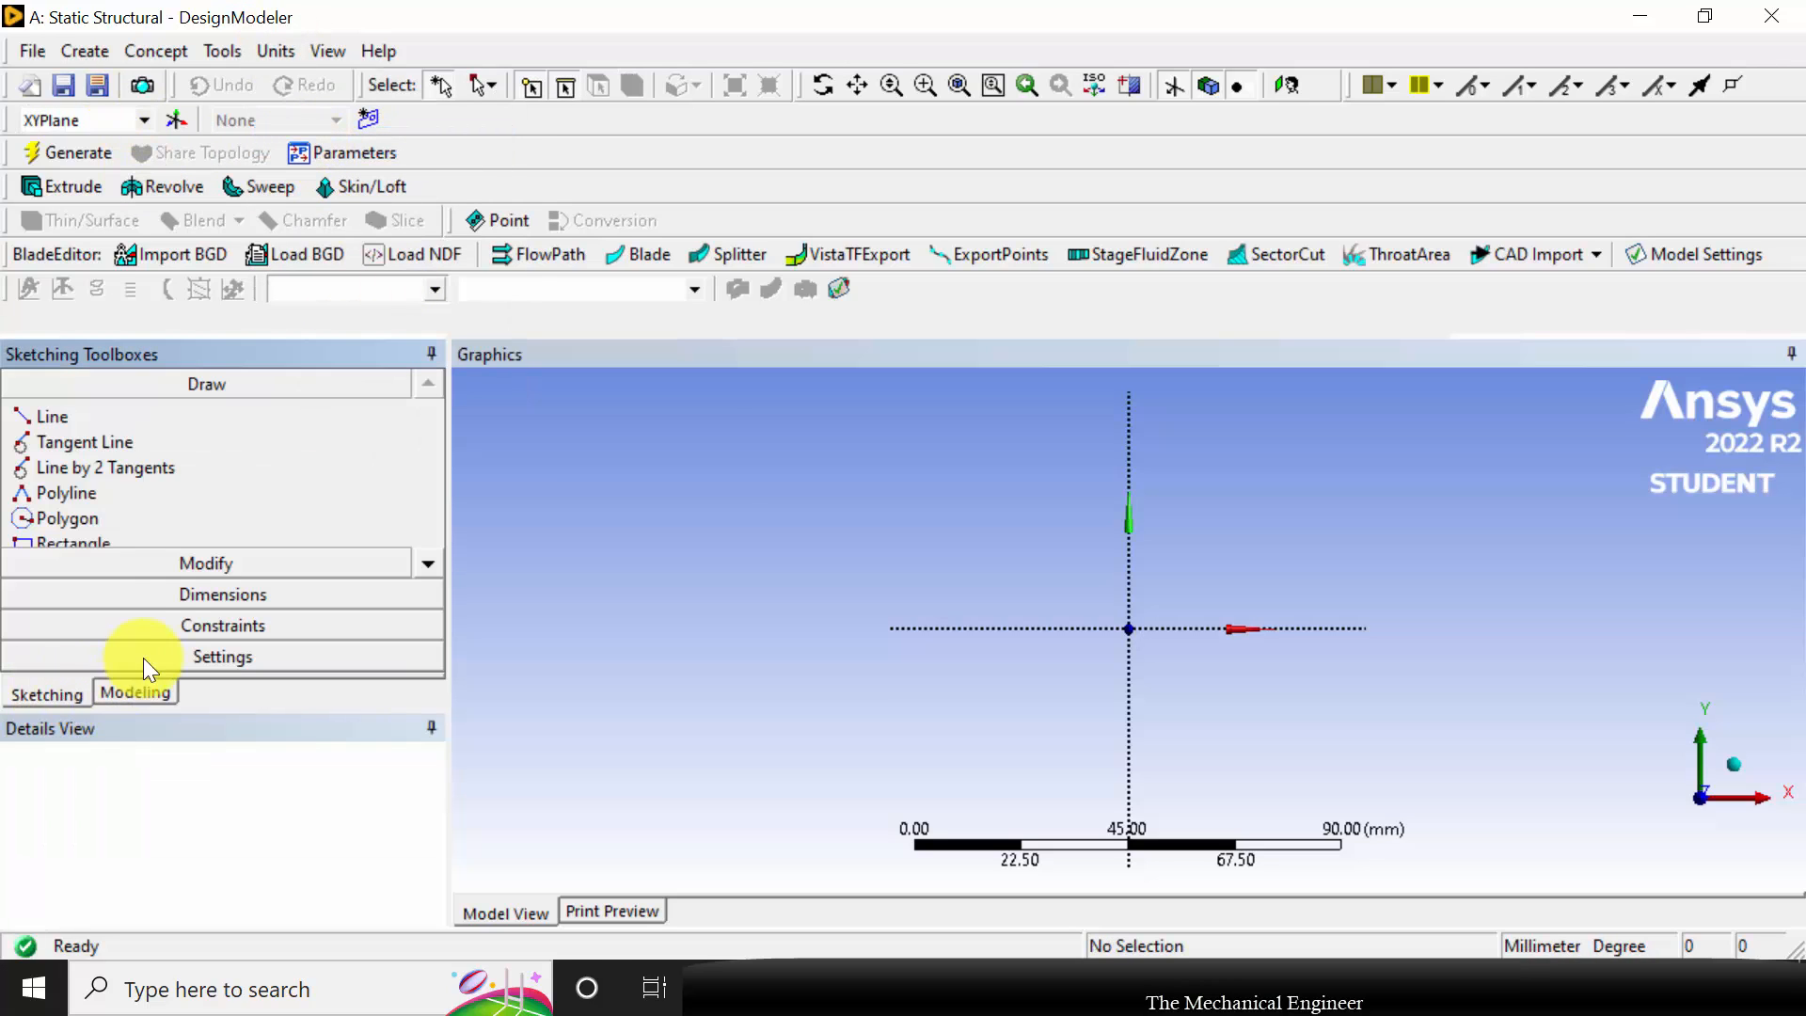
click(53, 416)
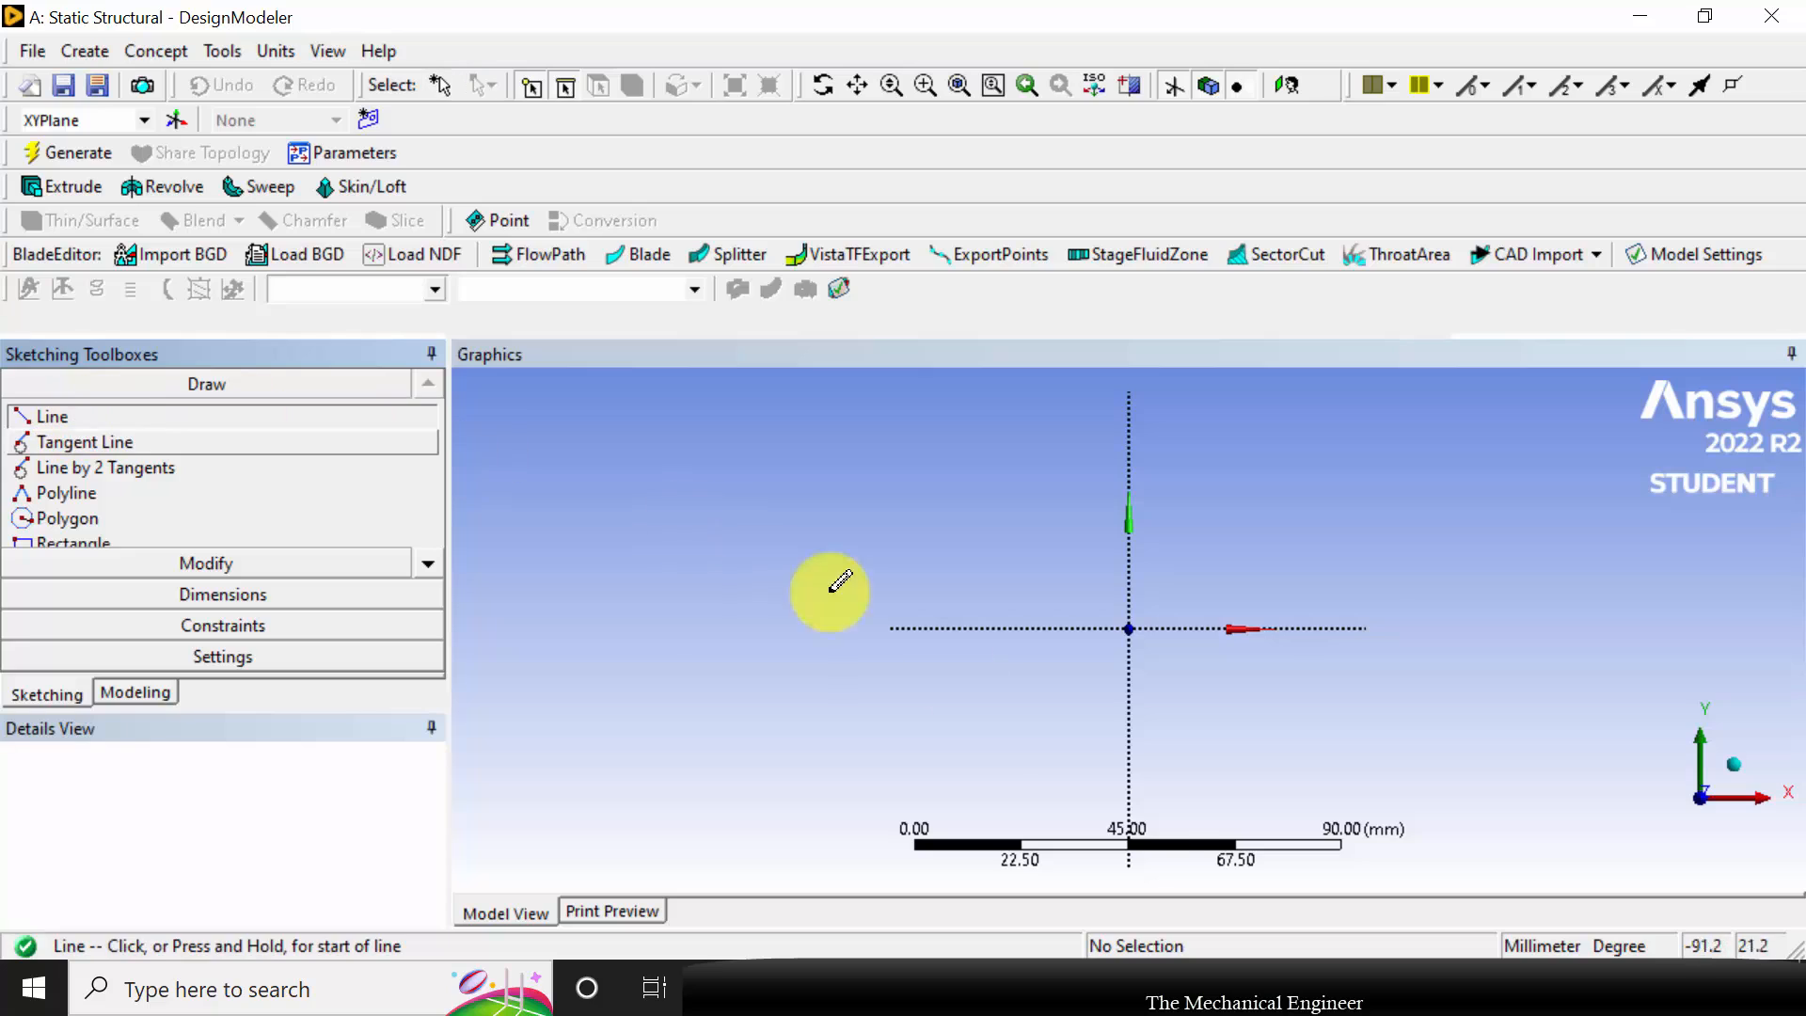
click(1129, 629)
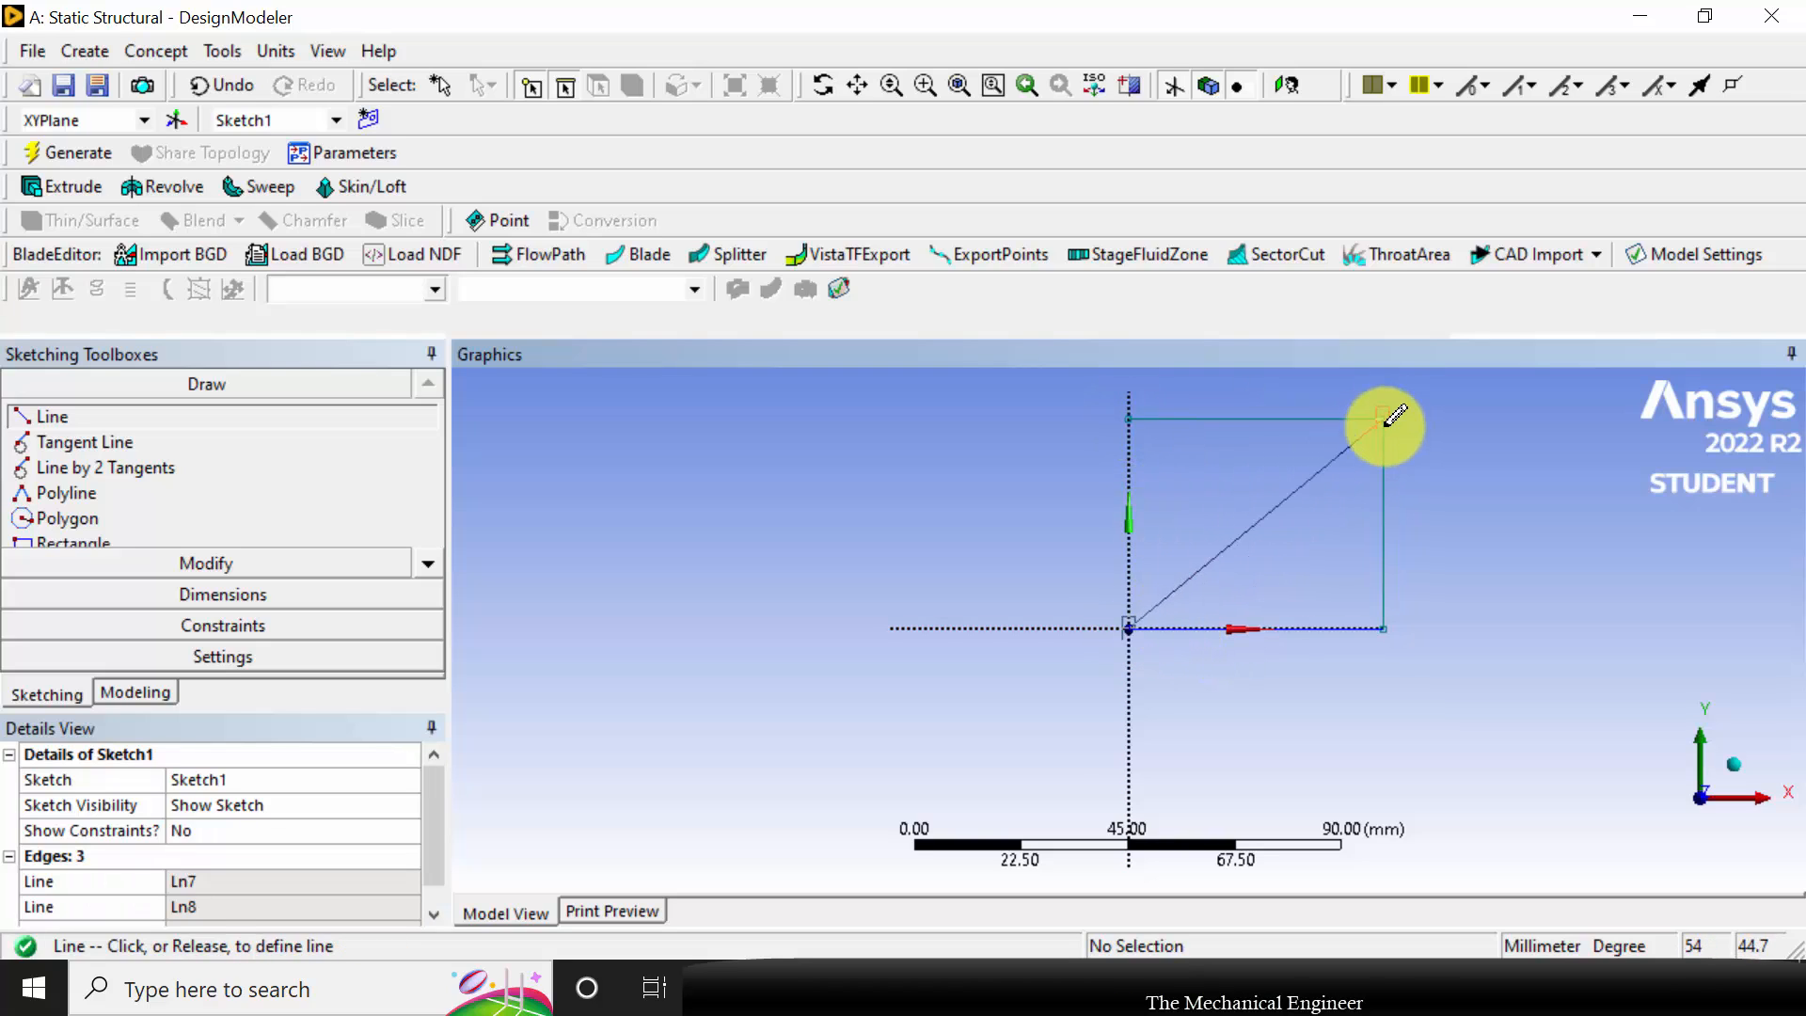
click(1382, 421)
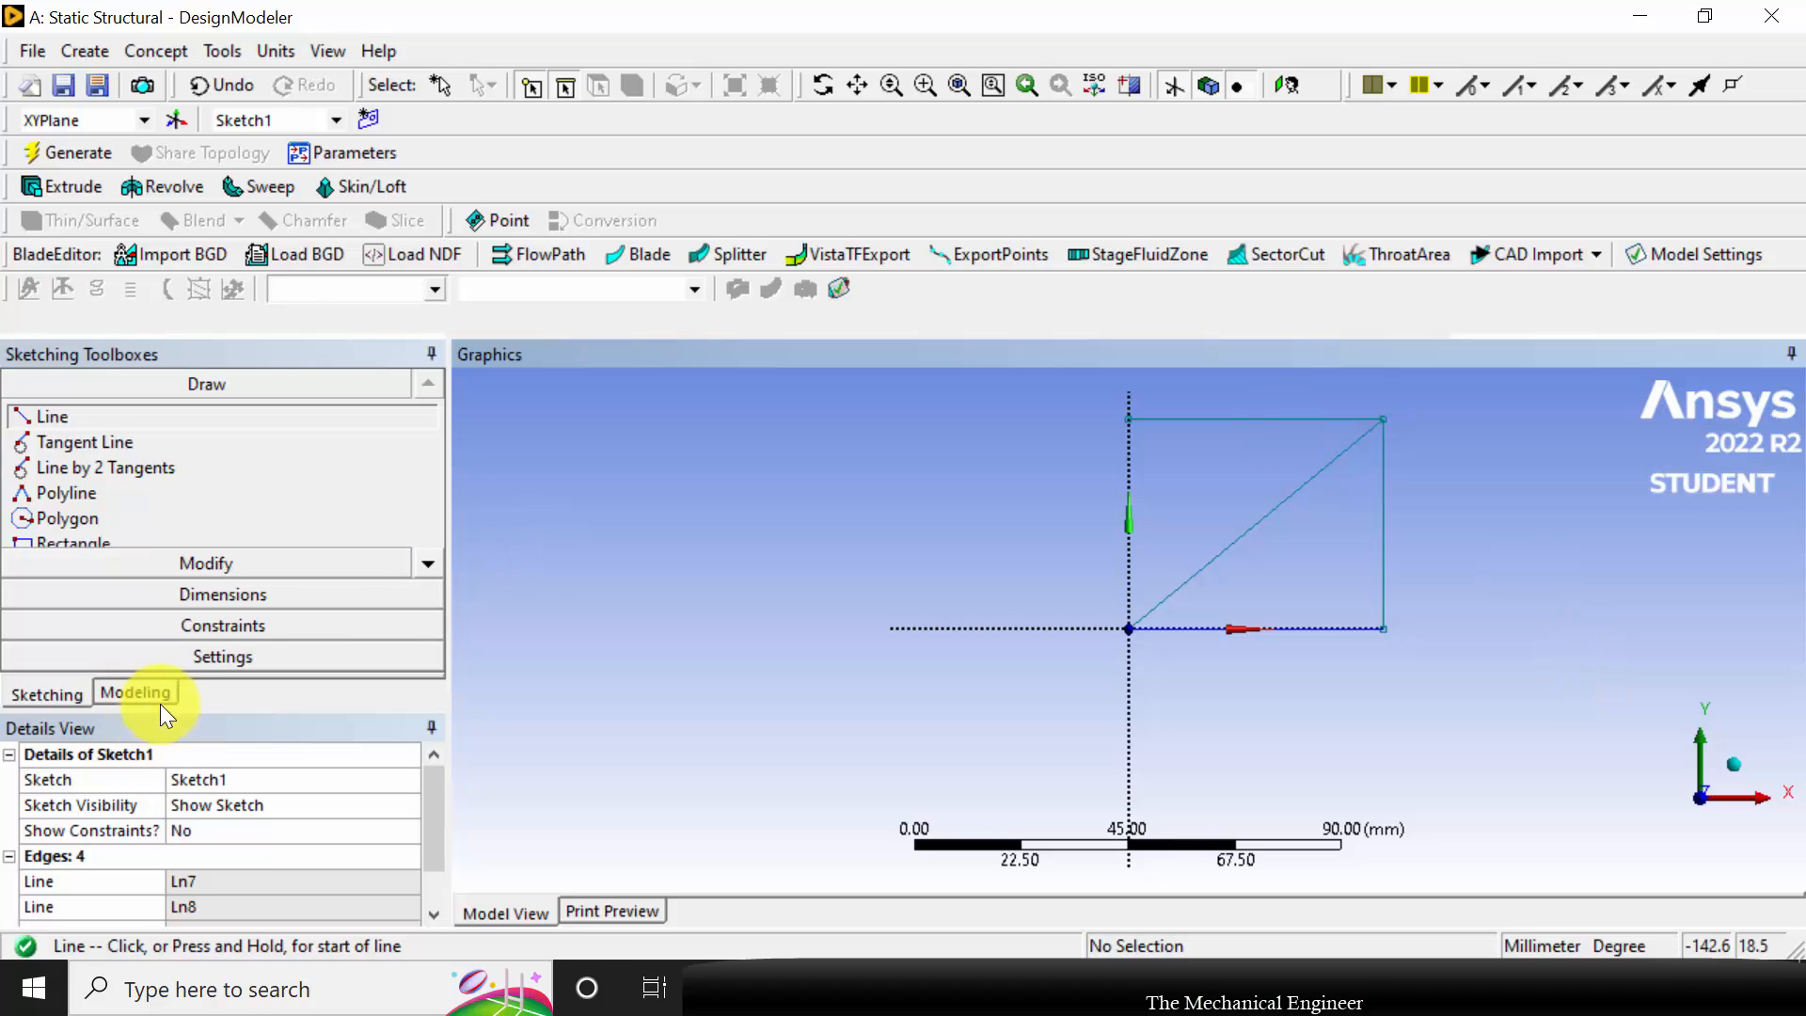
mouse_move(207, 607)
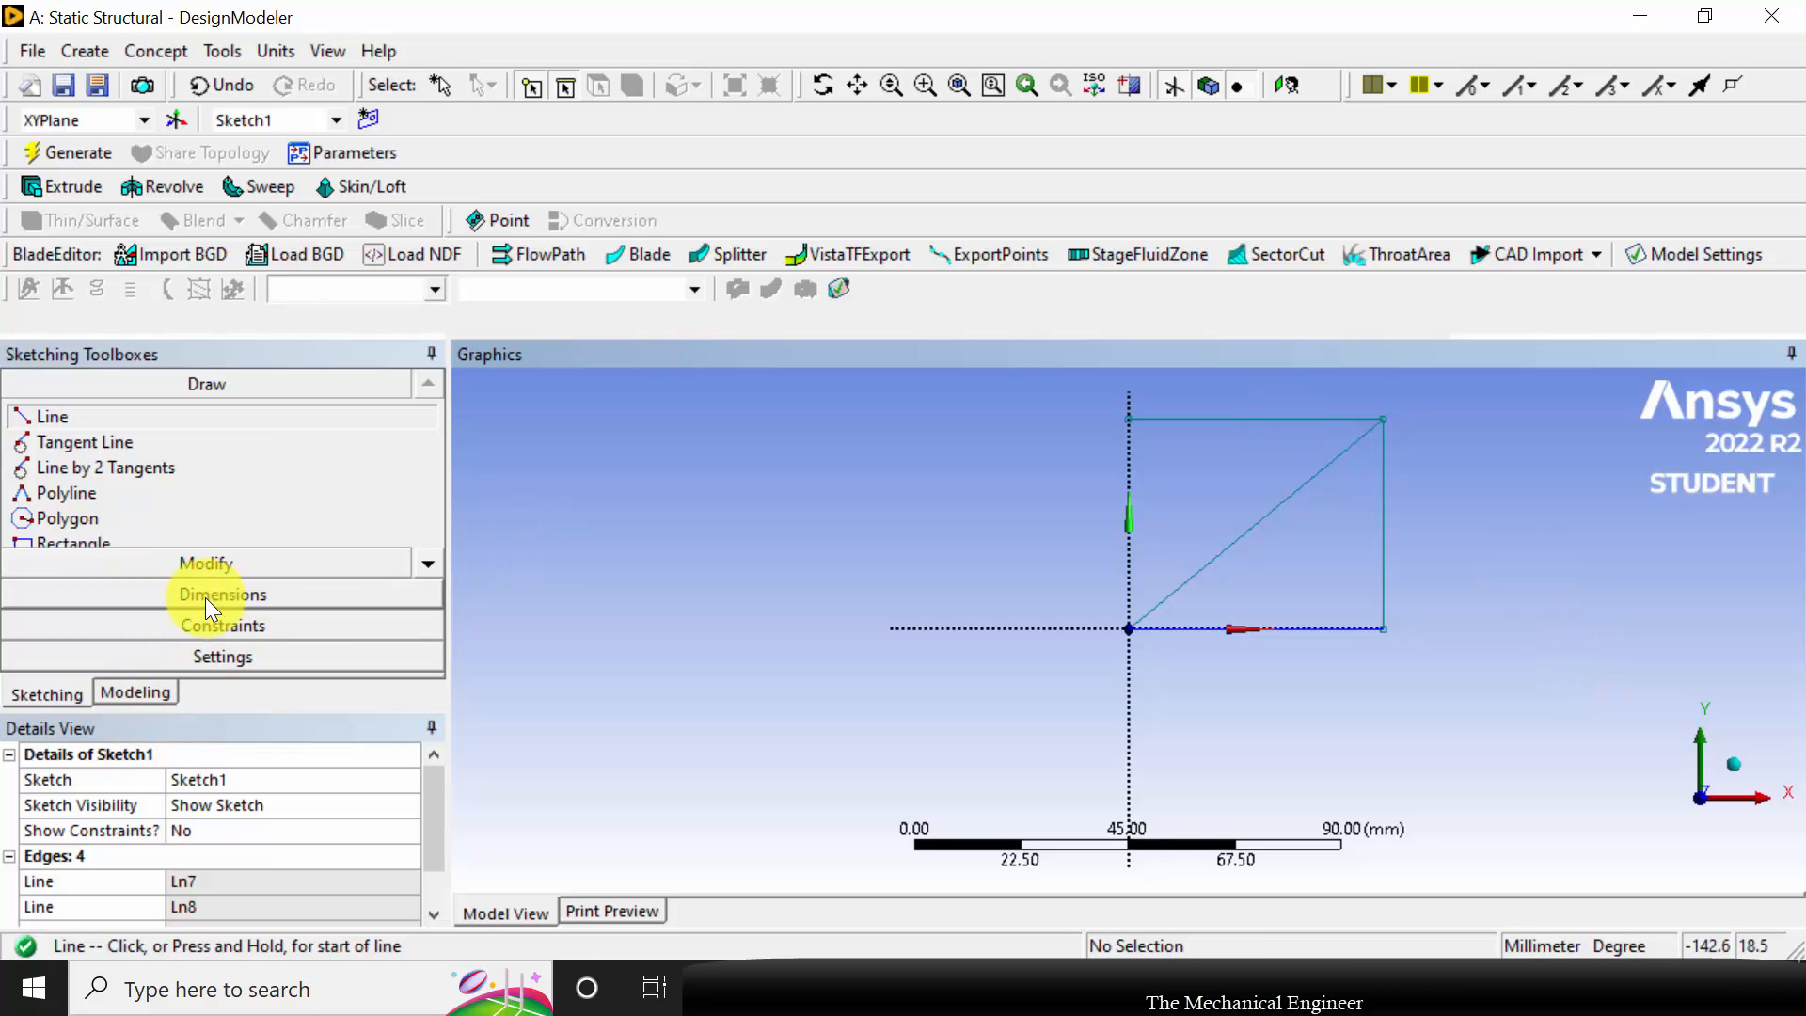
click(206, 594)
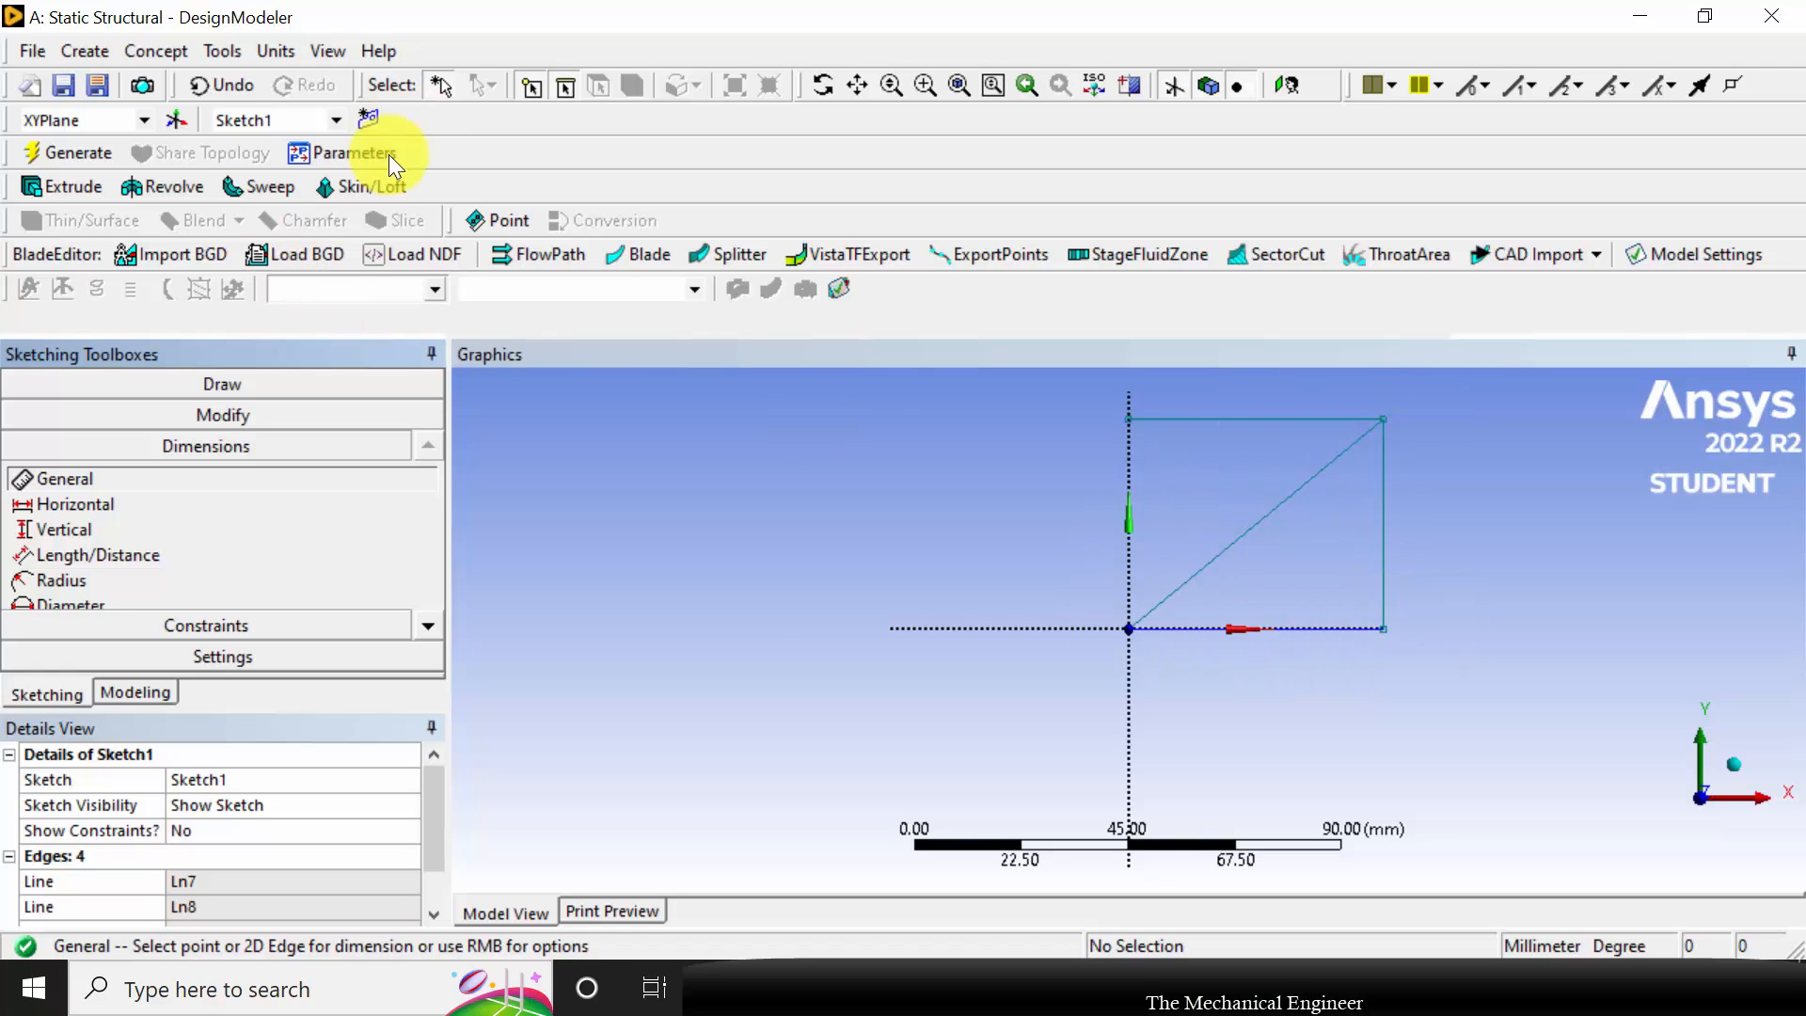
mouse_move(1330, 523)
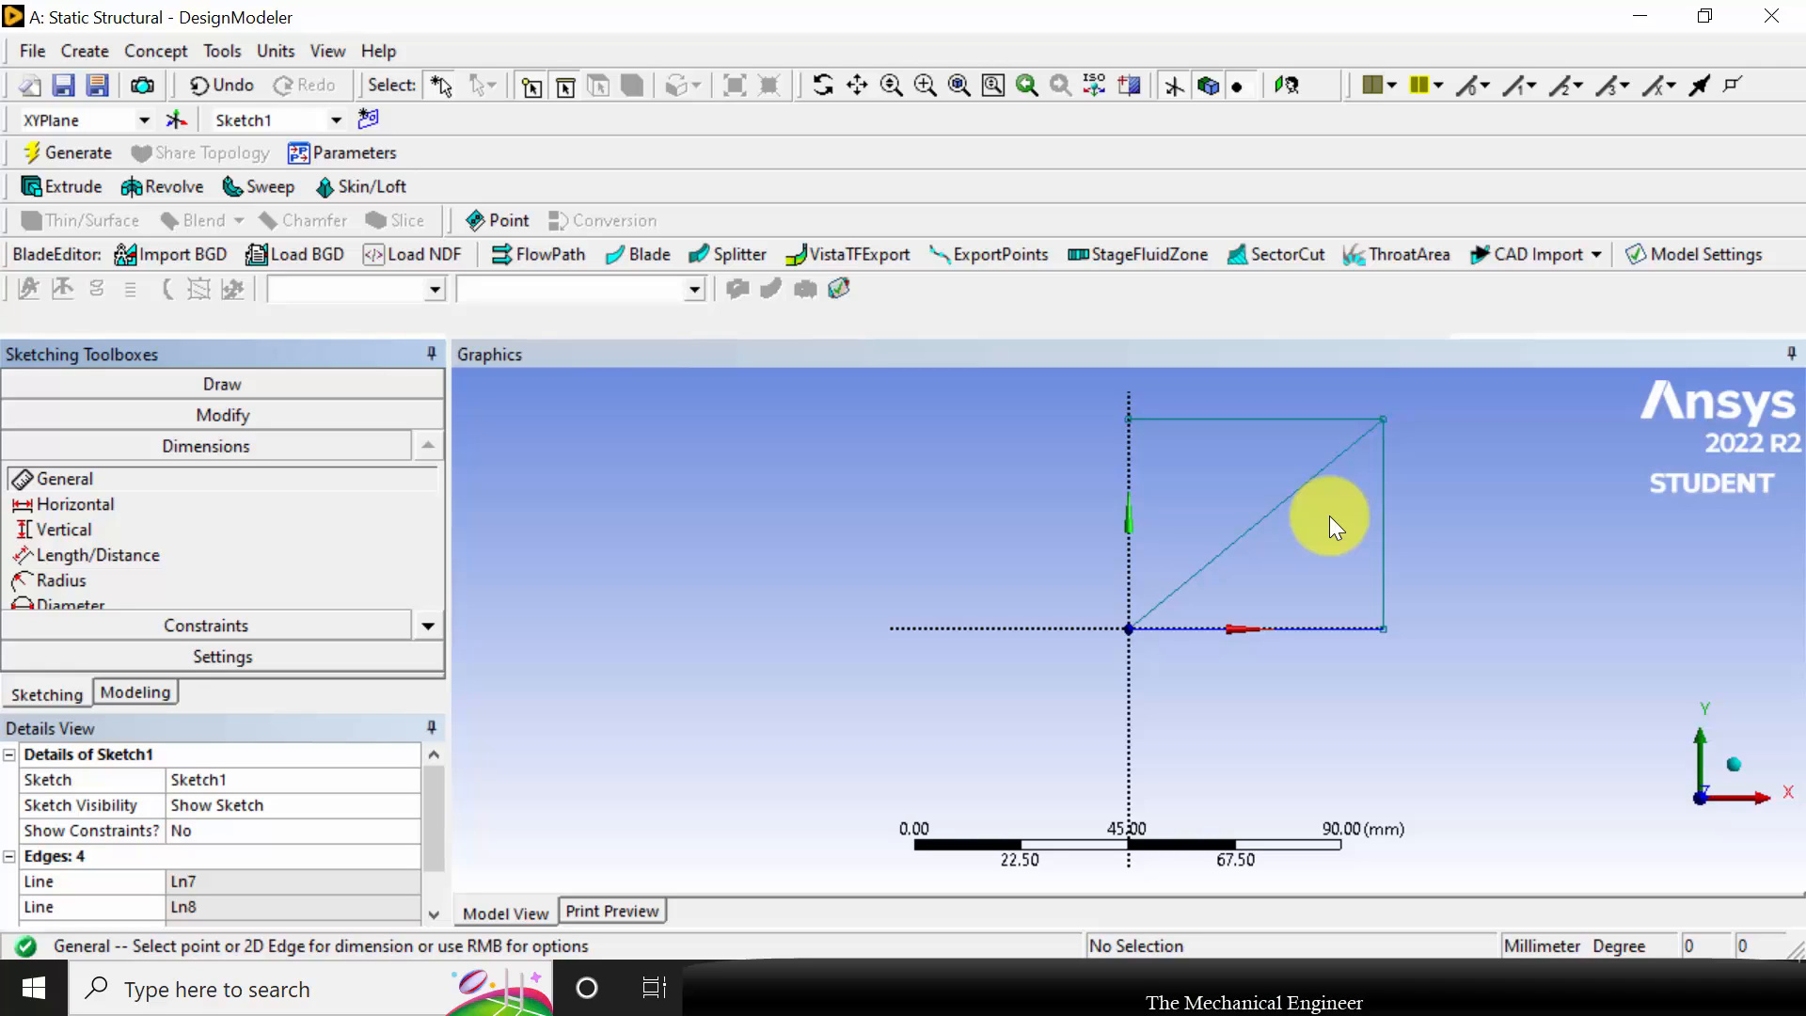
Dimension the outline with H1 = 1000 mm and V2 = 750 mm, then Generate
click(1250, 629)
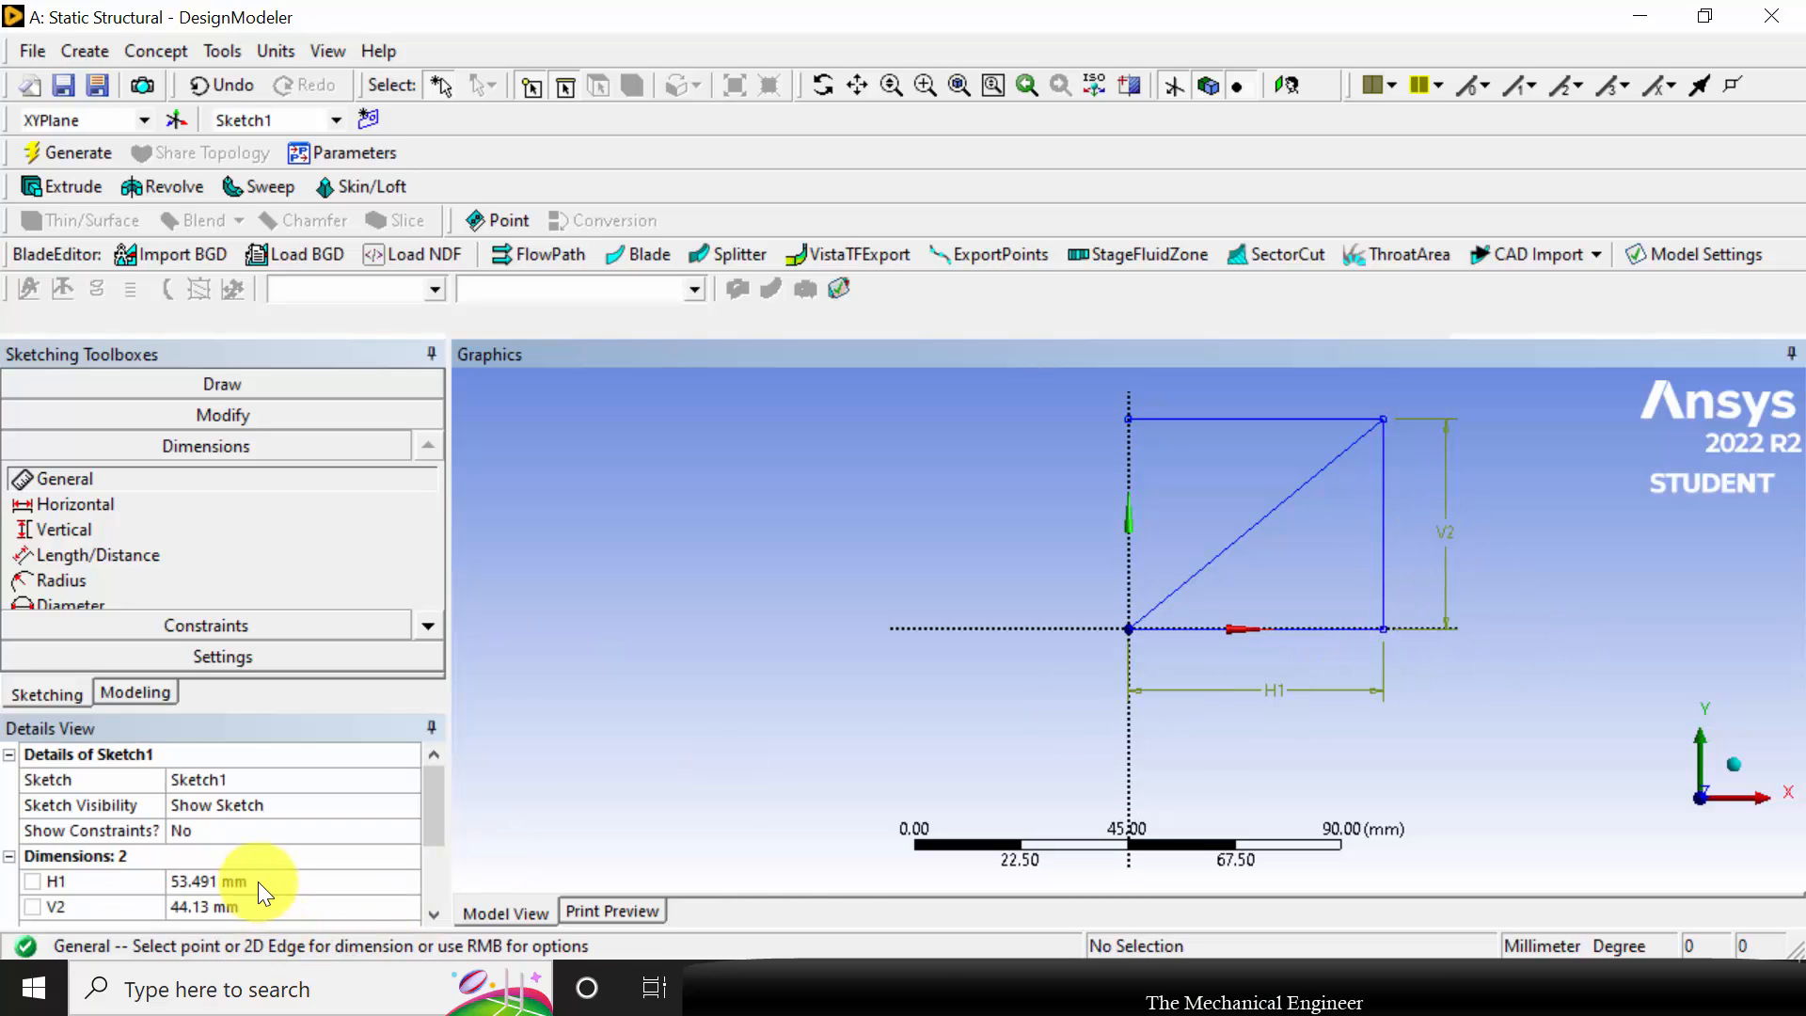
text(1000 mm)
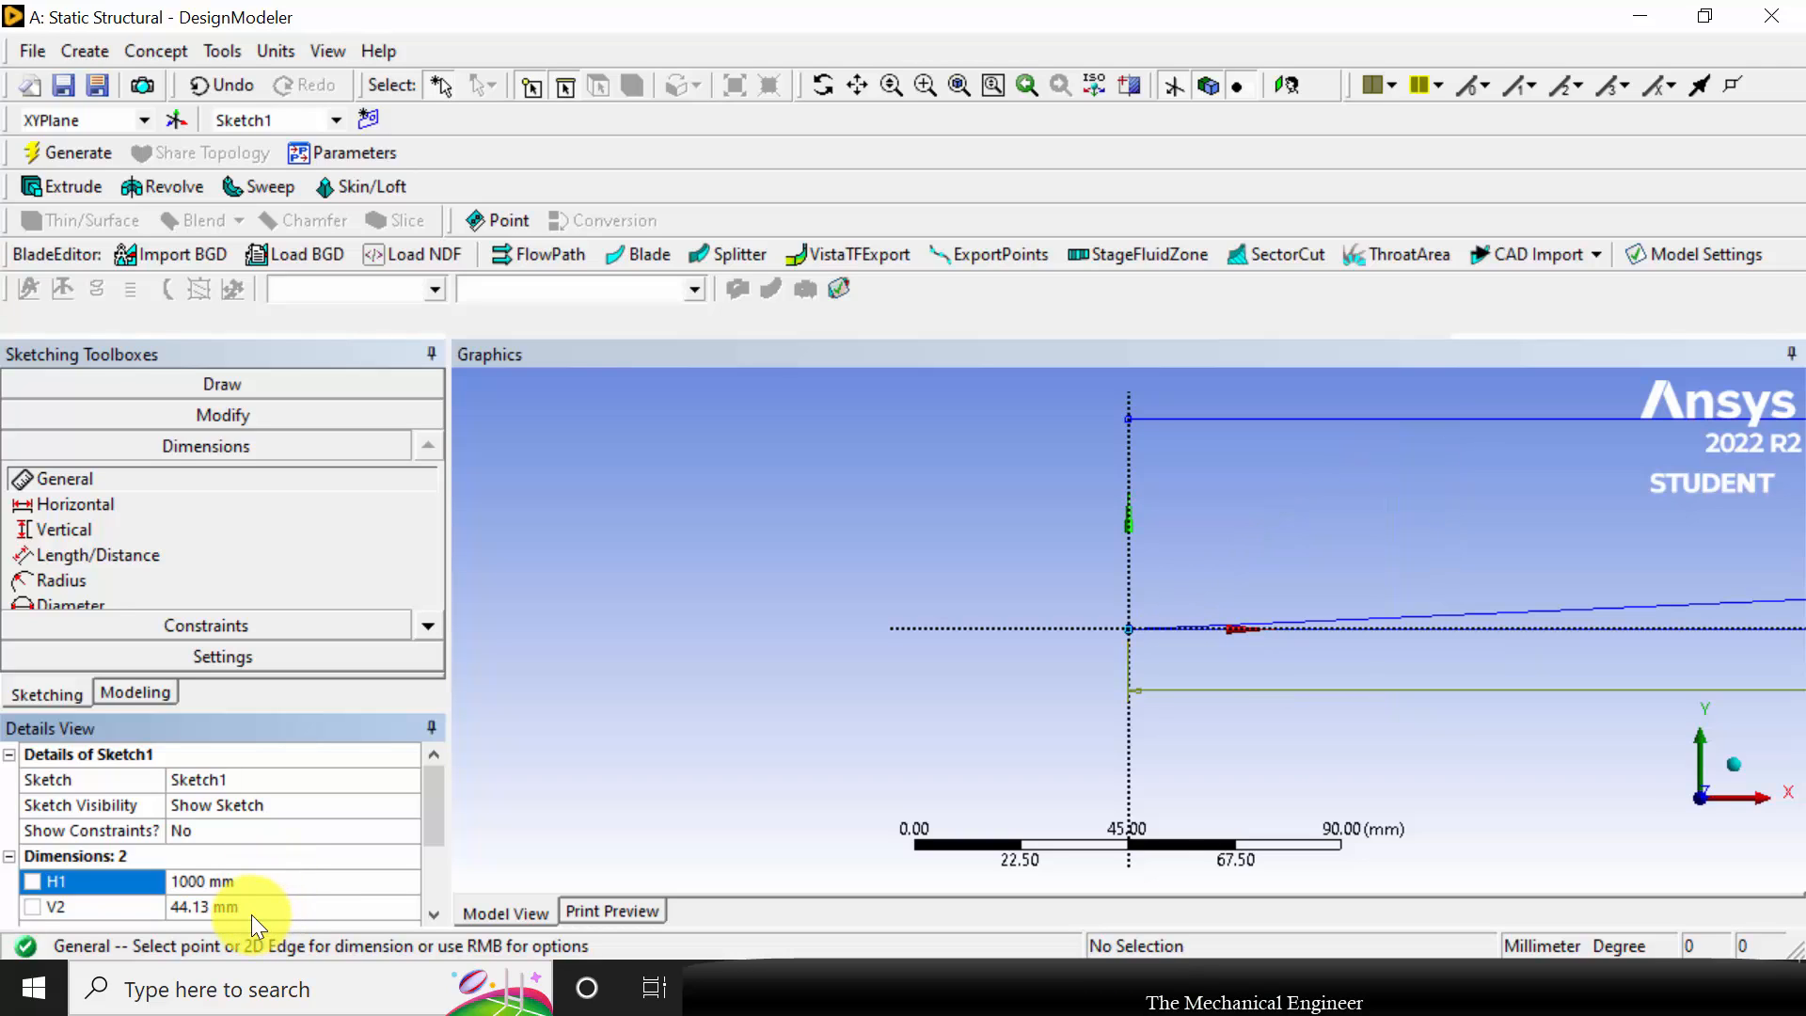
text(750 mm)
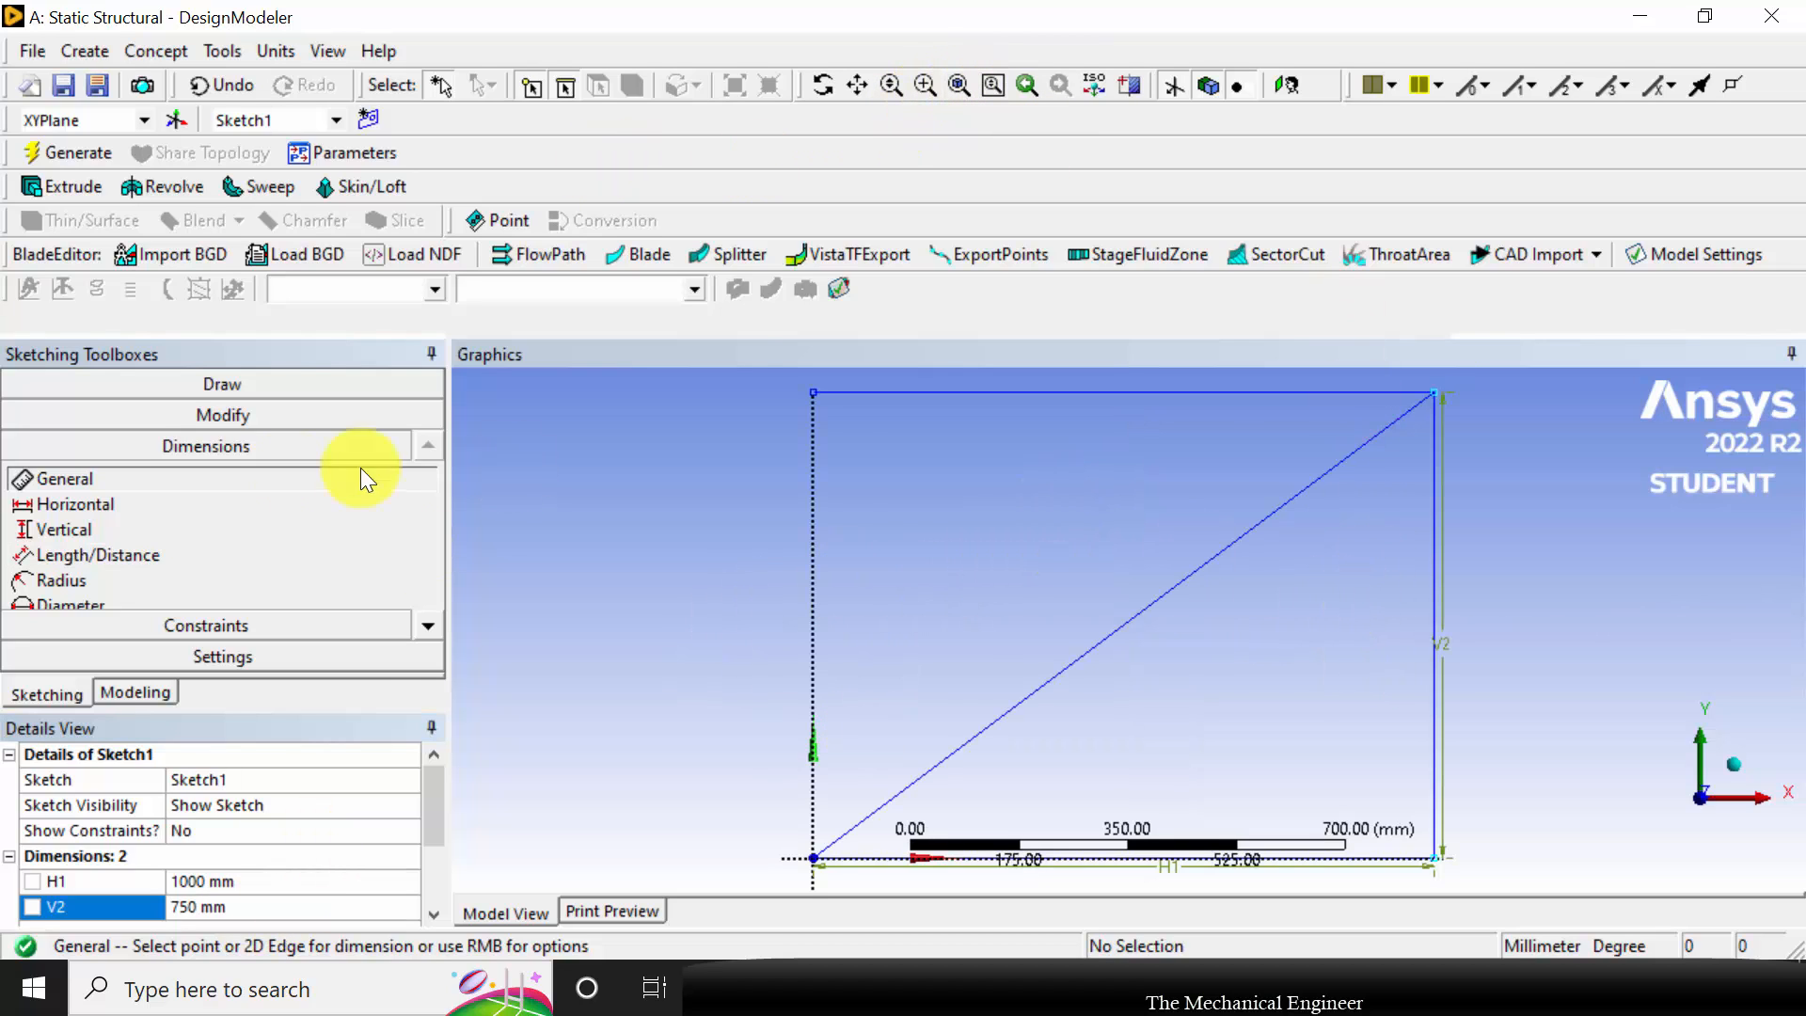
click(77, 152)
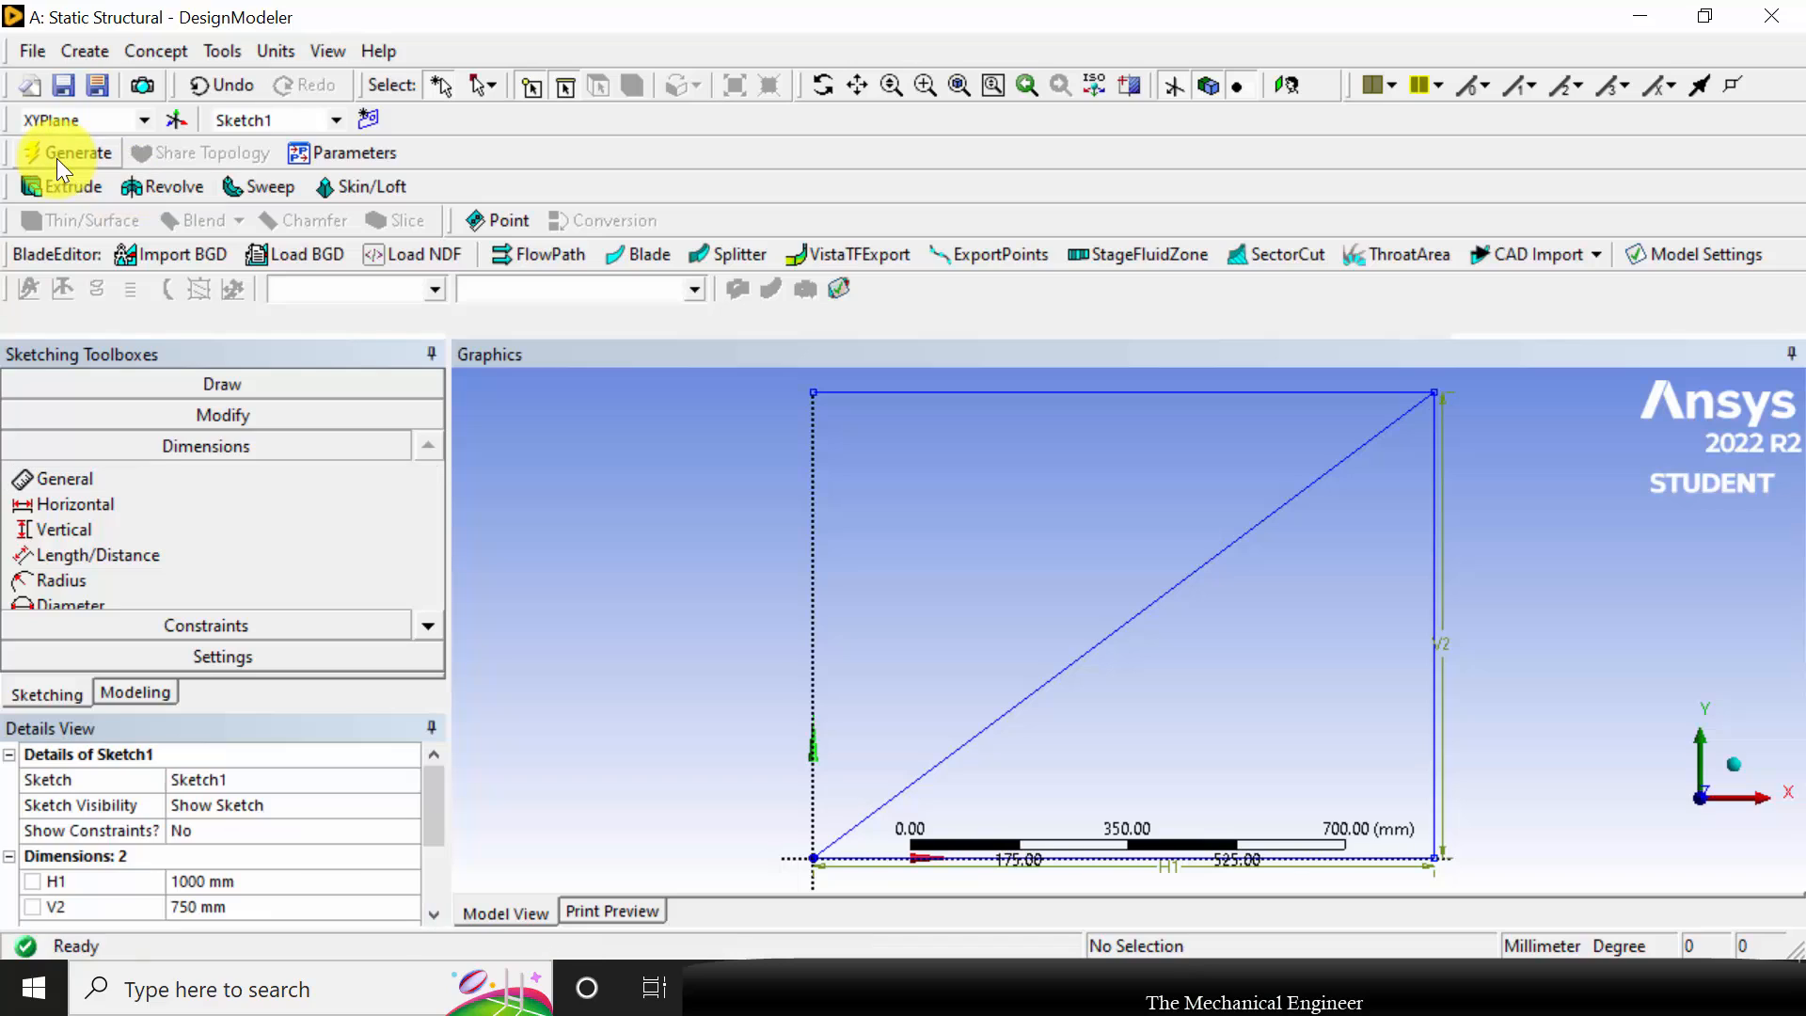
mouse_move(173, 68)
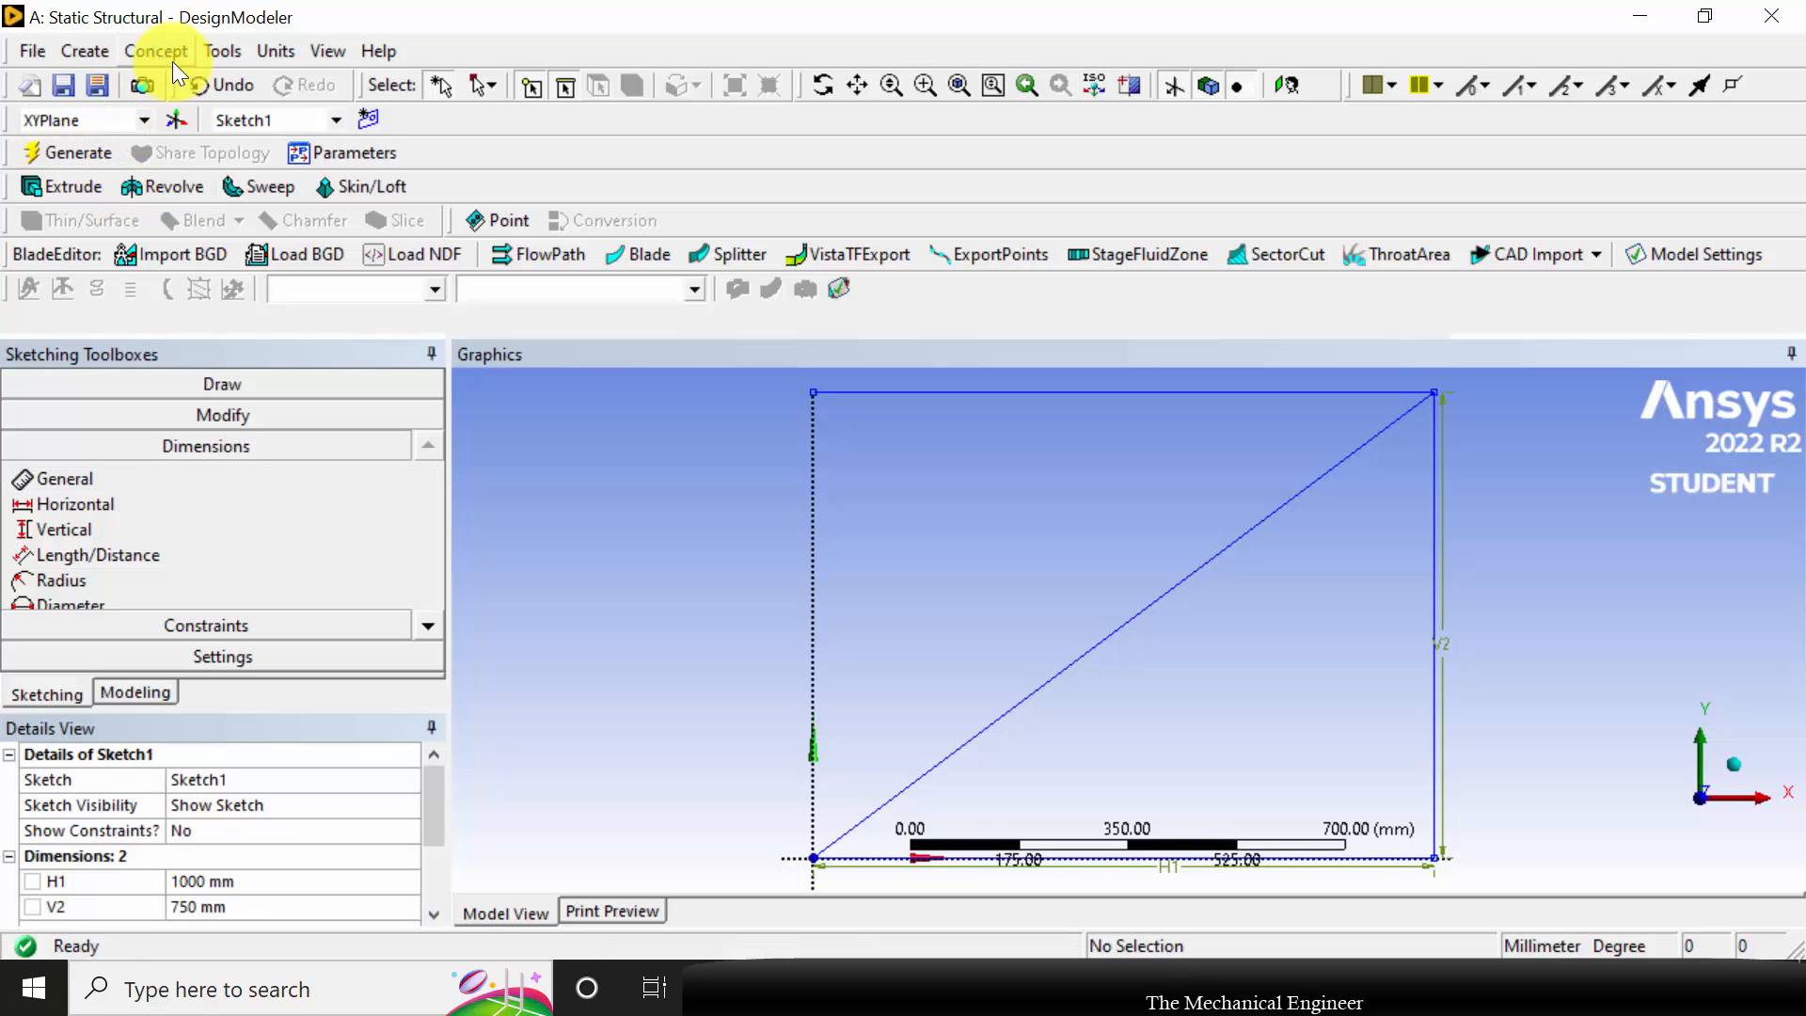
Create Line1 from Sketch1 with Lines From Sketches and generate the line body
click(157, 51)
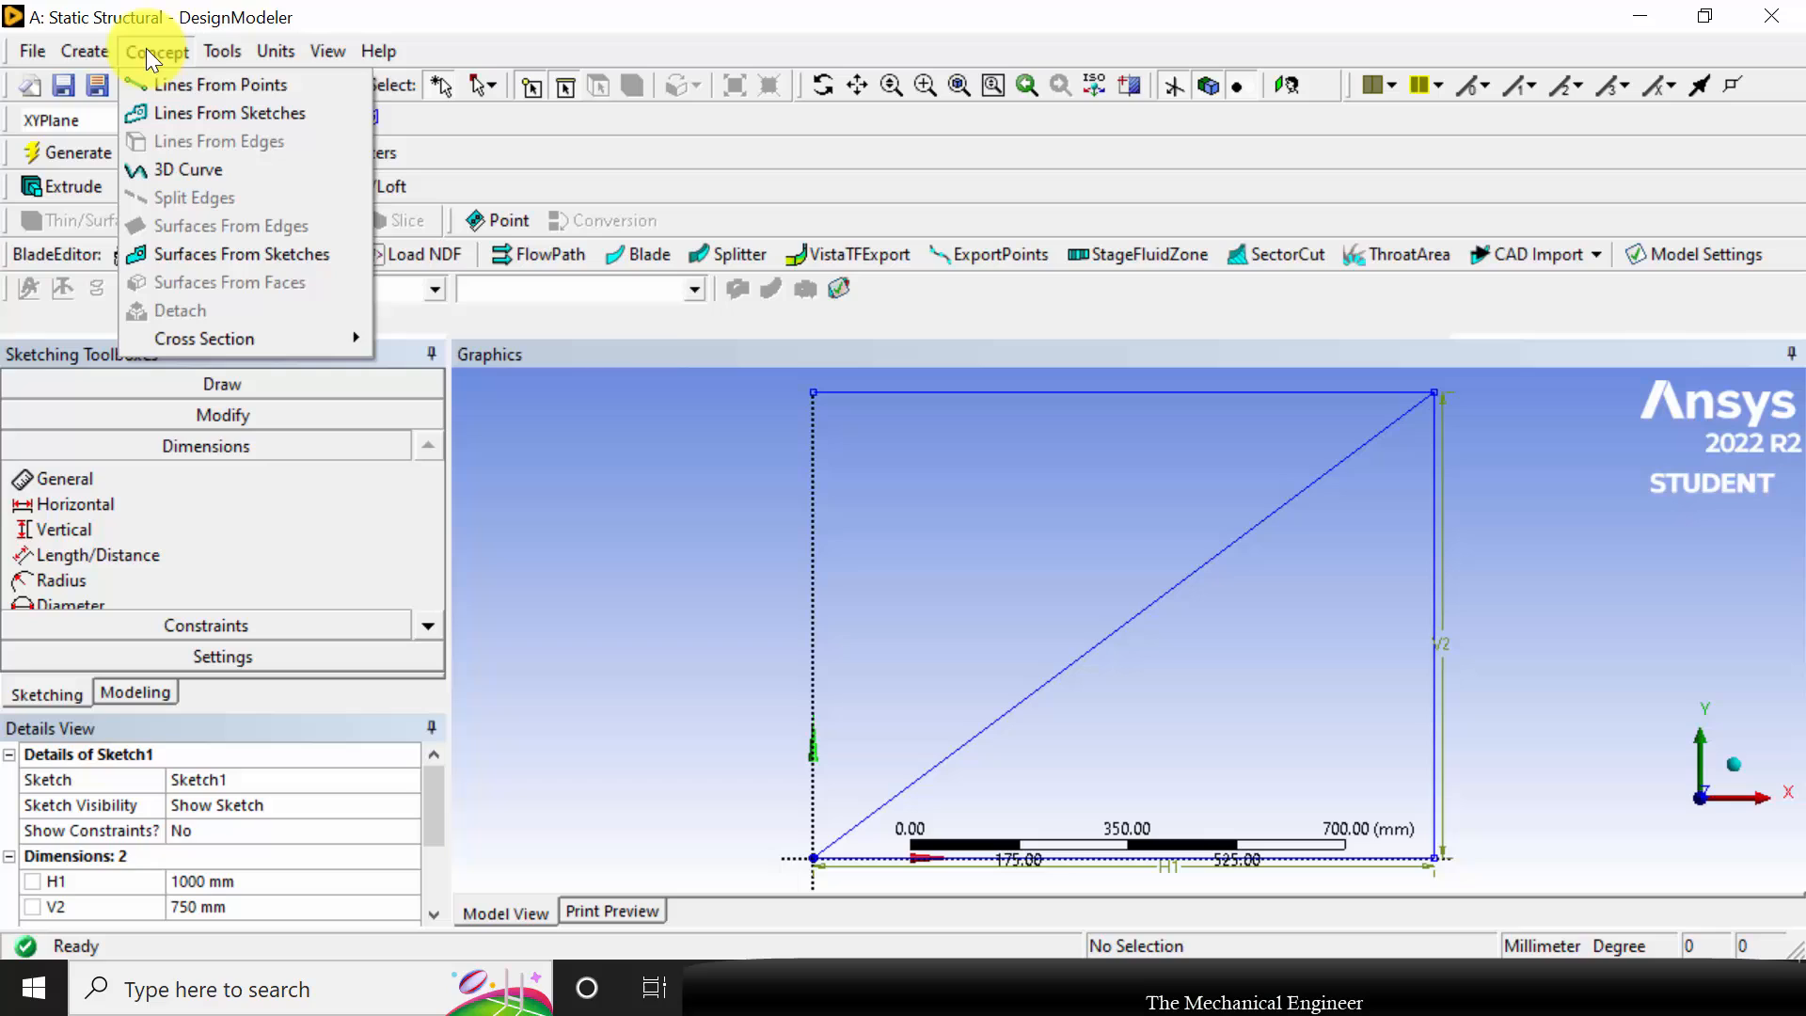
mouse_move(230, 113)
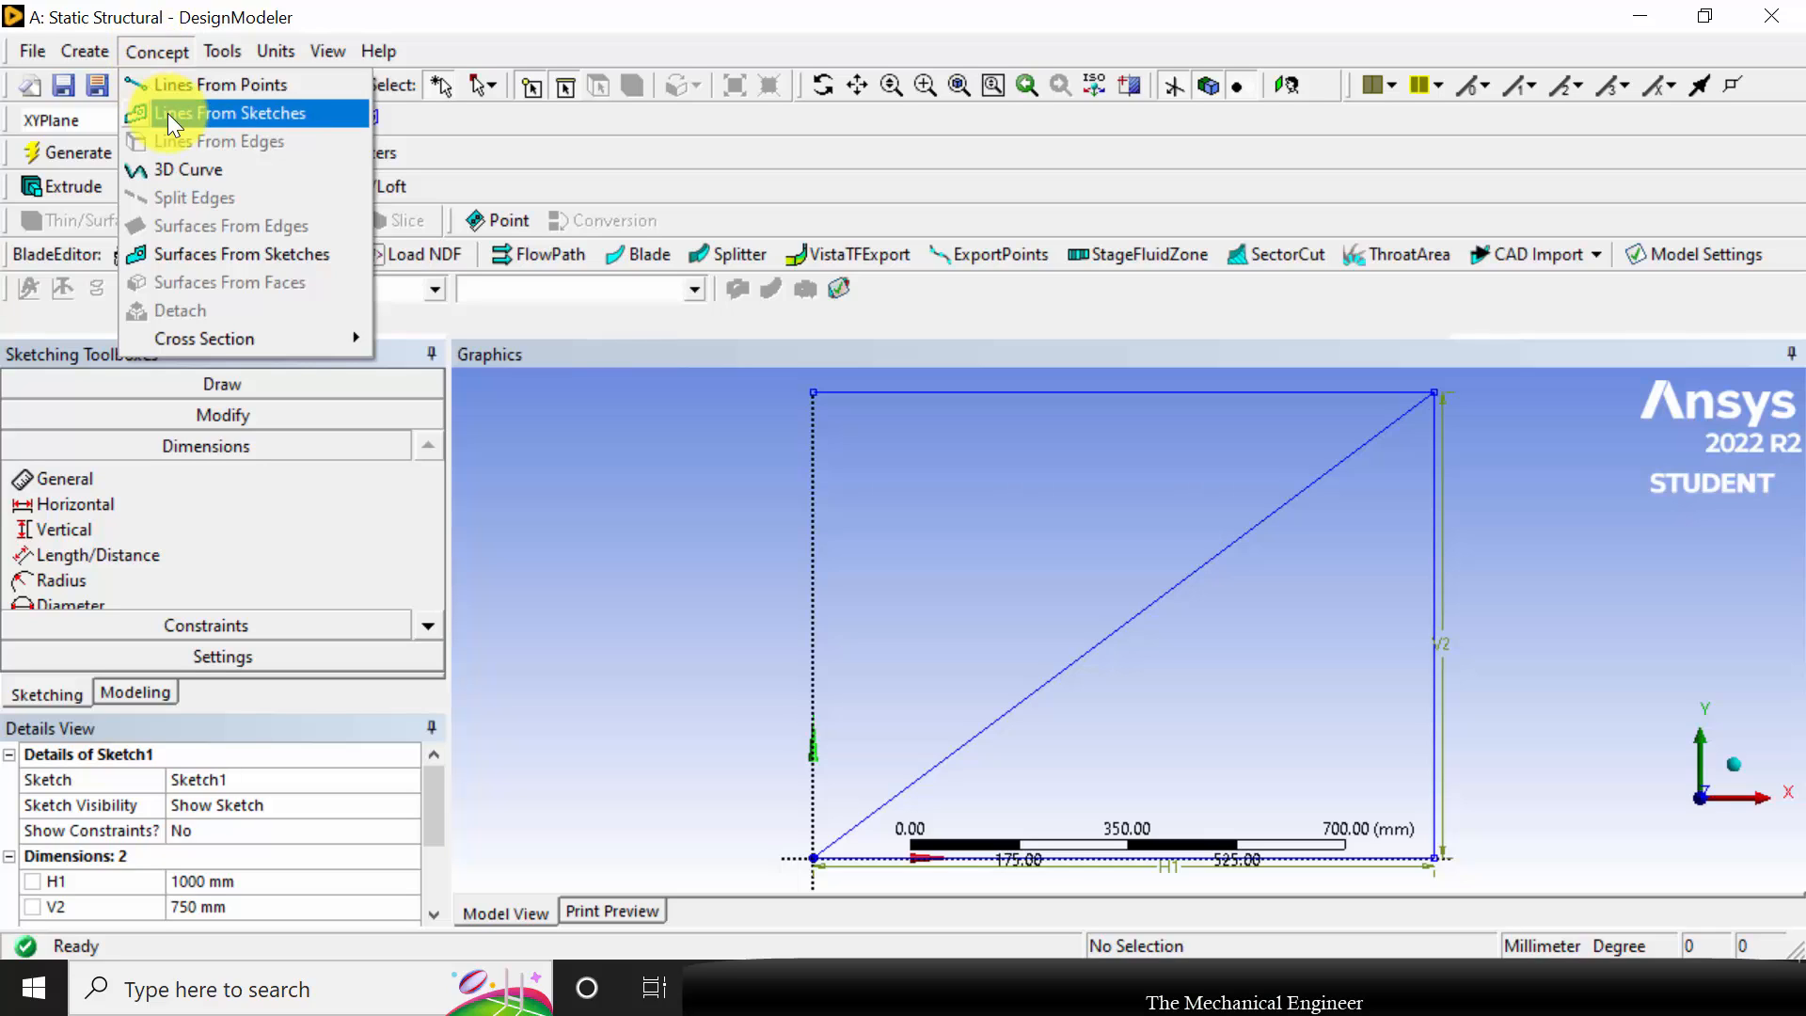
click(227, 113)
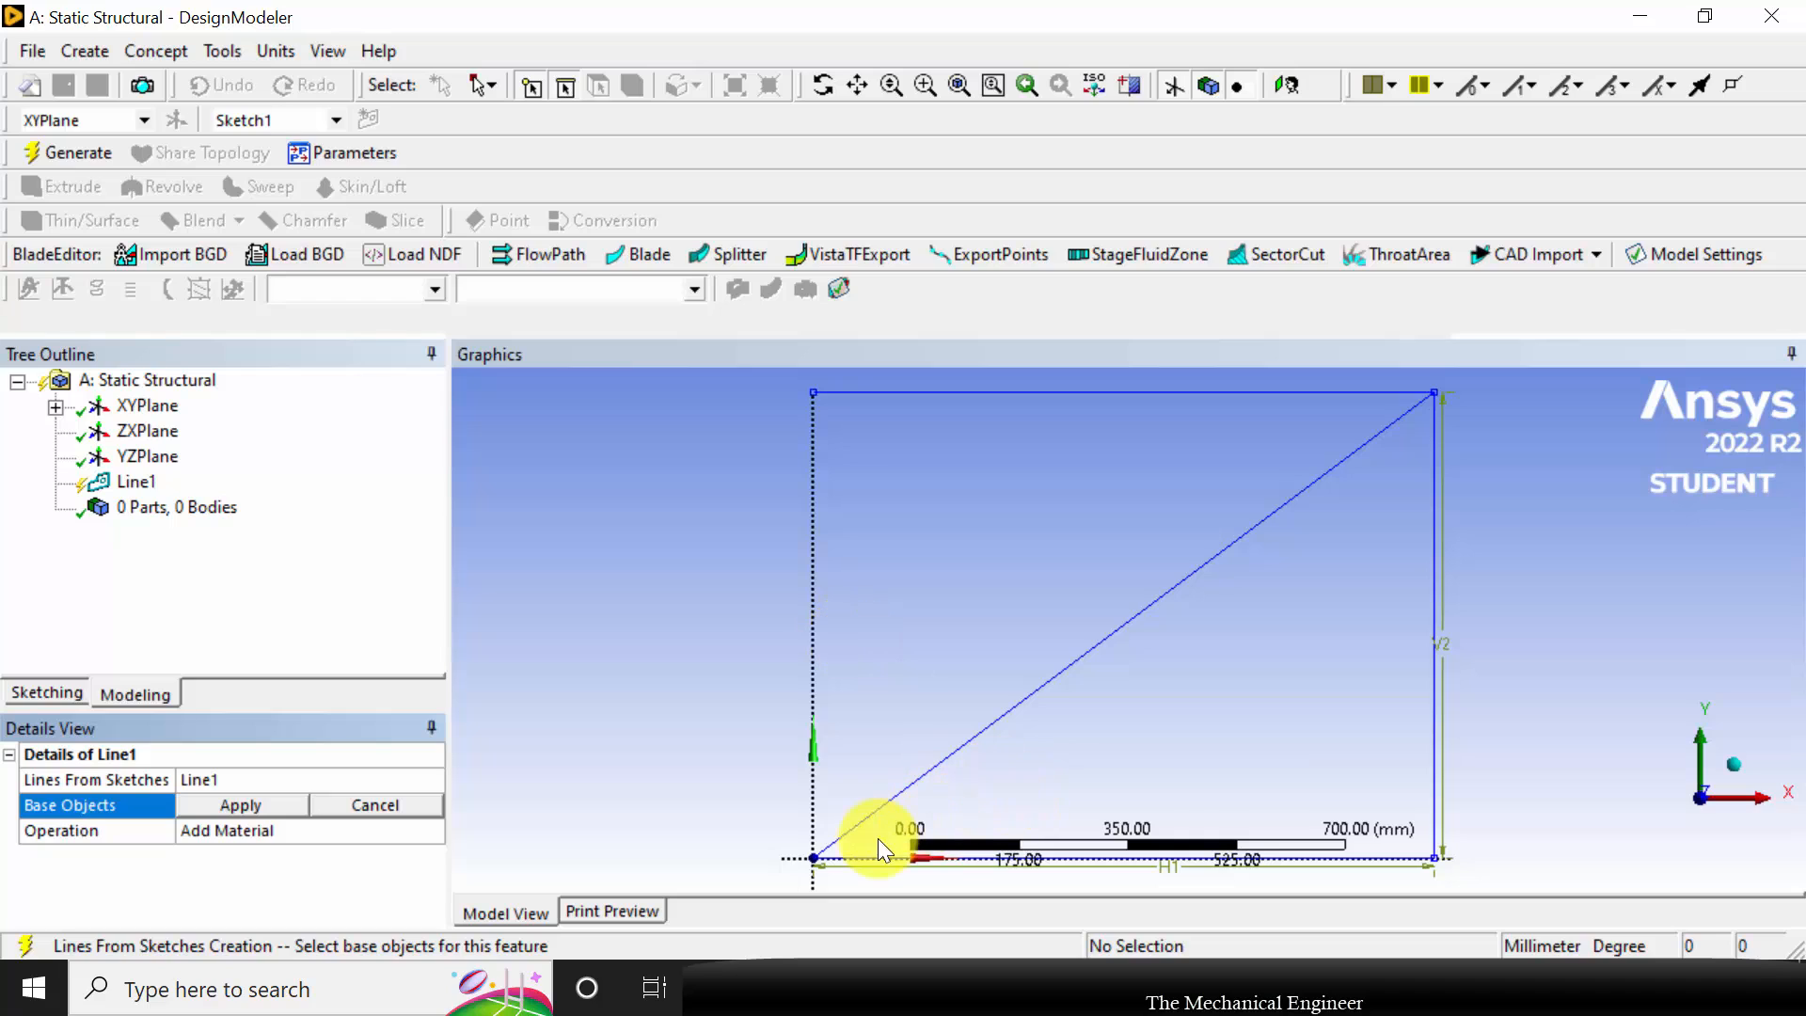
click(930, 789)
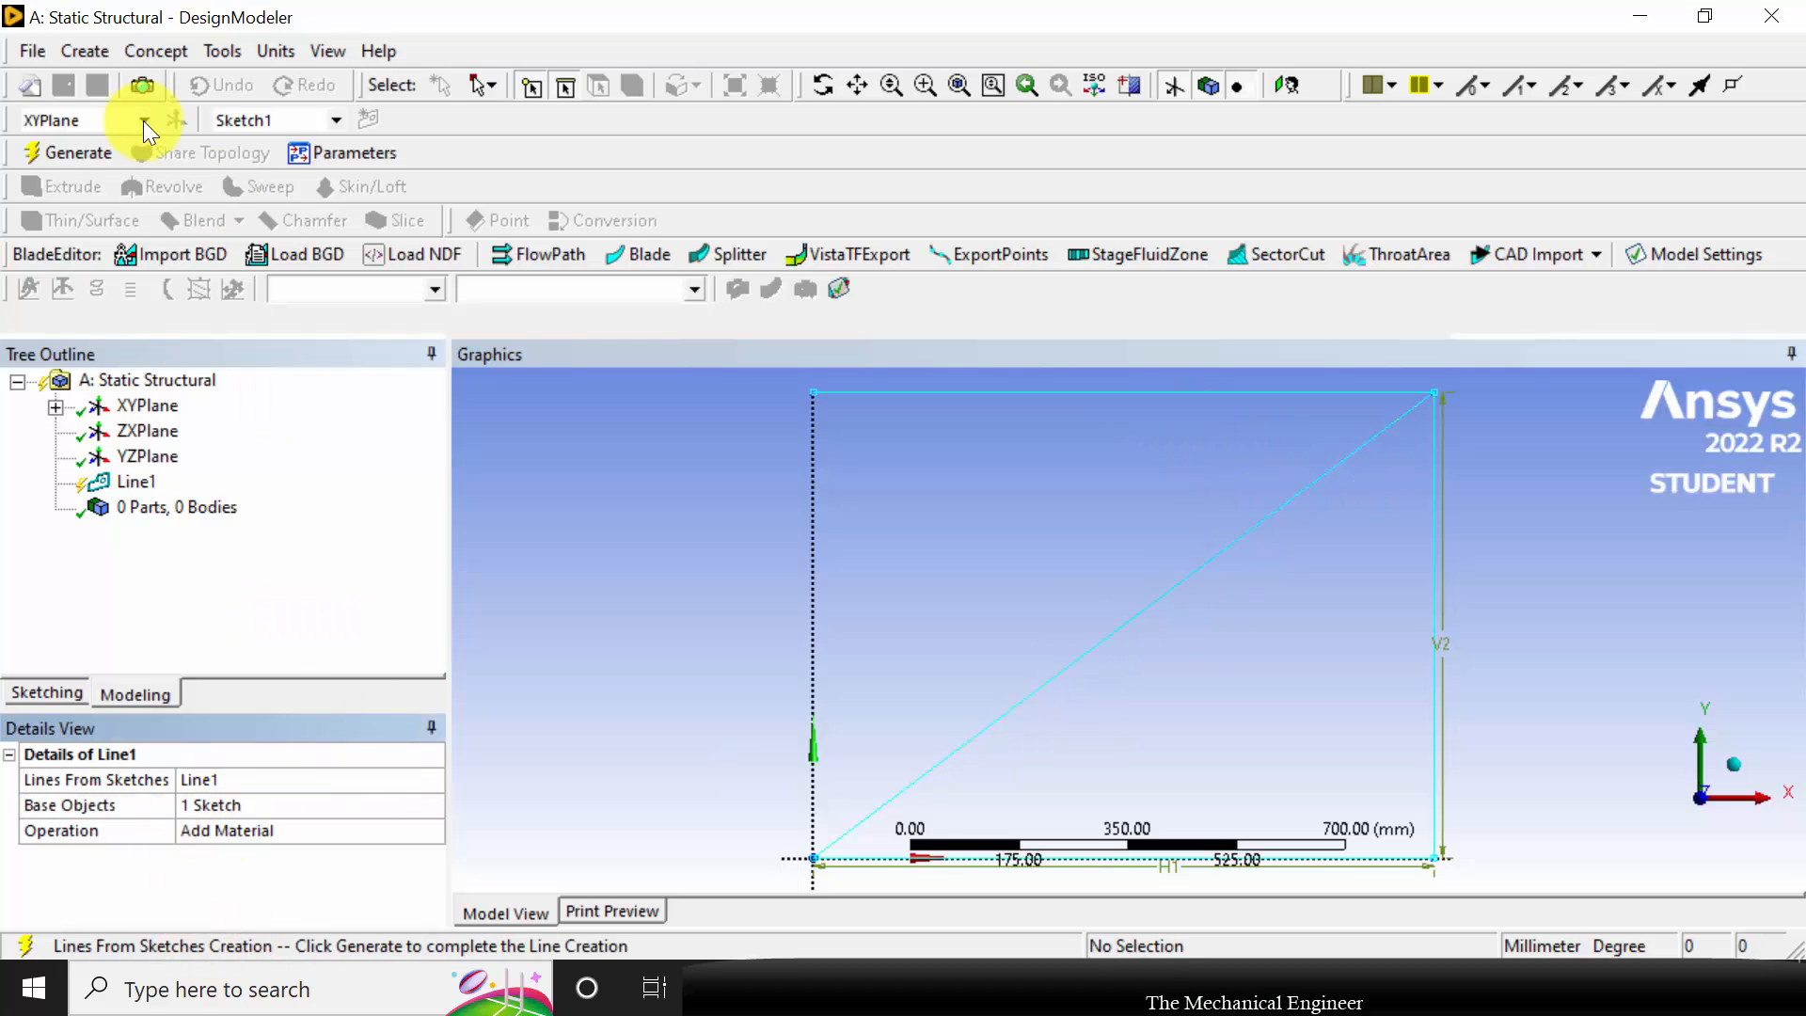
click(77, 153)
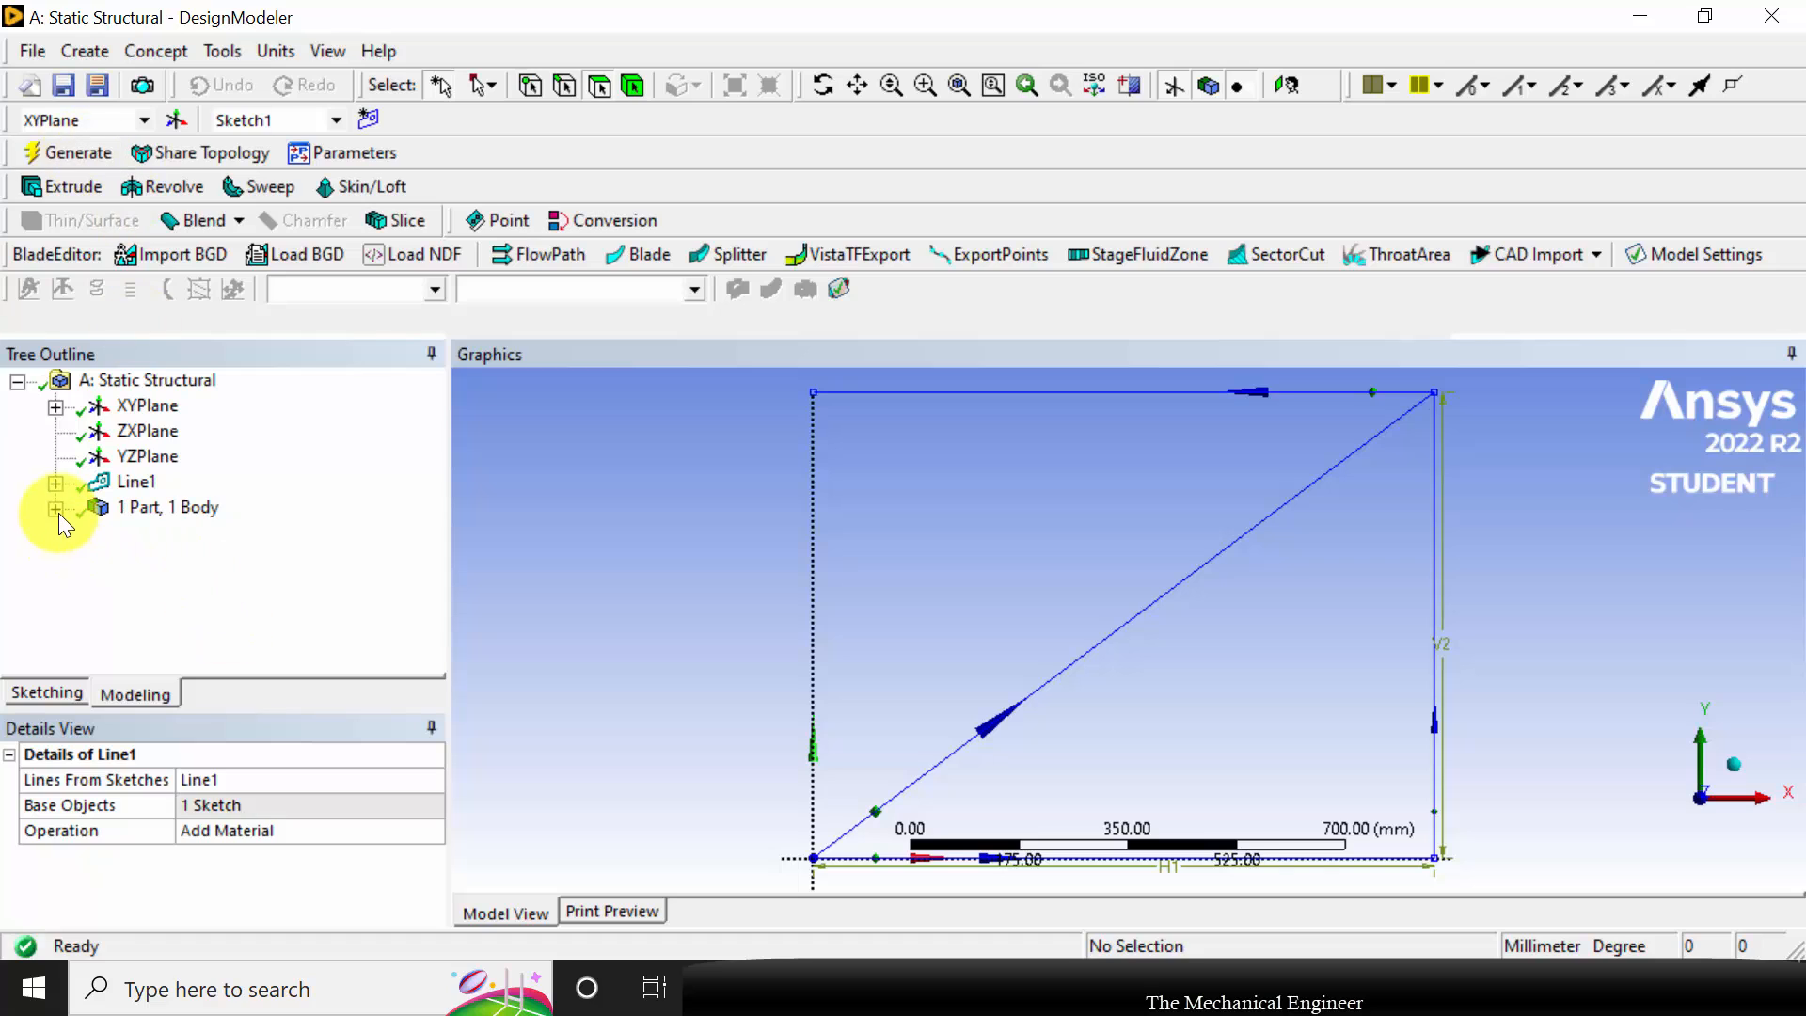
click(155, 51)
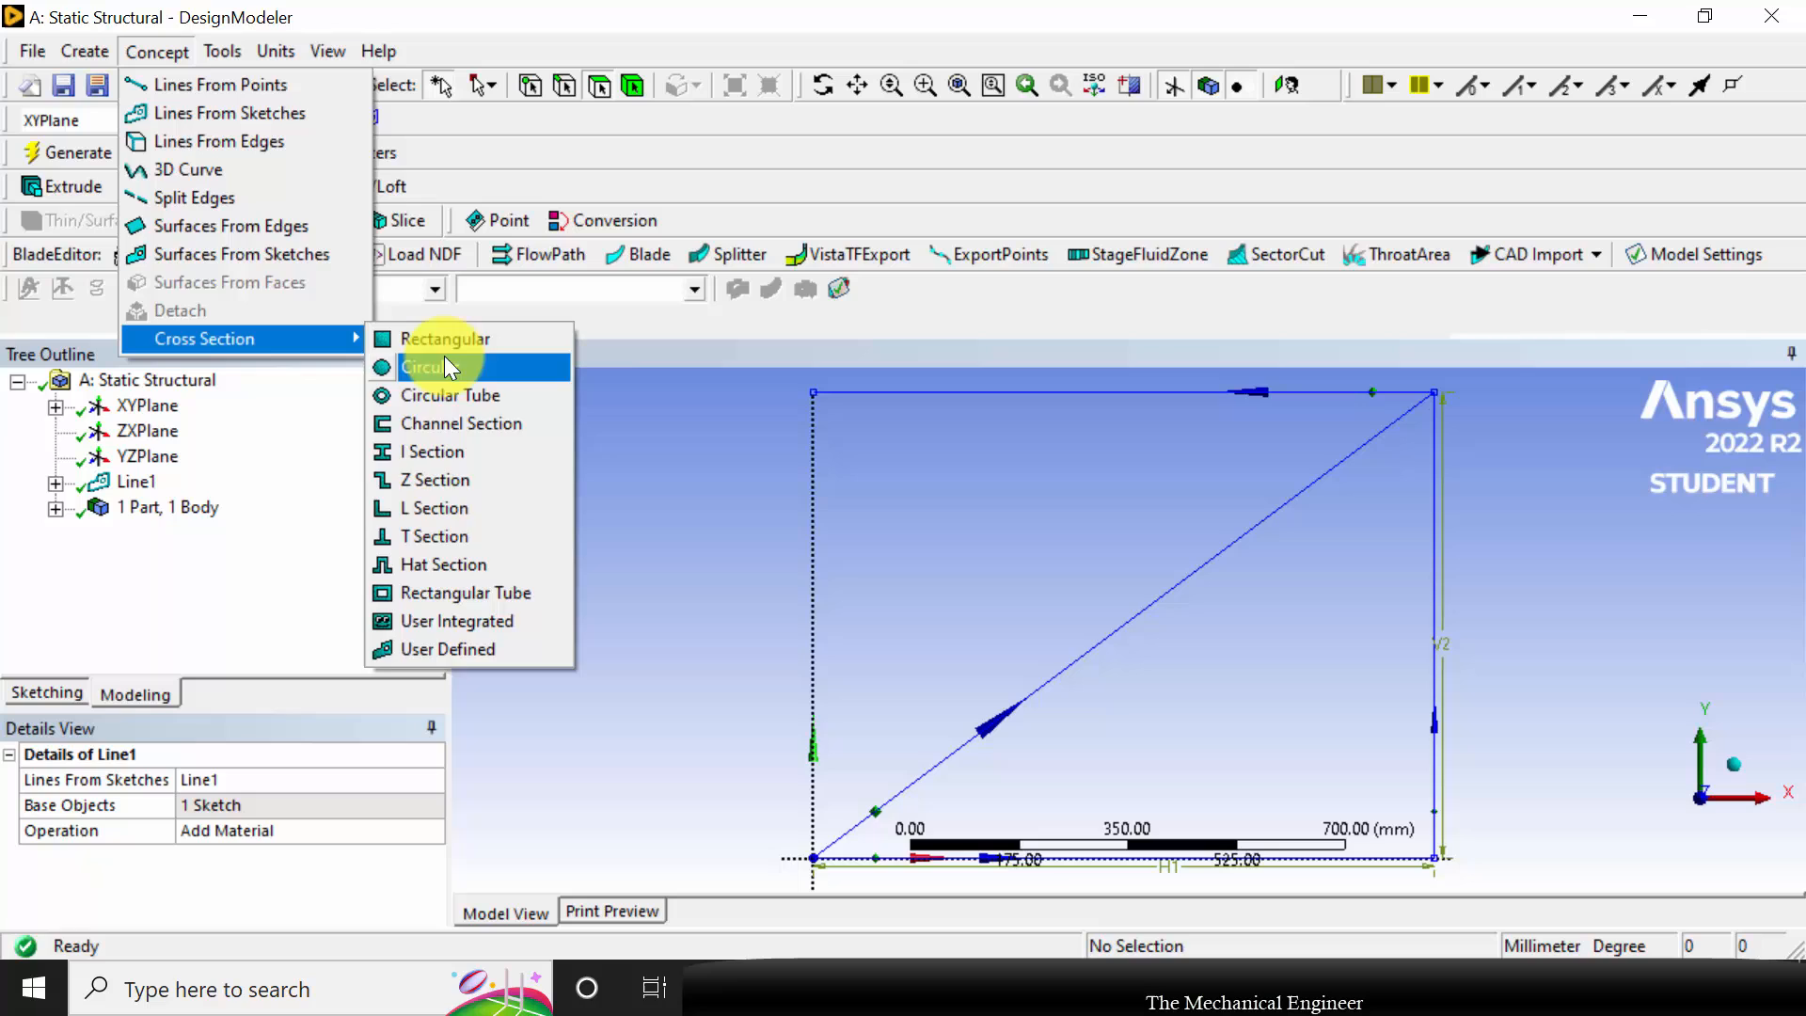
Add circular cross section Circular1 with R = 12 mm and select the truss line body
click(427, 366)
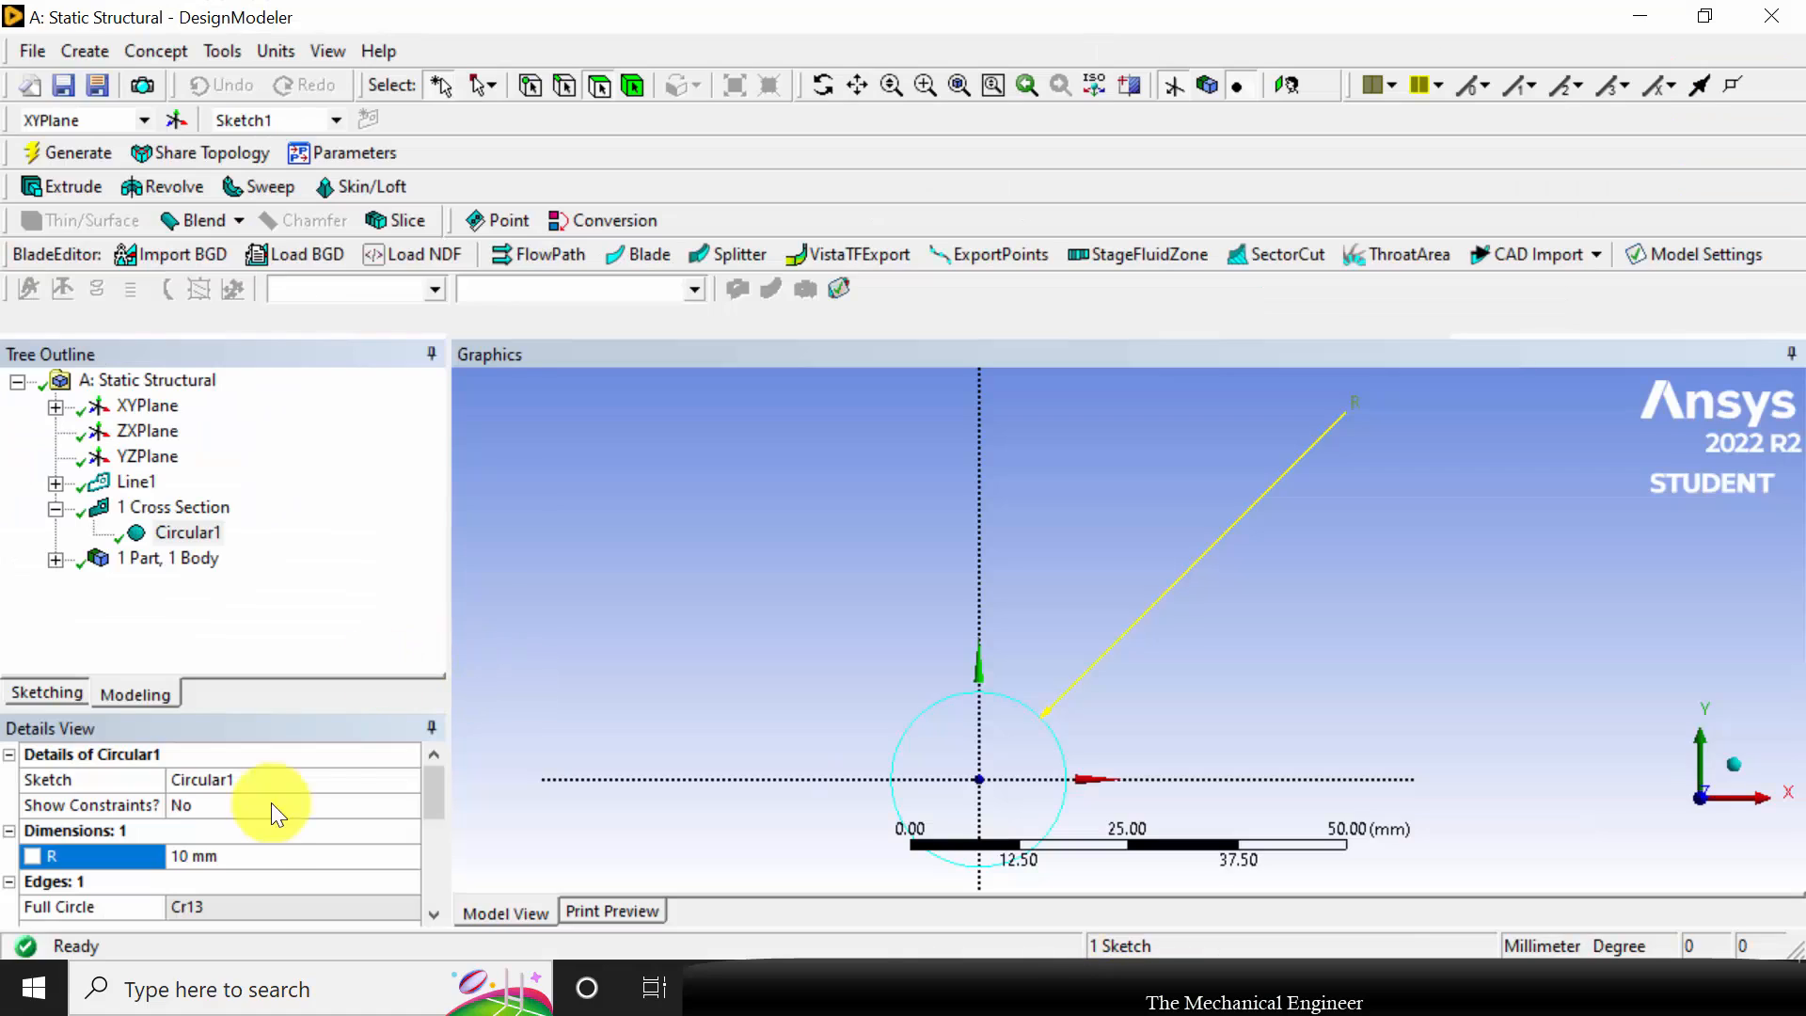
text(12 mm)
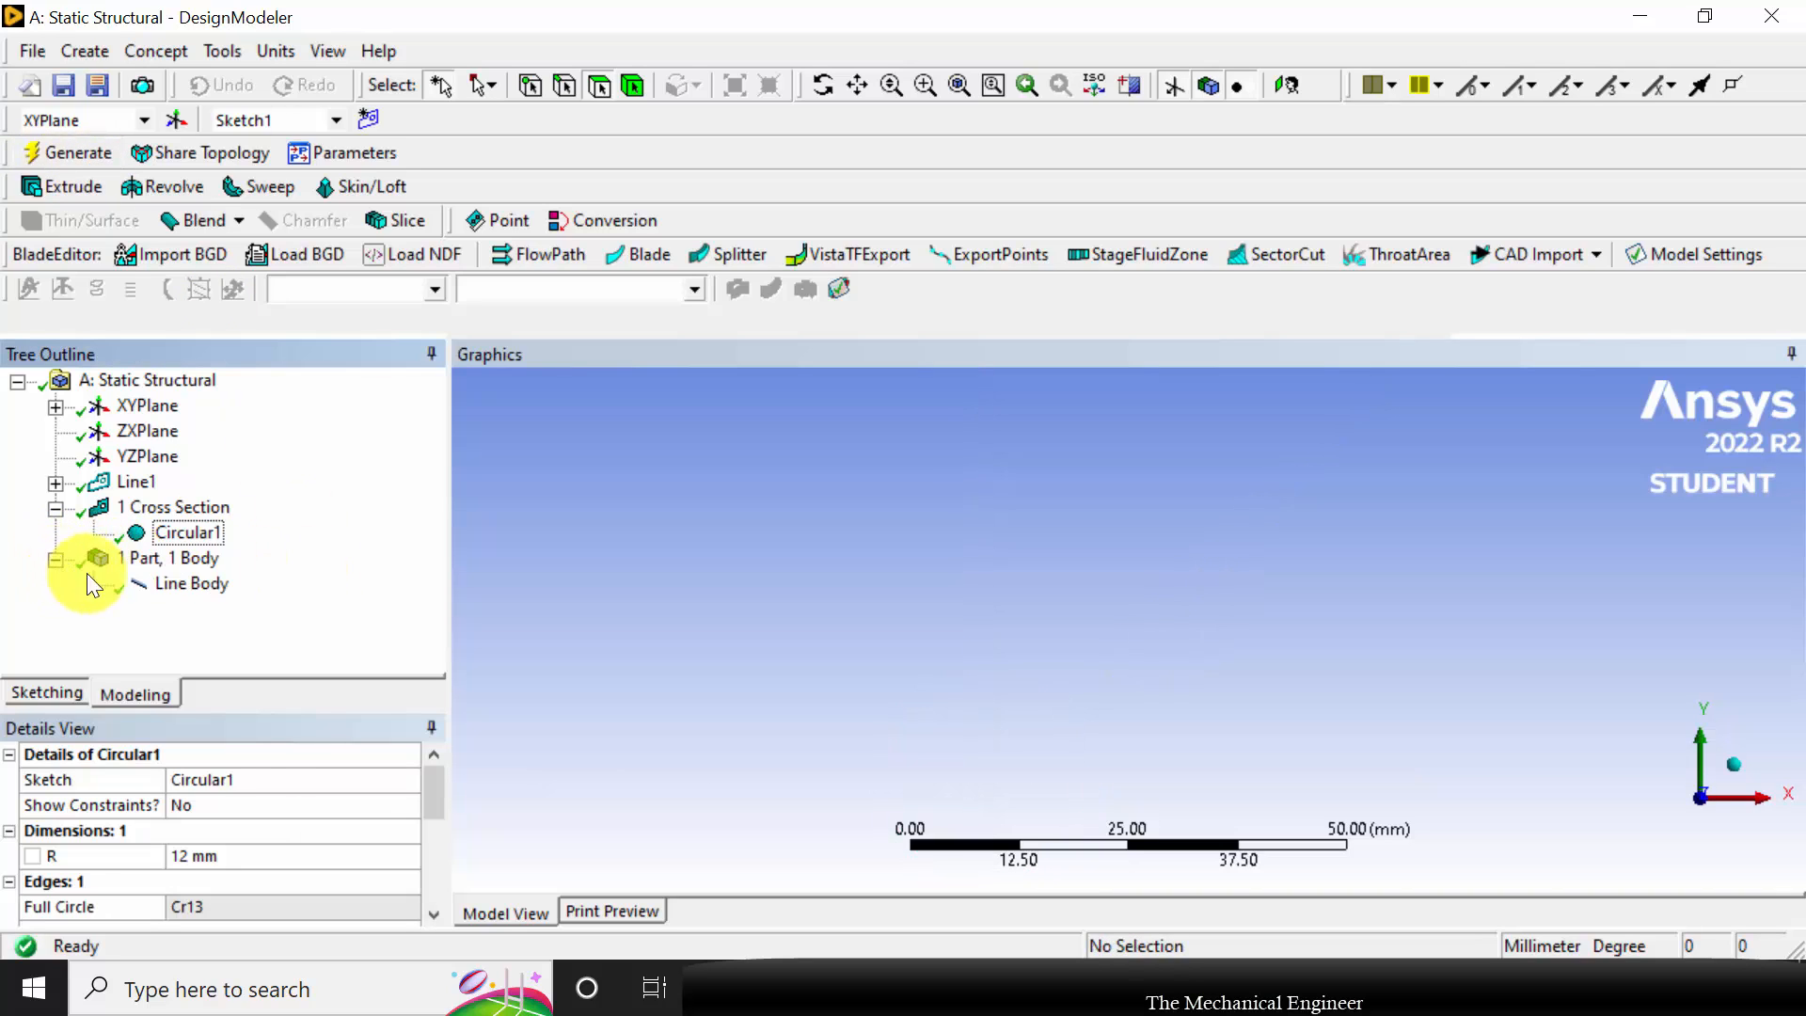
click(191, 583)
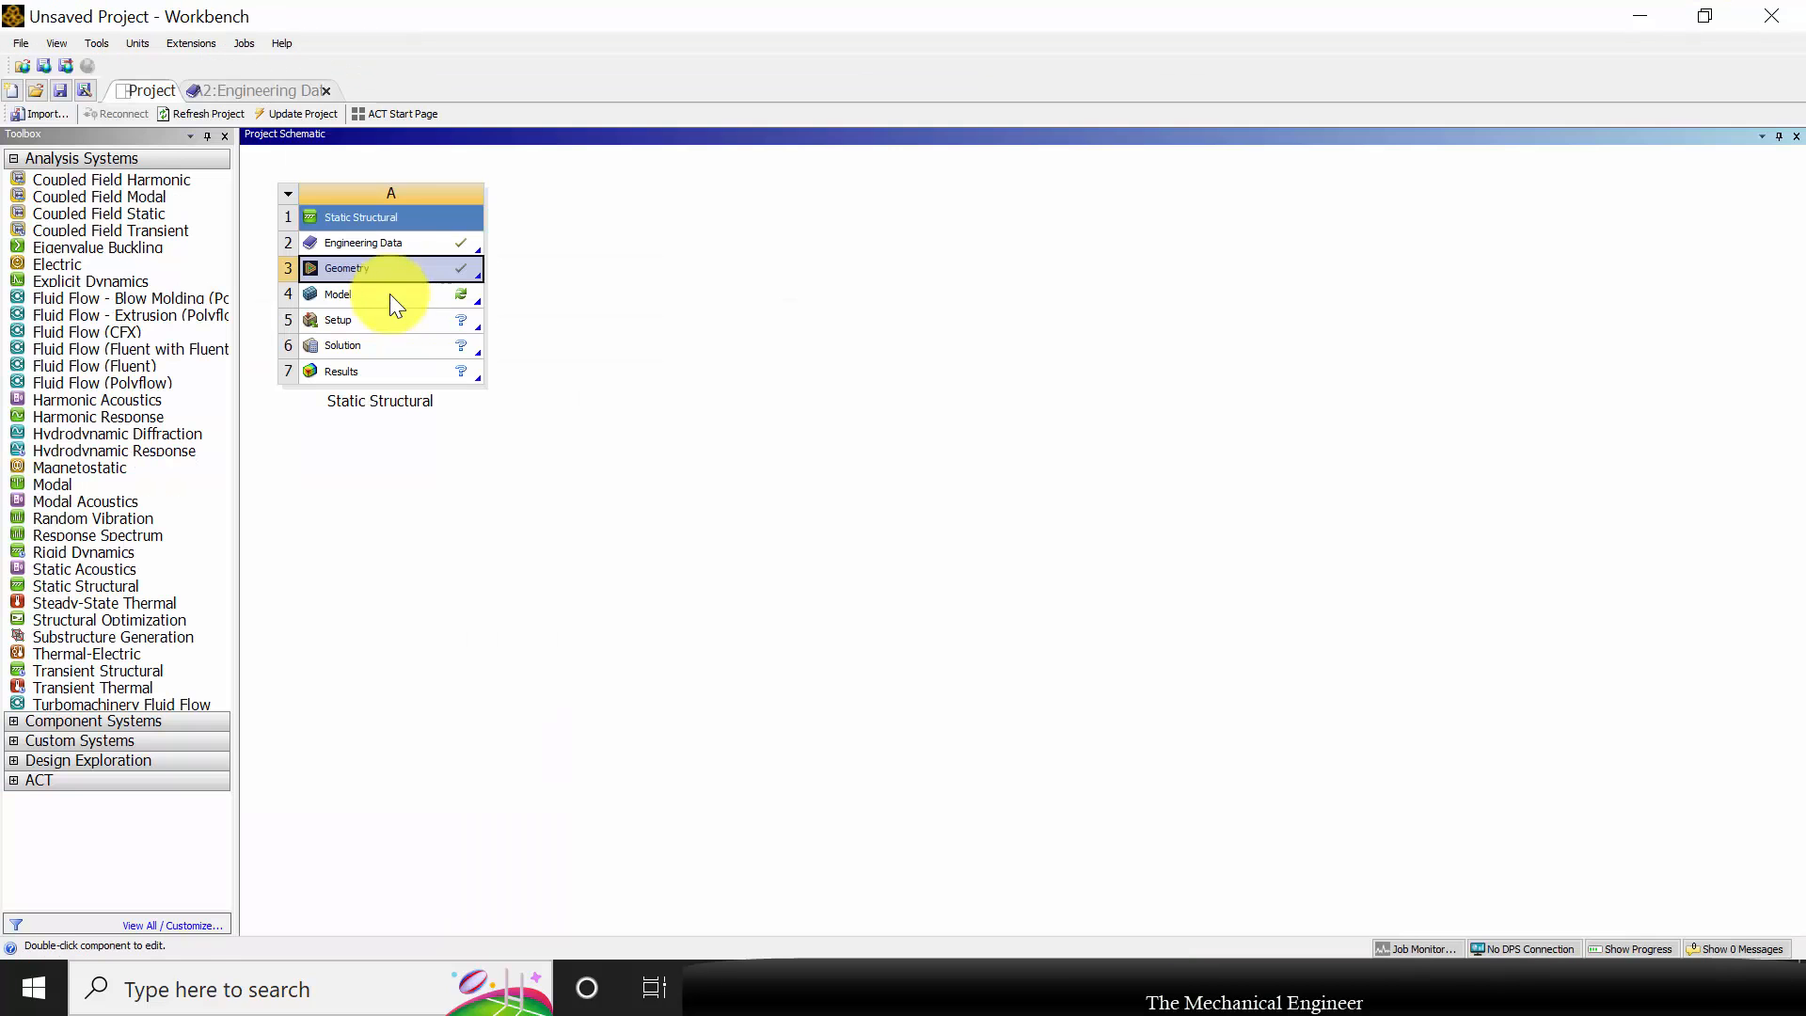
Edit the Static Structural Model cell to open the truss in Mechanical
right_click(338, 294)
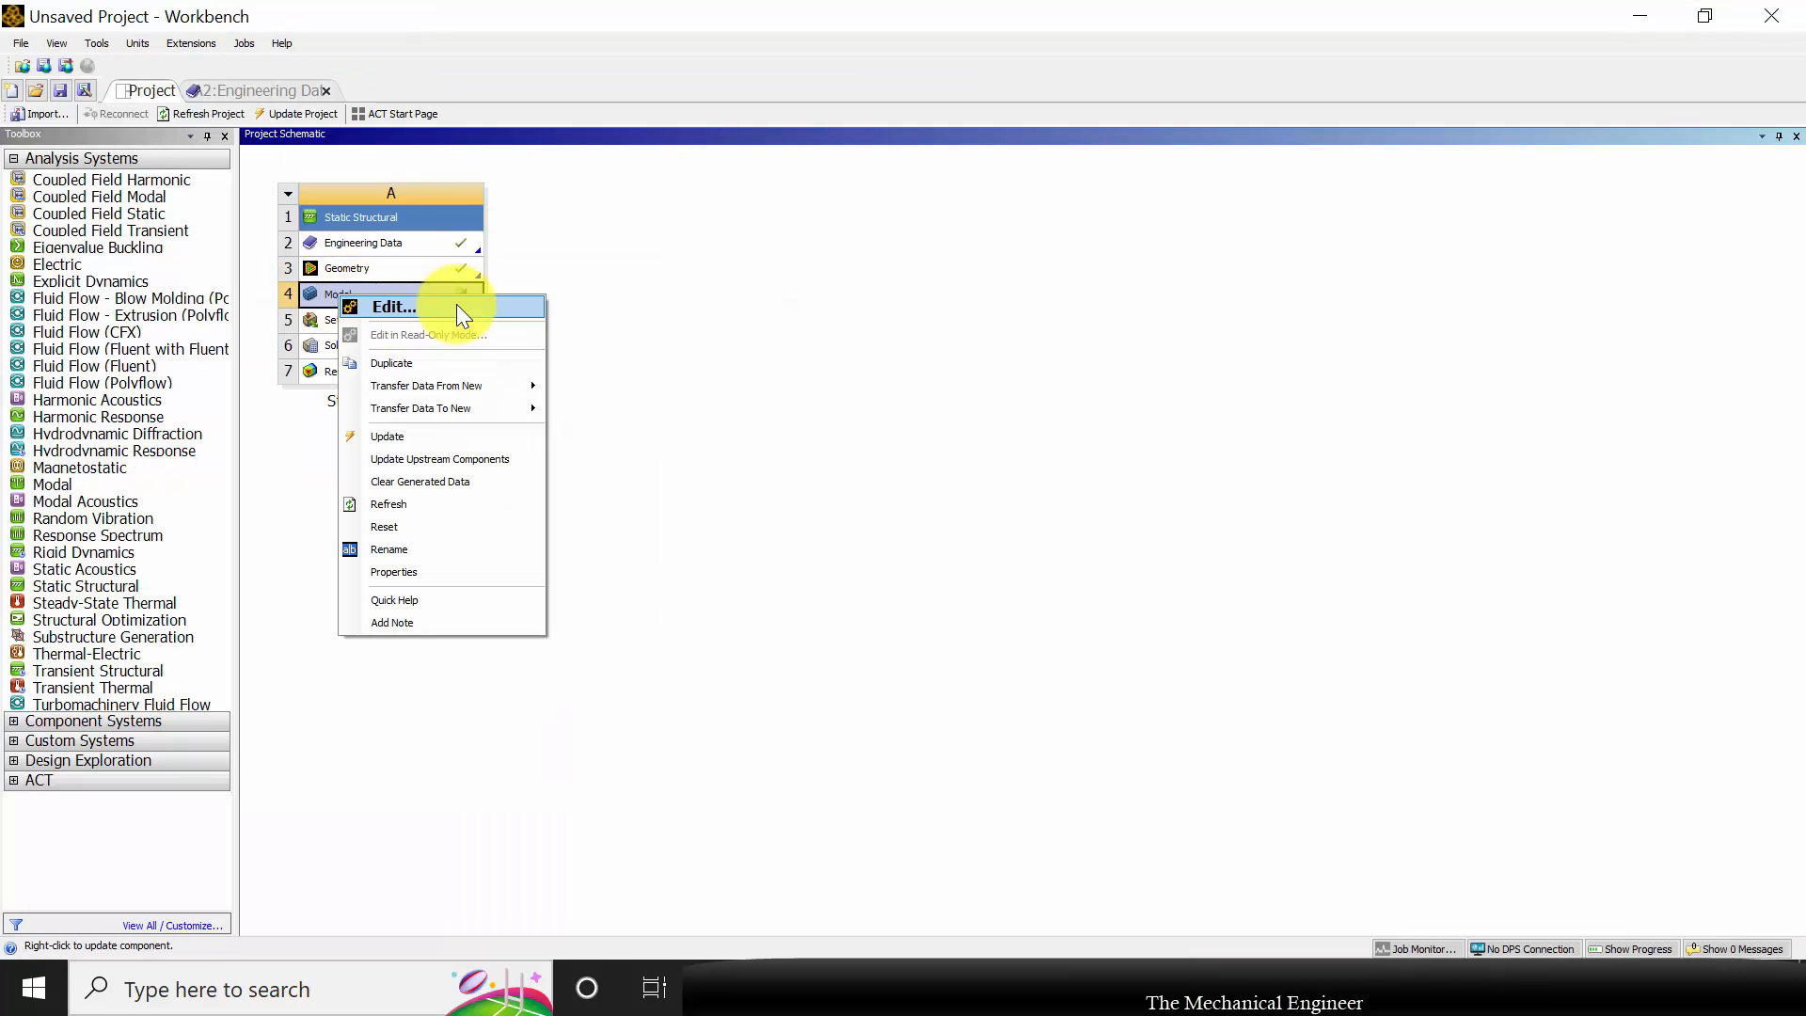
click(393, 307)
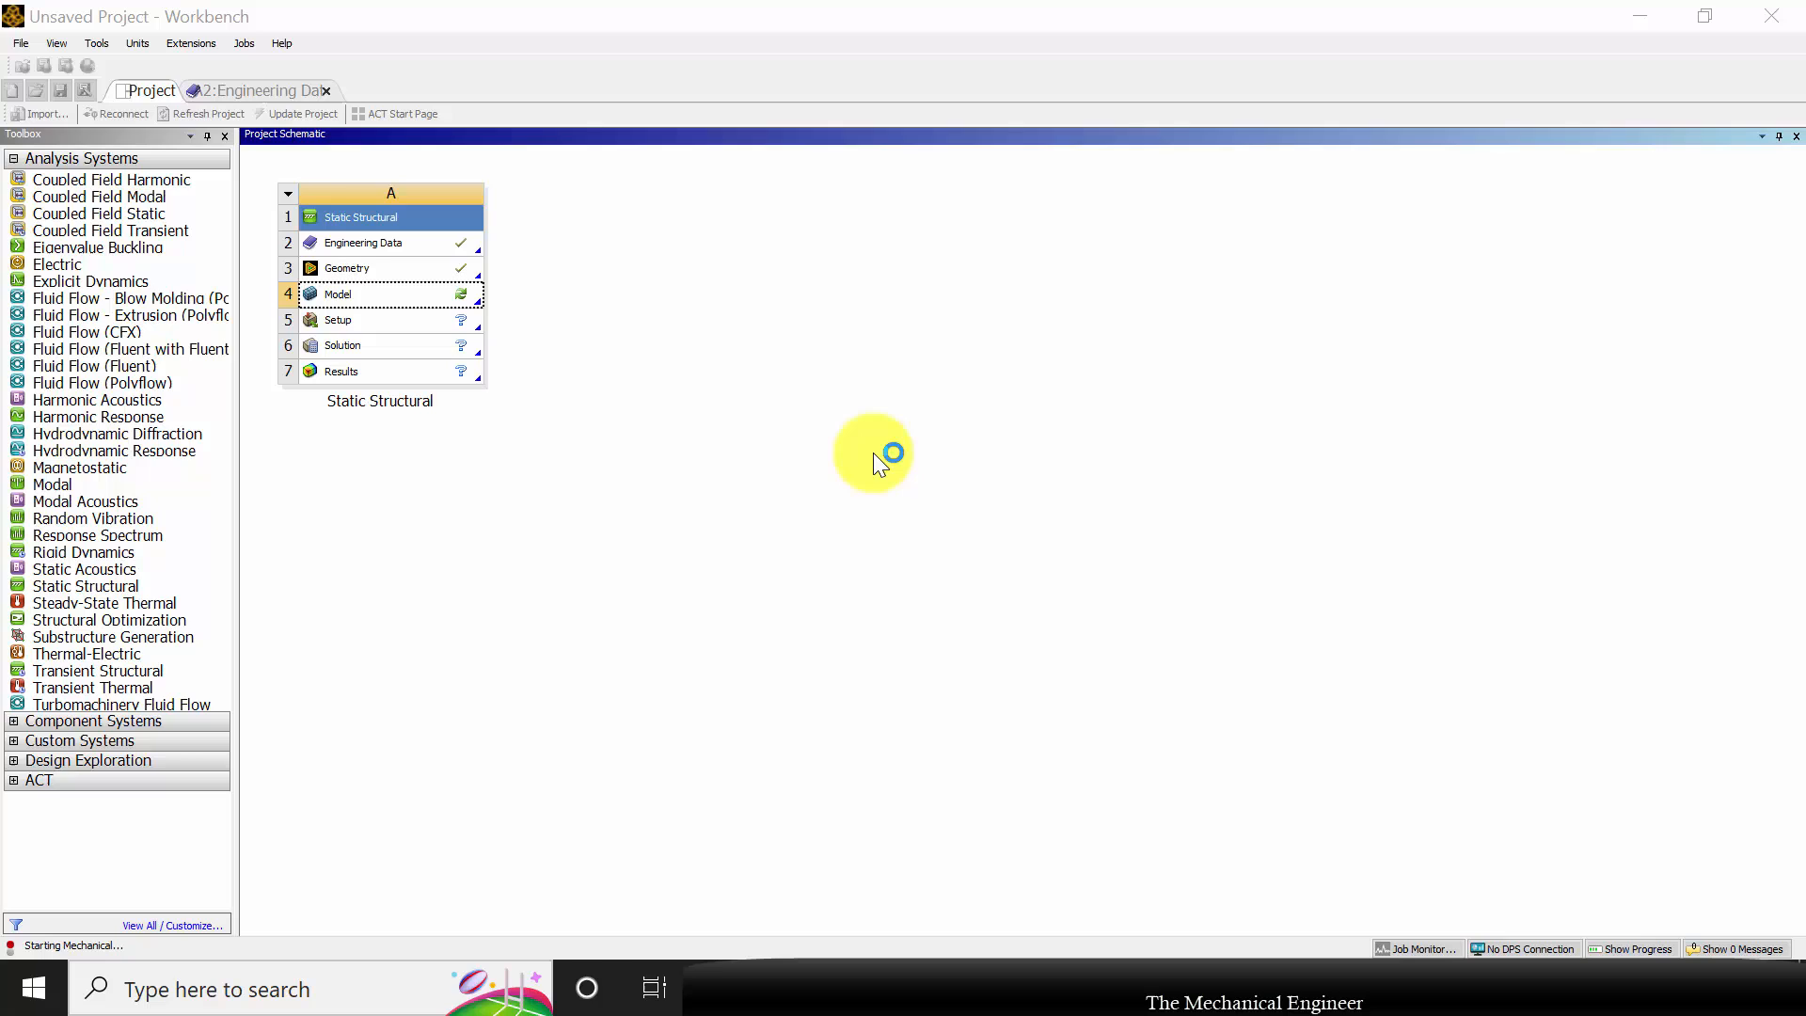
double_click(338, 293)
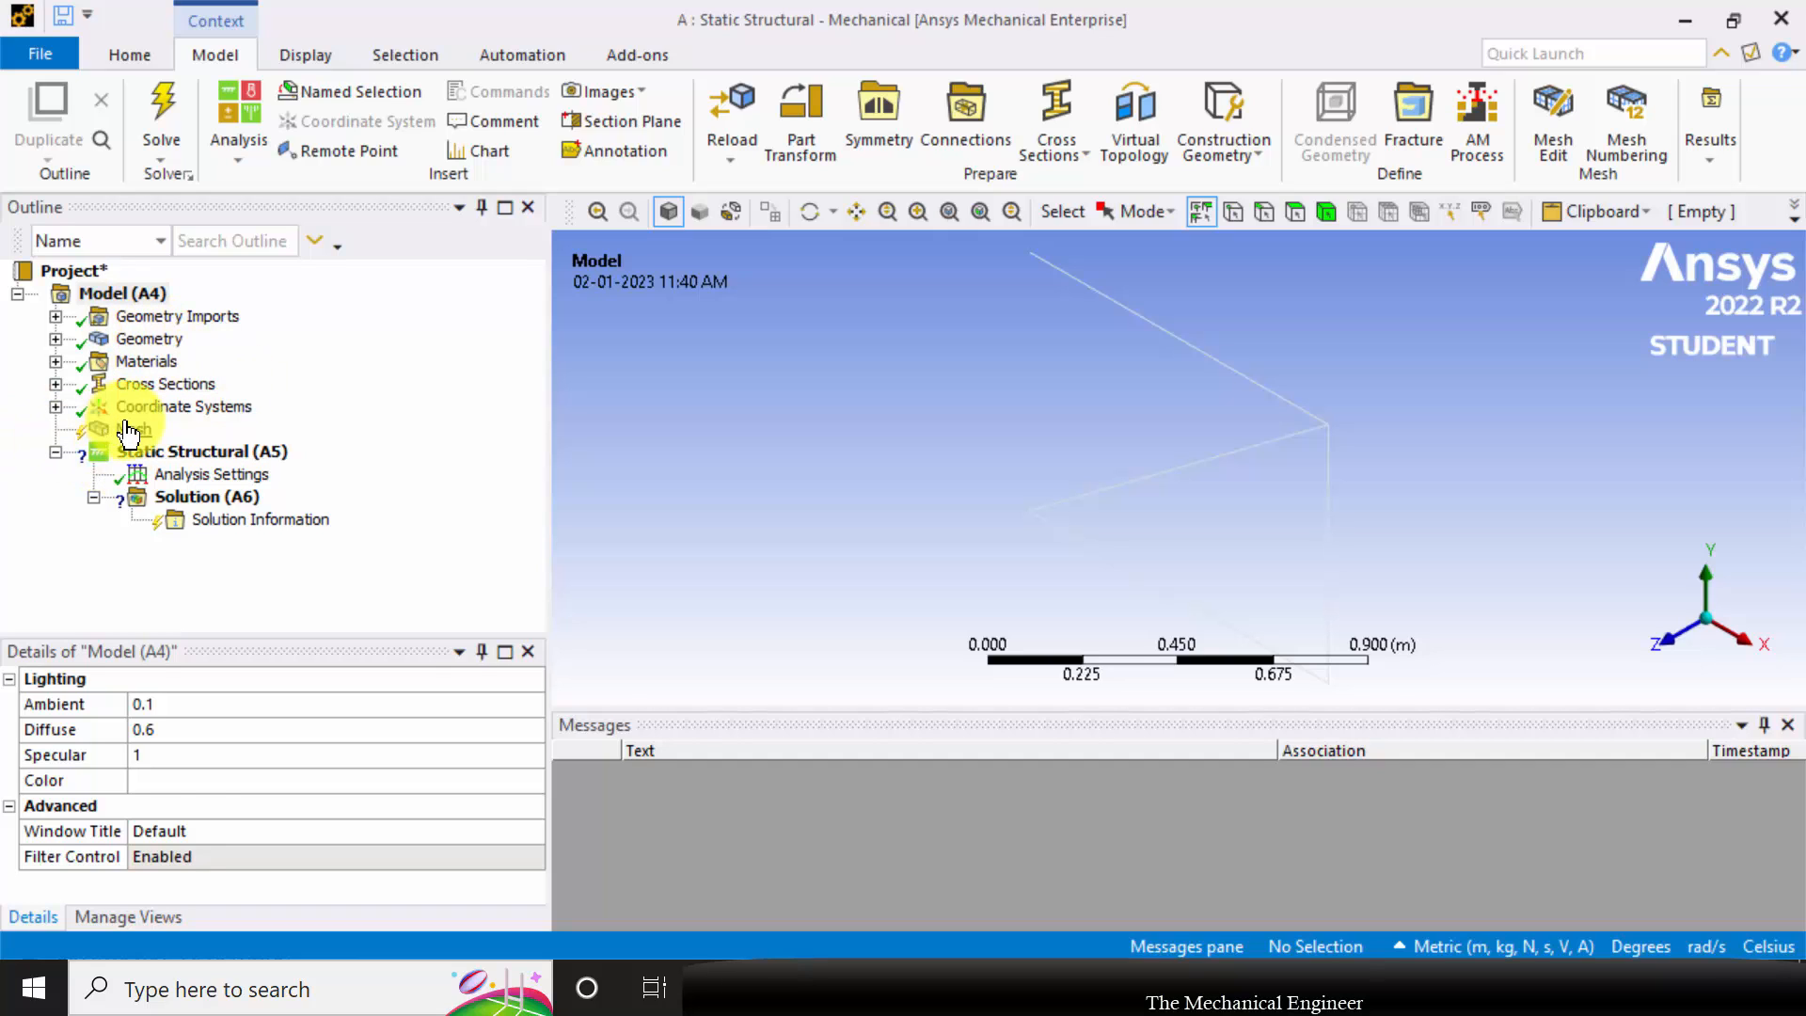
Generate the truss mesh, switch to the Front view, and select Static Structural
right_click(129, 429)
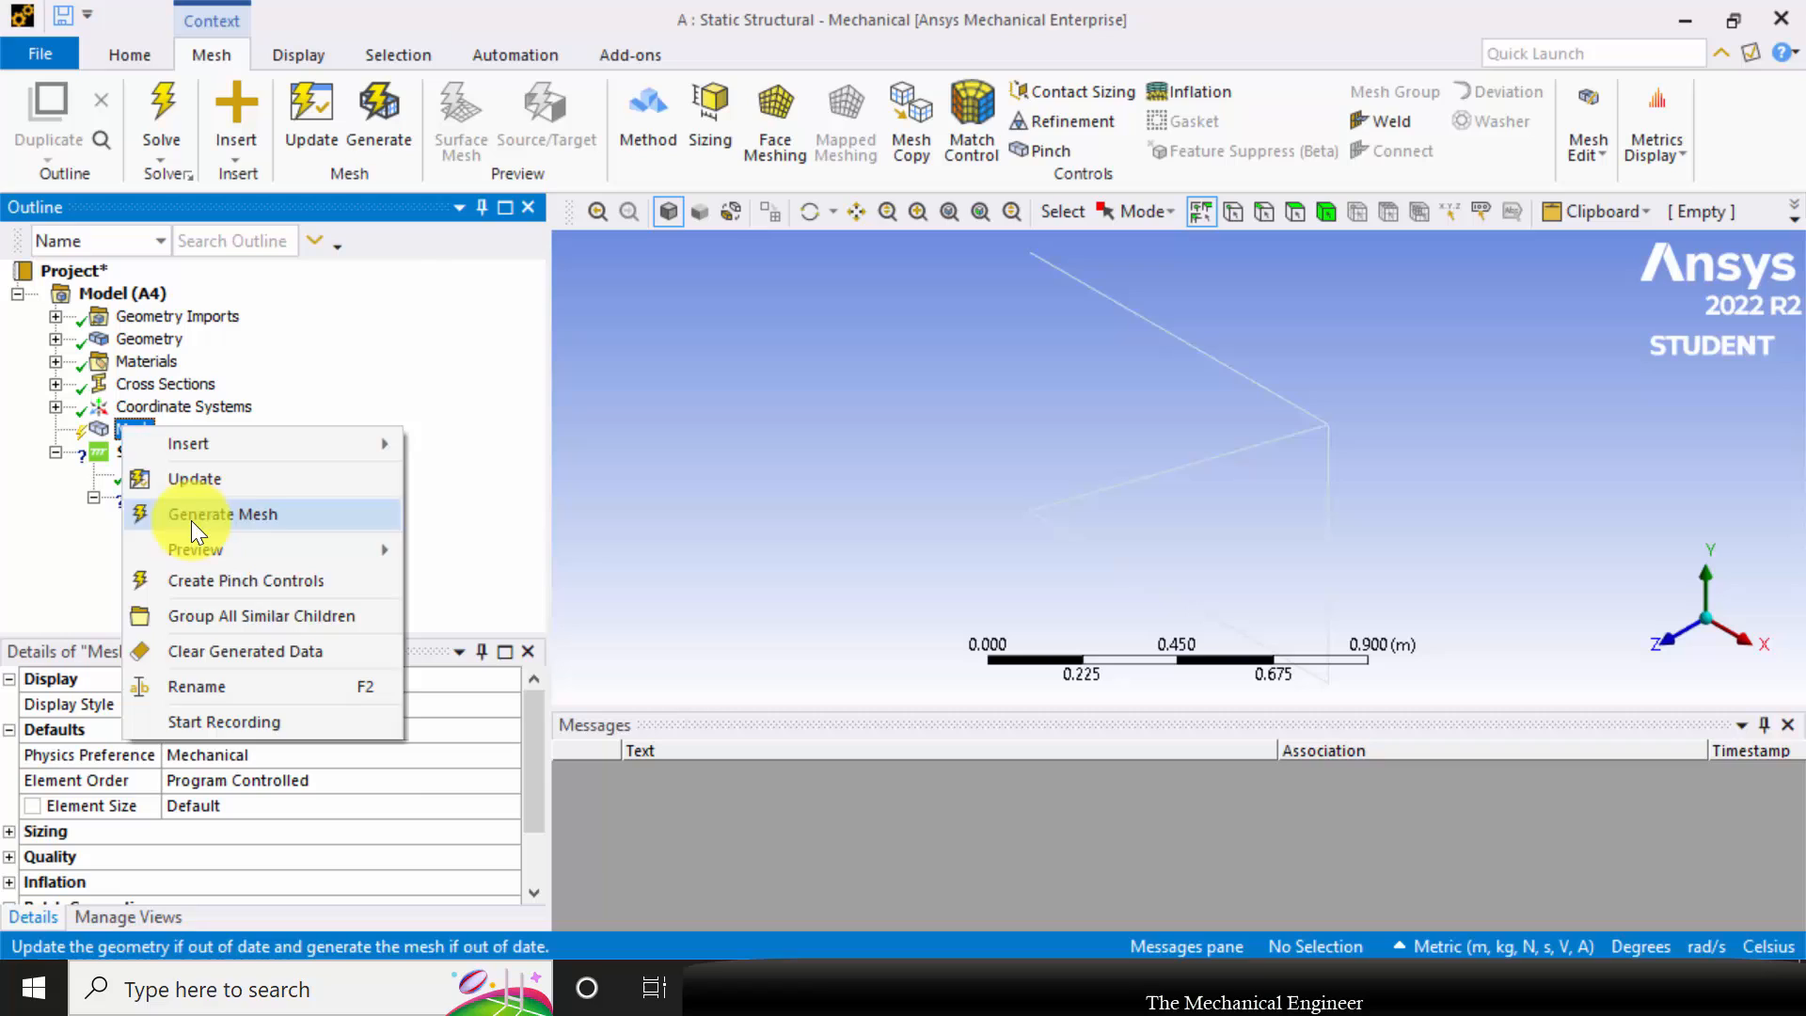
click(222, 513)
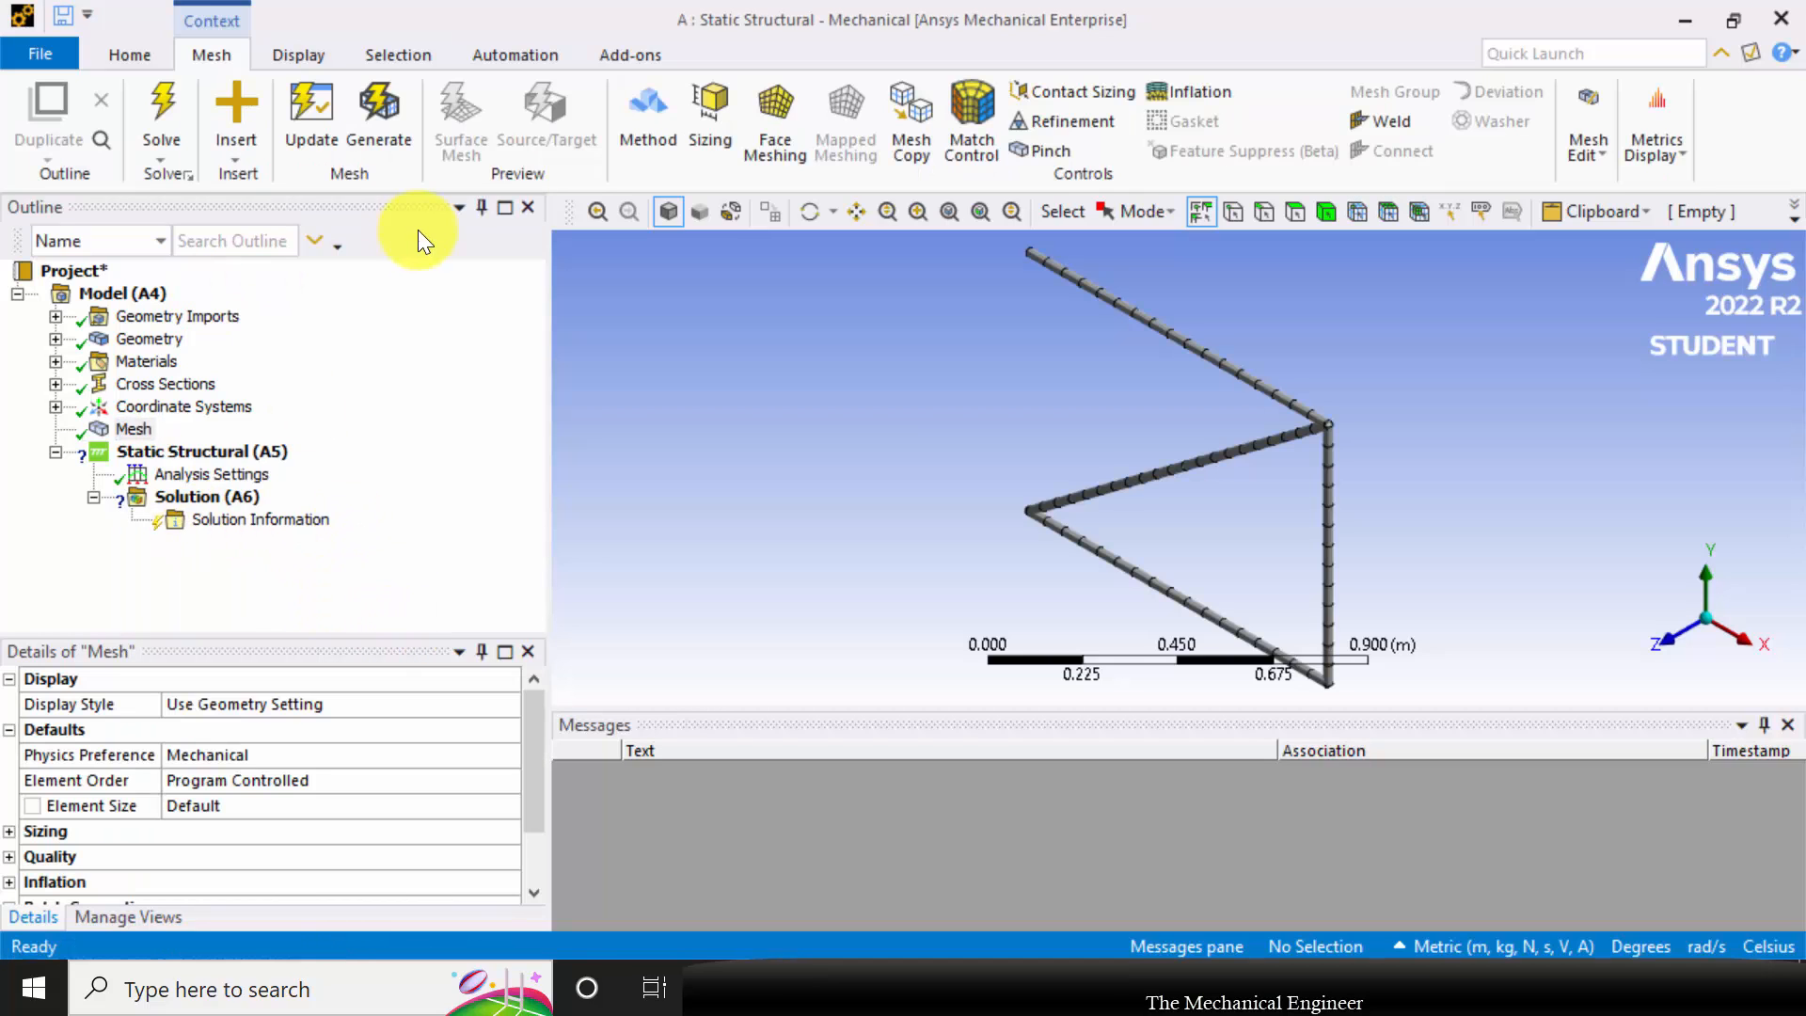
click(298, 54)
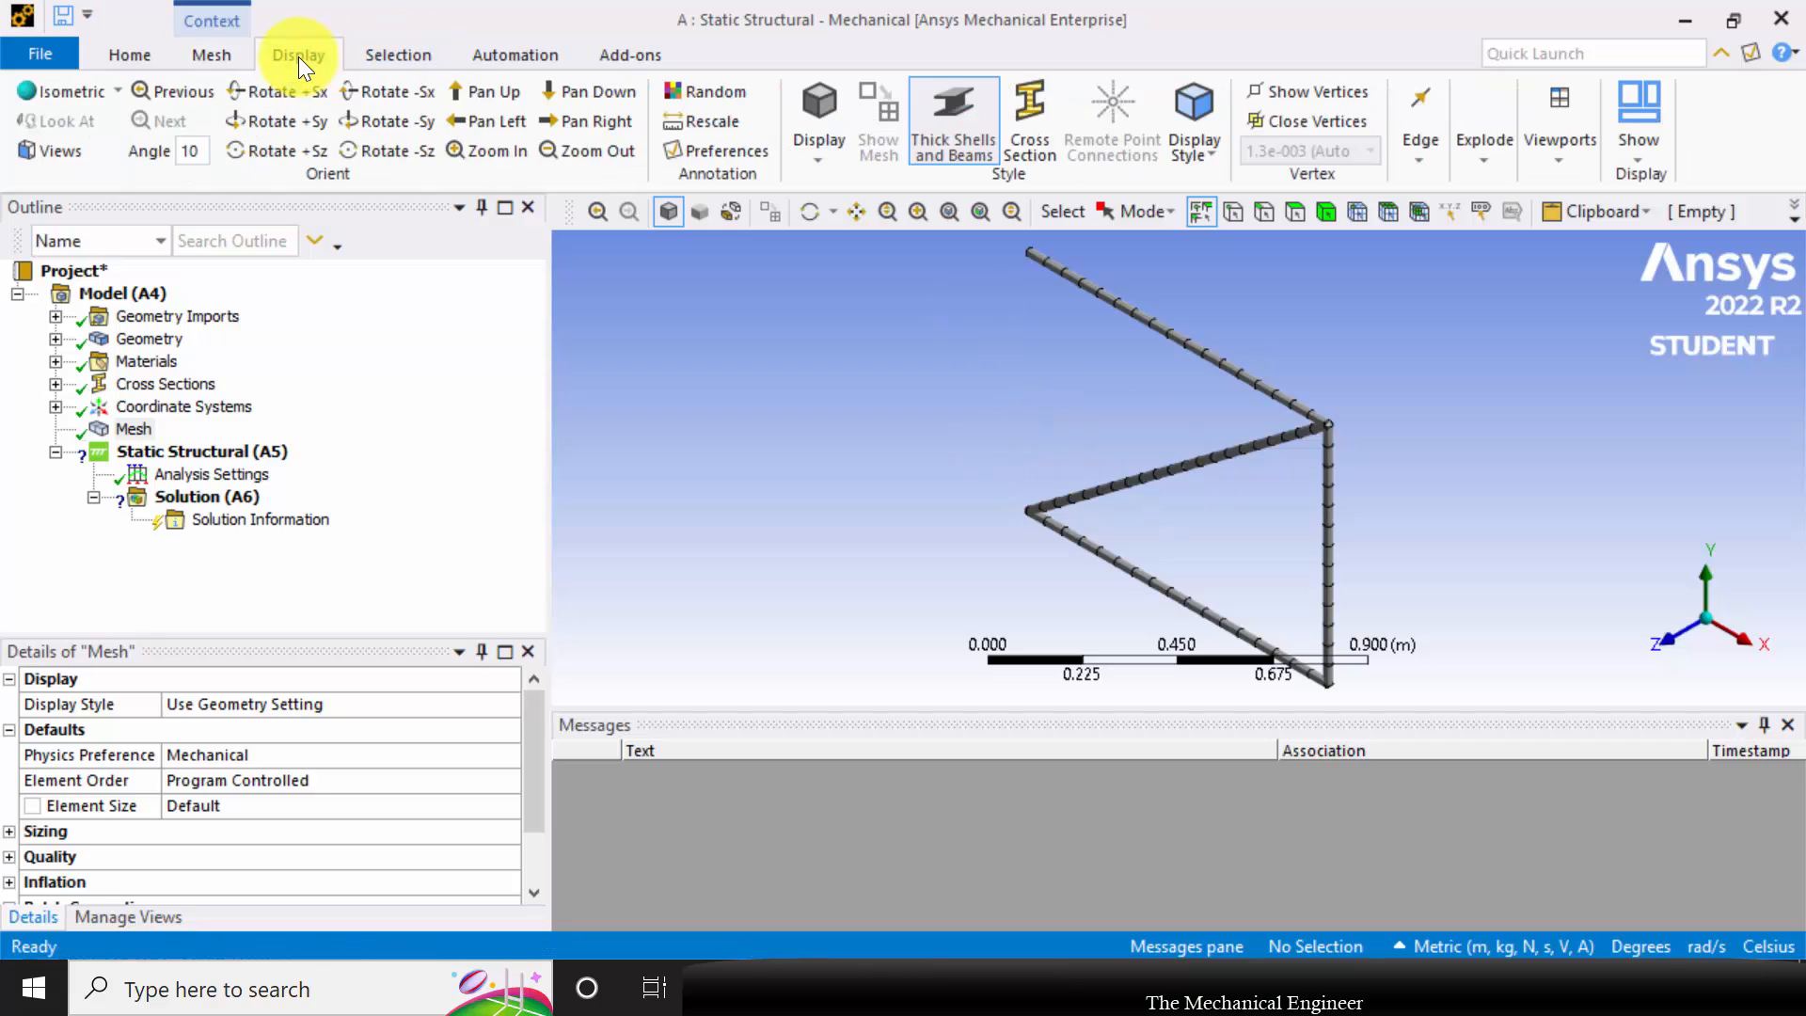
click(52, 150)
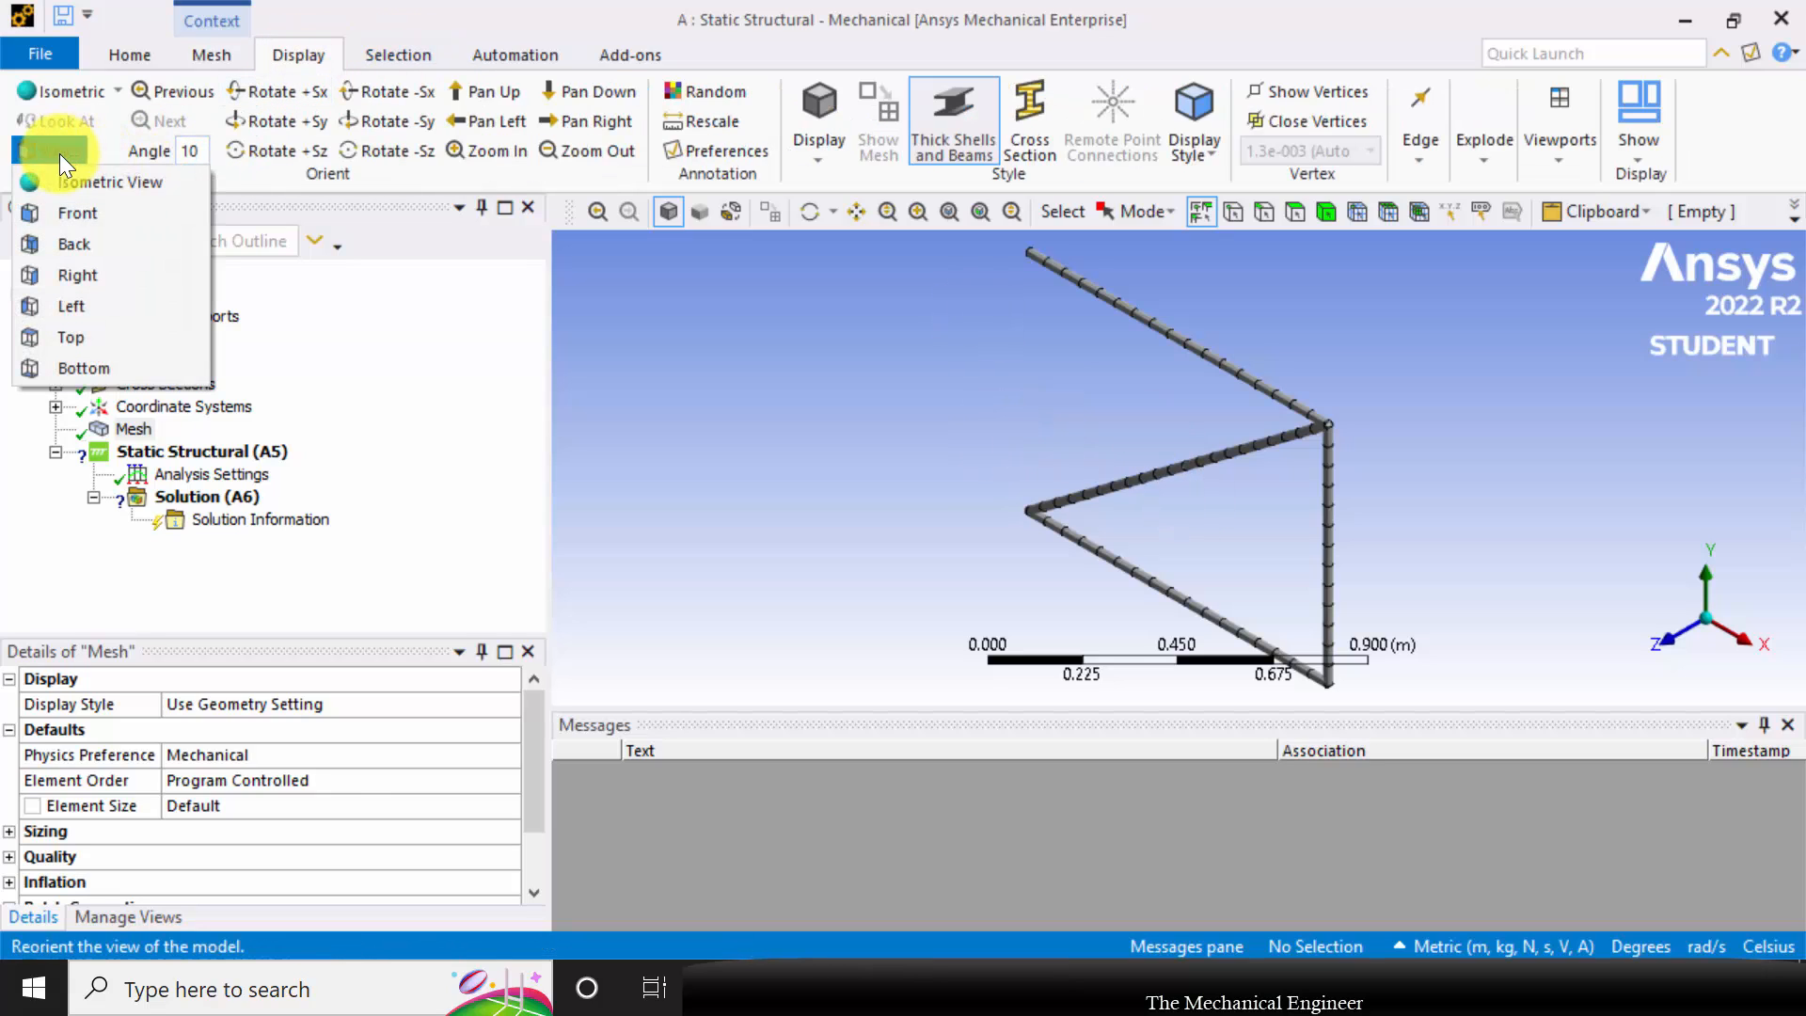
click(77, 214)
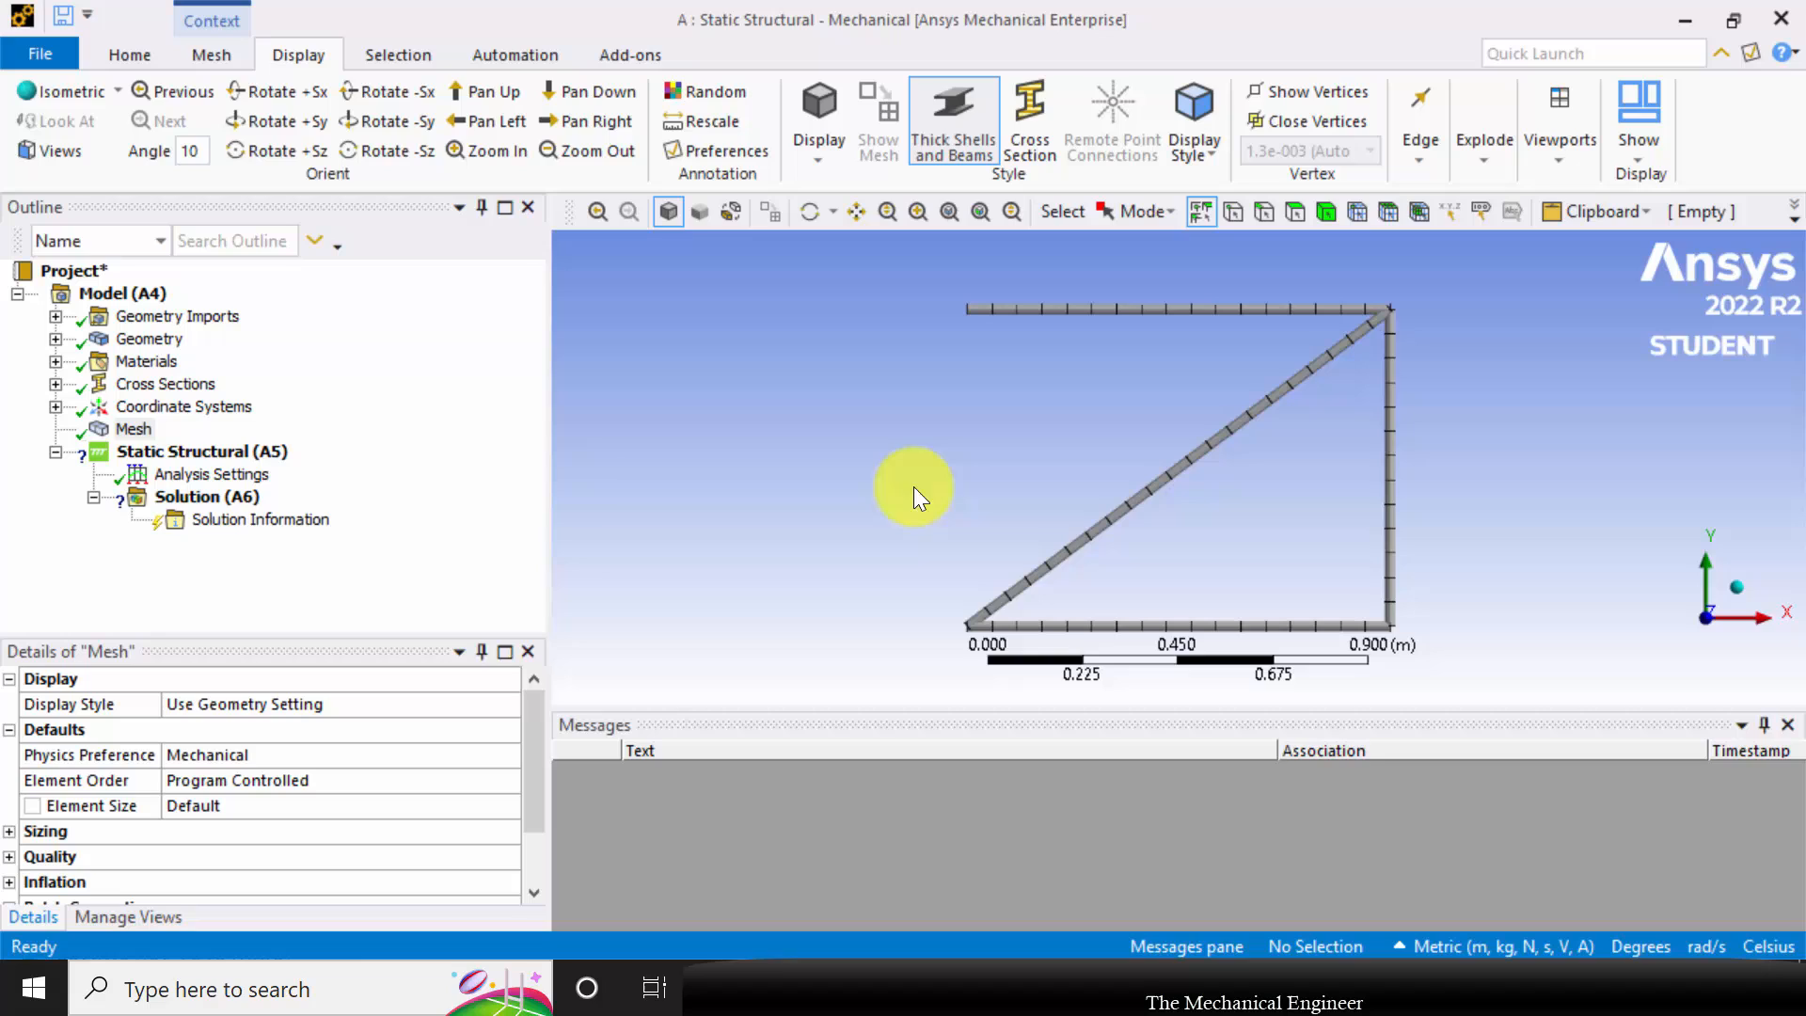
click(200, 451)
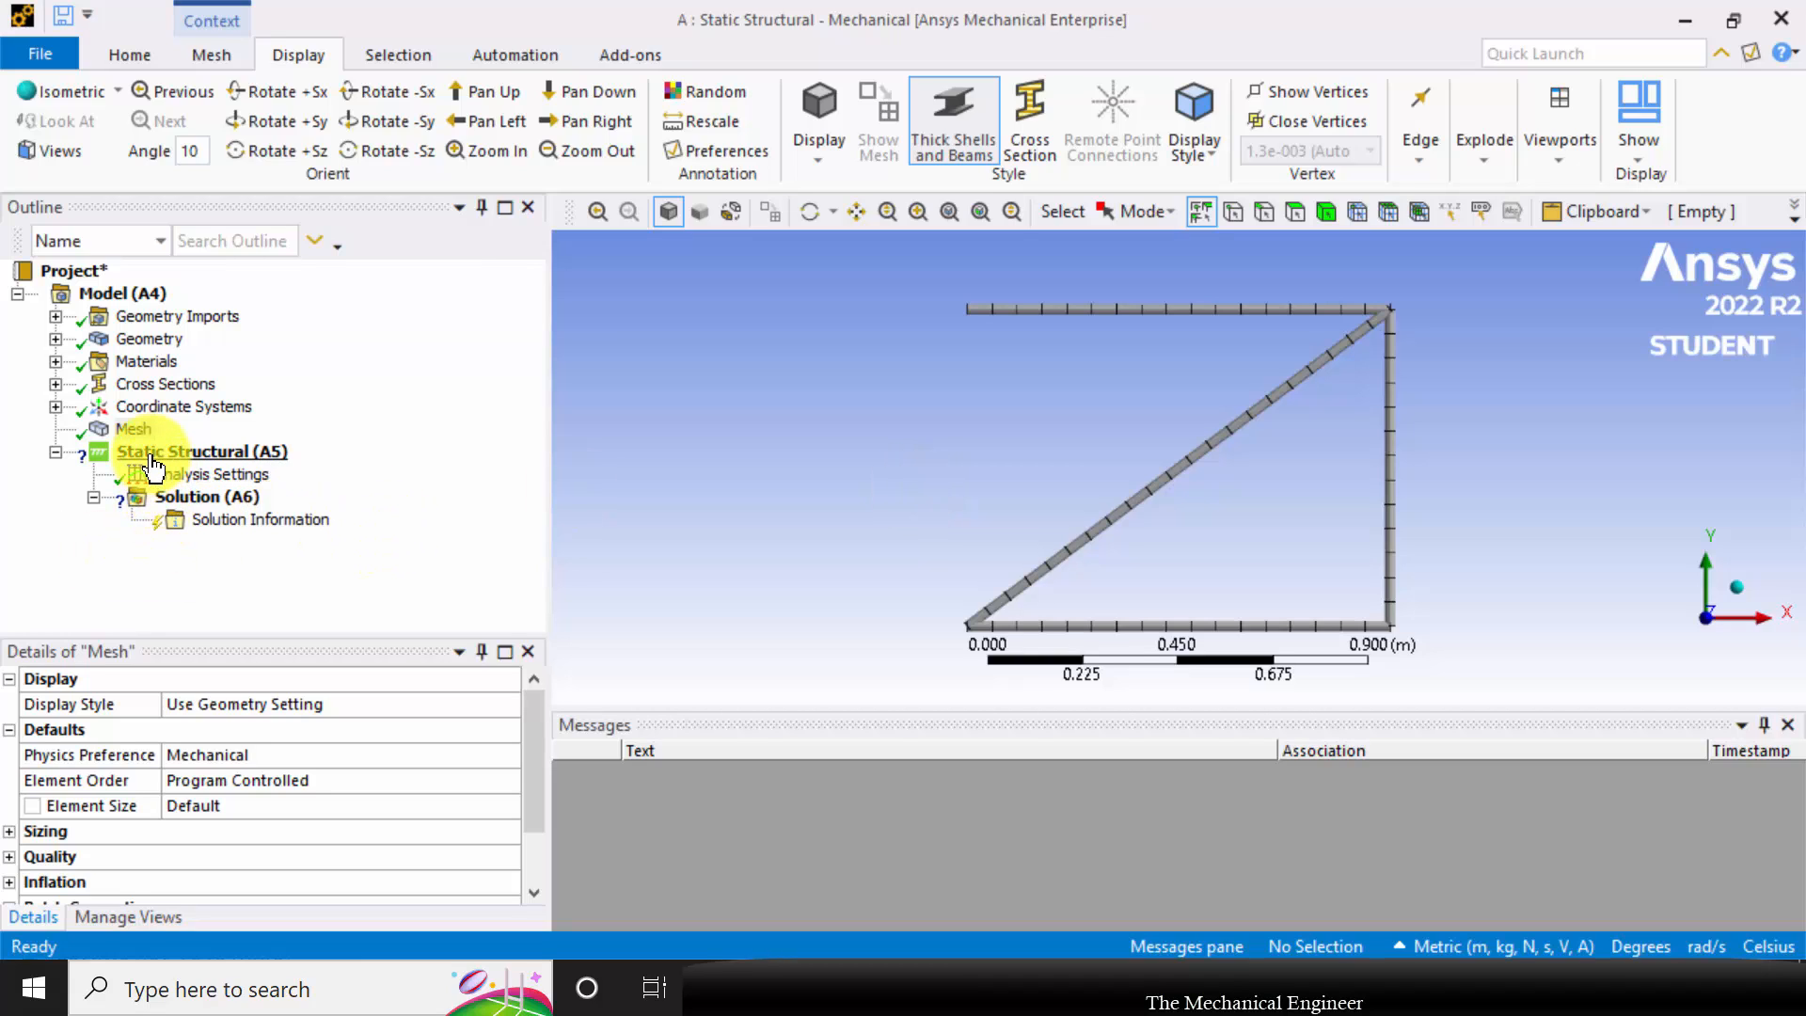
click(201, 450)
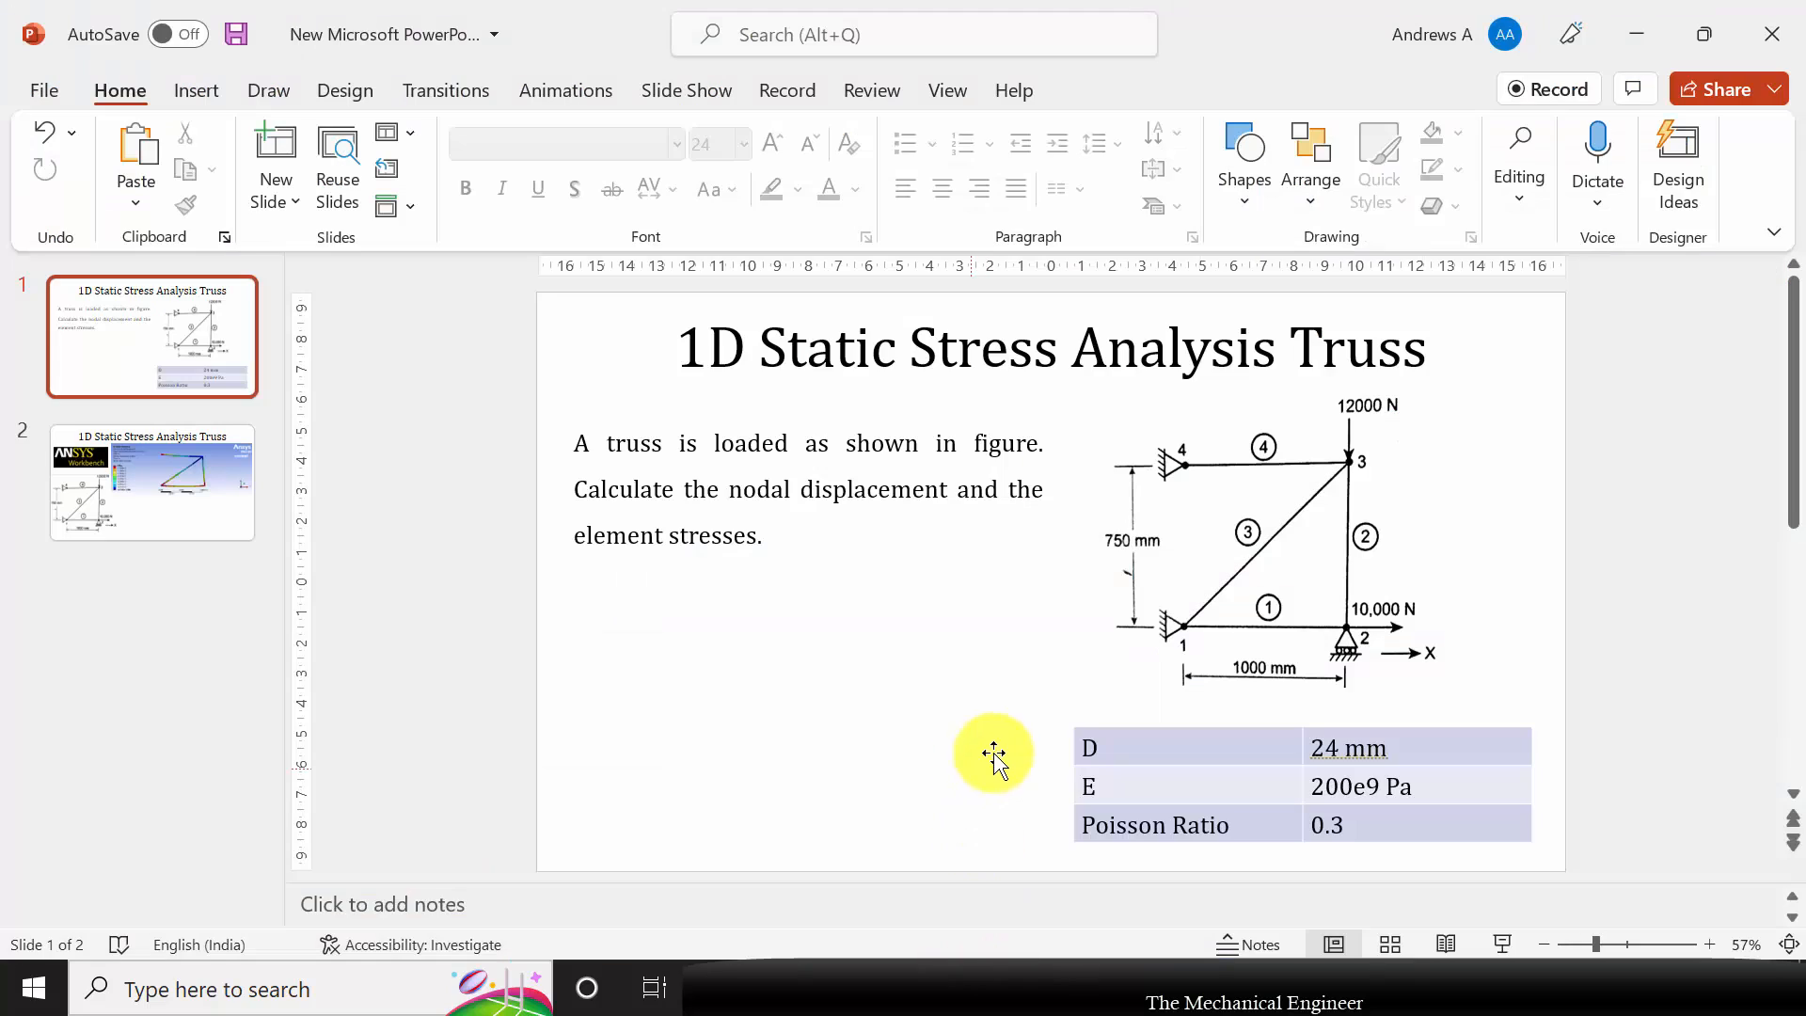
mouse_move(1180, 639)
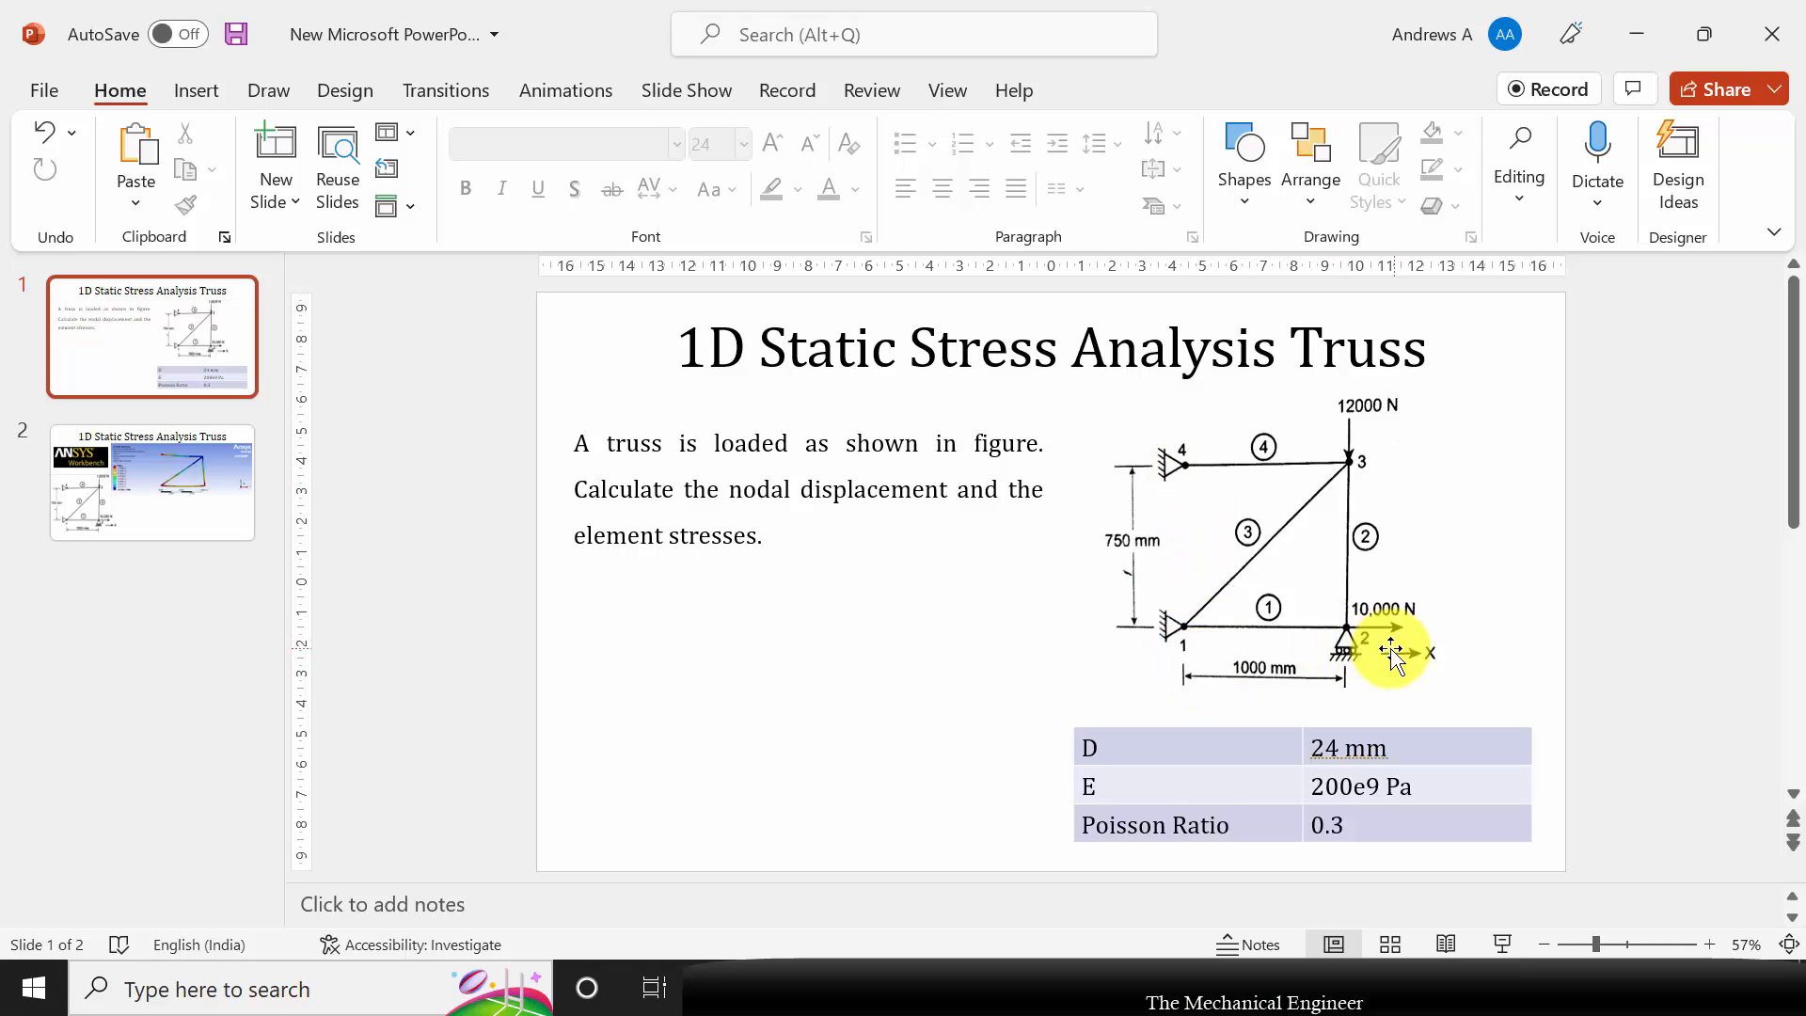
mouse_move(1103, 861)
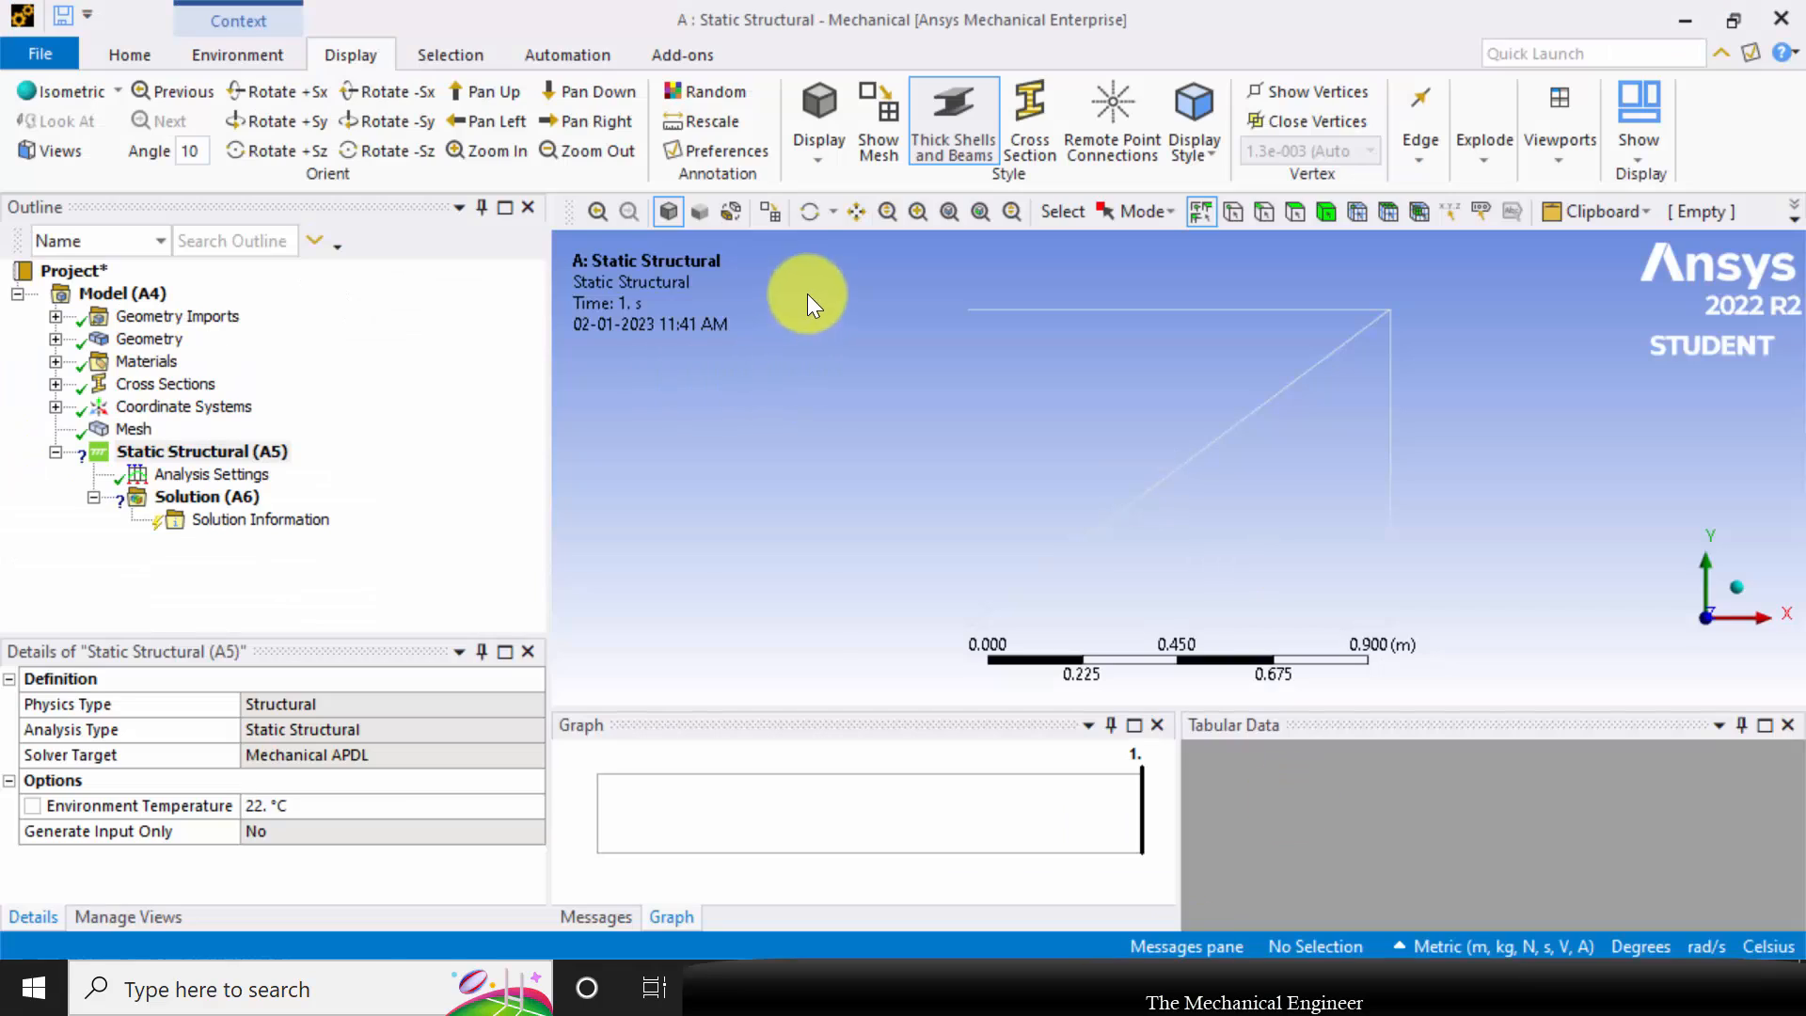
Add Simply Supported constraints on the bottom-left and top-left truss vertices
click(238, 55)
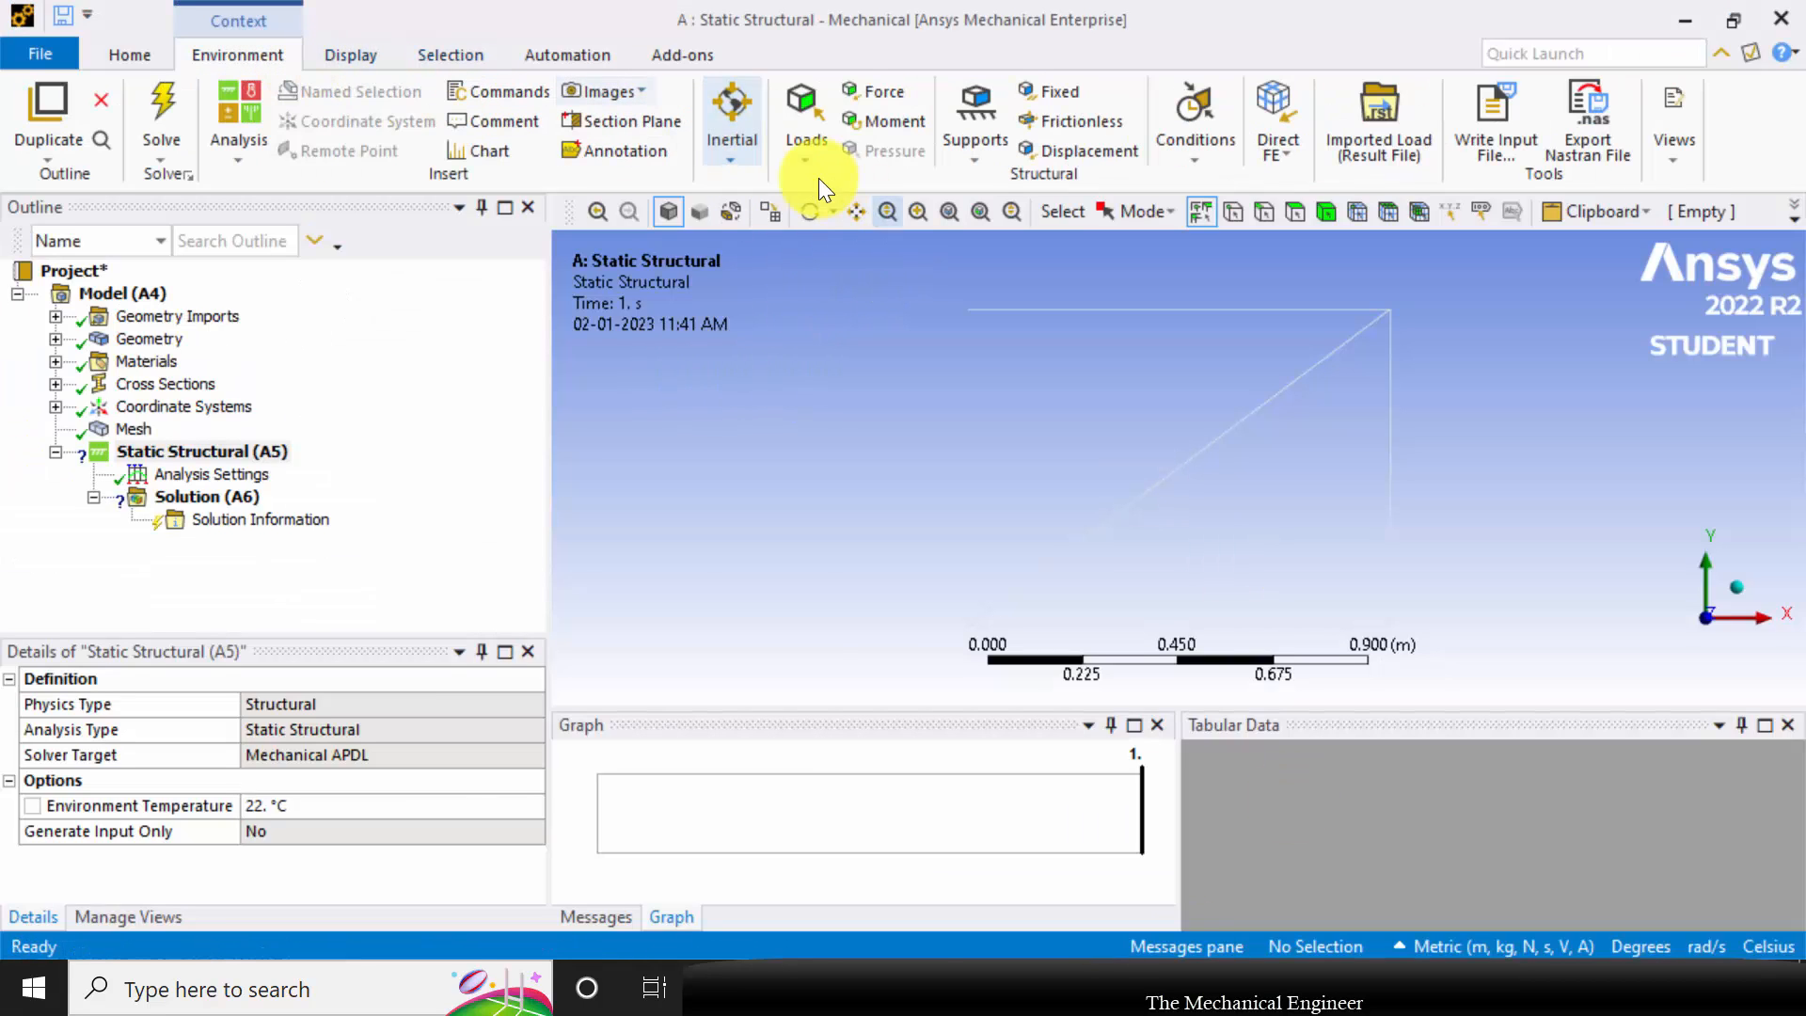
click(974, 115)
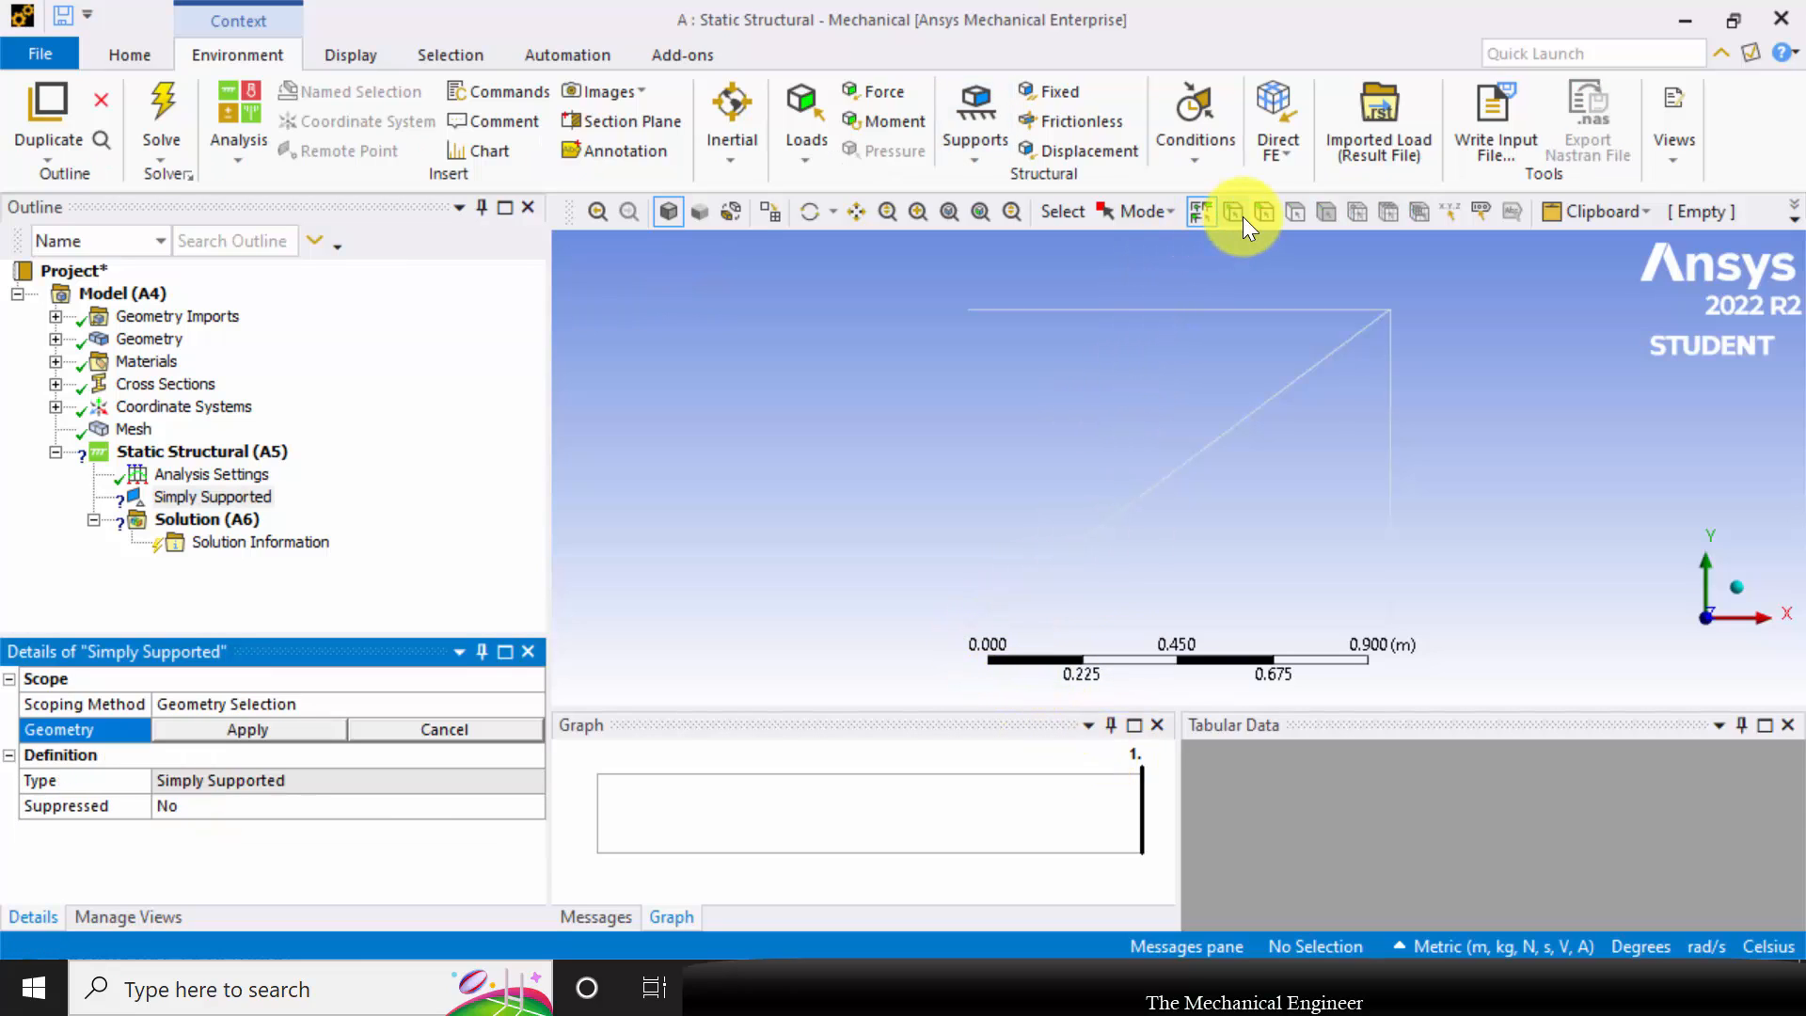
click(1232, 213)
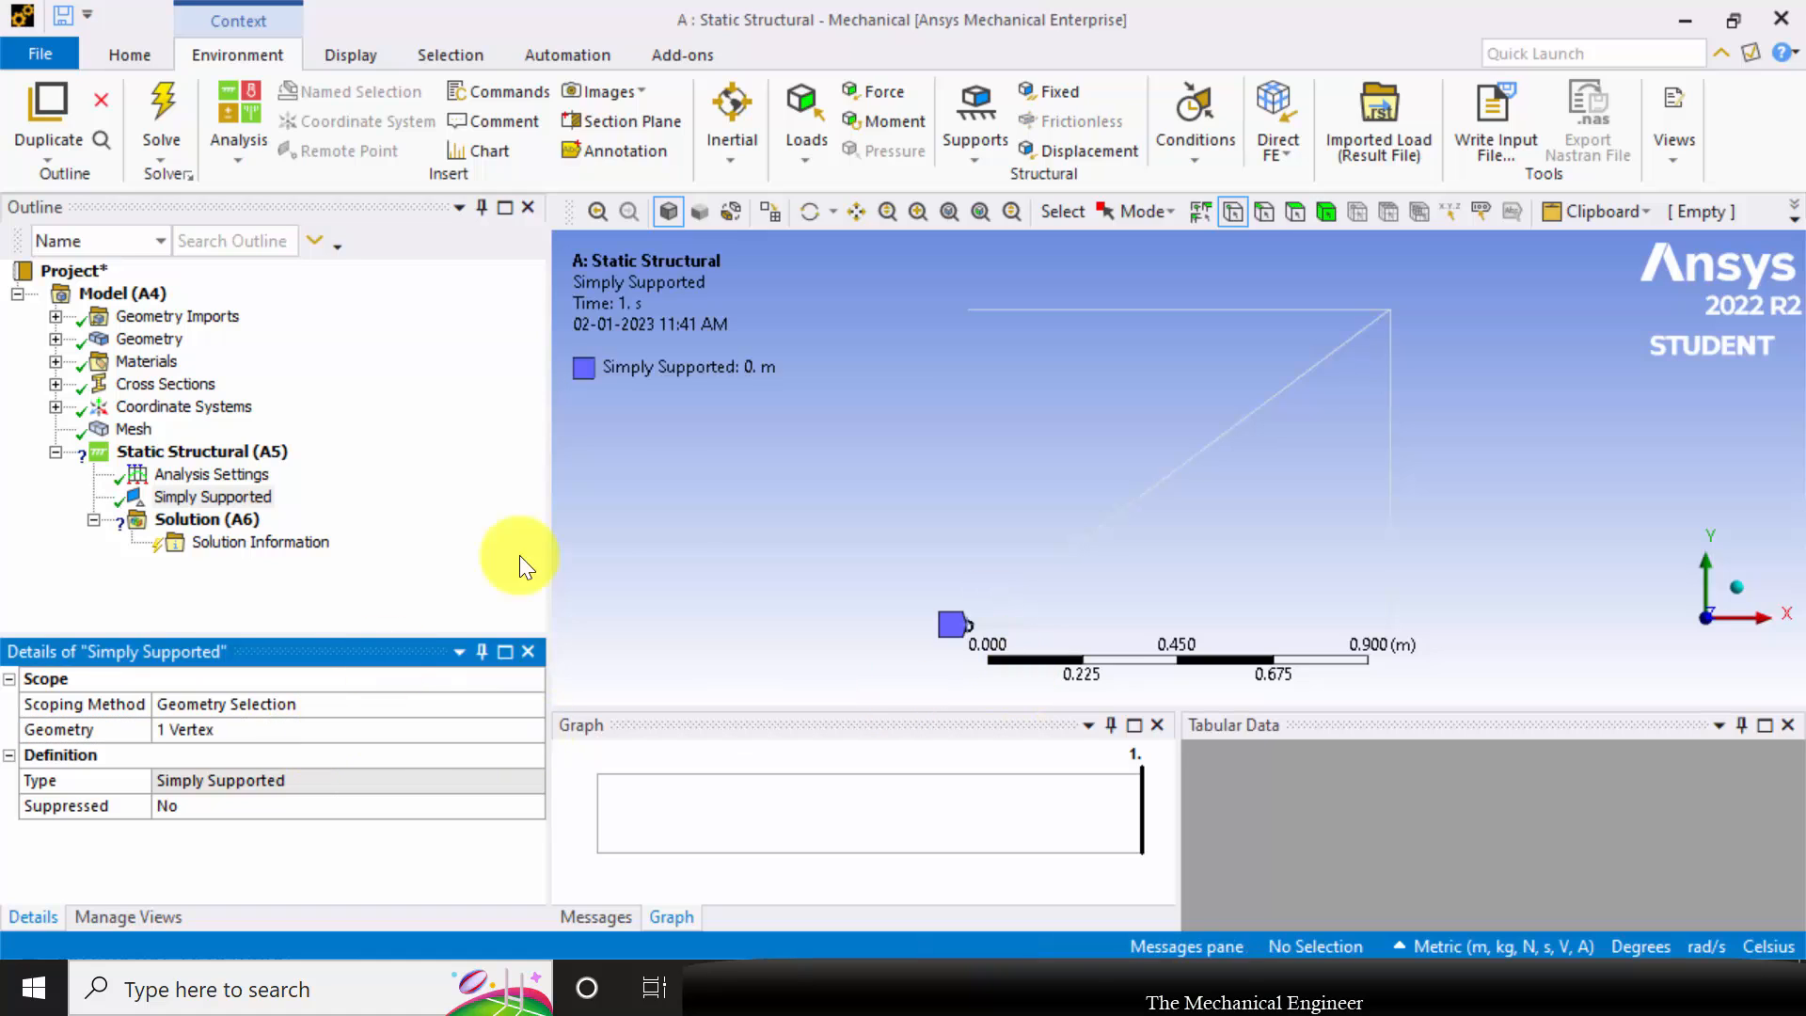
click(973, 127)
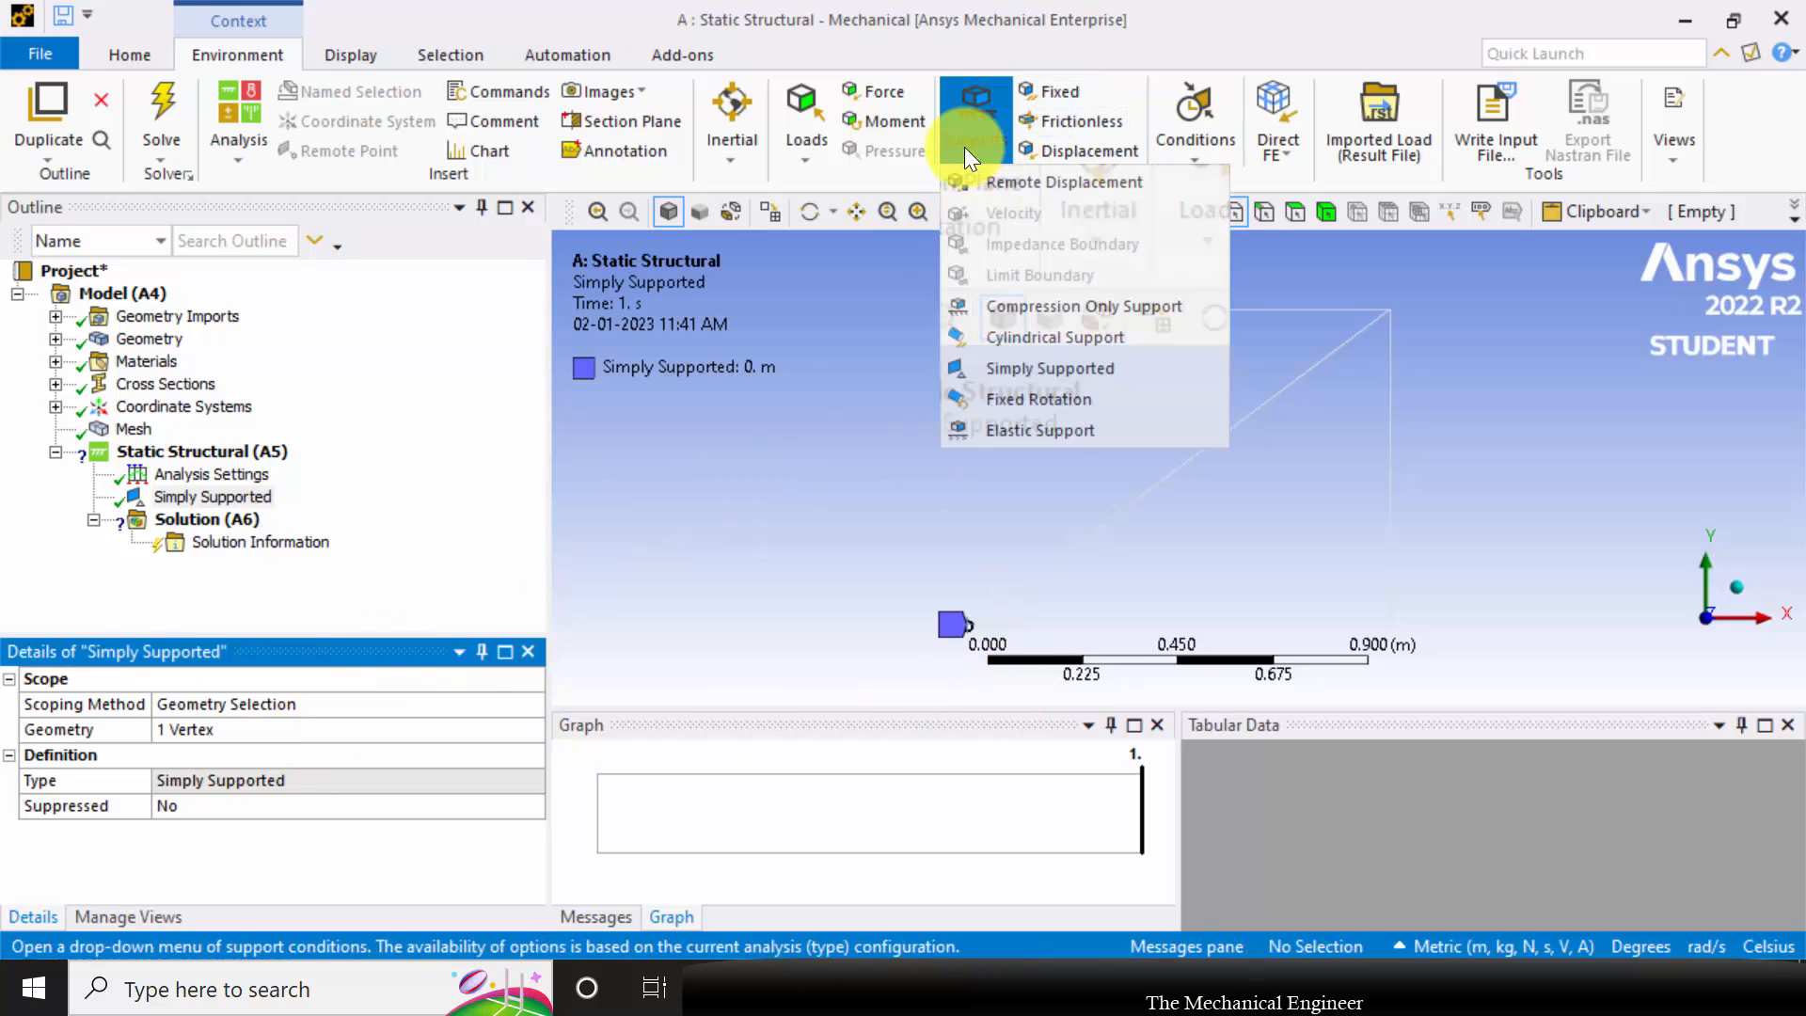
click(1049, 368)
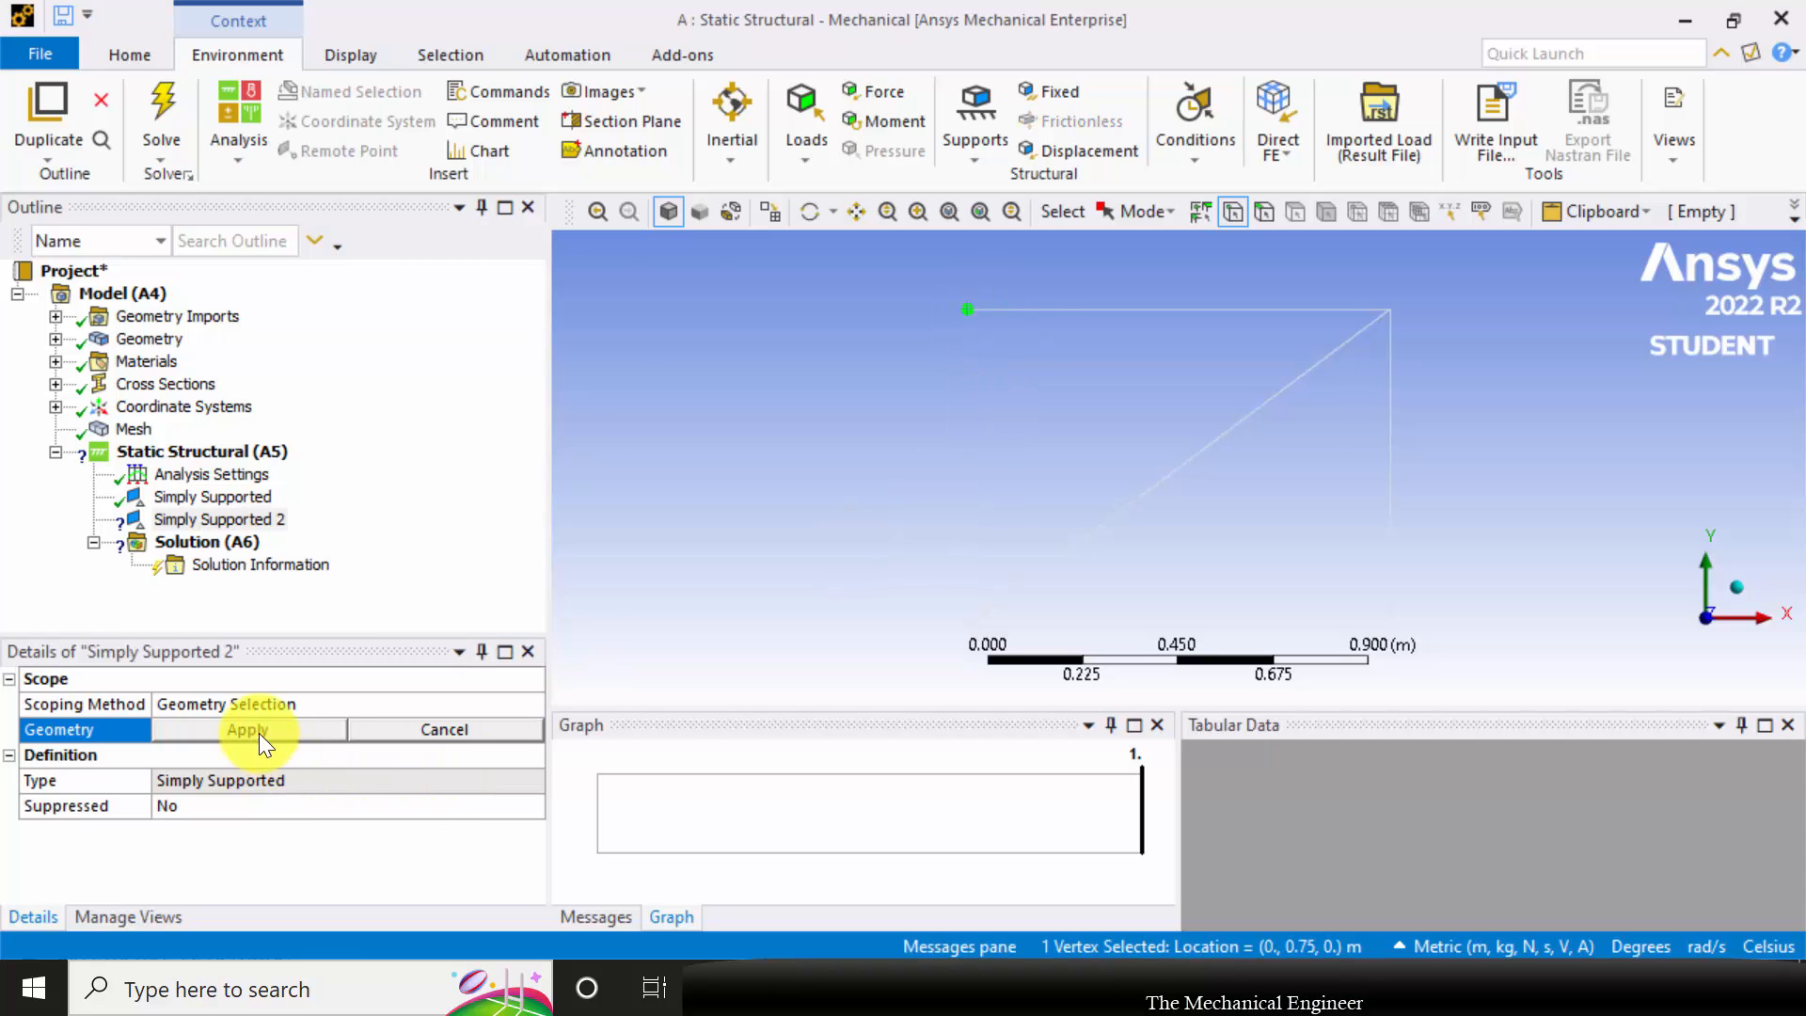
click(245, 729)
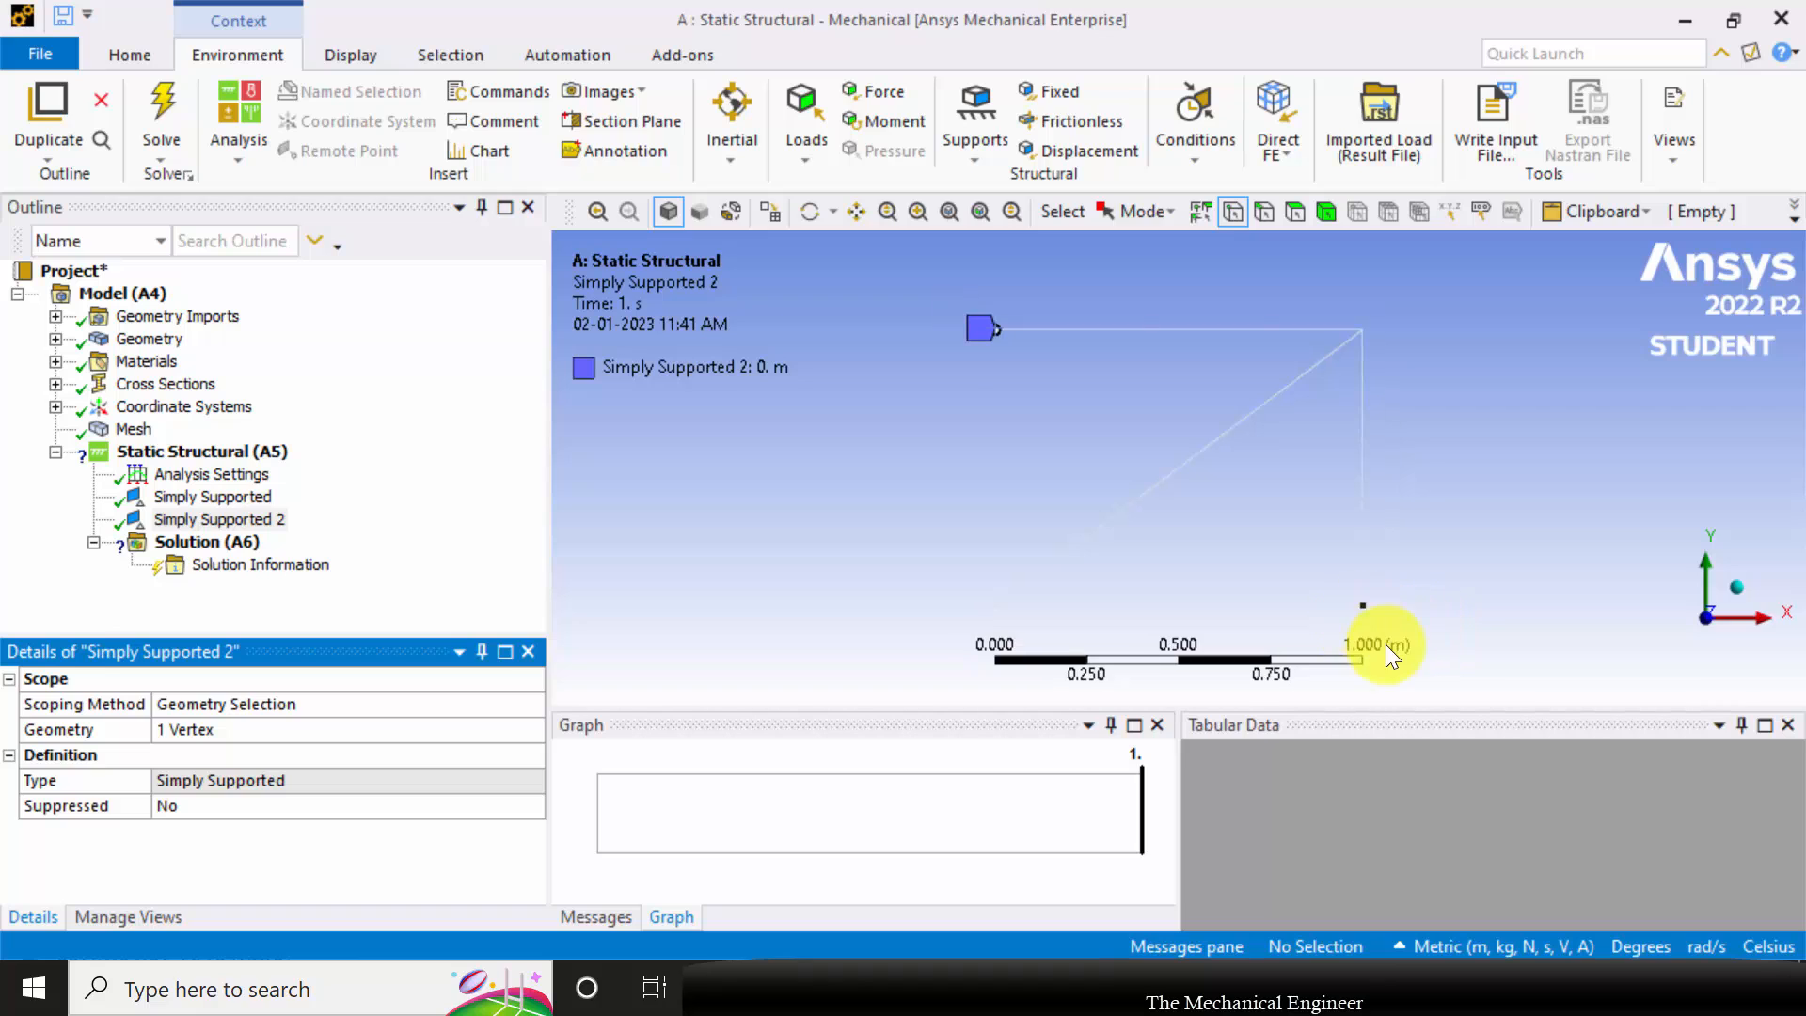
click(974, 114)
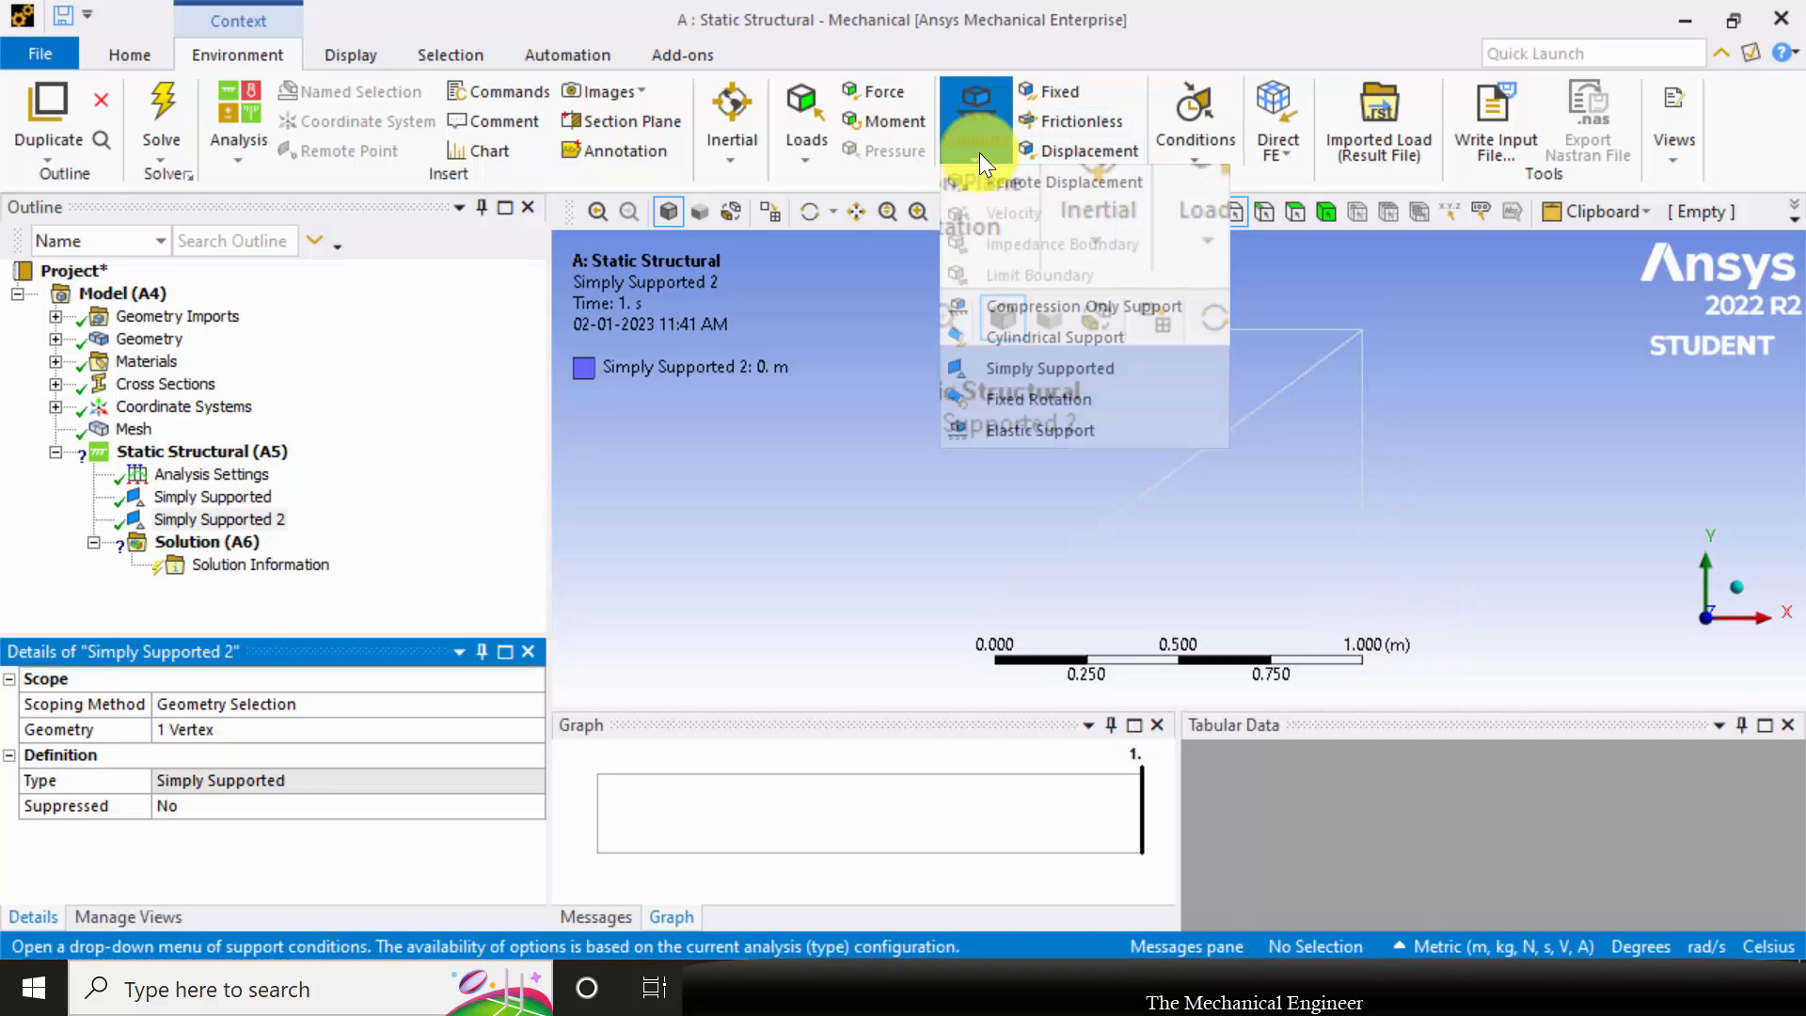
Add a Remote Displacement at the bottom-right vertex with Y, Z, Rotation X and Y set to 0
click(1066, 181)
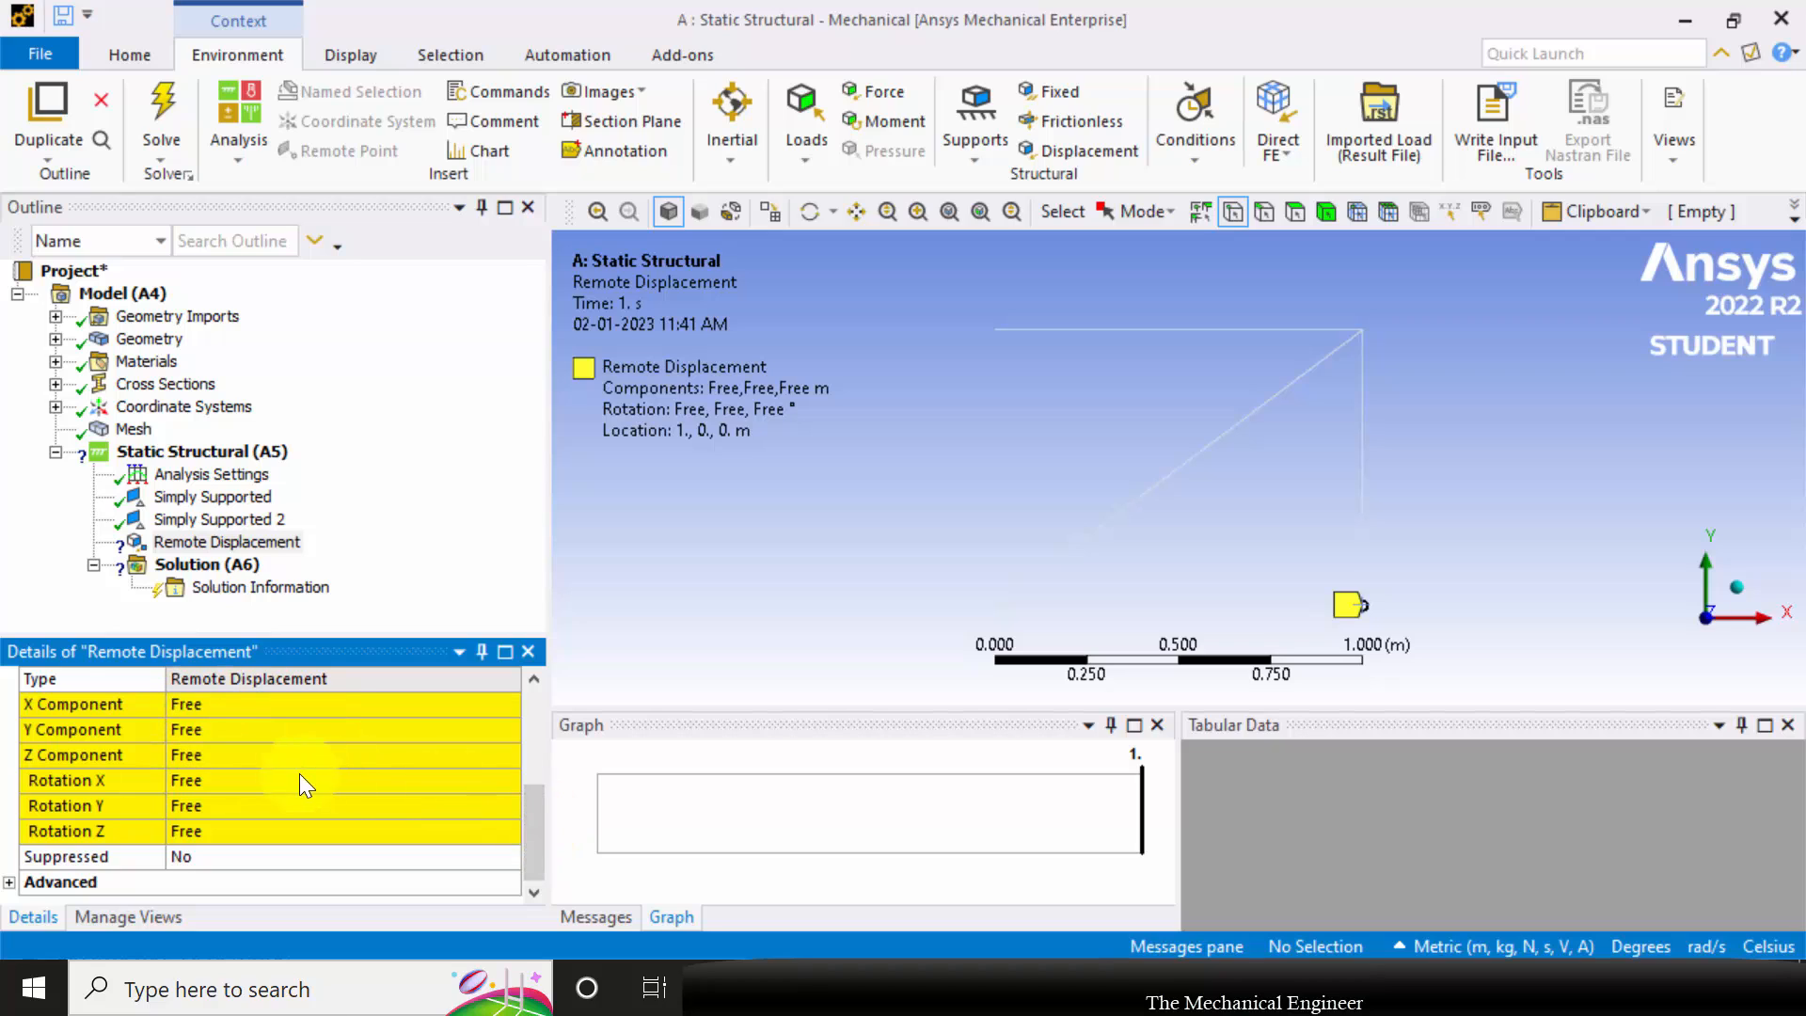
mouse_move(330, 769)
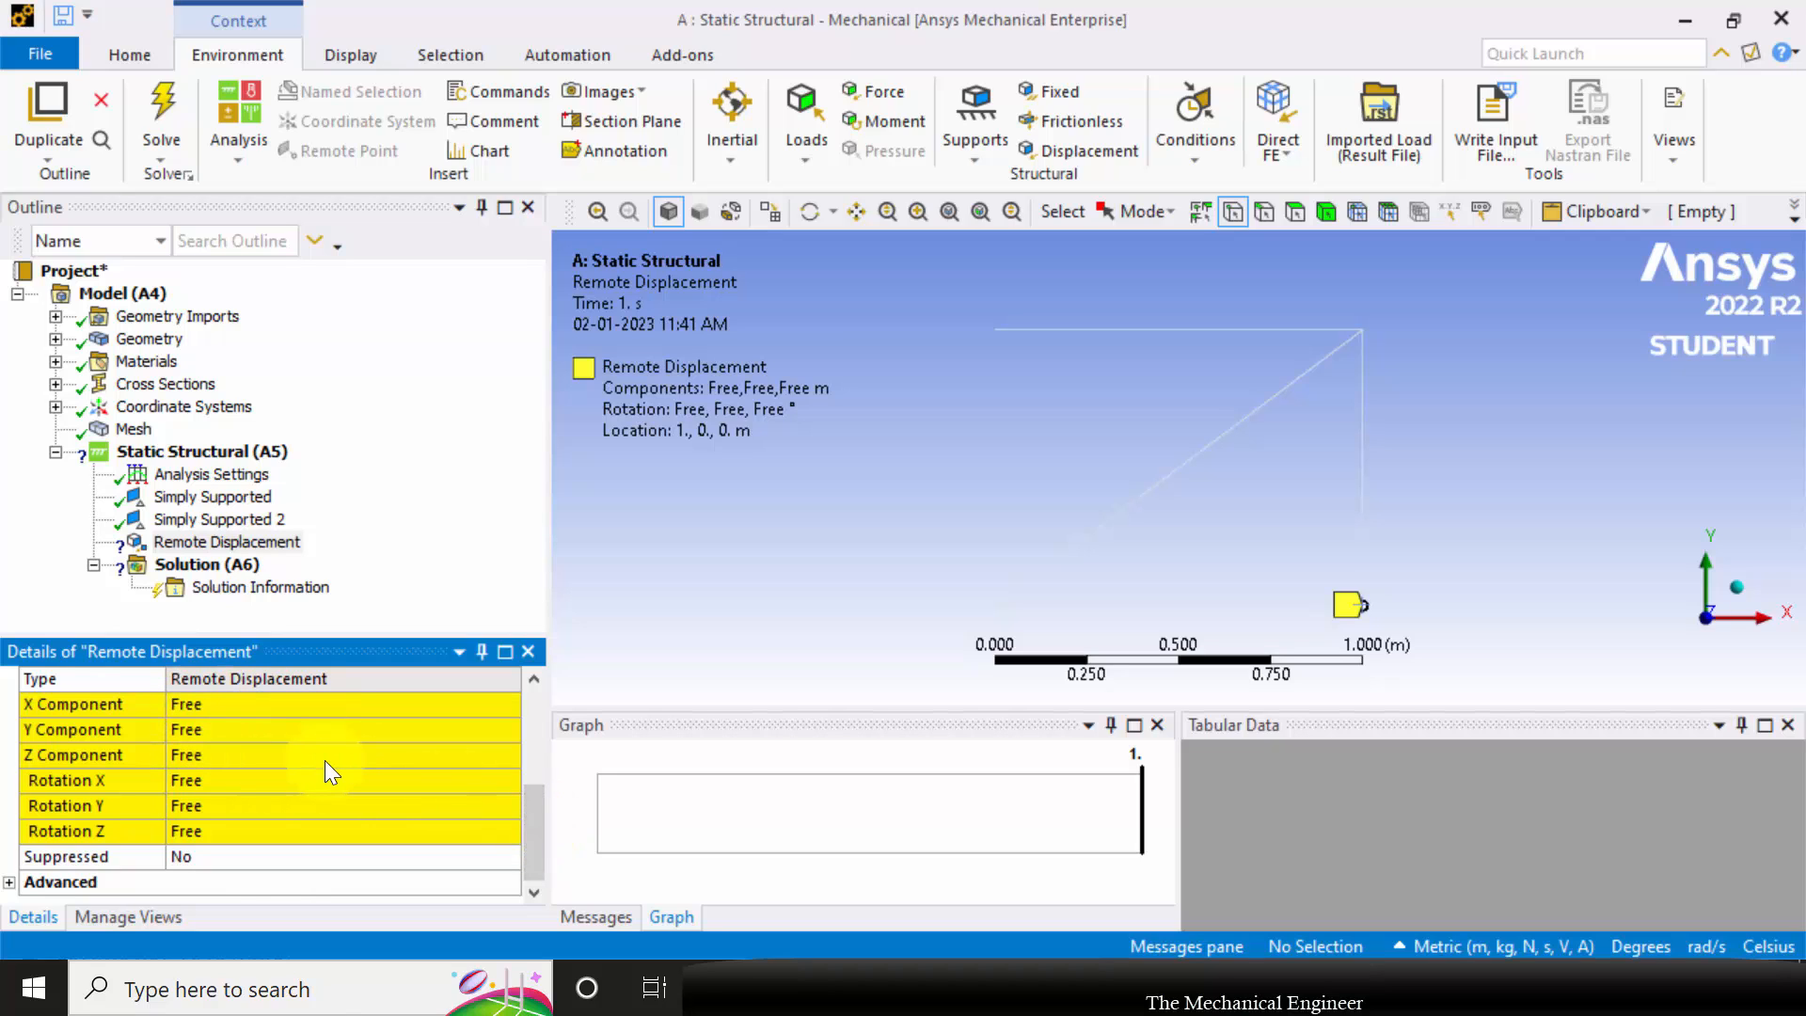
mouse_move(1720, 641)
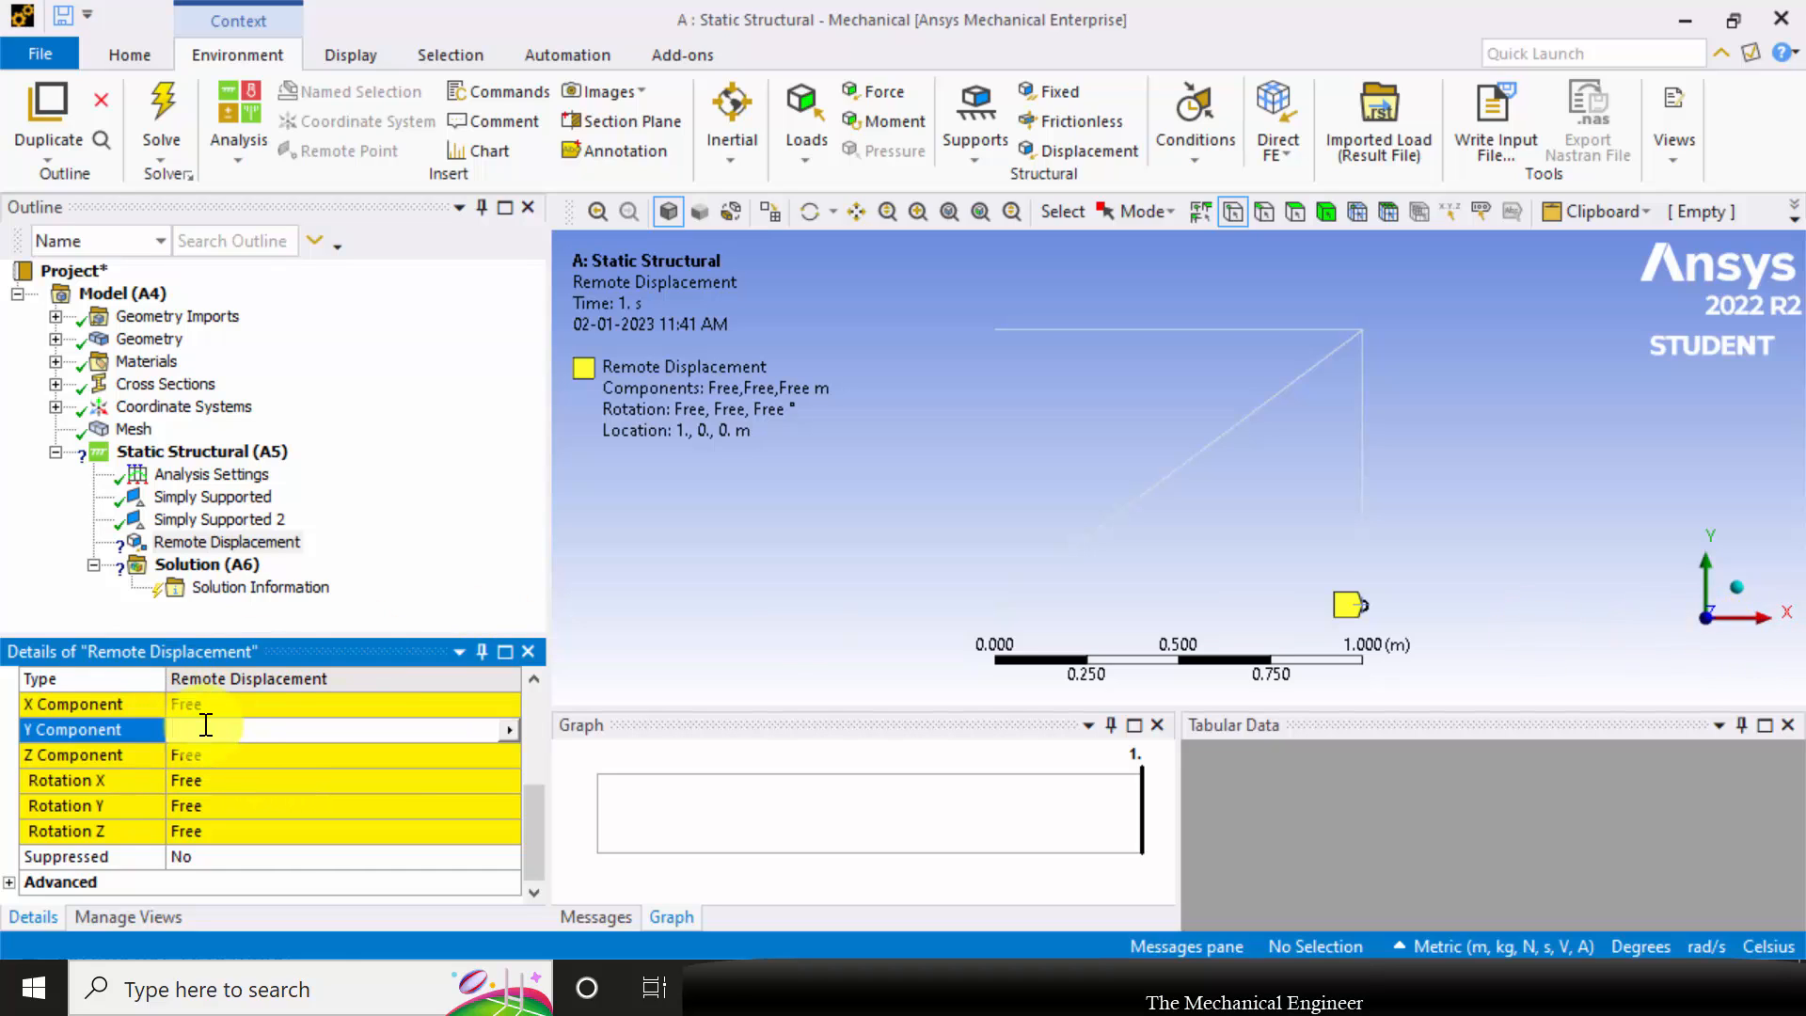
text(0. m (ramped)
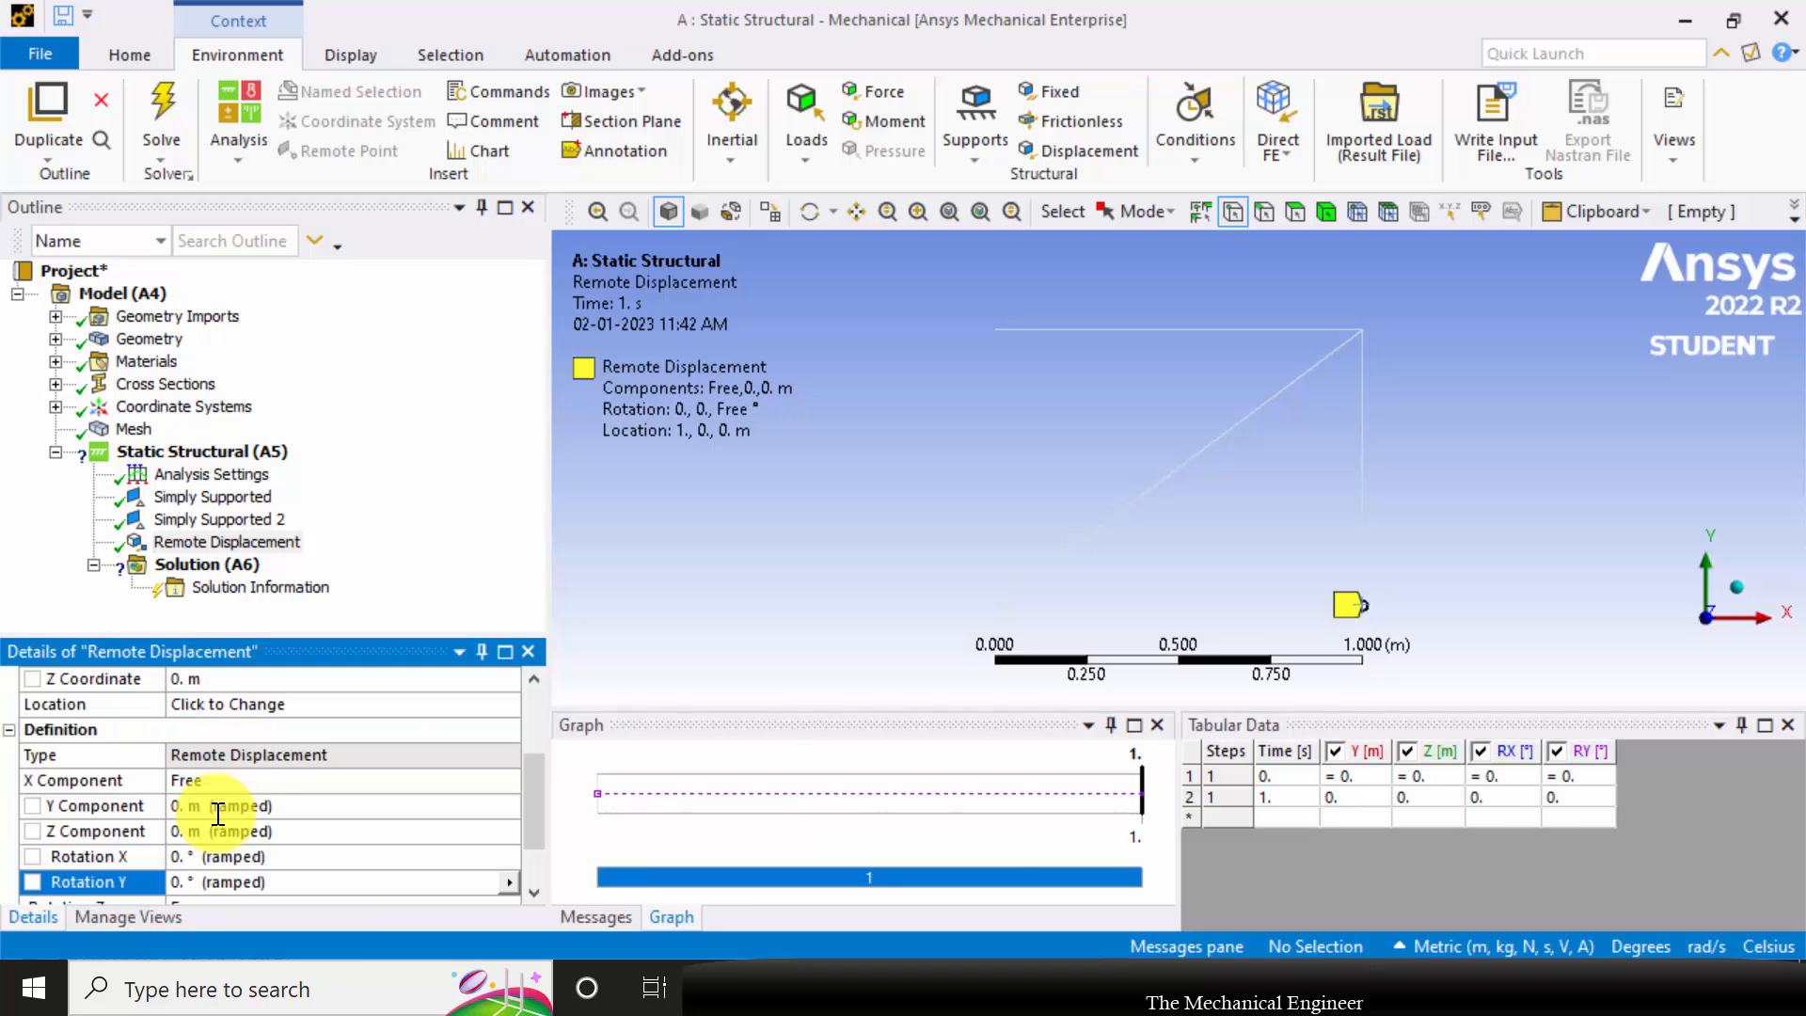
click(226, 542)
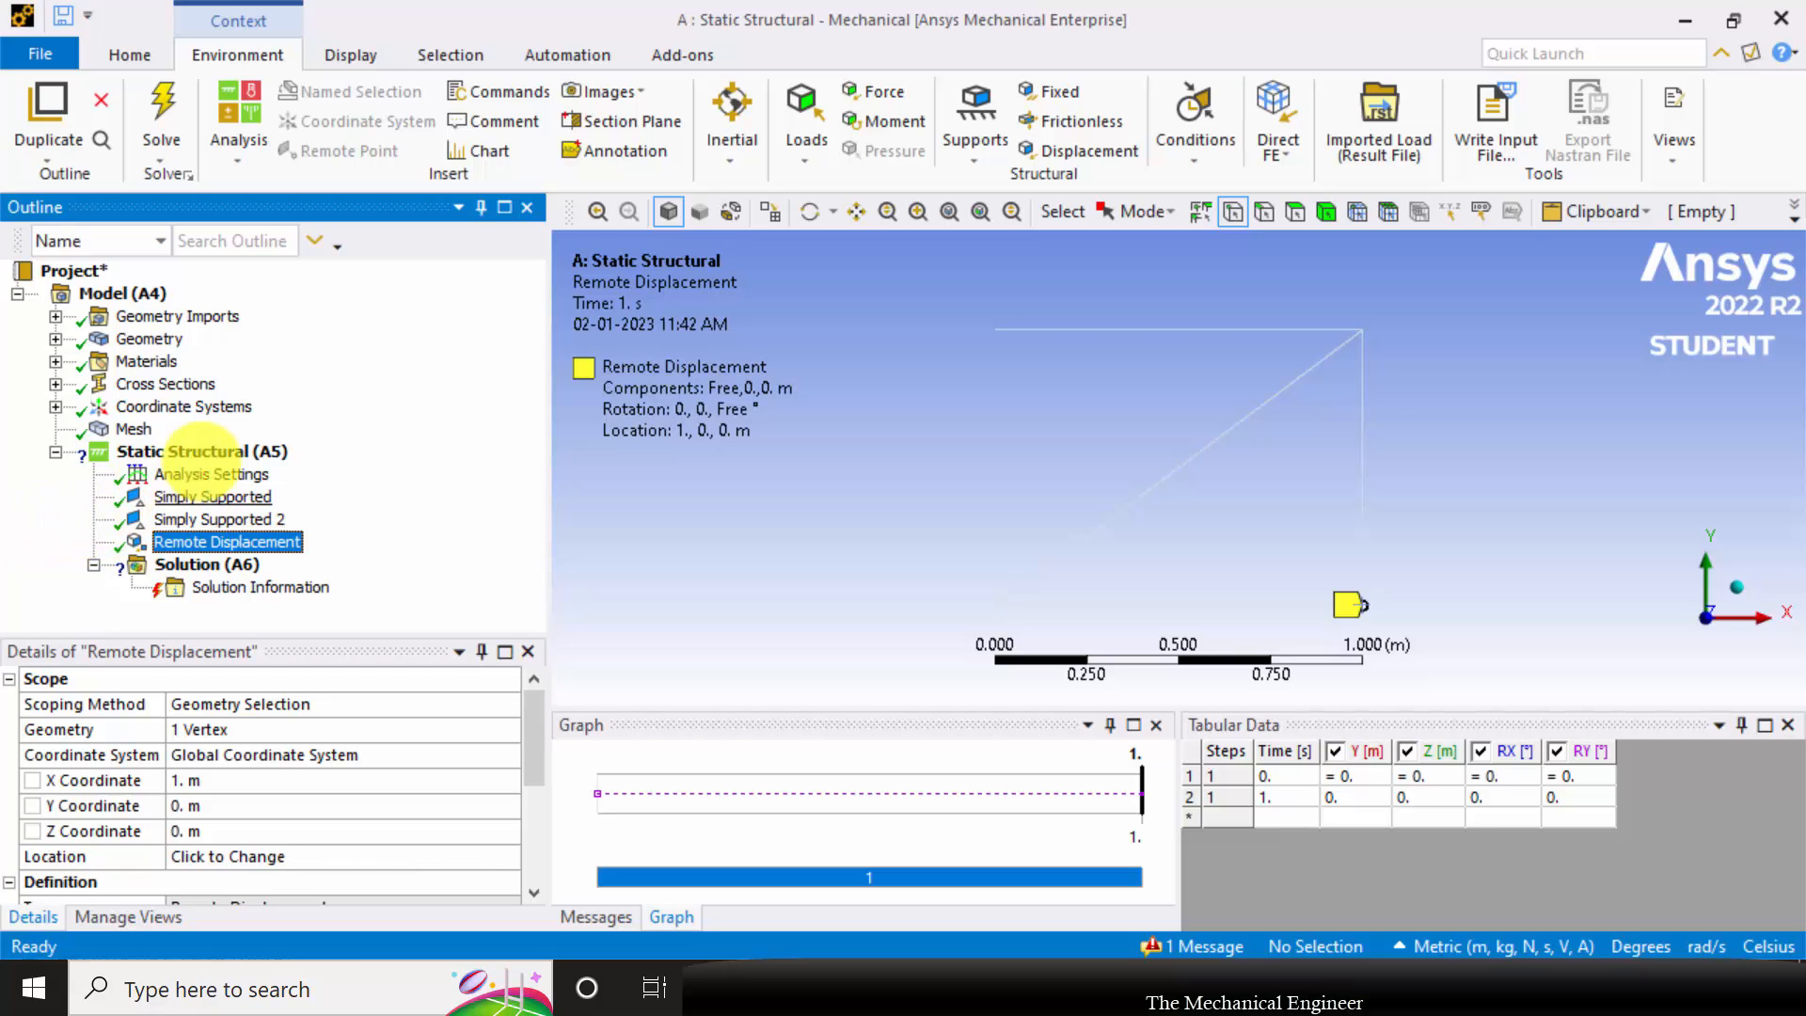
click(199, 451)
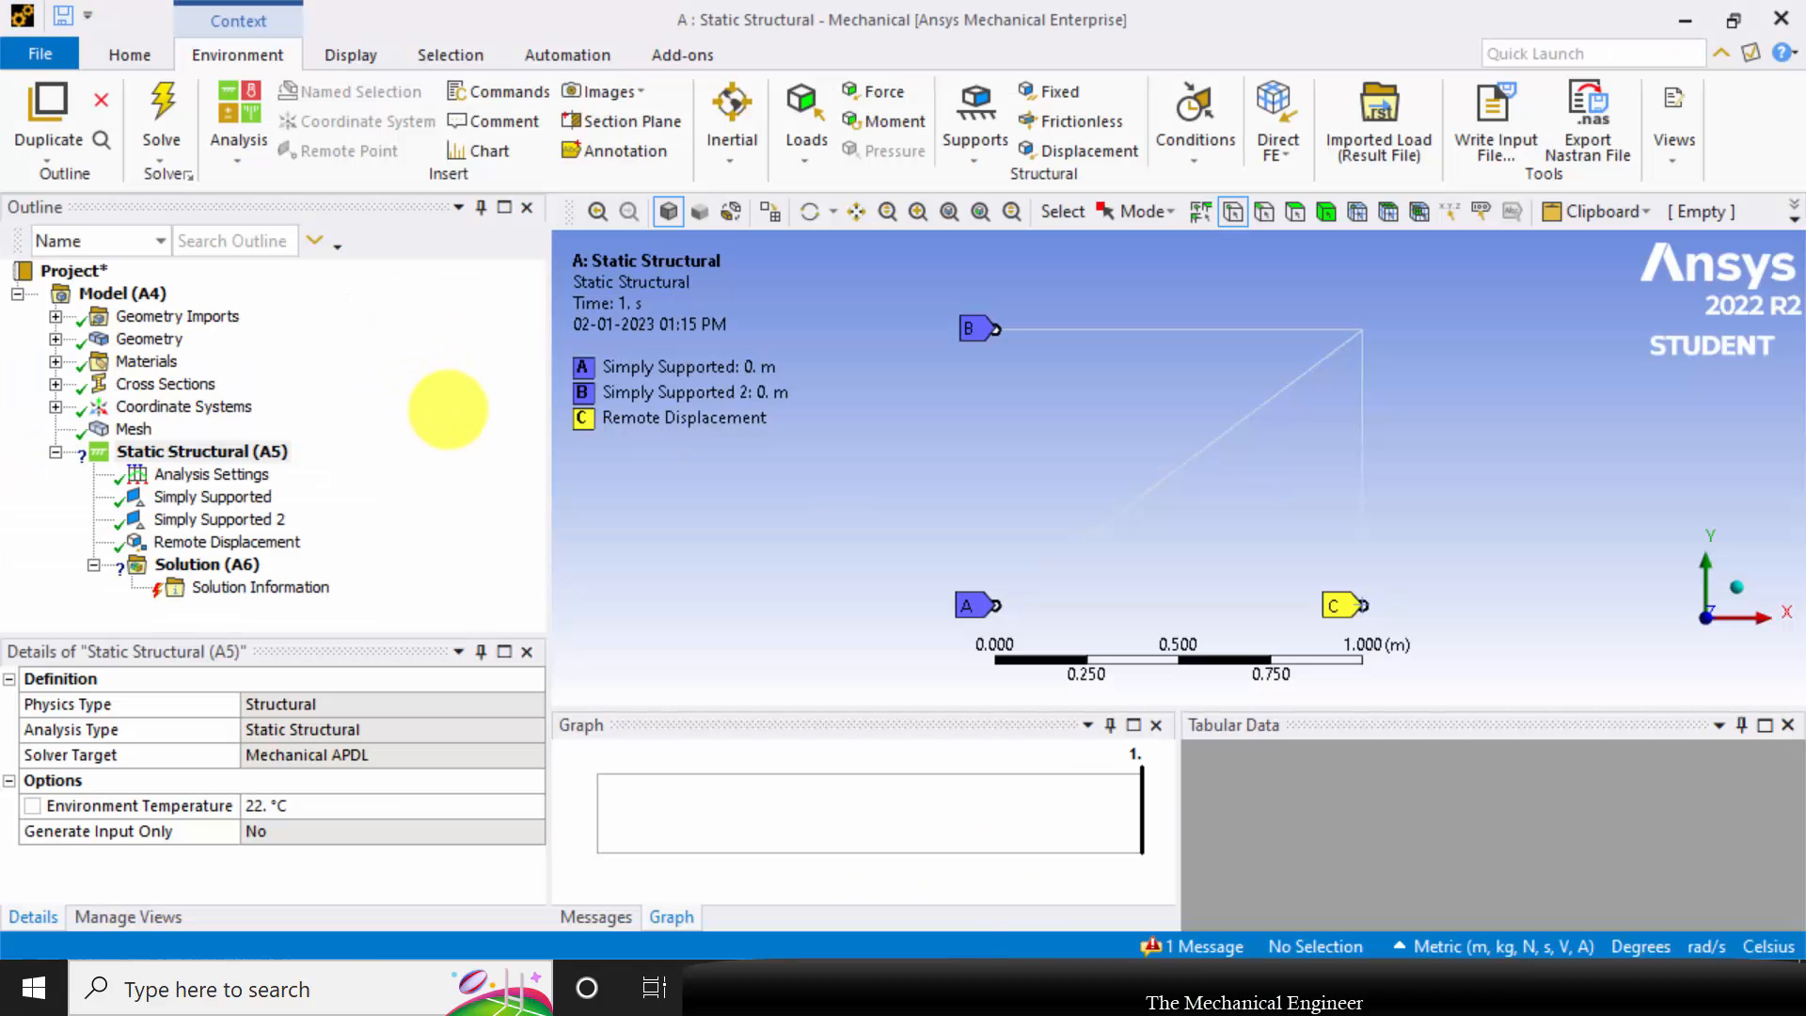
Apply a force at the top-right joint defined by components, with a Y component of -12000 N
click(876, 93)
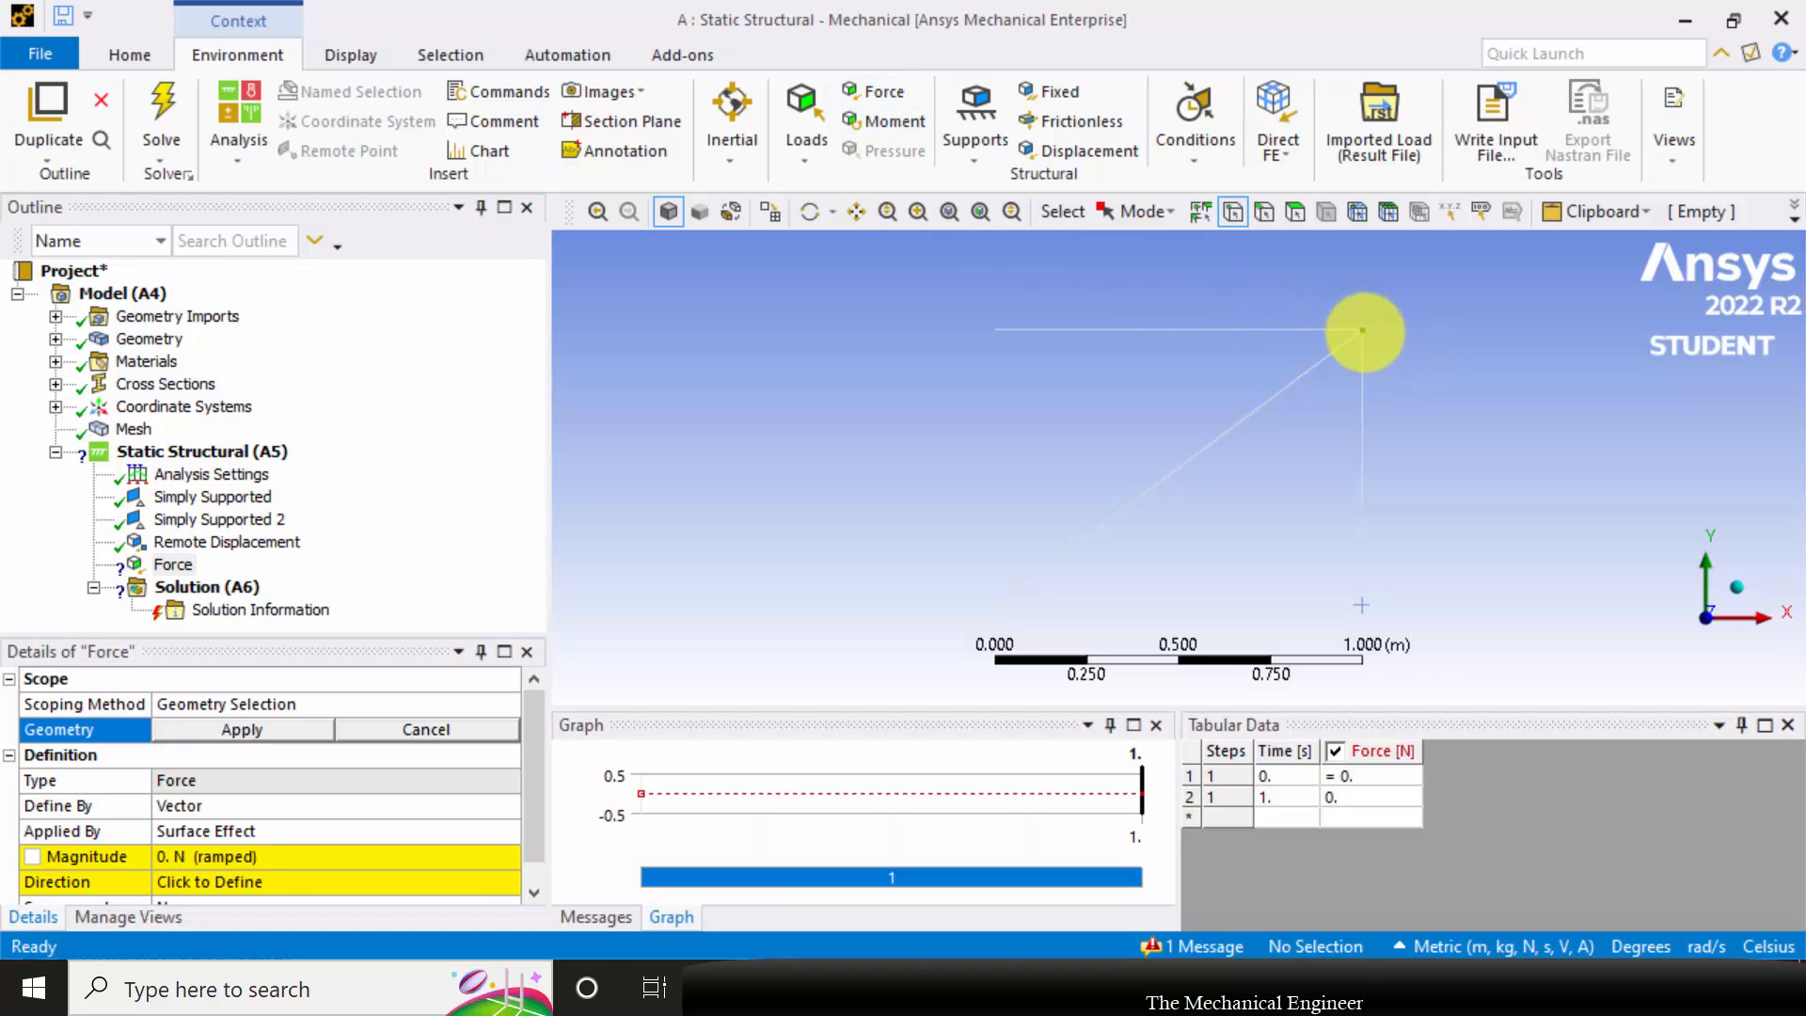
click(1363, 333)
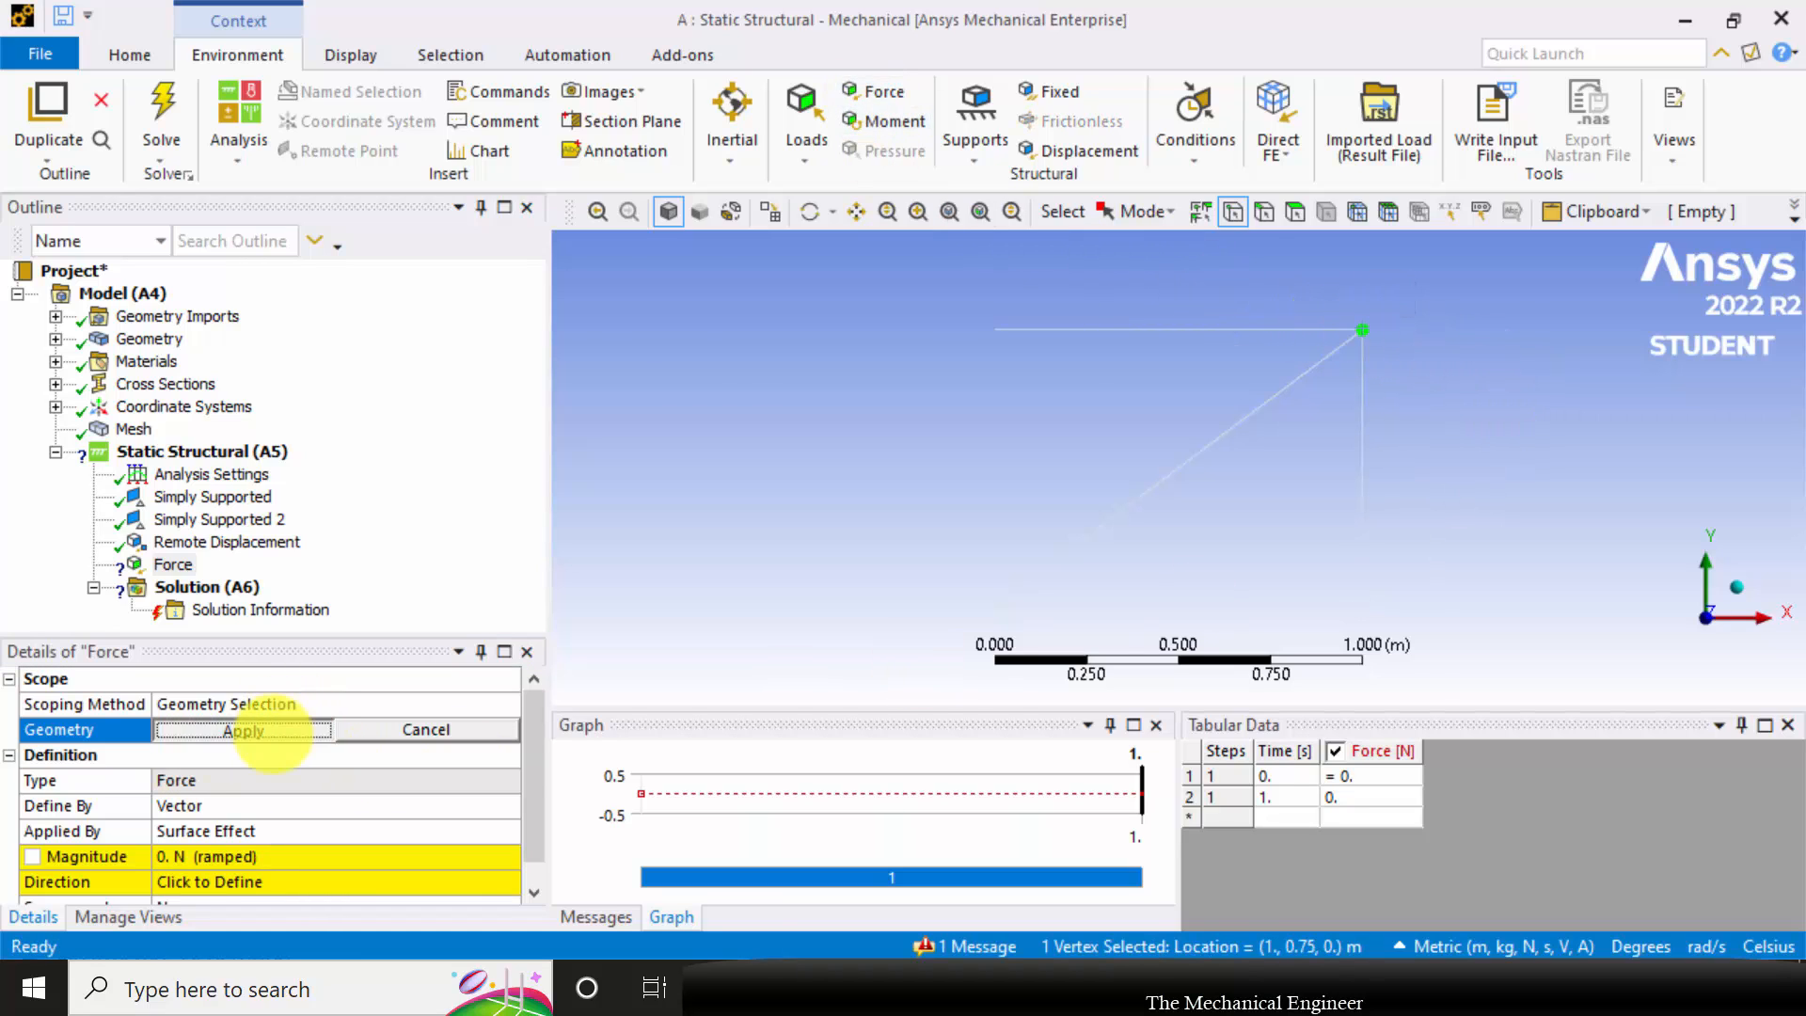
click(243, 730)
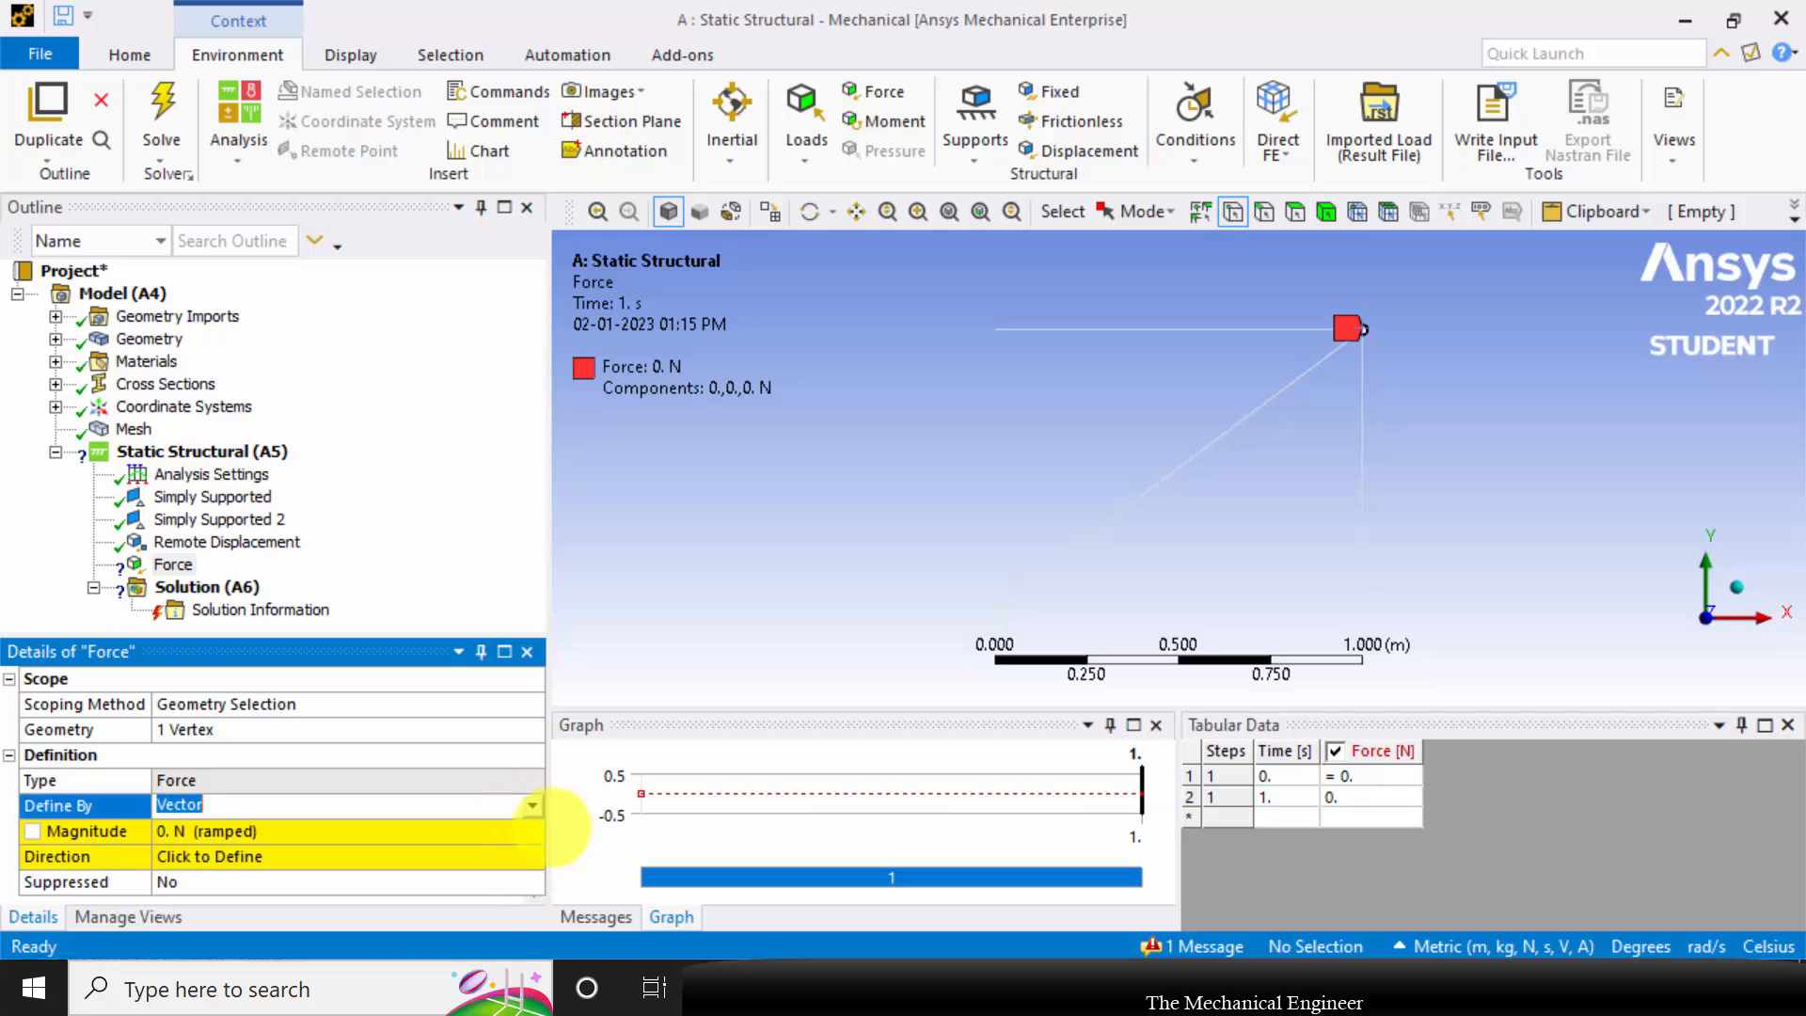
click(530, 805)
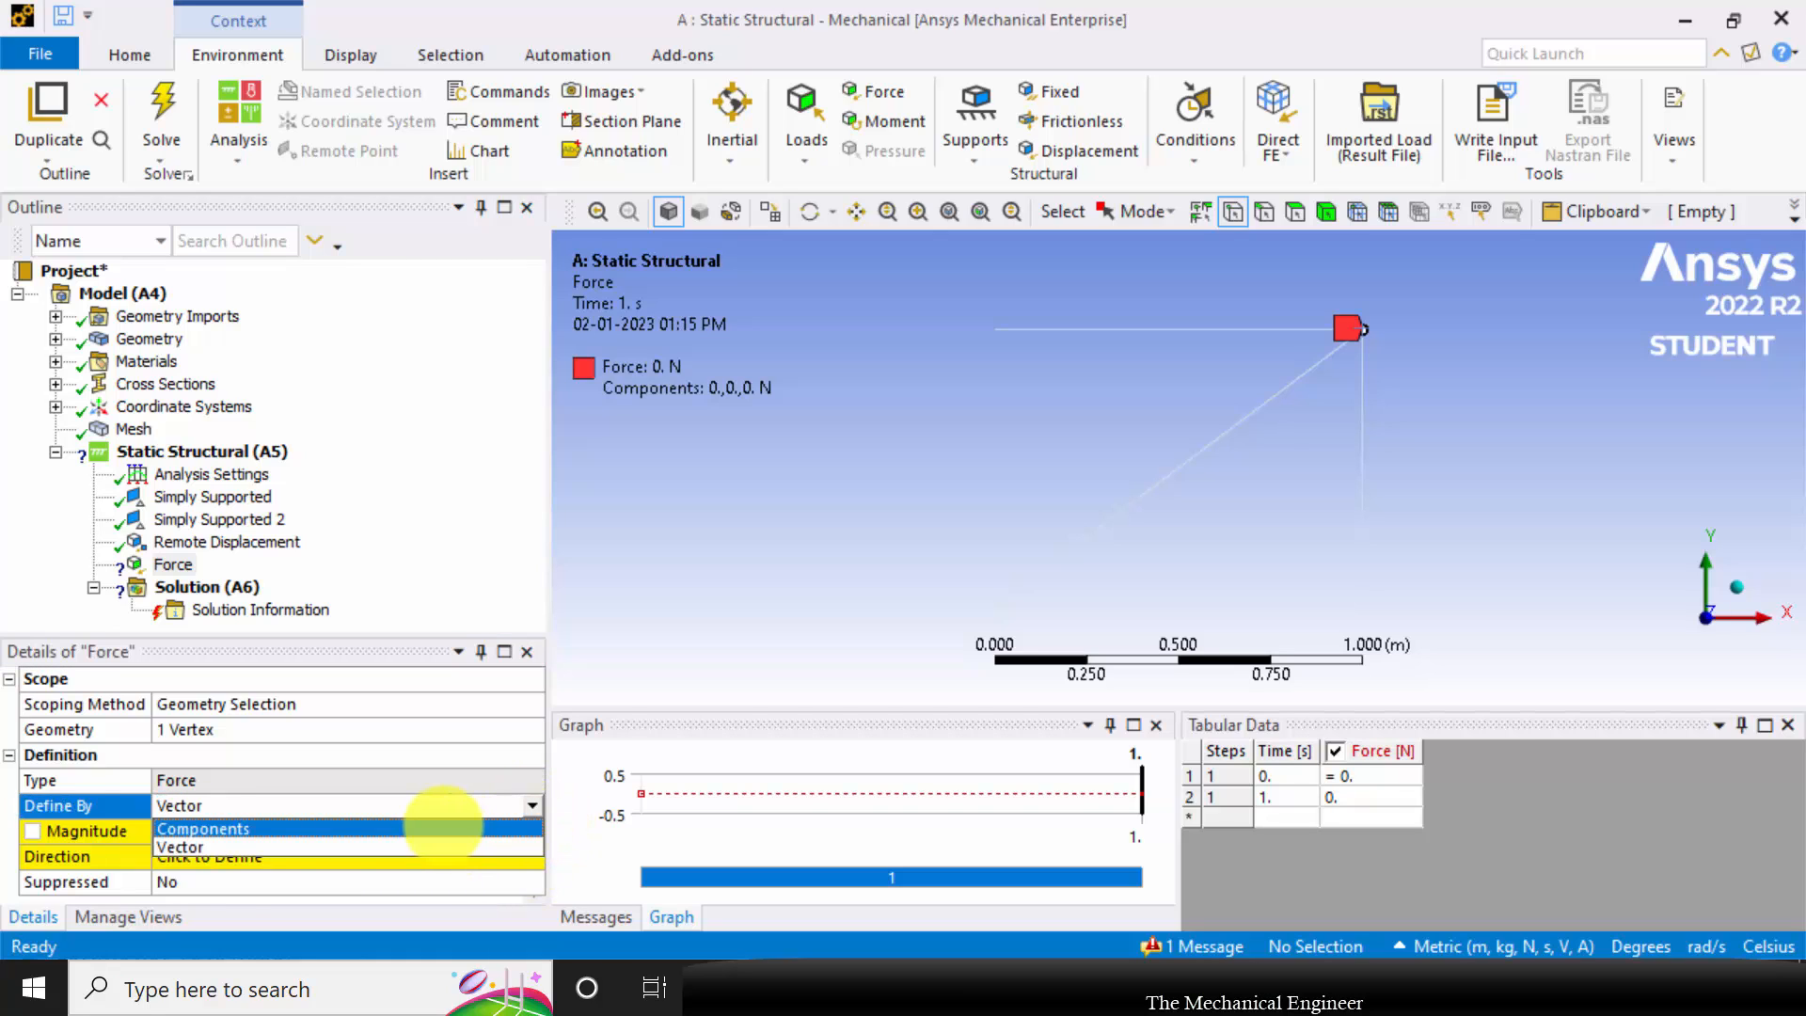
click(231, 827)
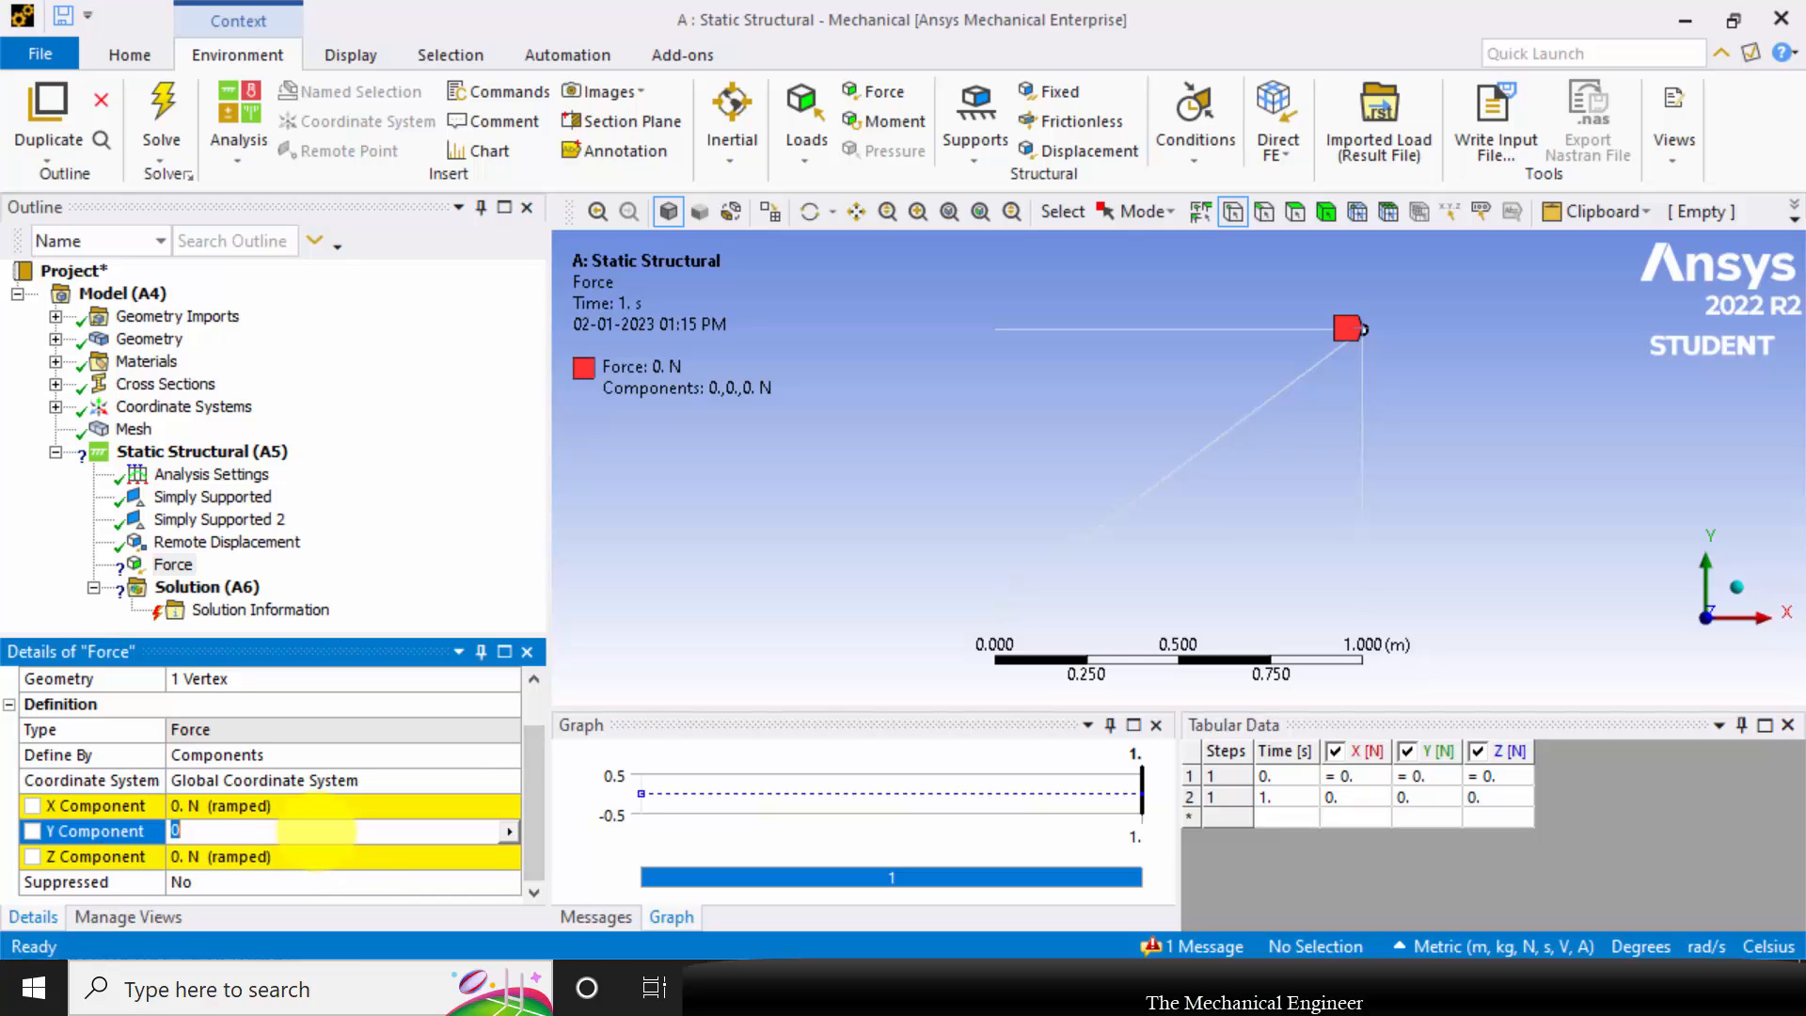
text(-12000 N (ramped)
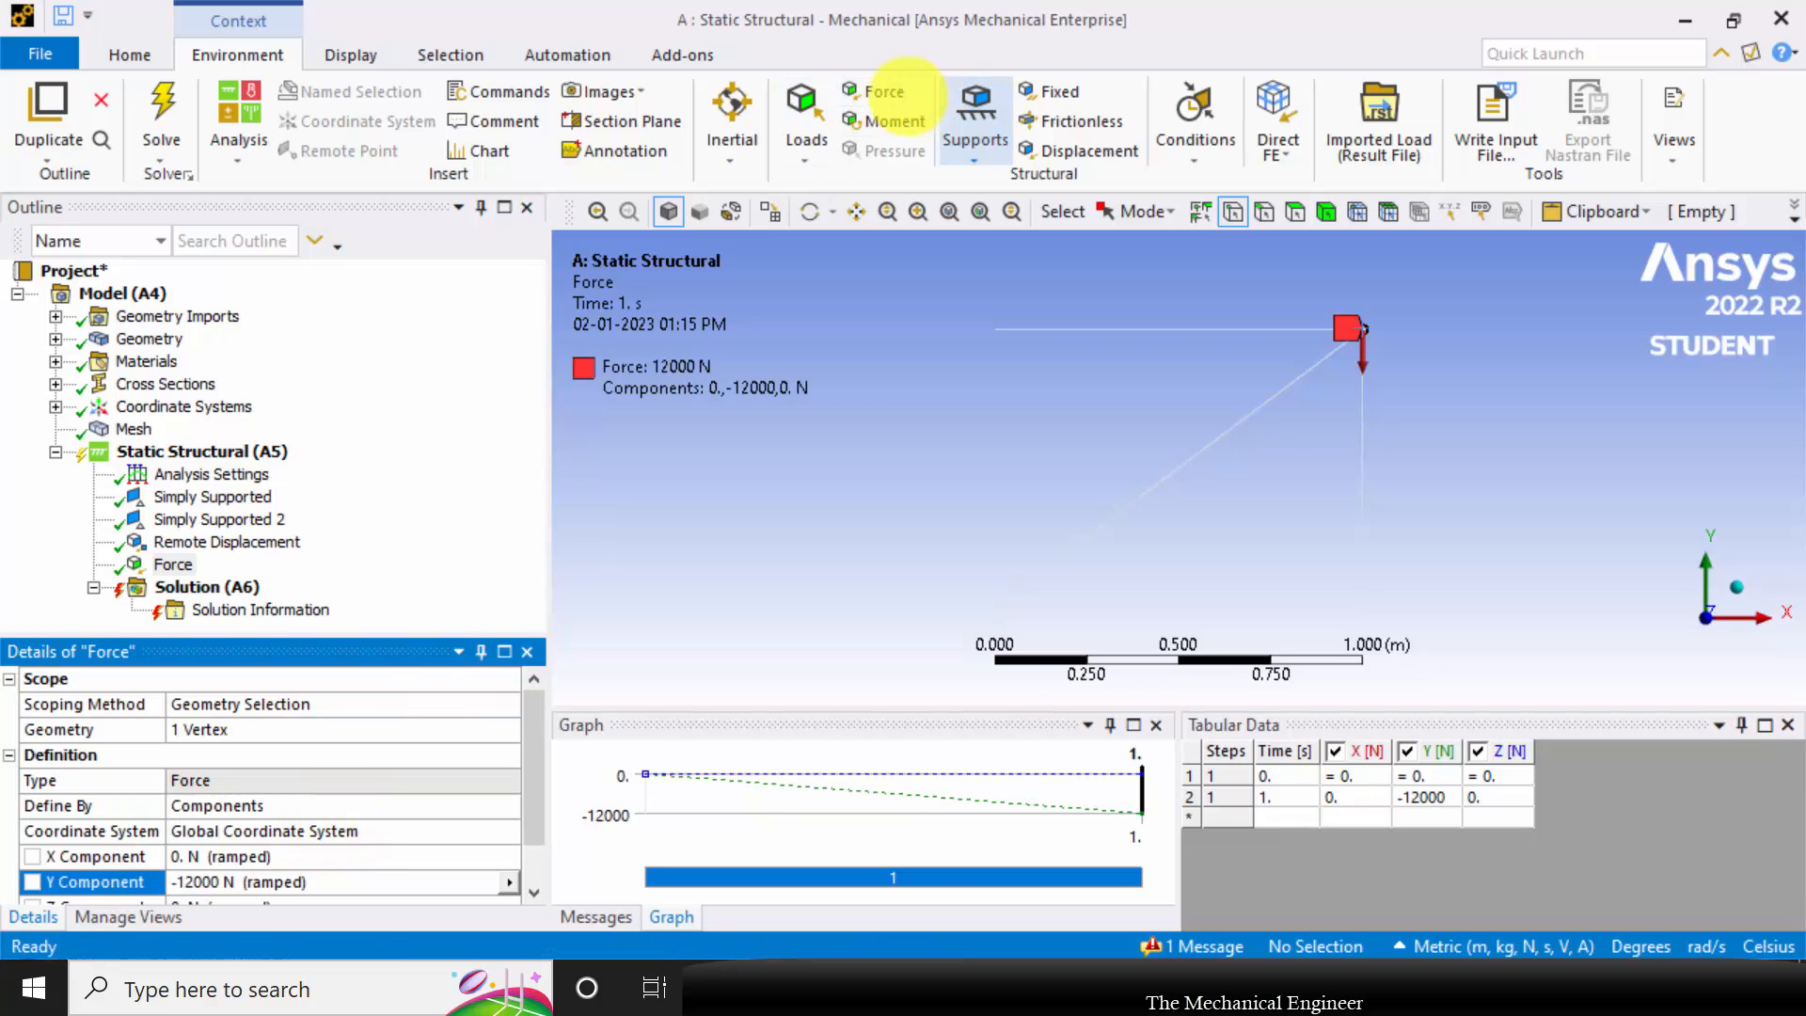
click(882, 92)
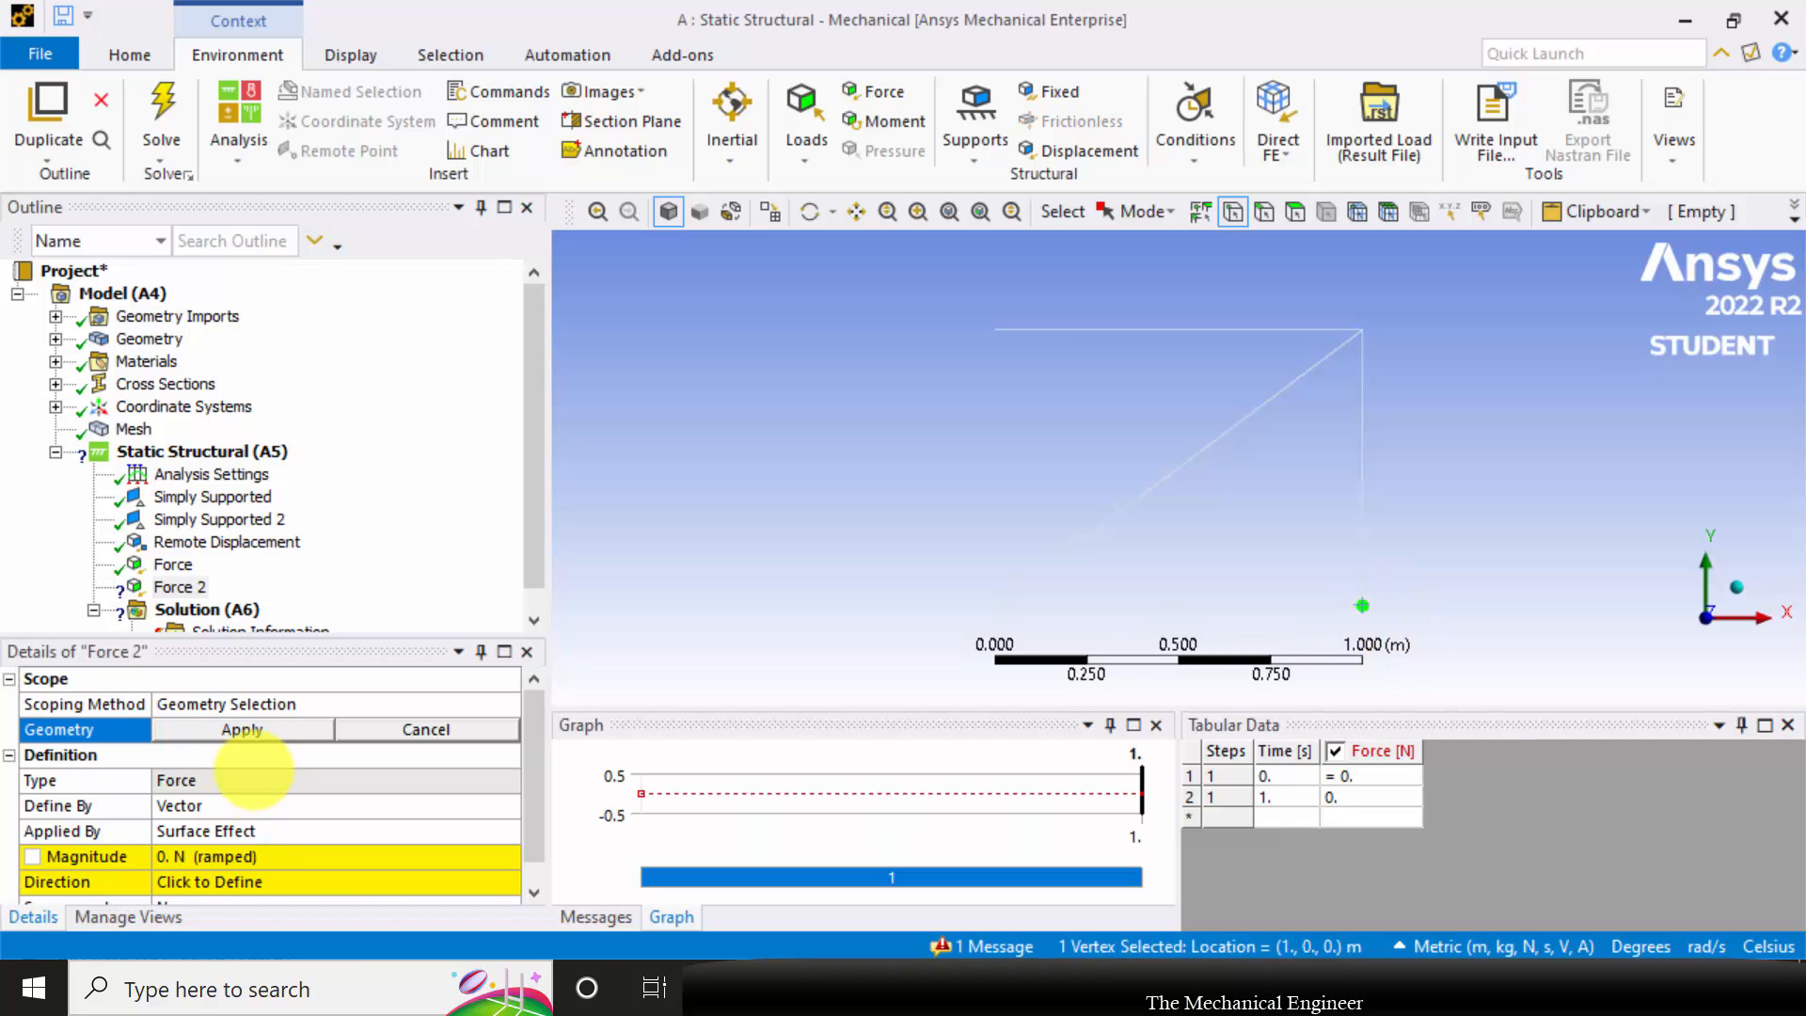
Apply Force 2 at the bottom-right joint as a 10000 N X component and solve
click(242, 729)
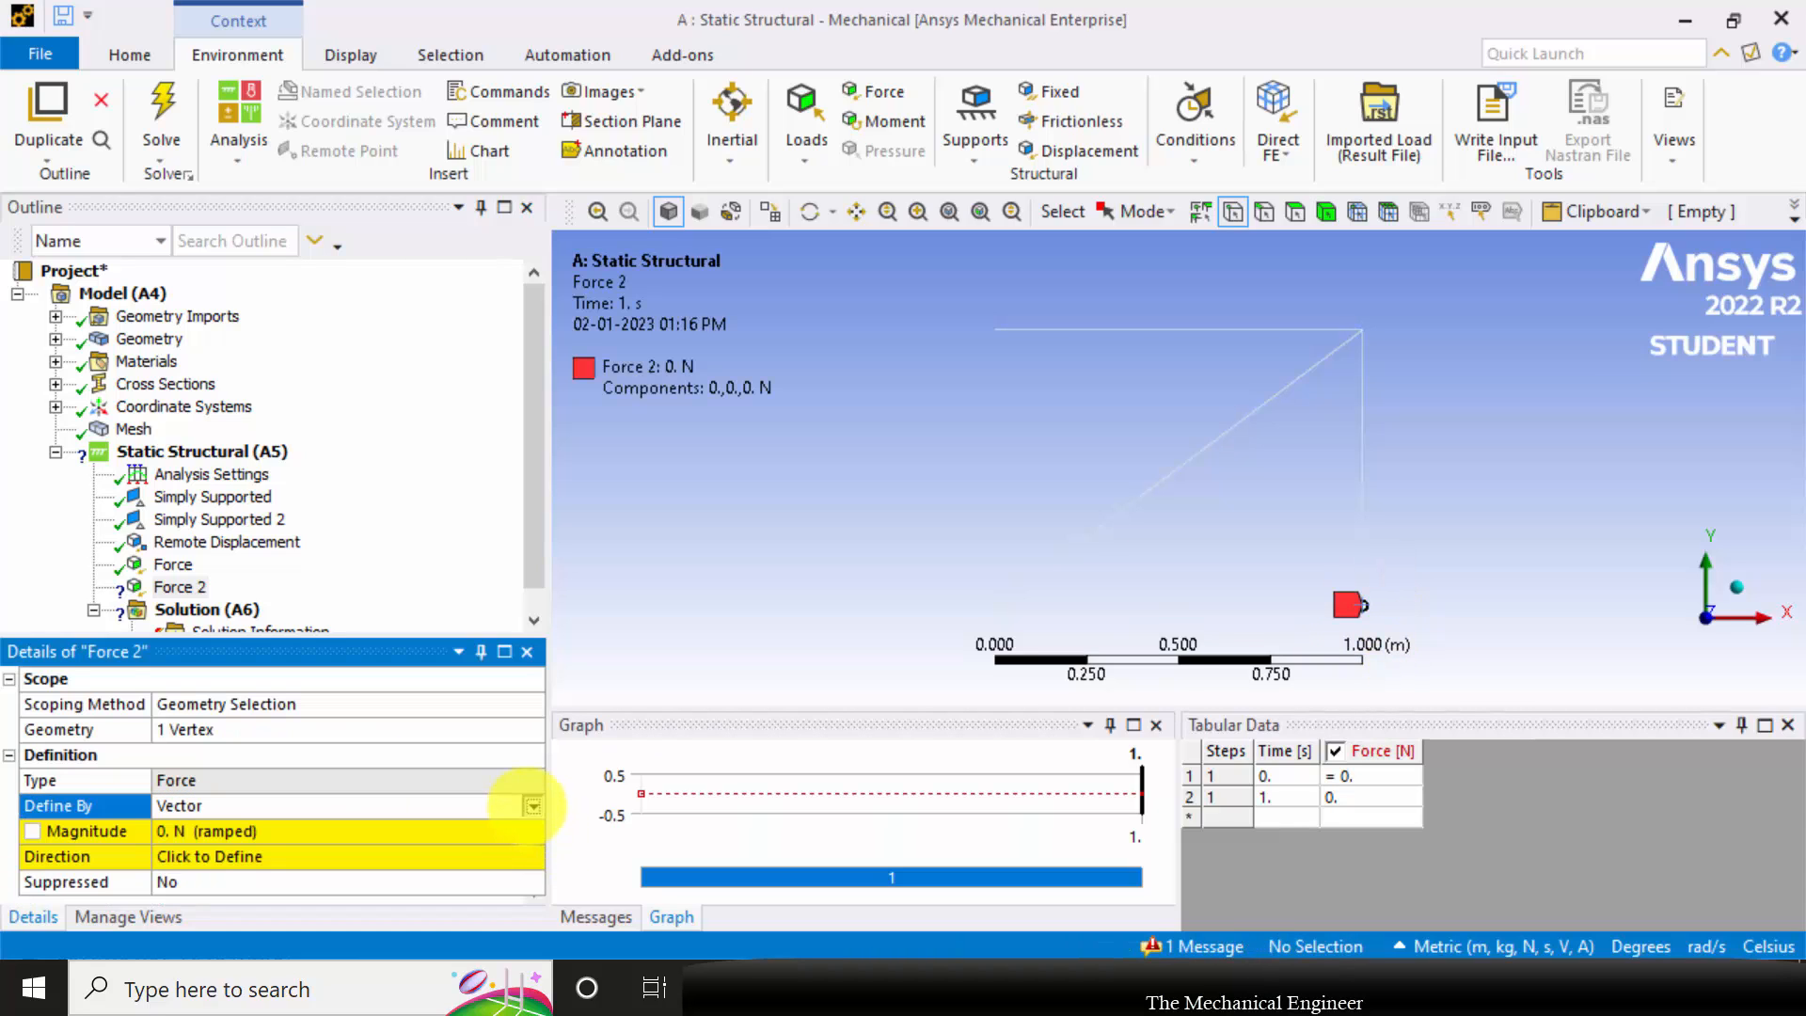
click(530, 805)
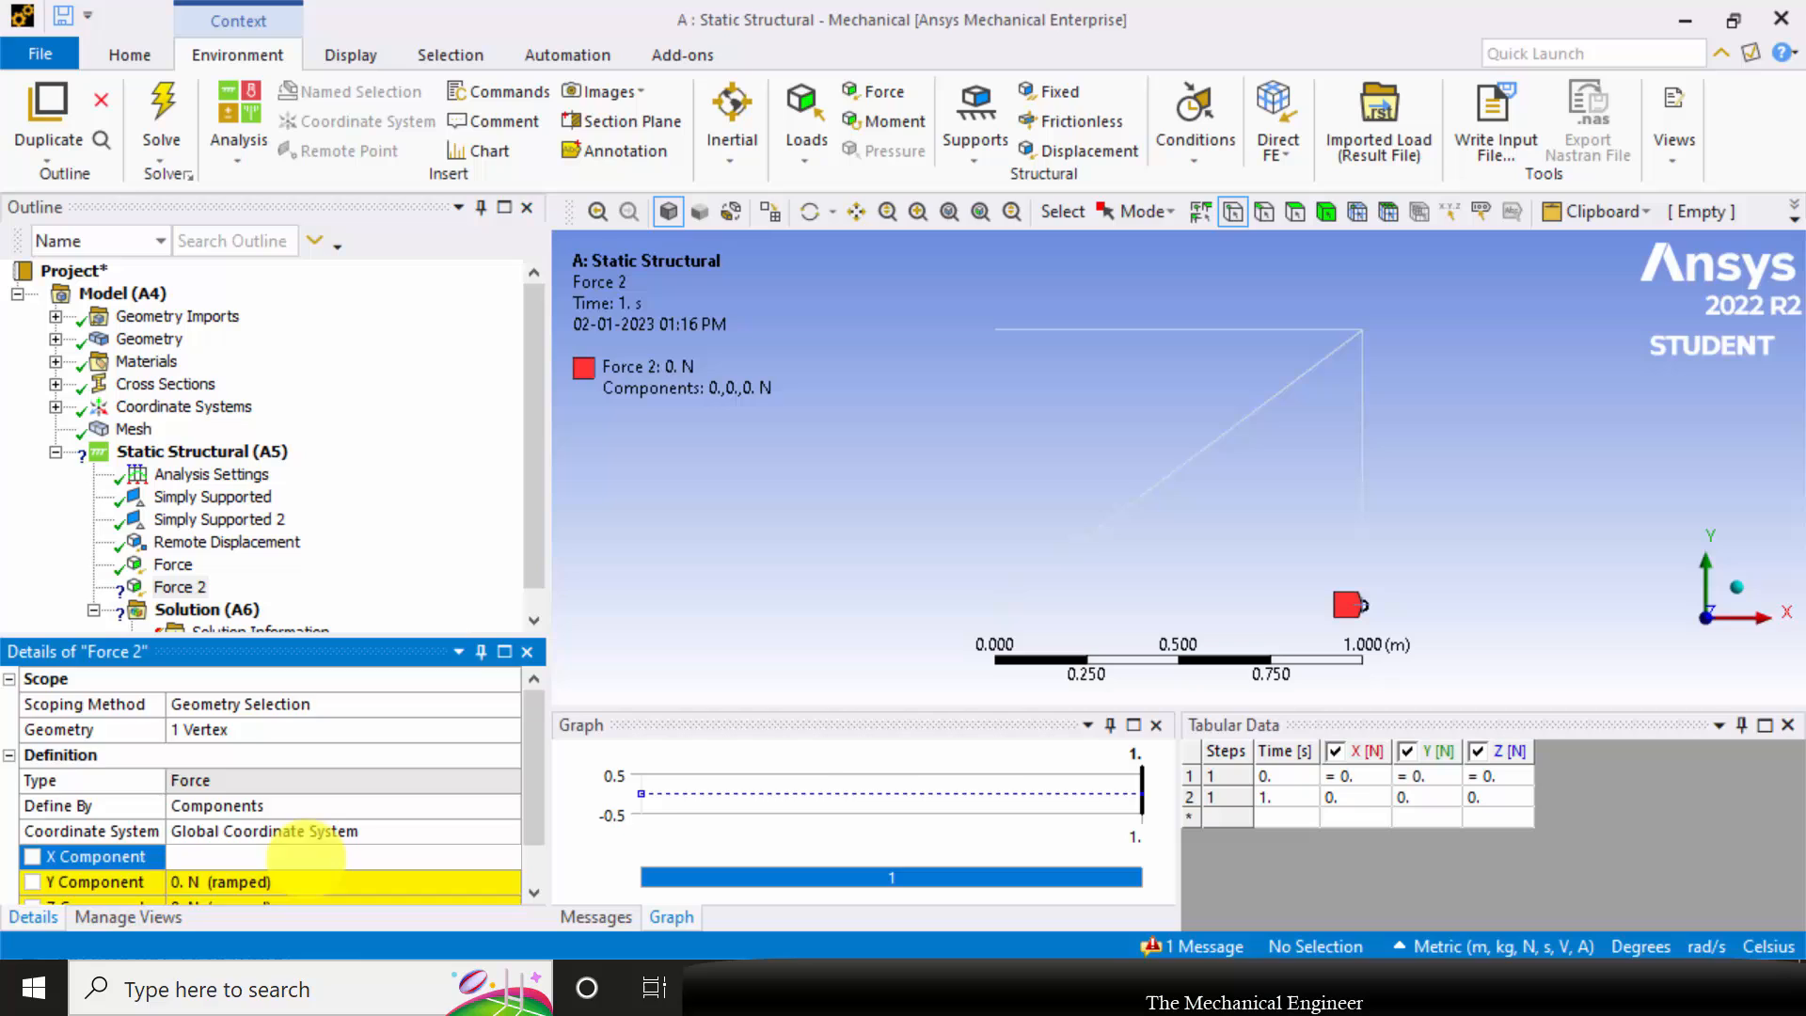
text(10000 N  (ramped)
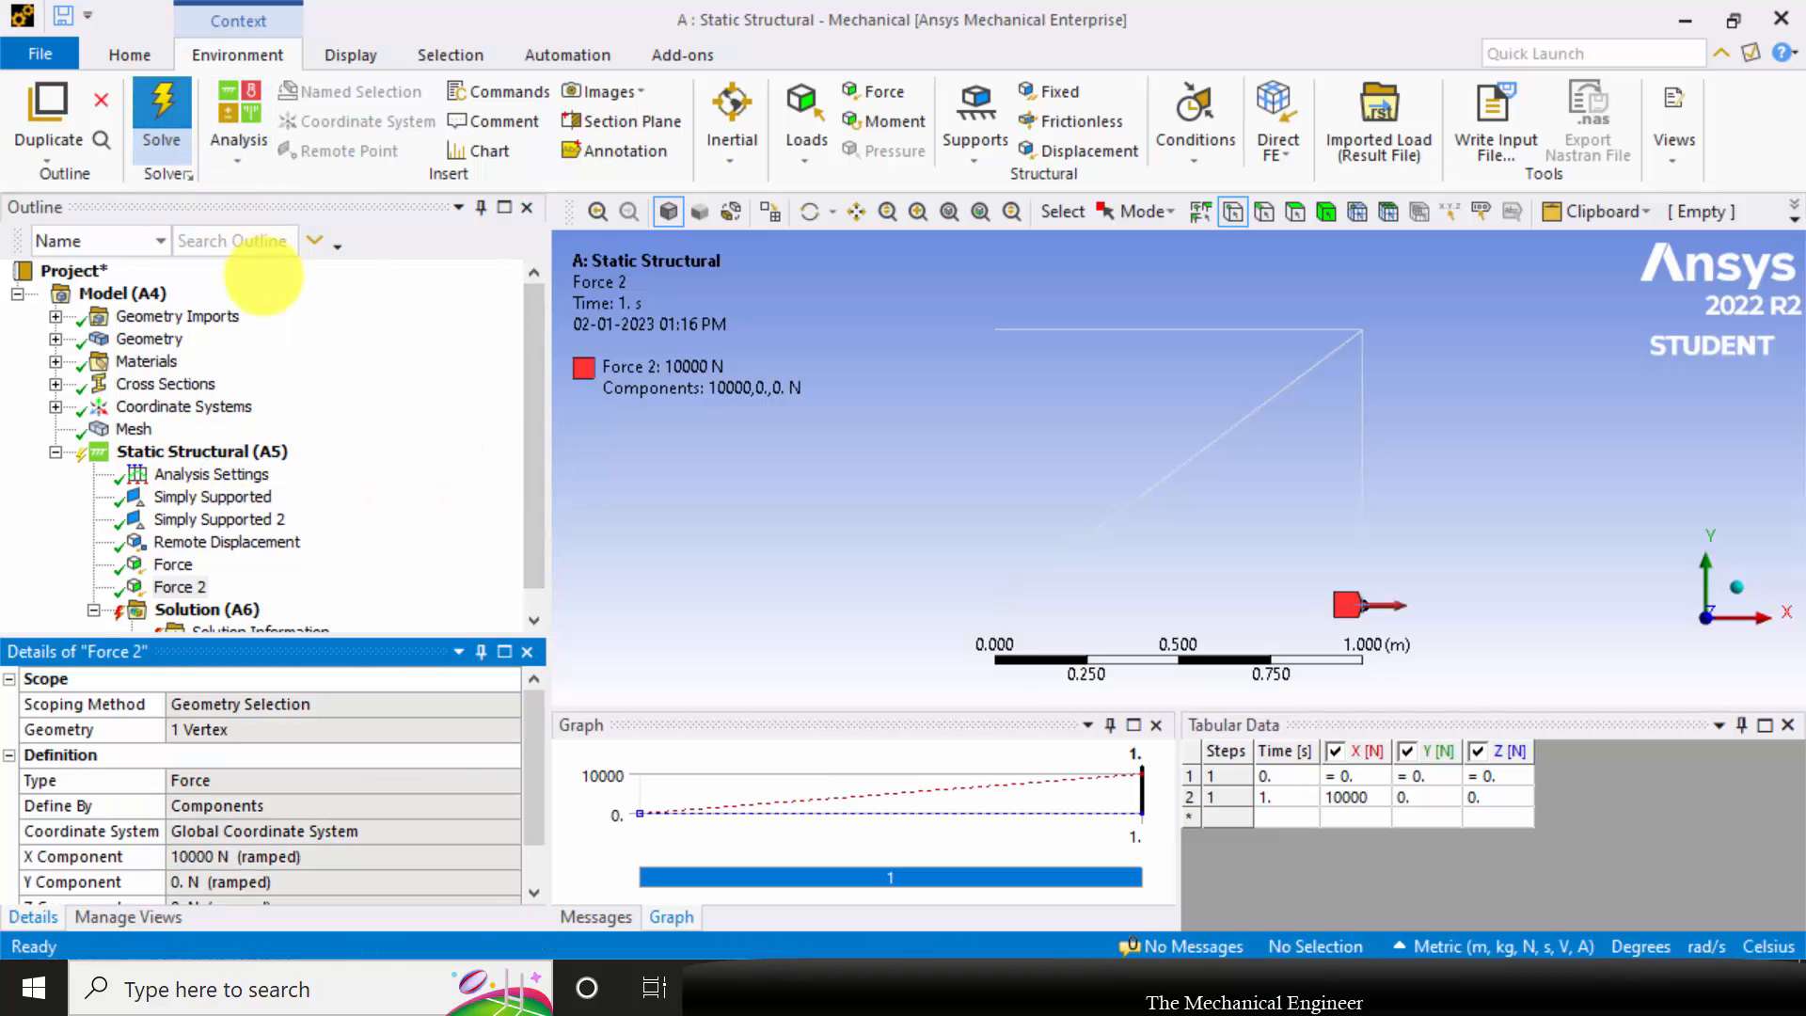
click(161, 109)
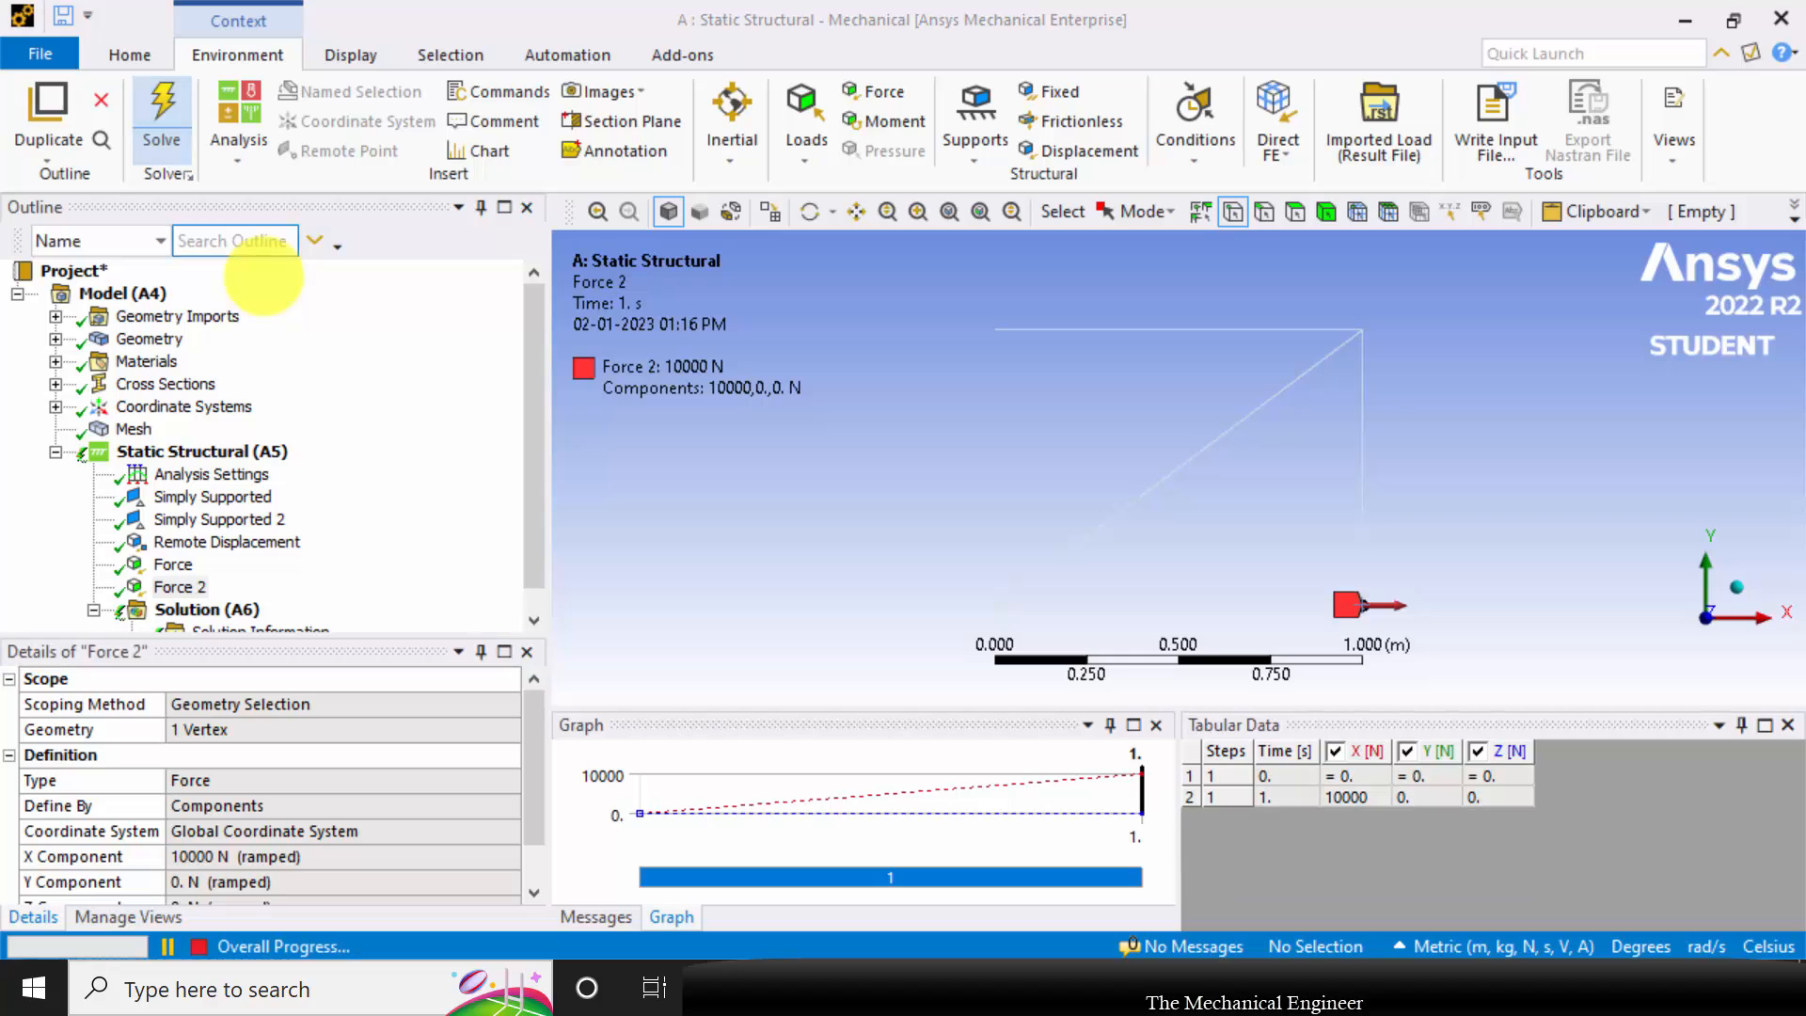
click(161, 109)
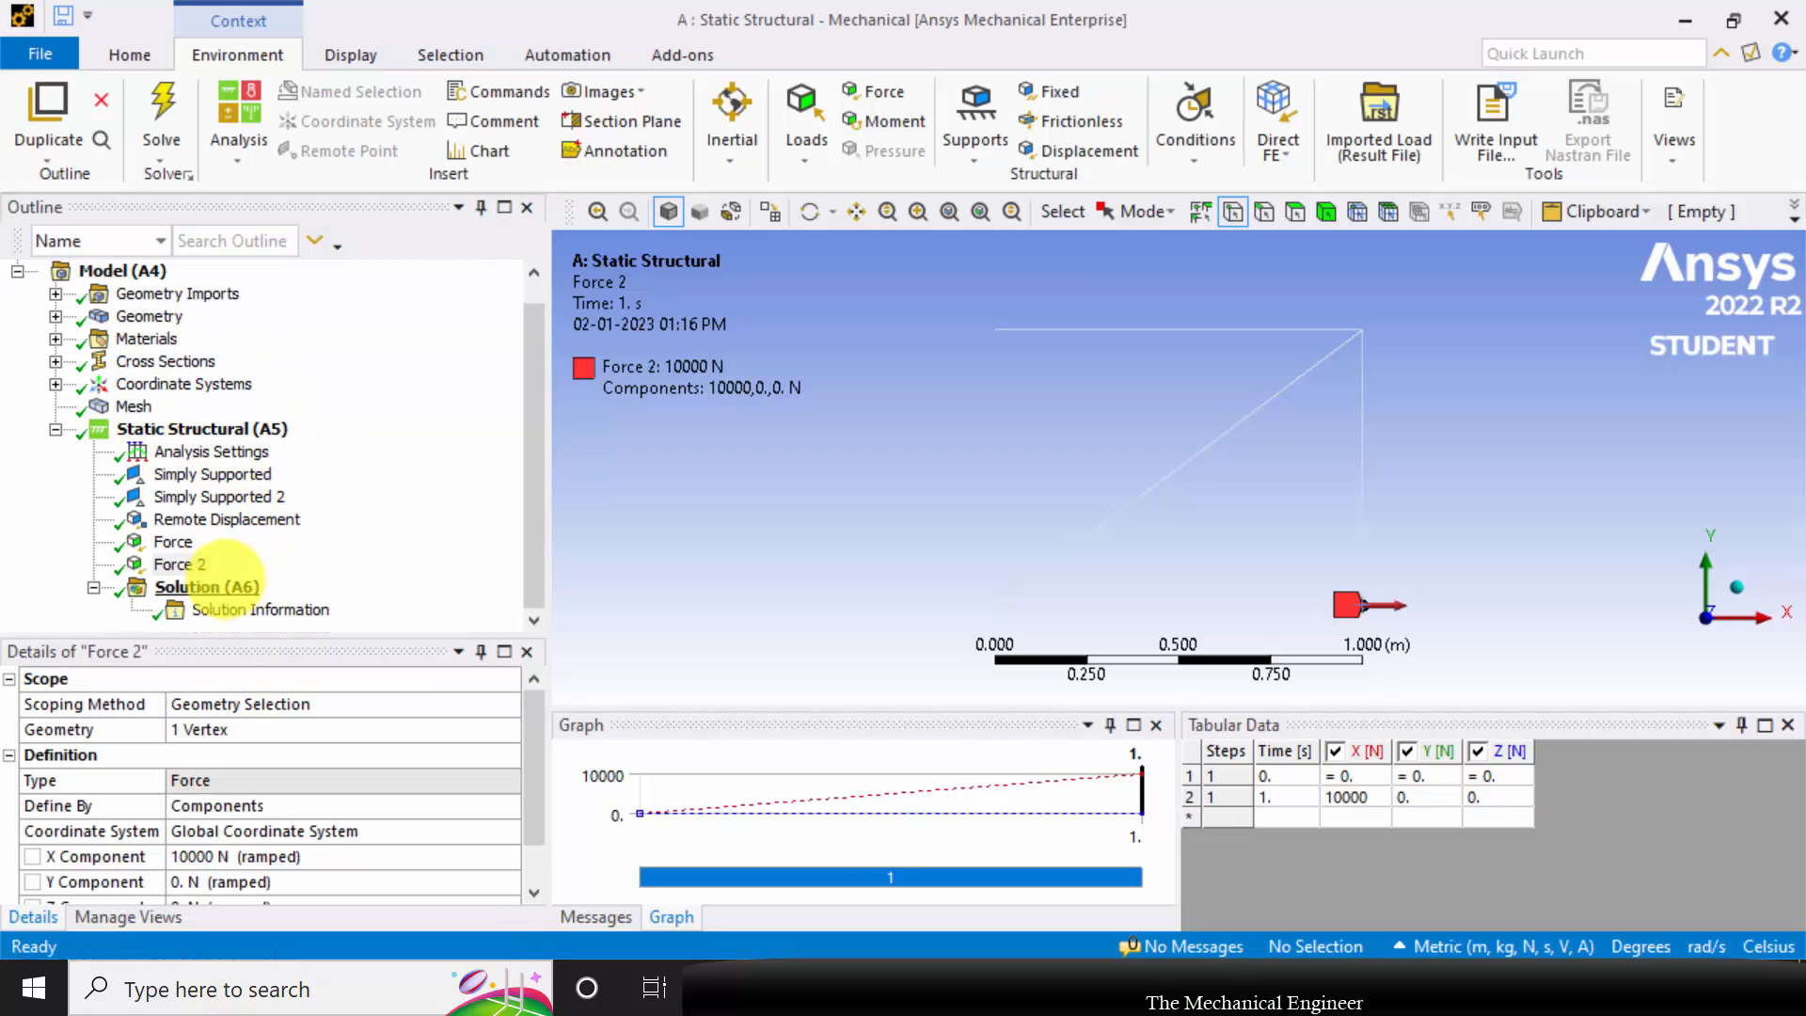
Insert directional deformation results under Solution for the X and Y axes
right_click(202, 586)
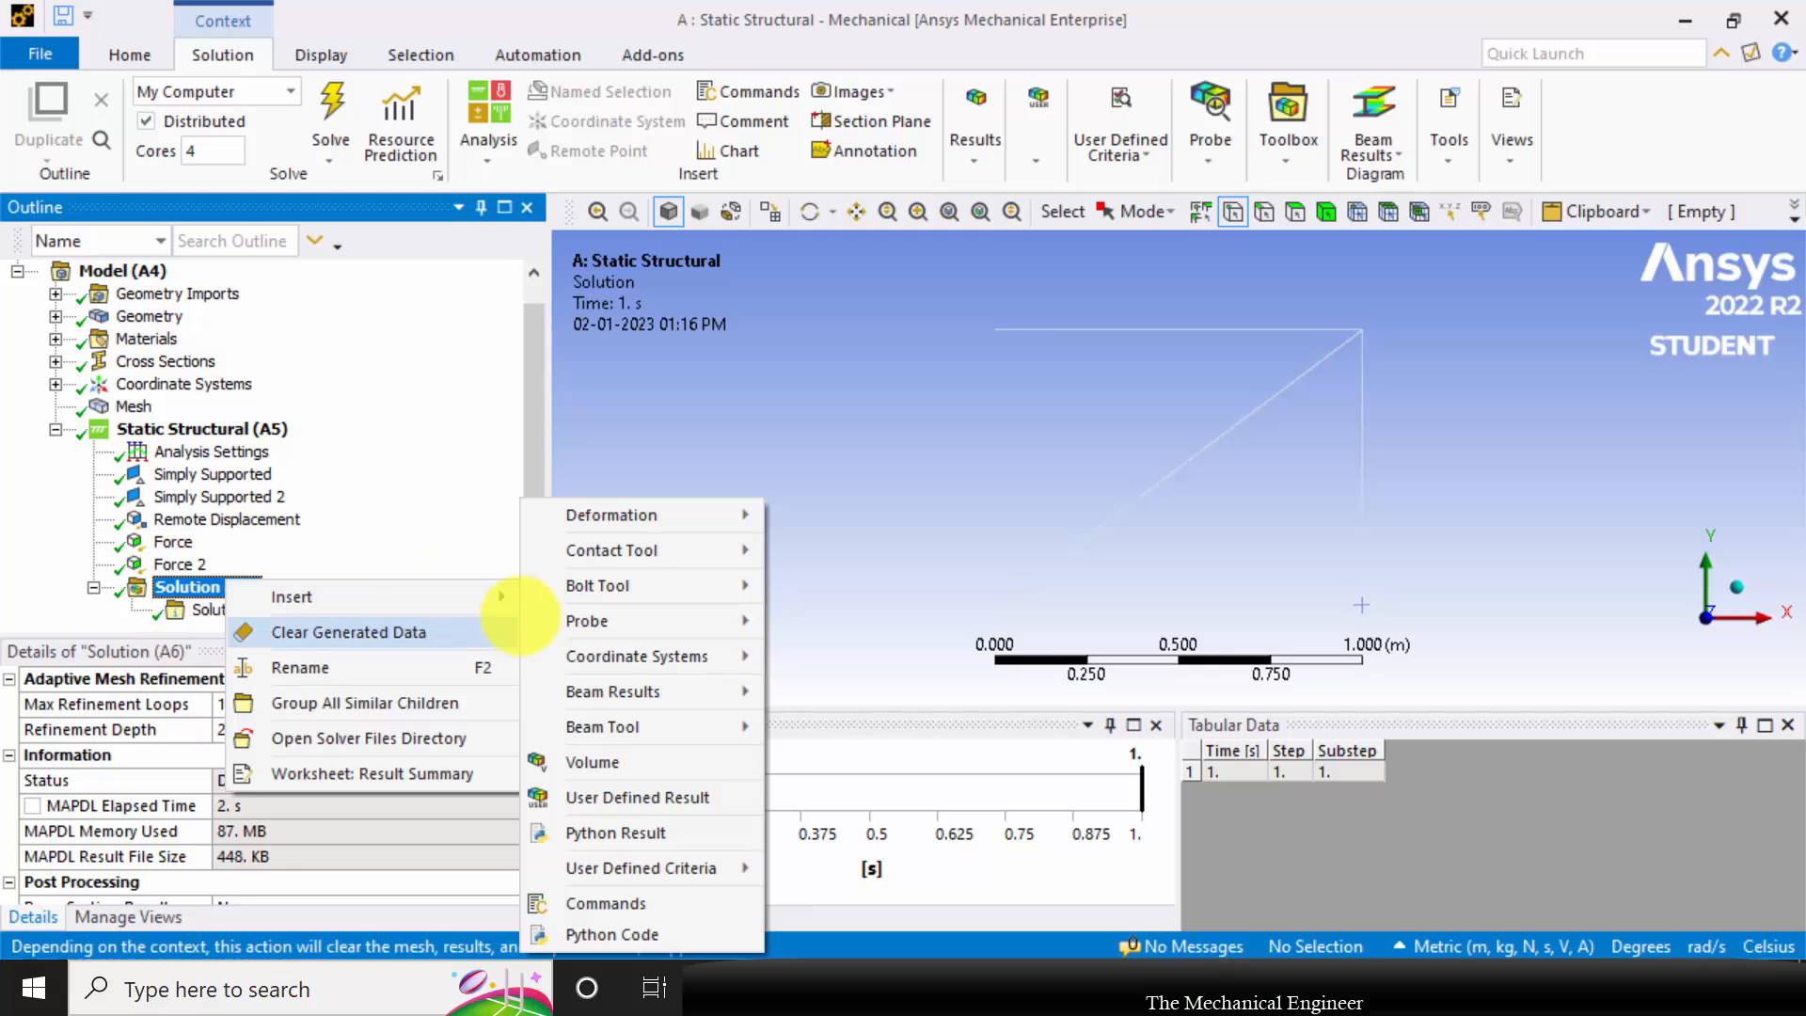
mouse_move(612, 515)
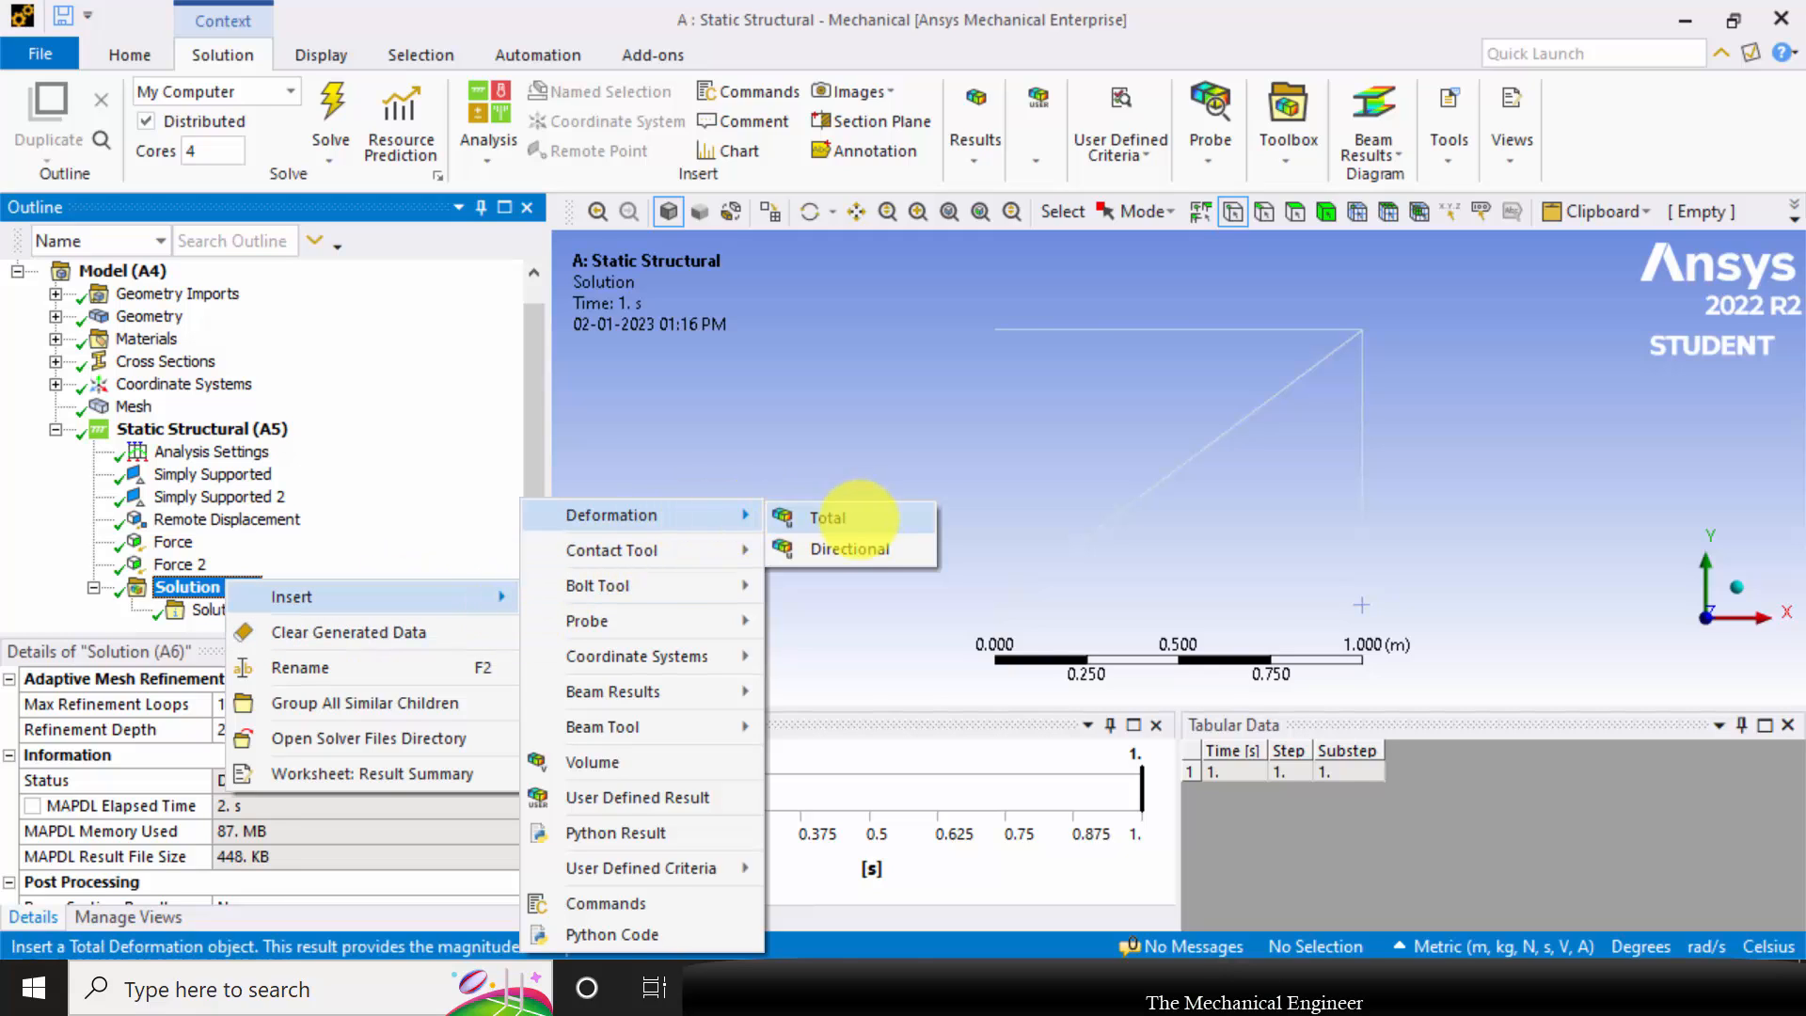
click(851, 548)
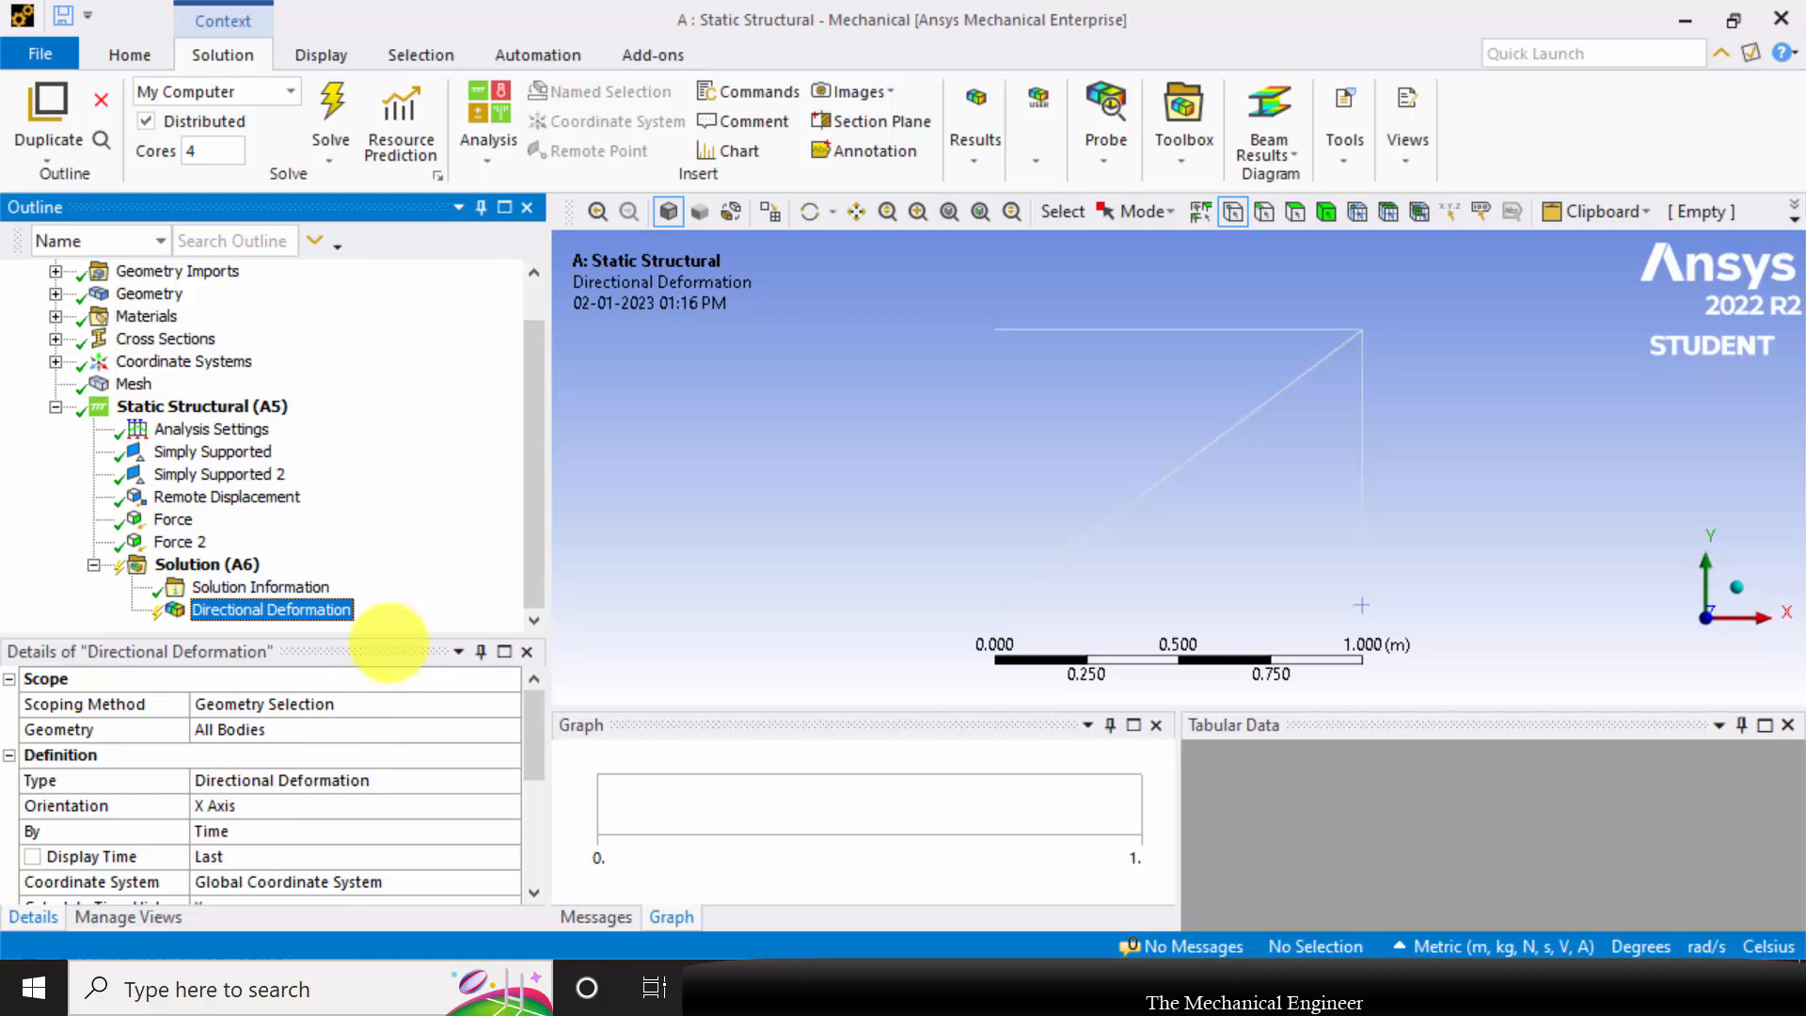
right_click(206, 563)
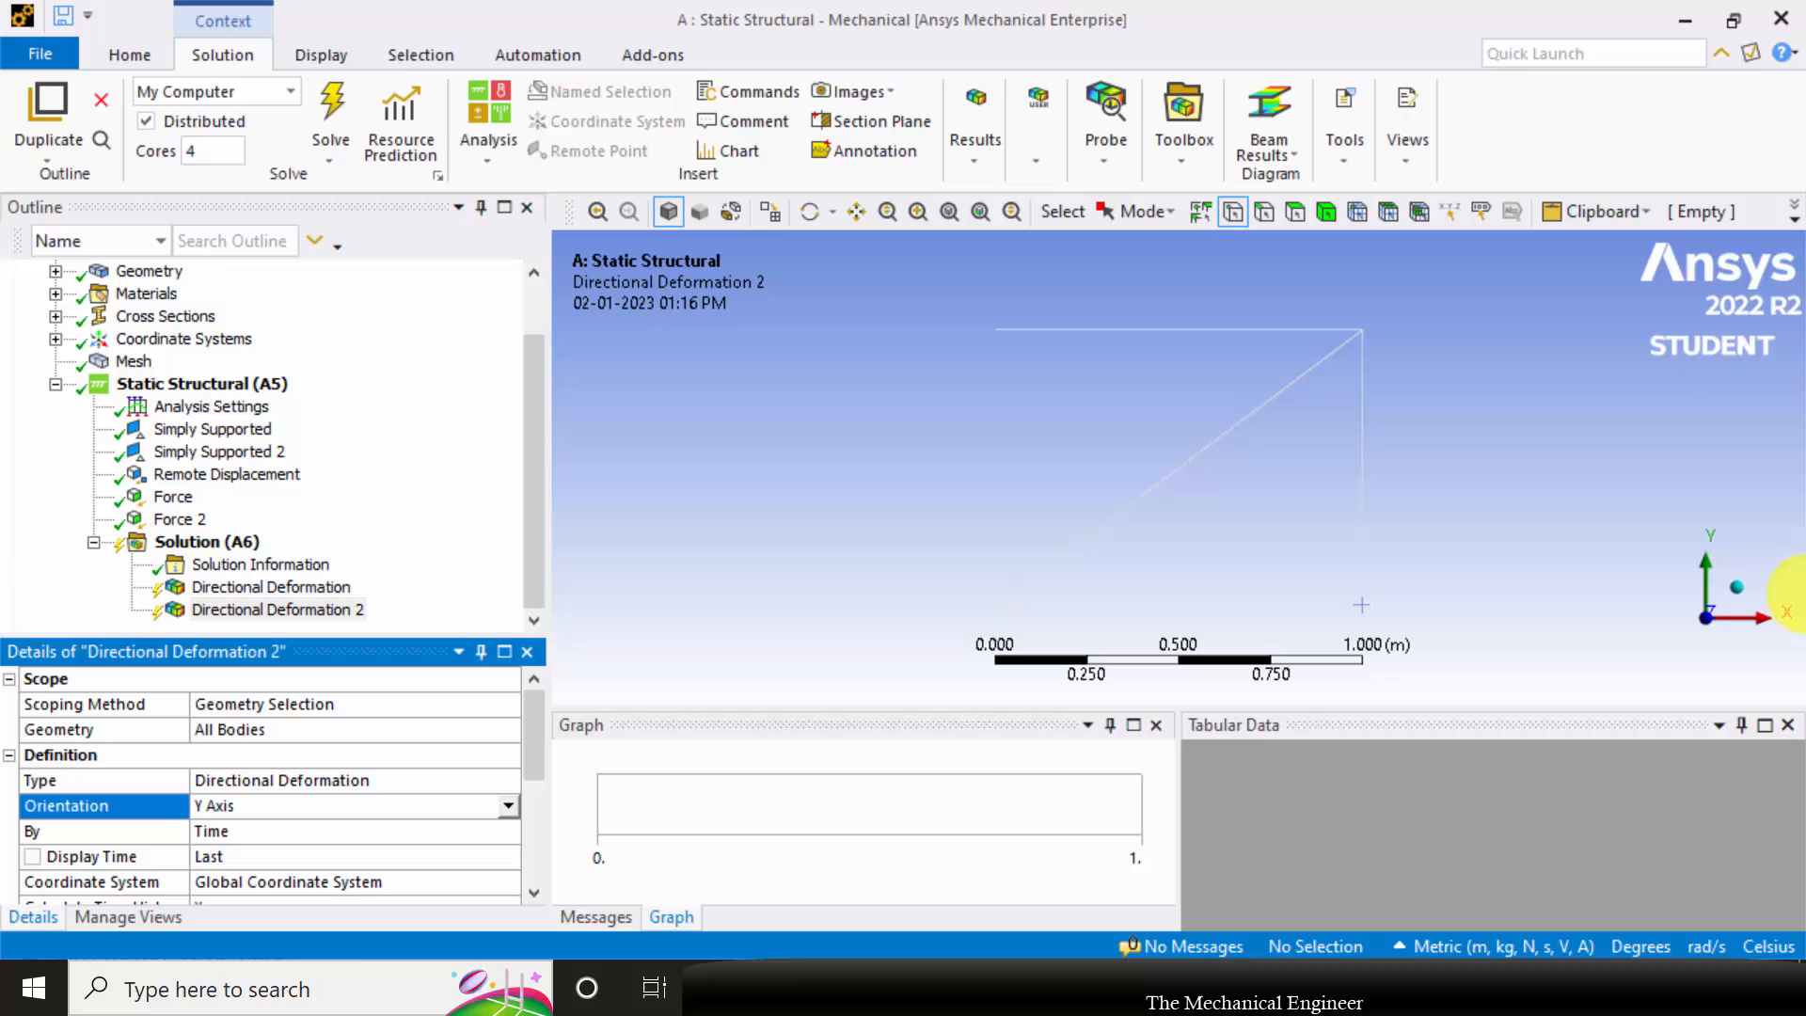
mouse_move(1453, 617)
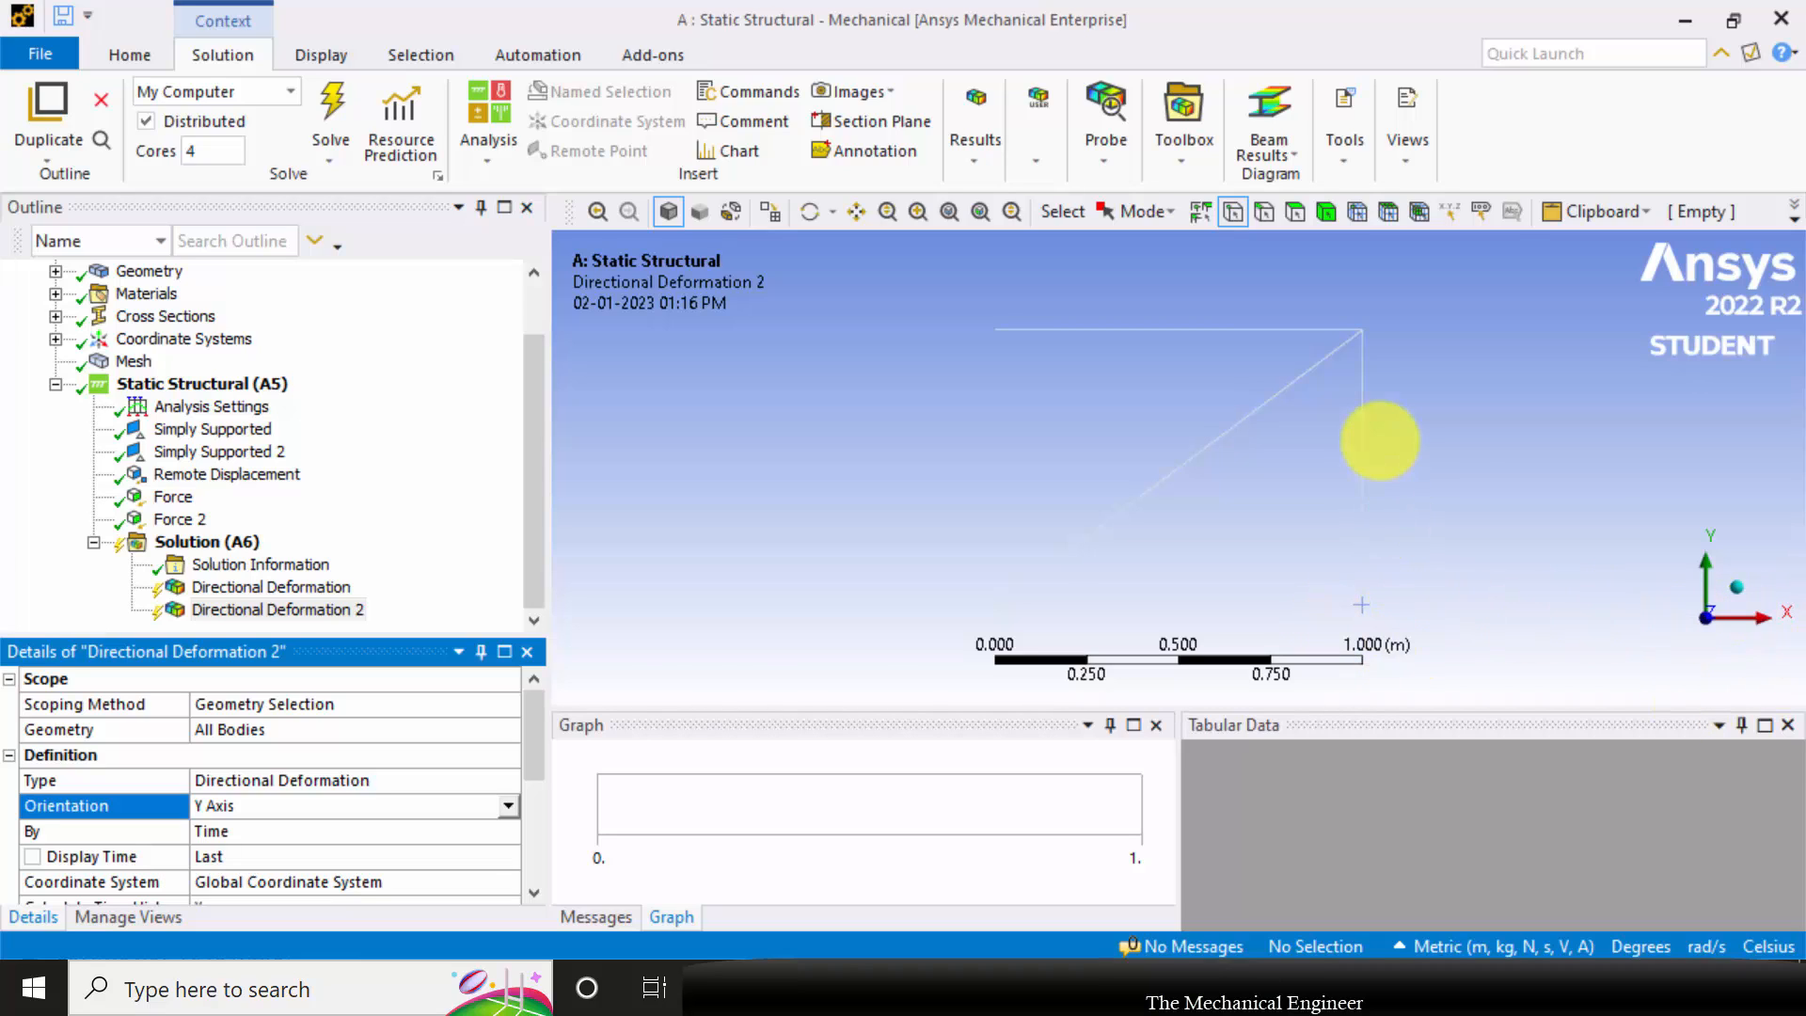
Insert a Beam Tool into the solution branch
click(206, 542)
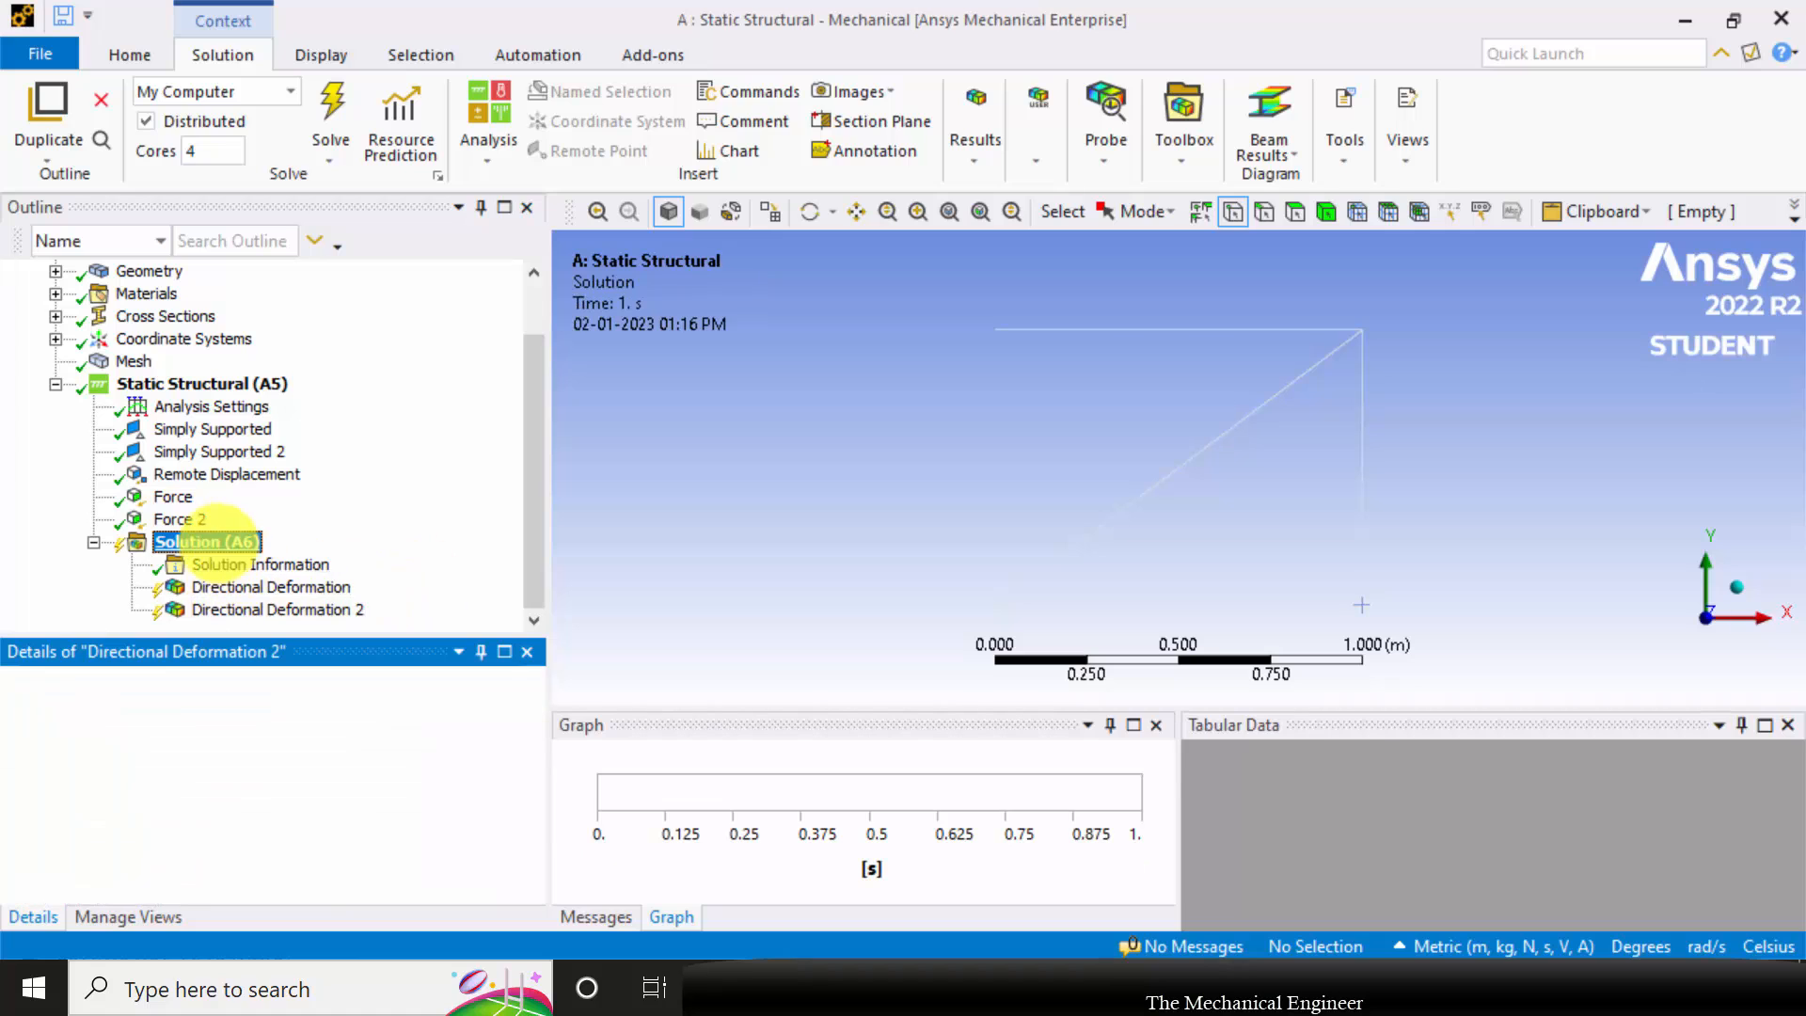
right_click(205, 541)
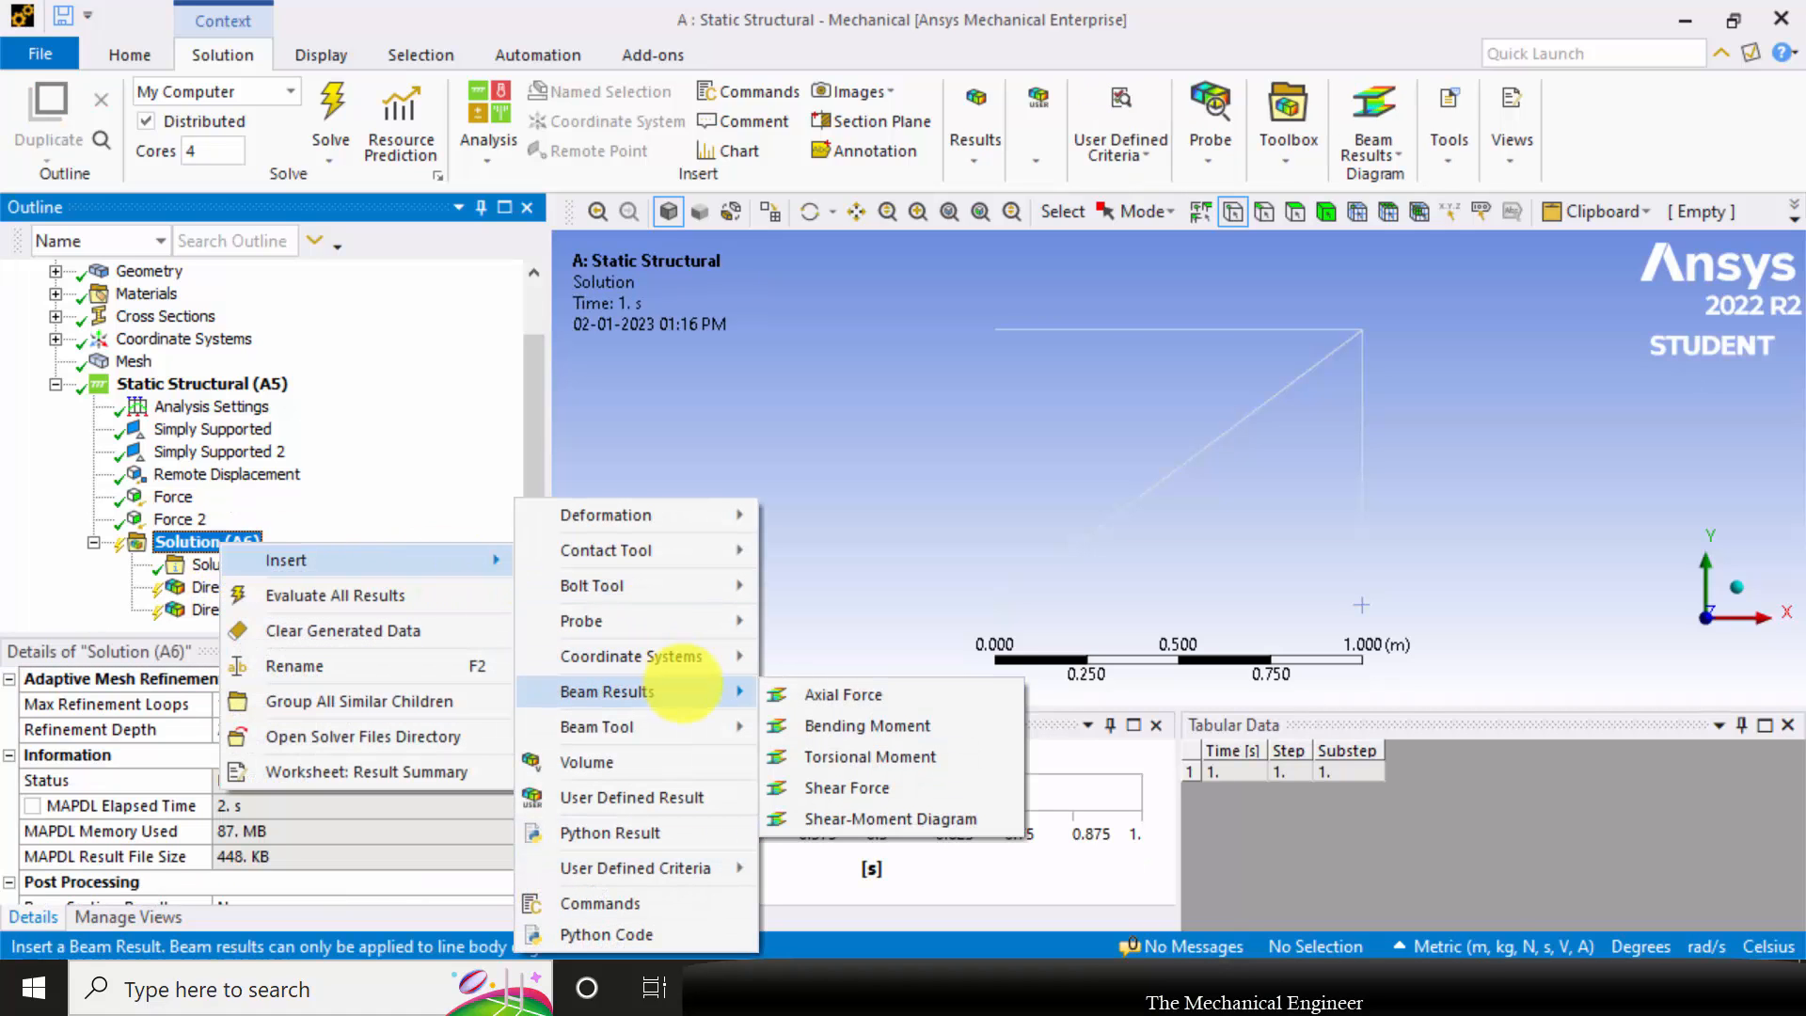
click(596, 725)
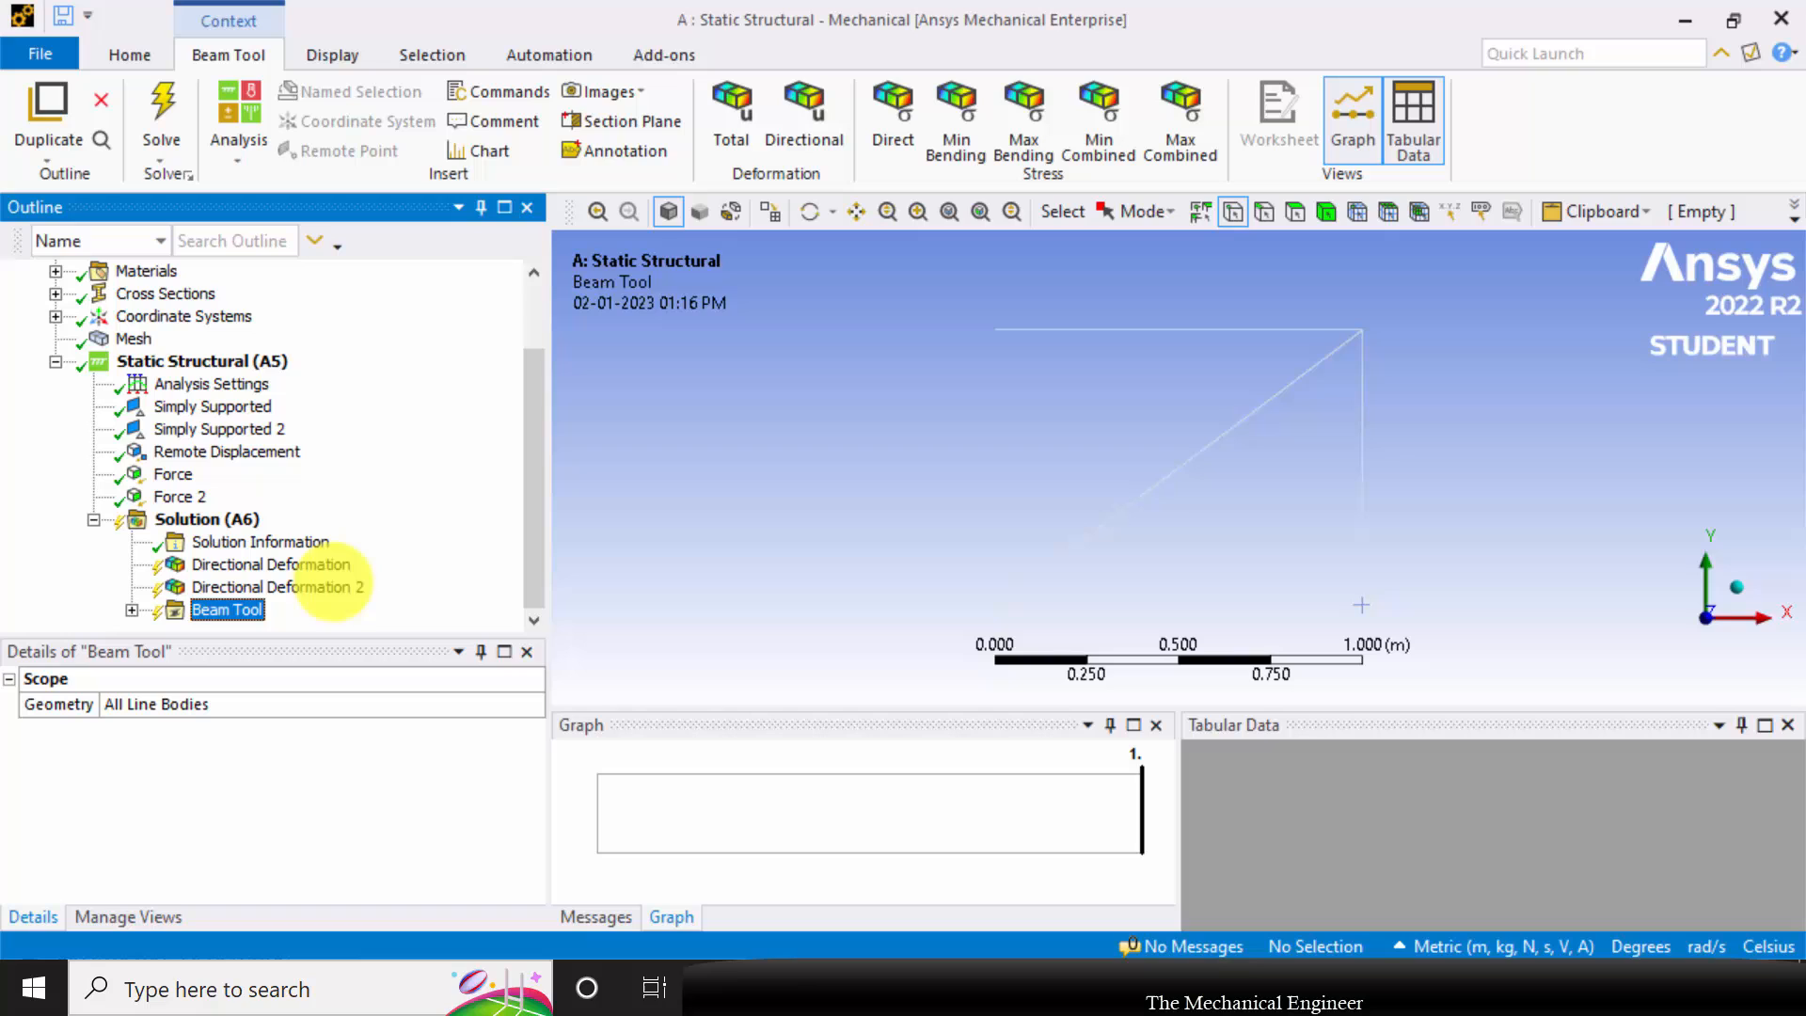
mouse_move(160, 109)
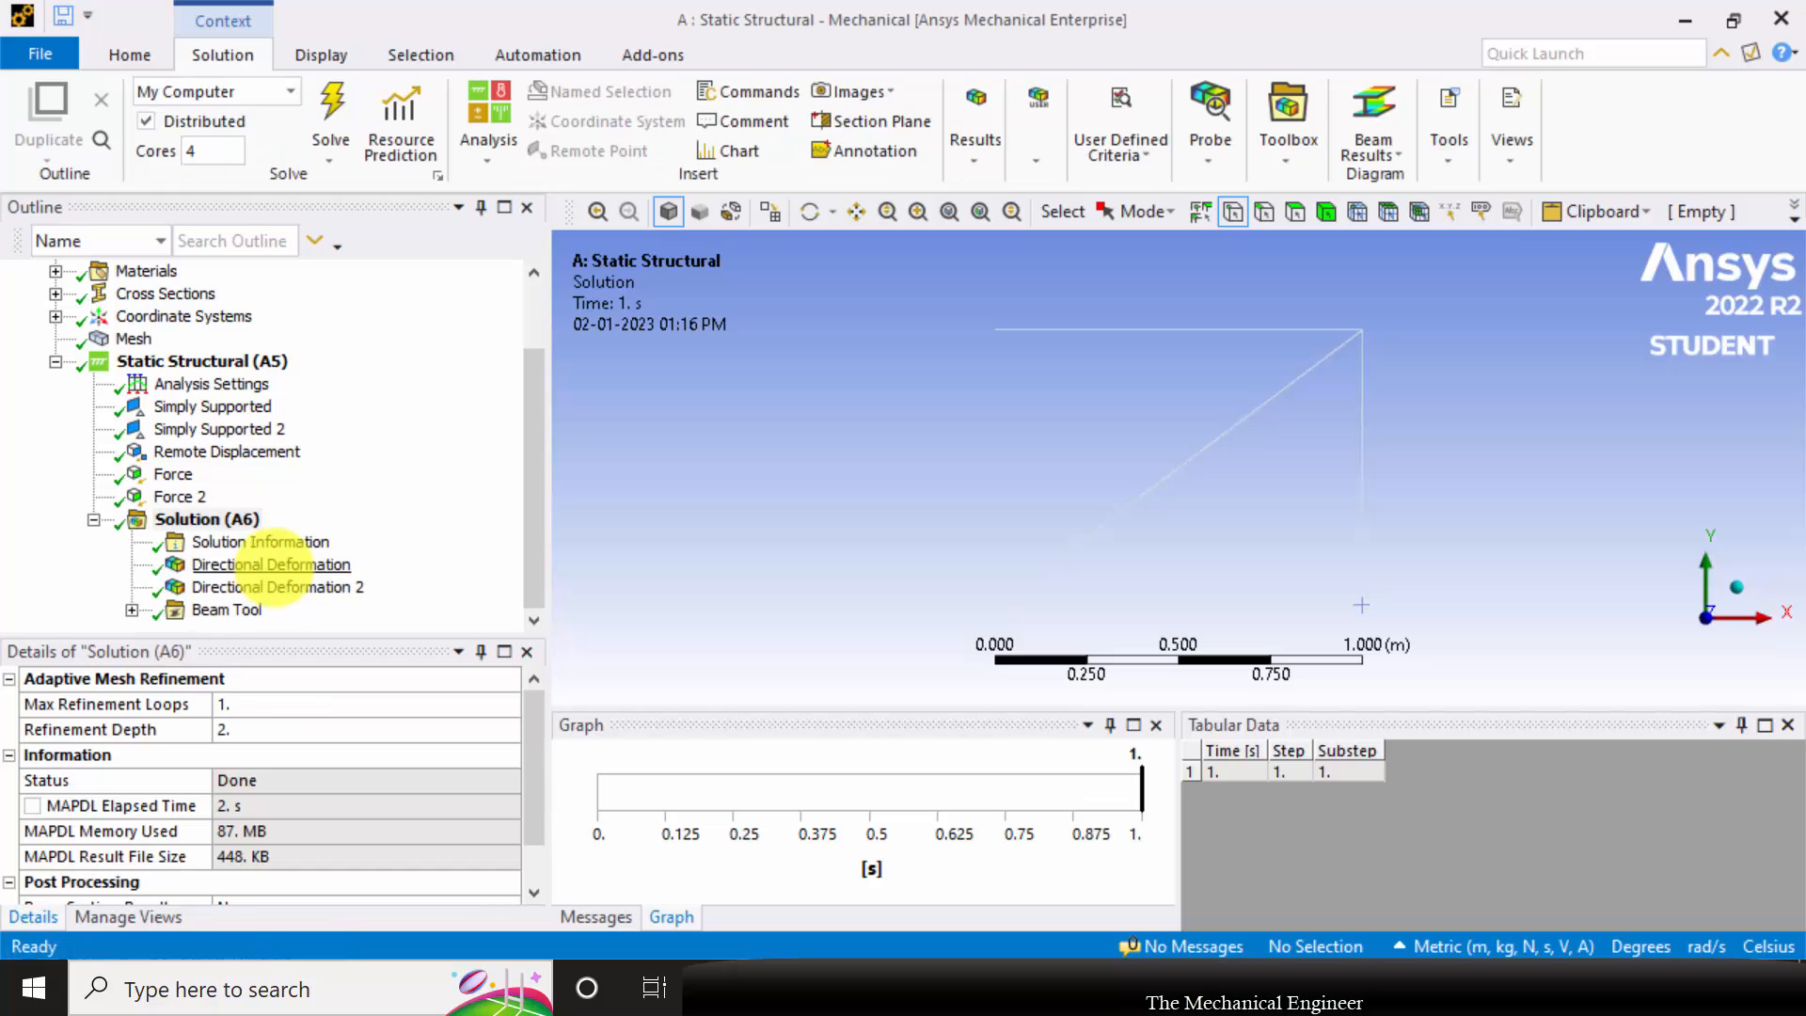
Show X and Y deformation contours, probe -8.7099e-005 at the top joint, and show maximum combined stress
click(270, 565)
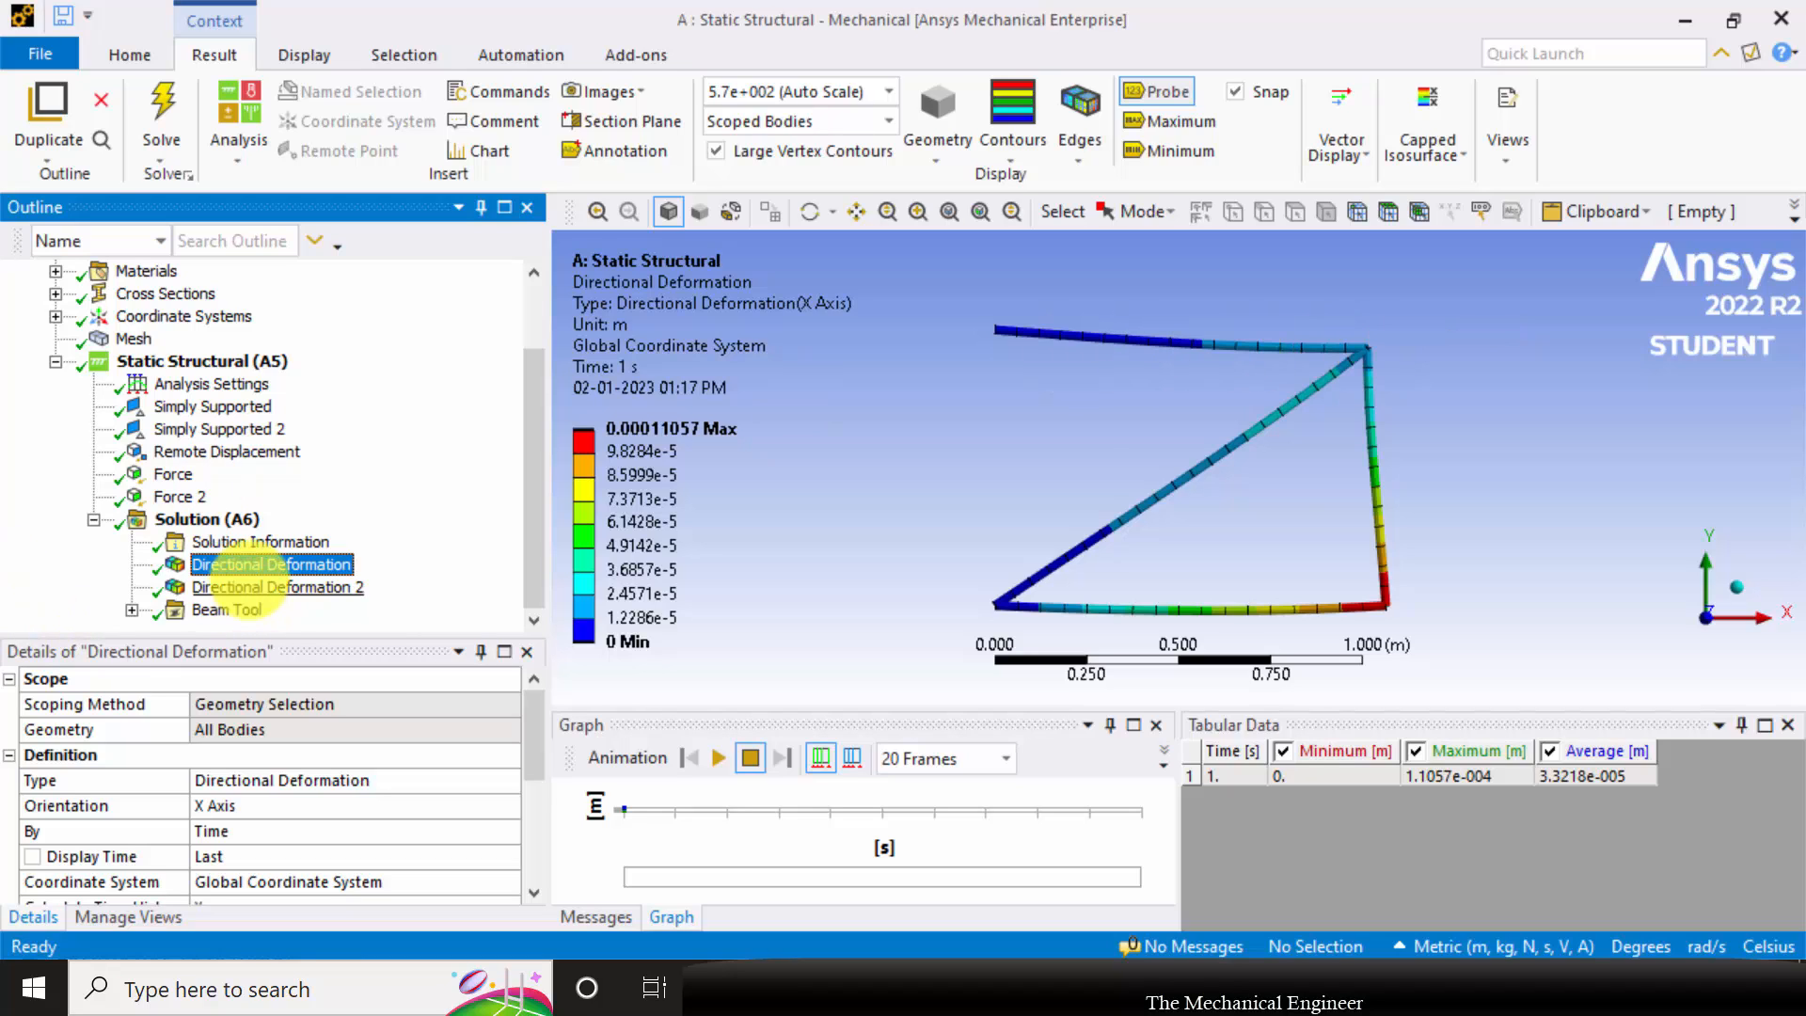
click(278, 587)
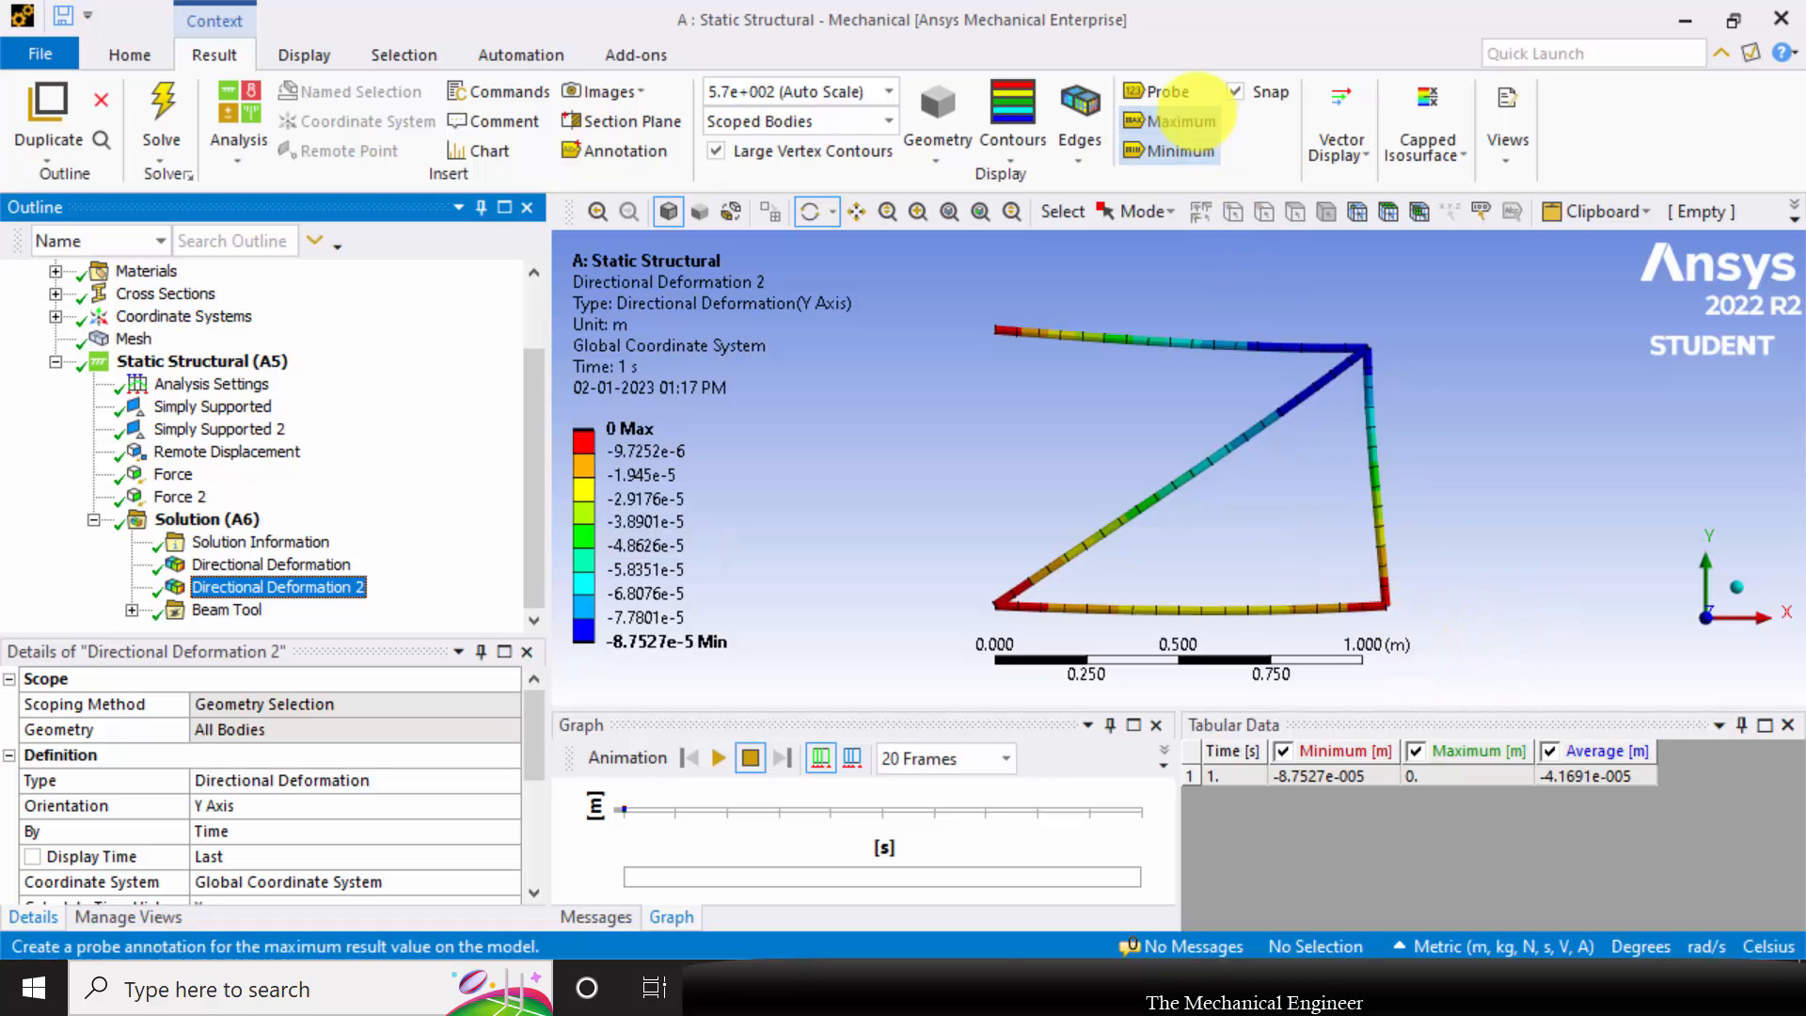
click(1162, 91)
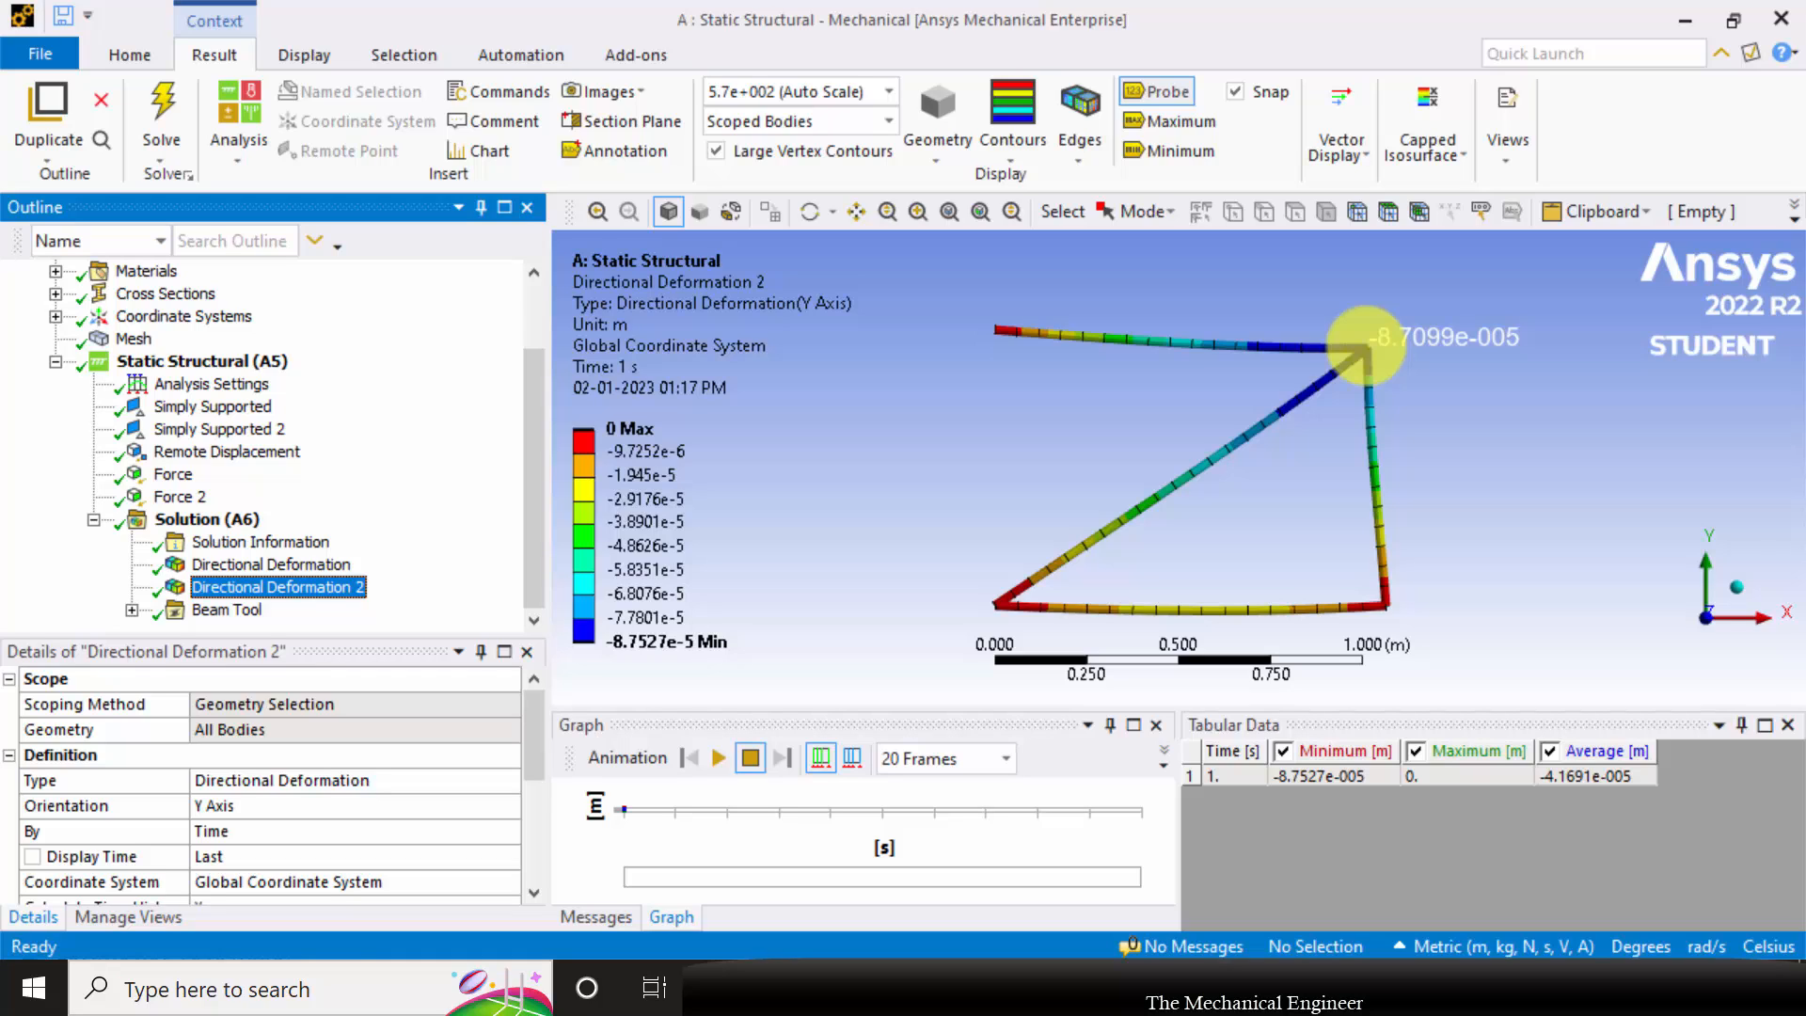
click(120, 541)
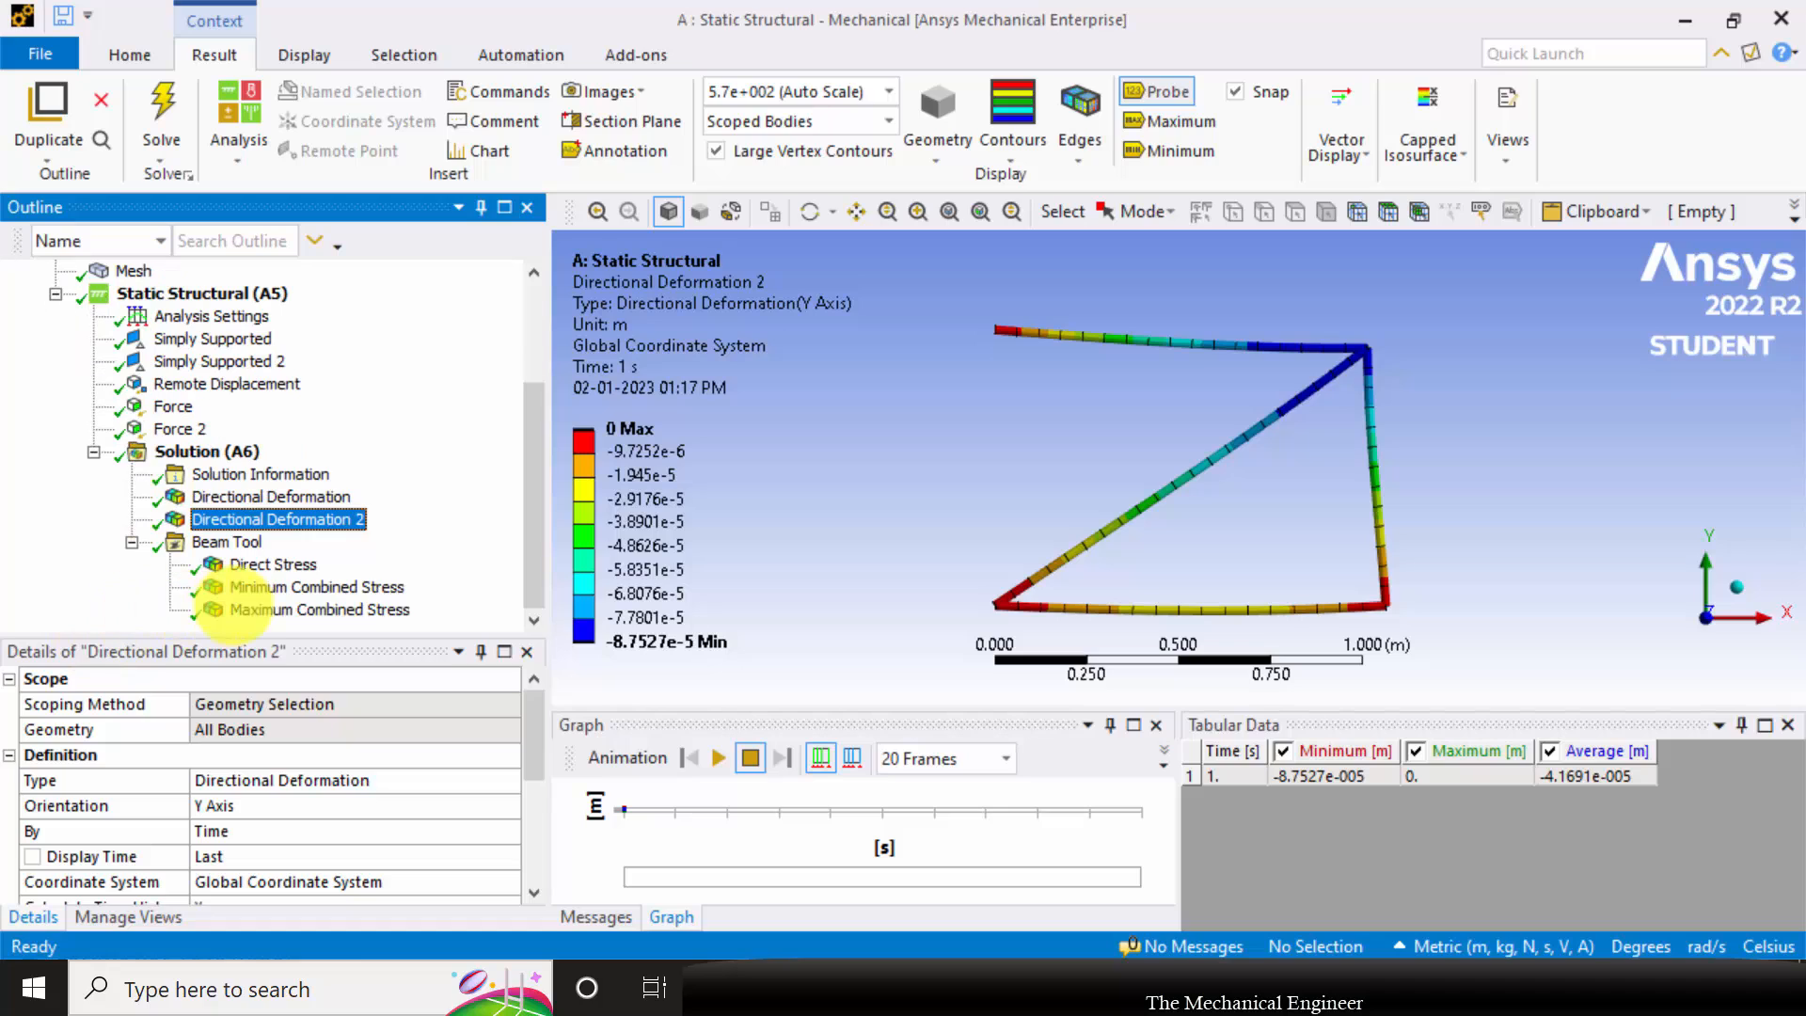
click(318, 609)
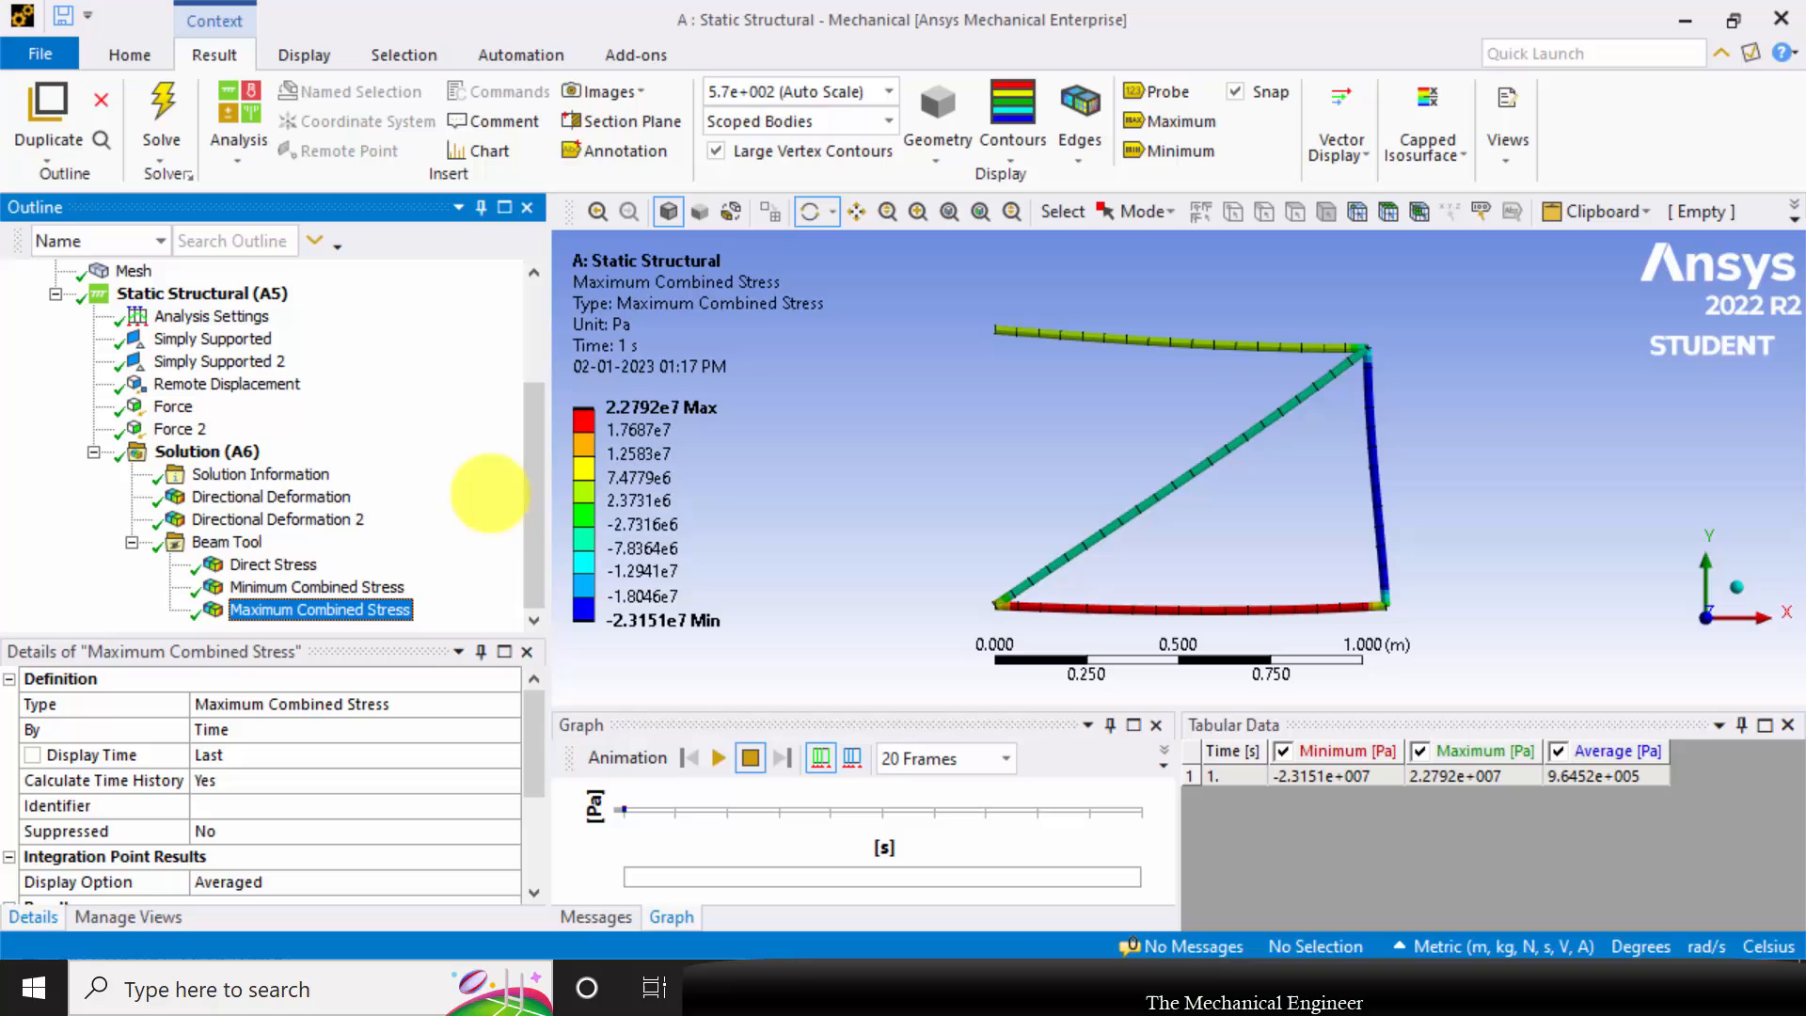
click(604, 92)
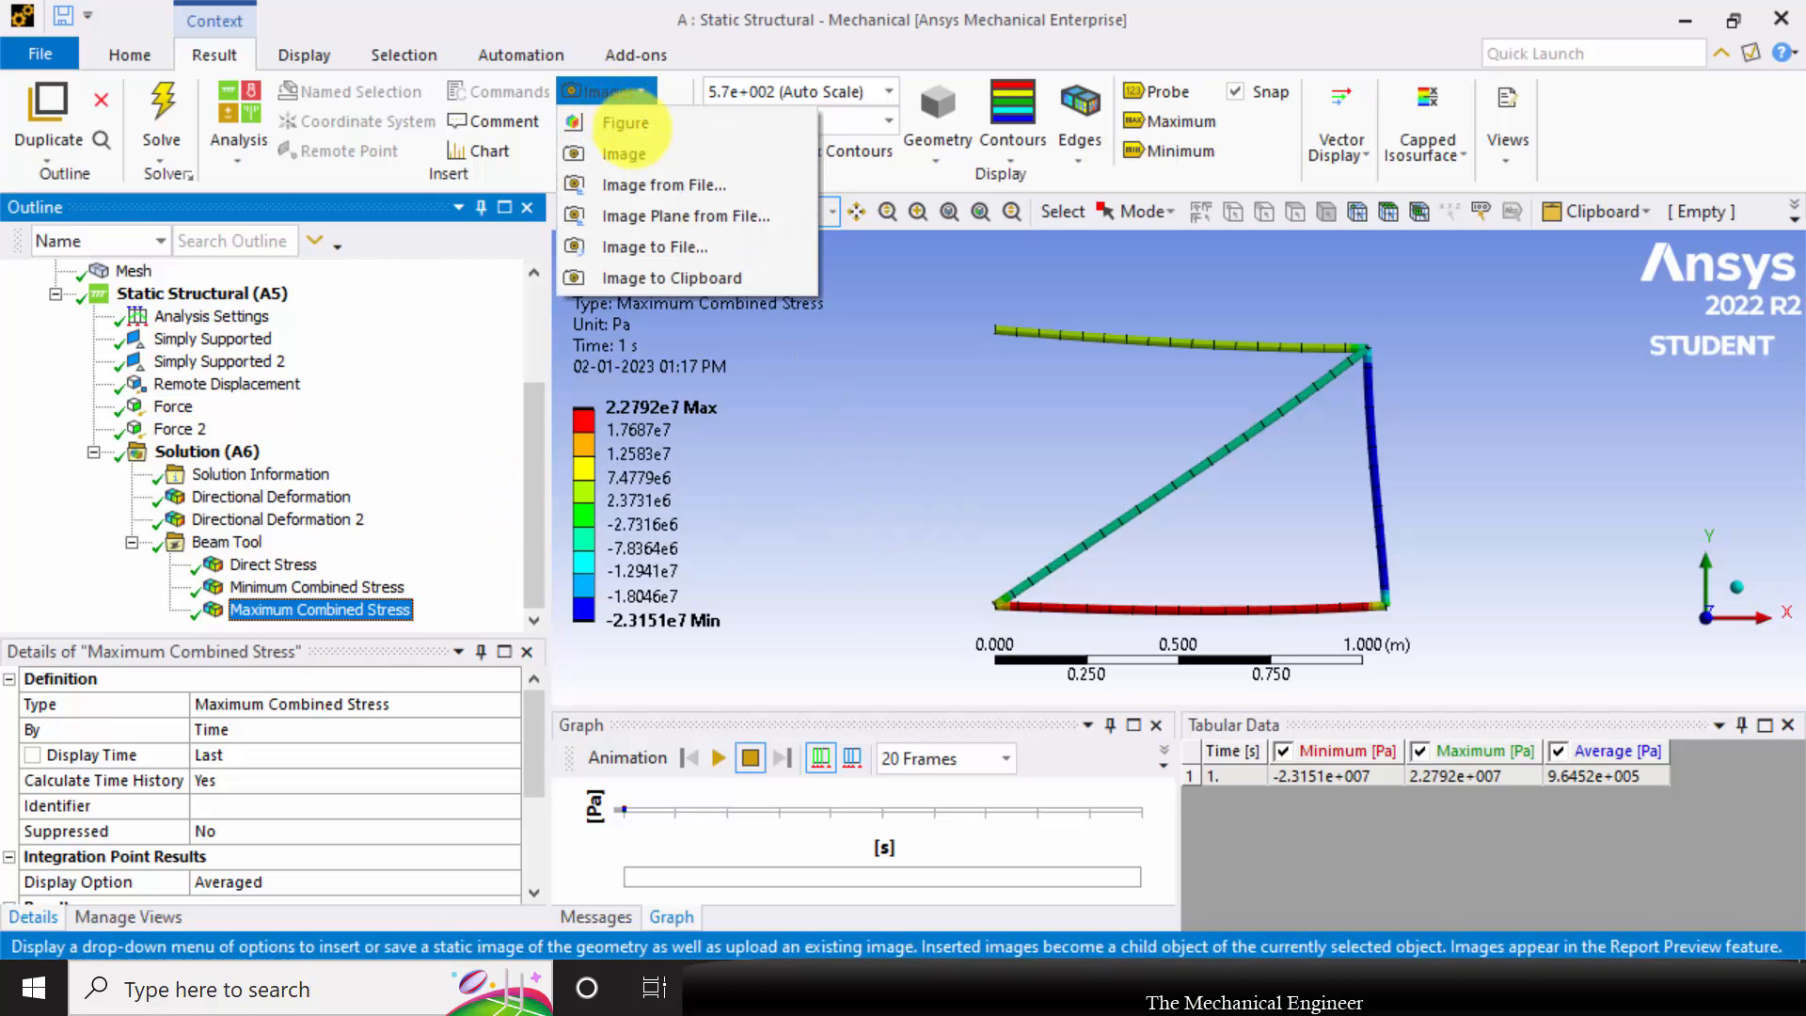
mouse_move(653, 247)
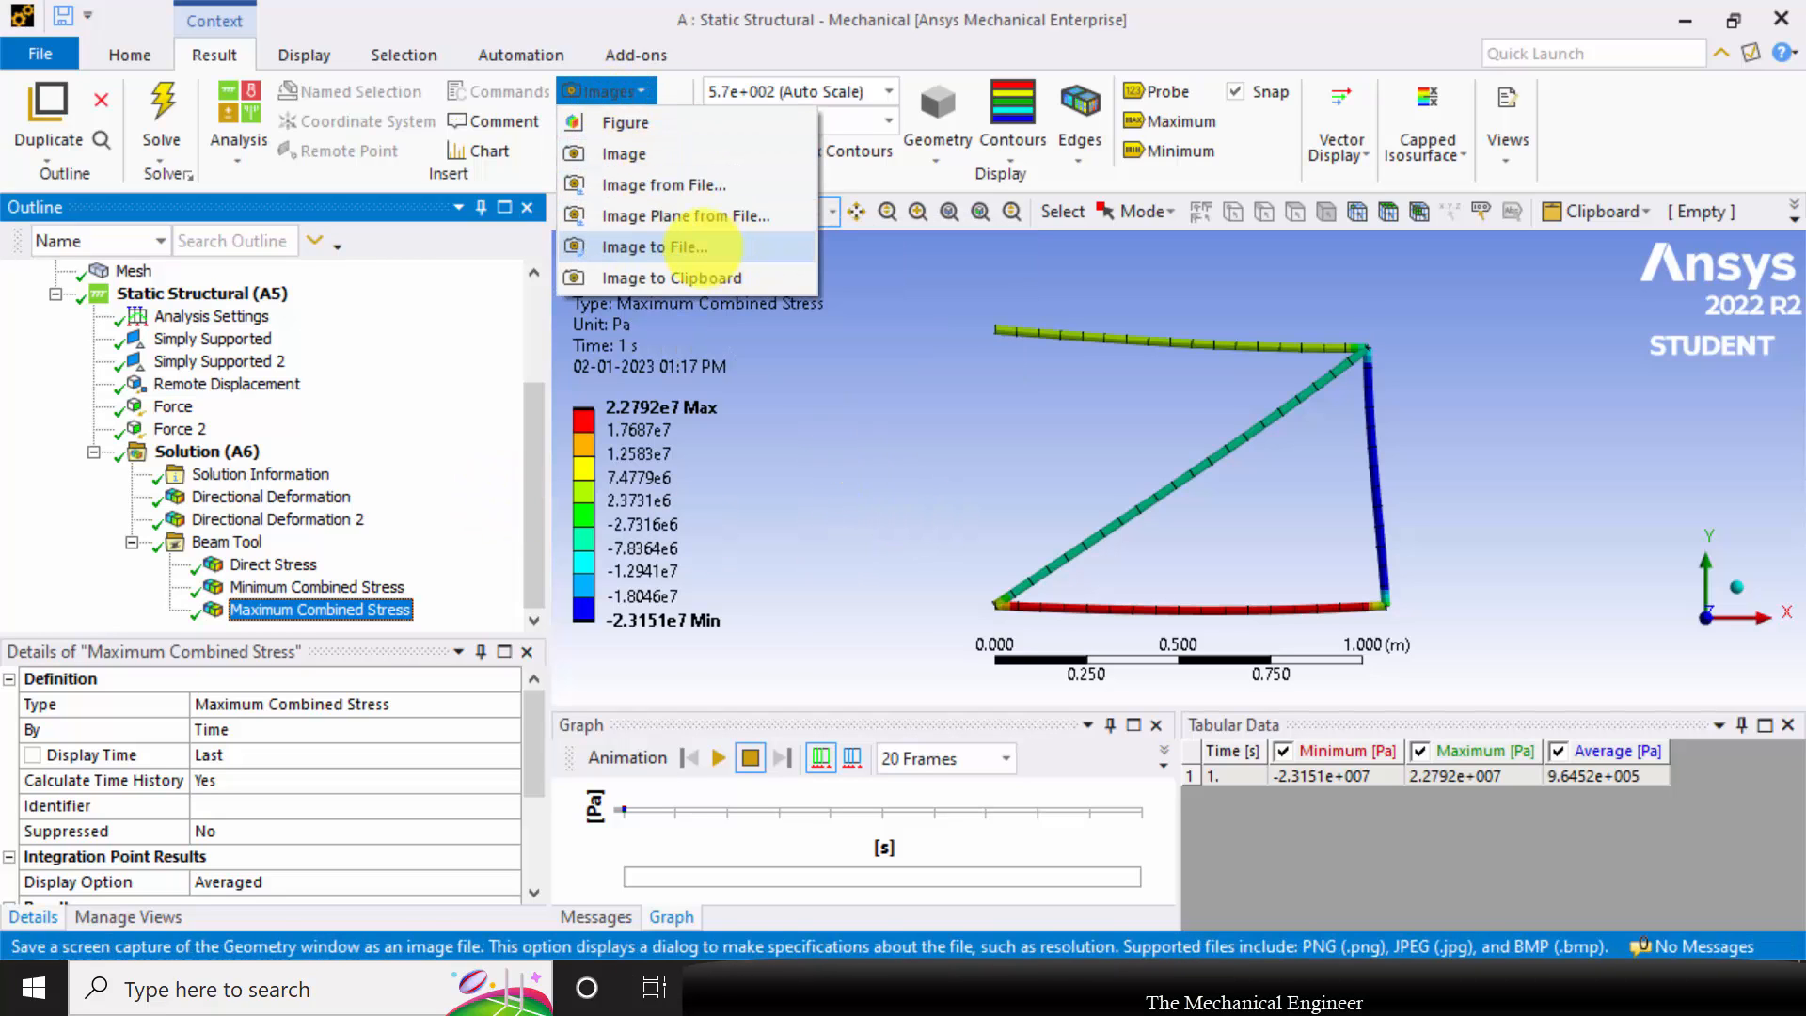
Export the combined stress view as a PNG image, accepting preferences and entering the file name
click(657, 247)
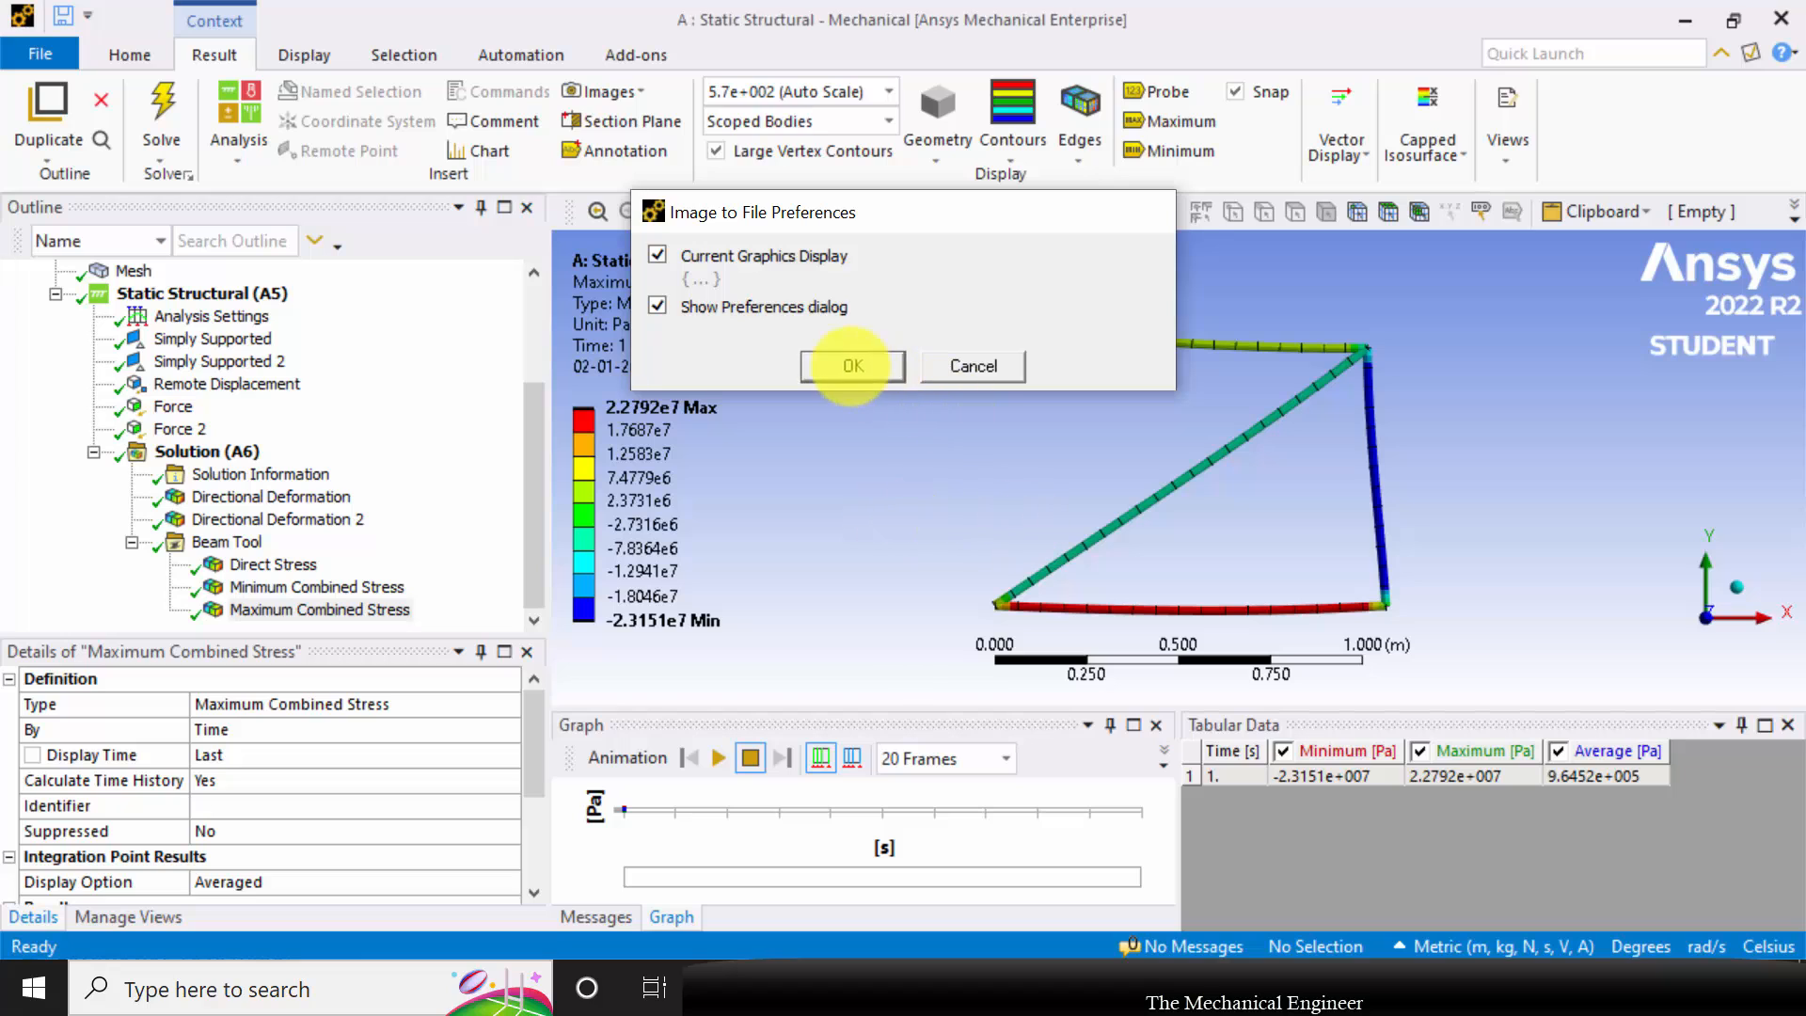
click(851, 365)
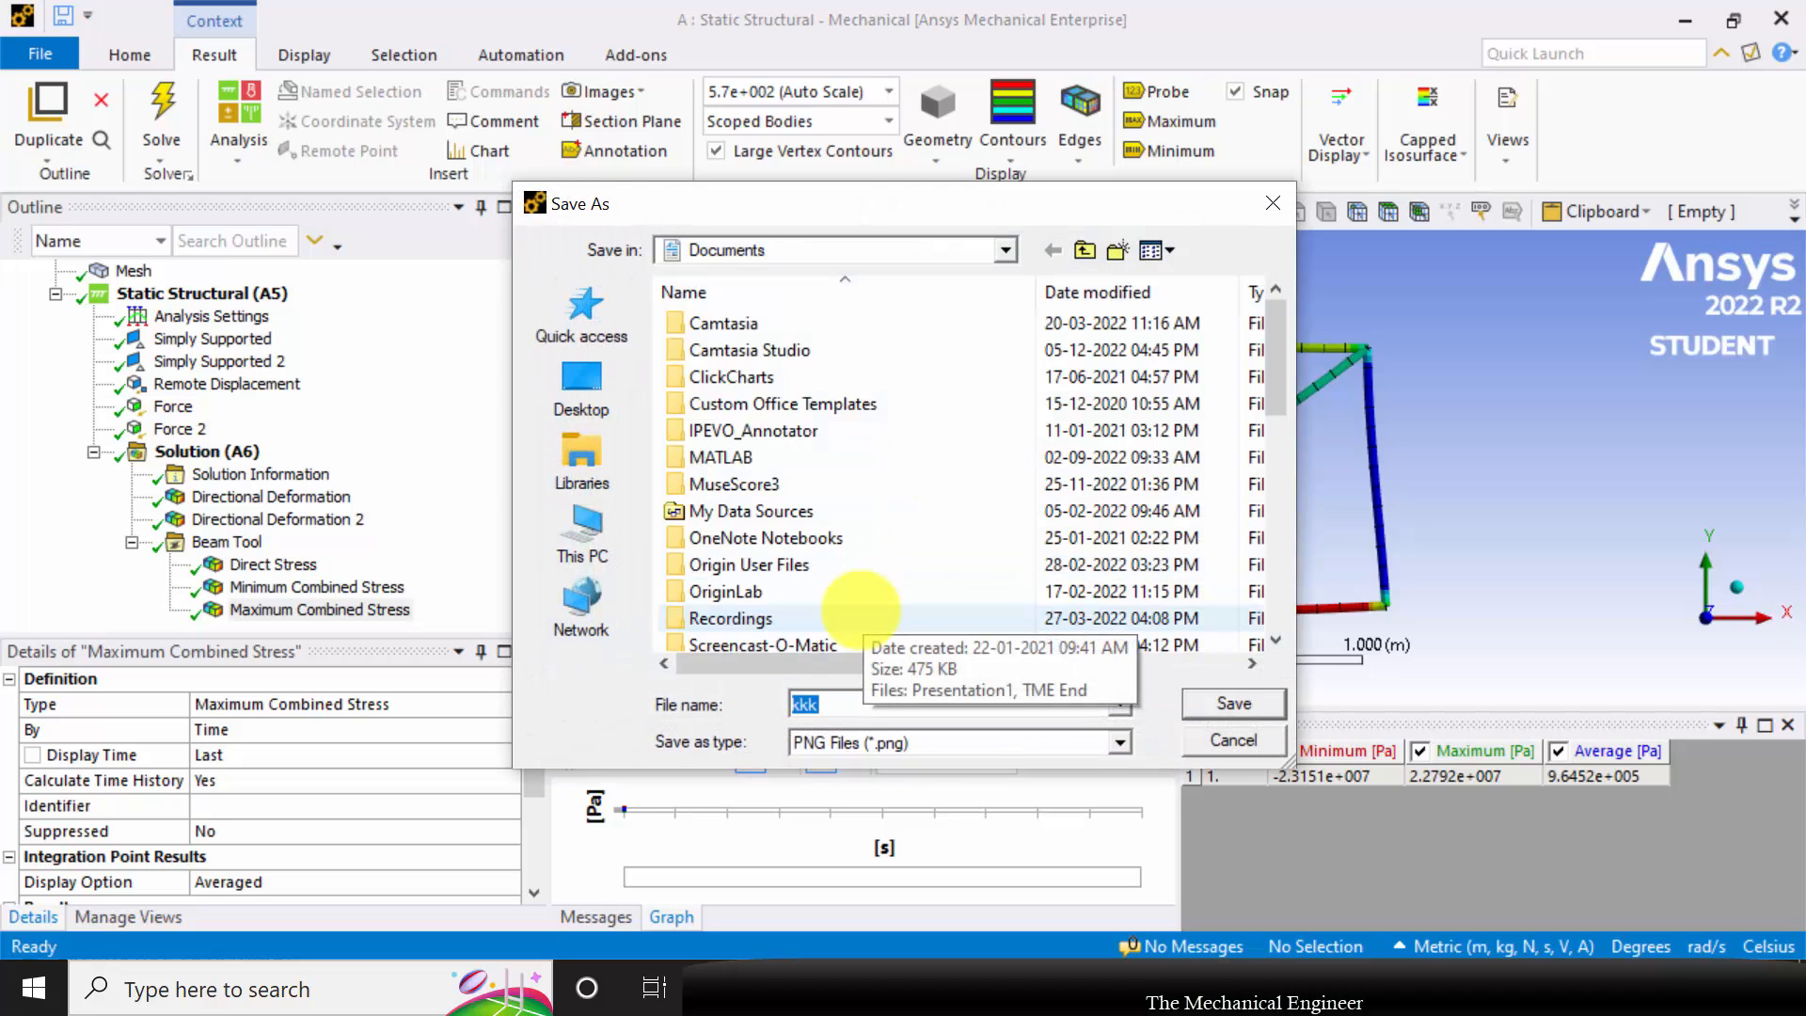
text(st)
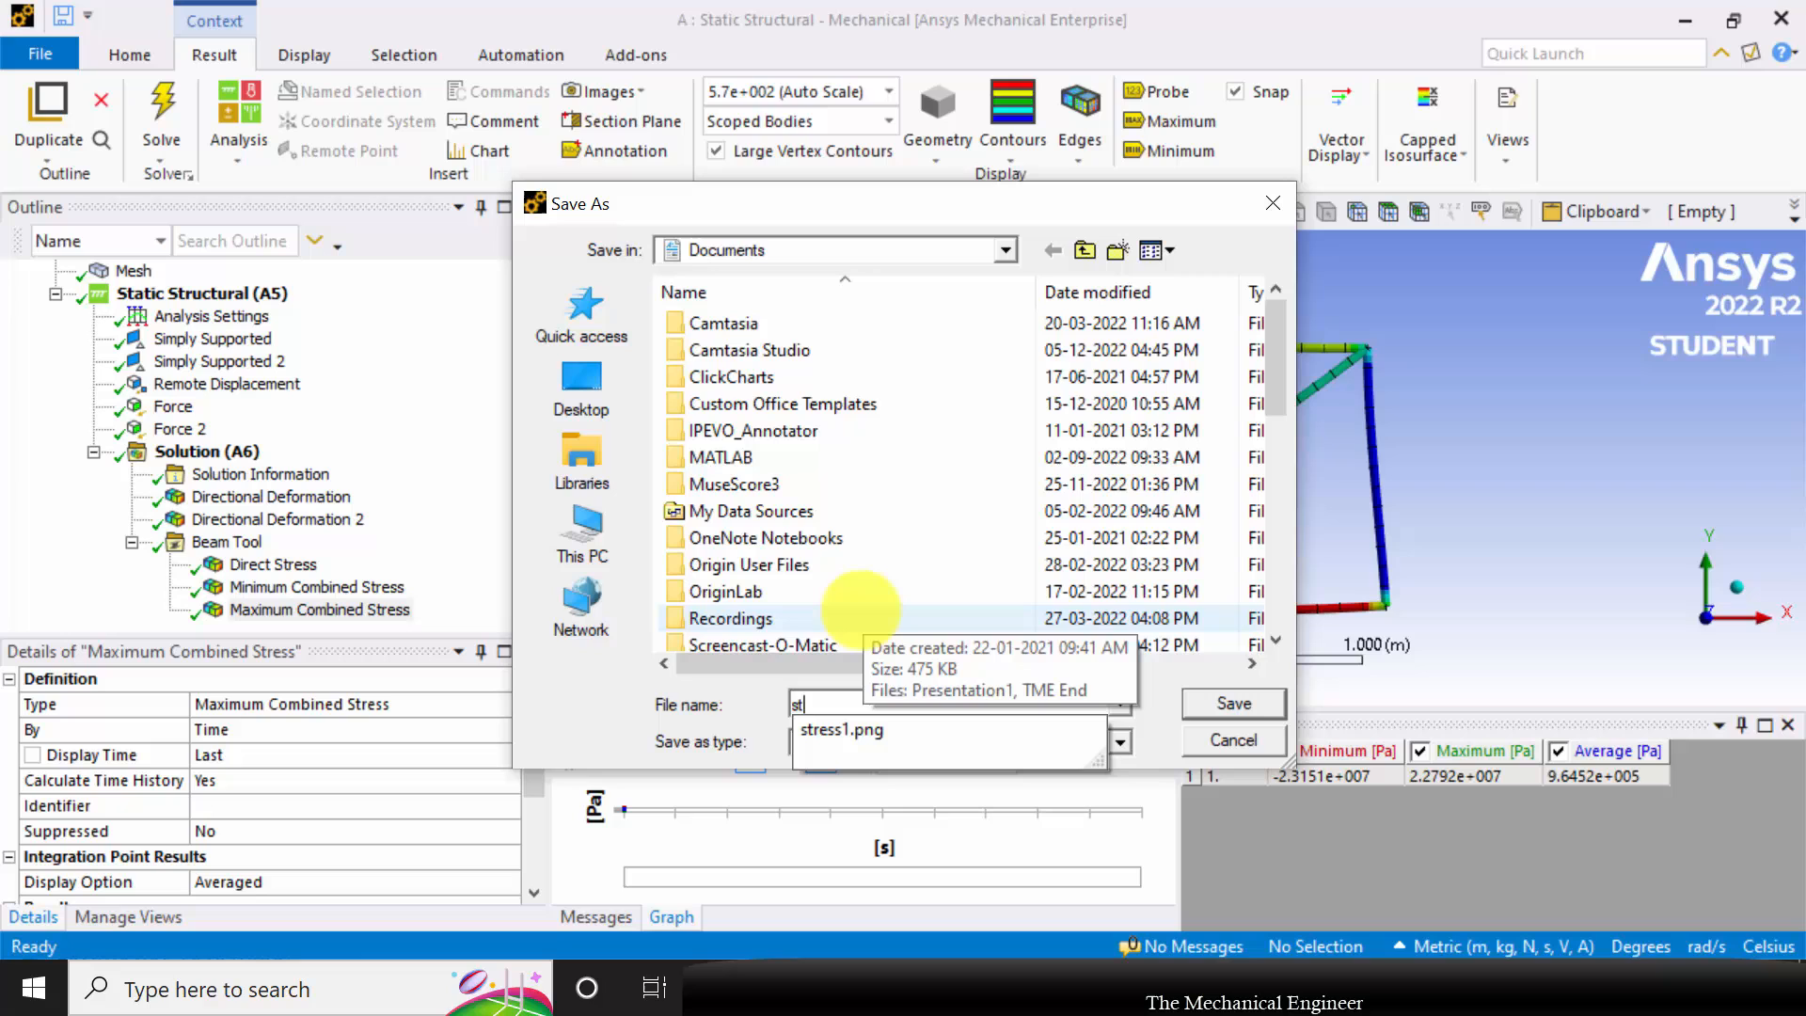